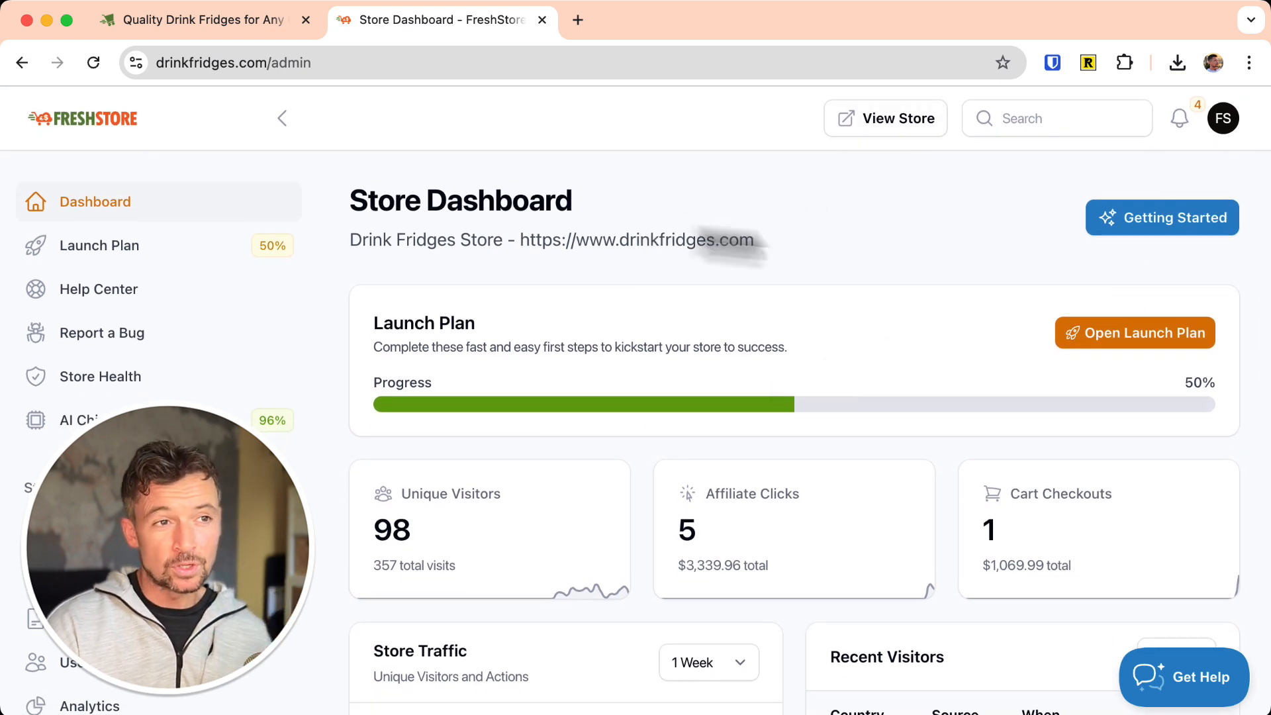
Open the Launch Plan checklist and scroll to Design Your Store, where only the logo step is done.
scroll(down, 3)
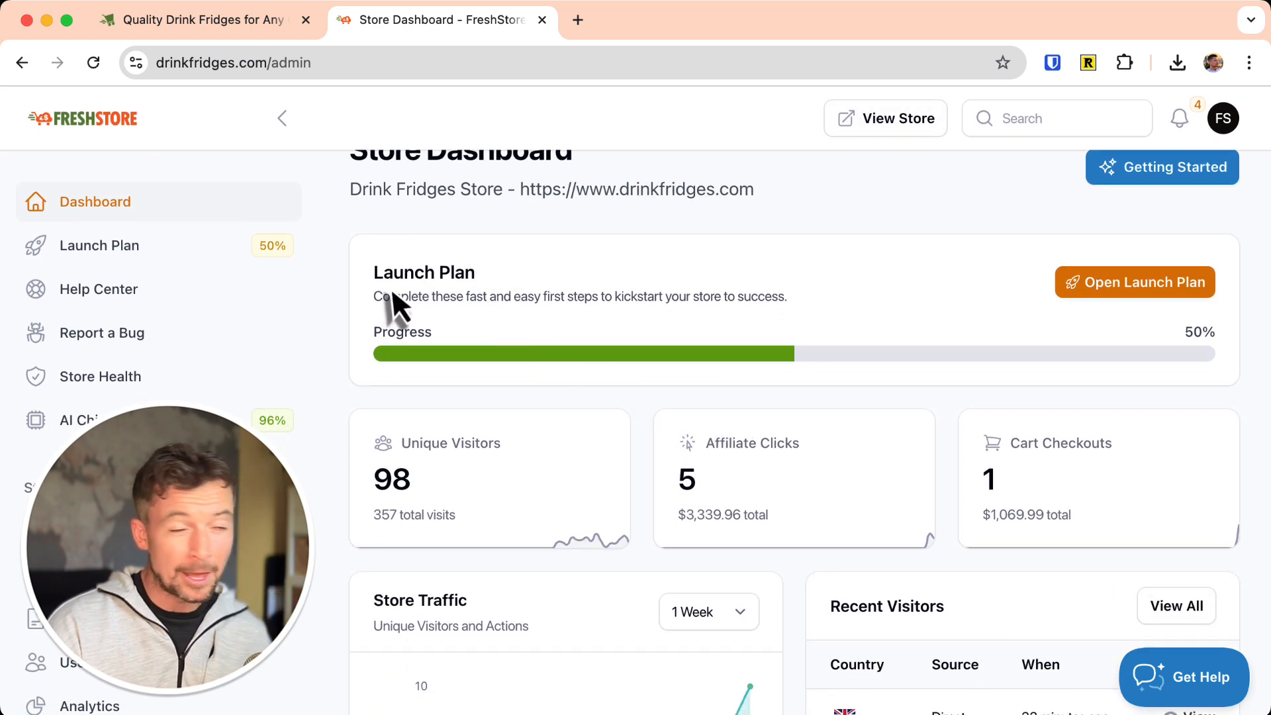
scroll(down, 3)
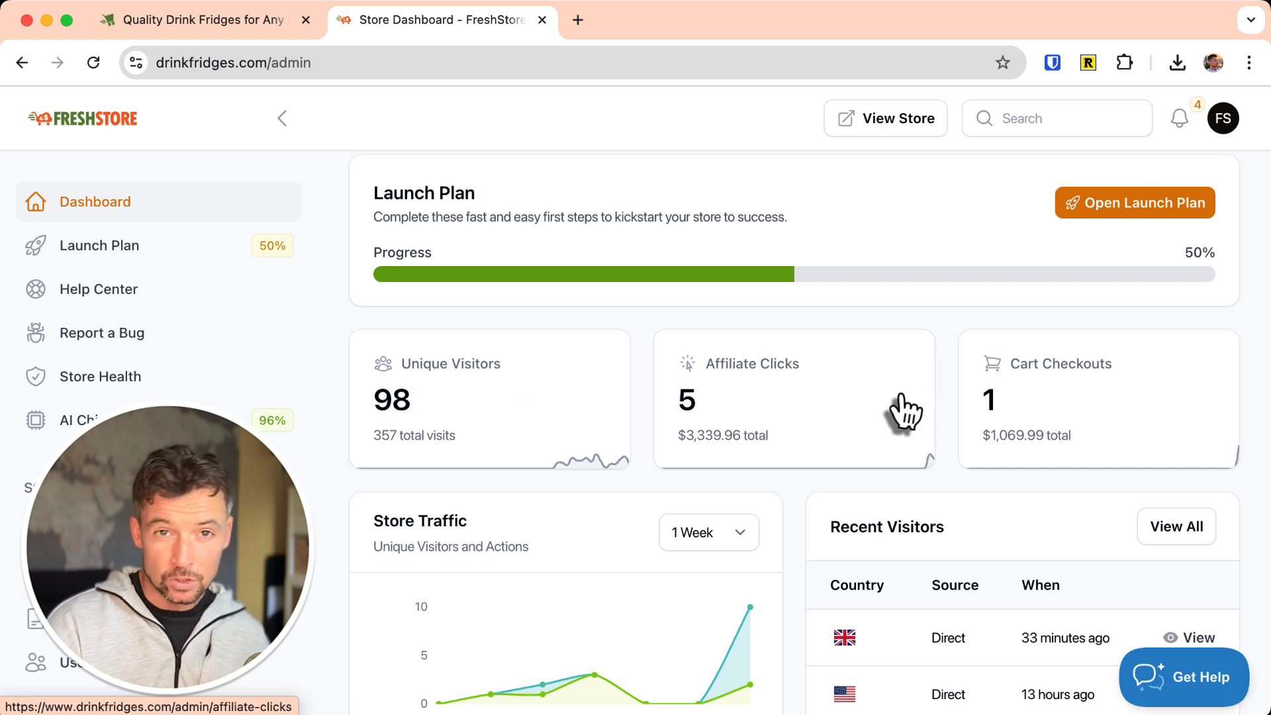
mouse_move(522, 468)
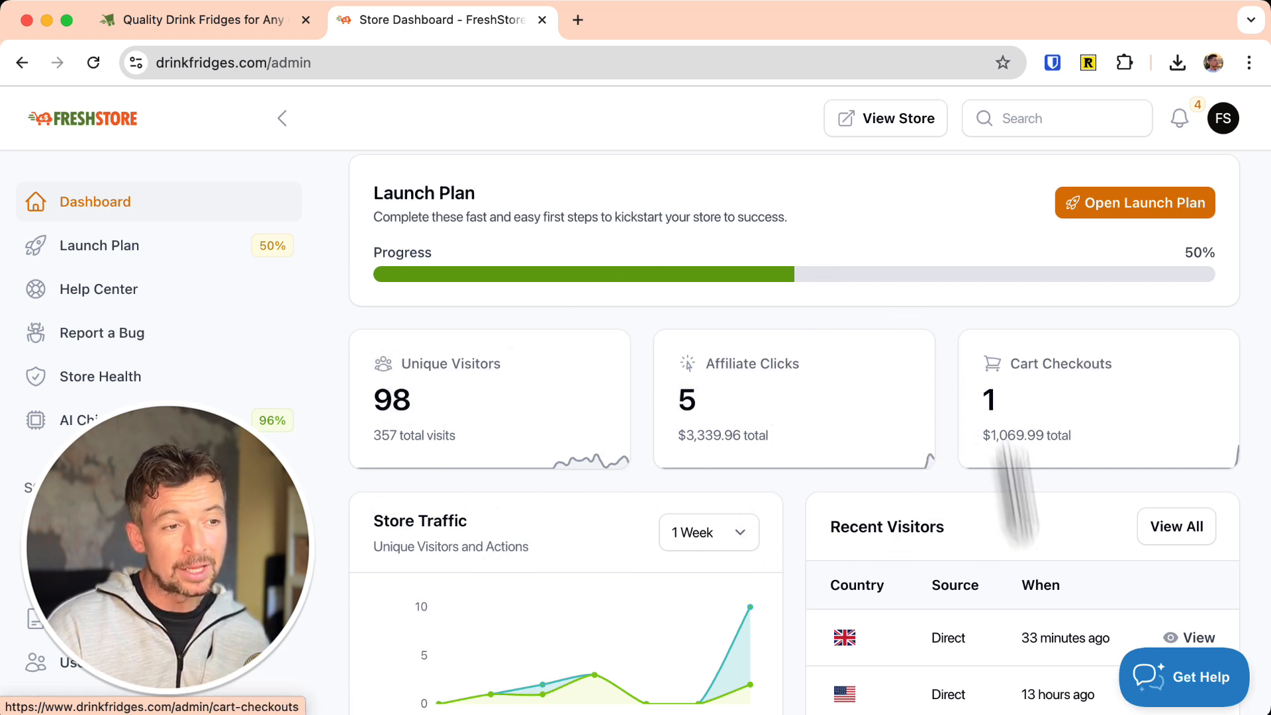
scroll(down, 3)
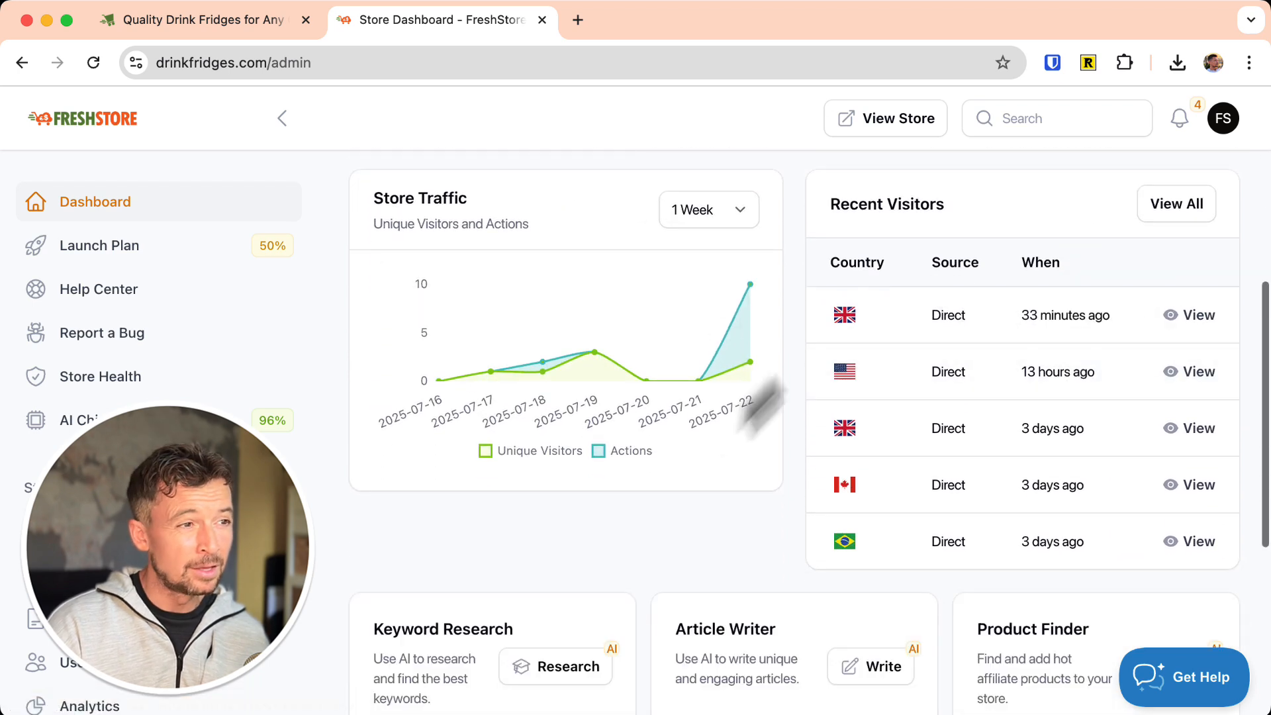
scroll(down, 3)
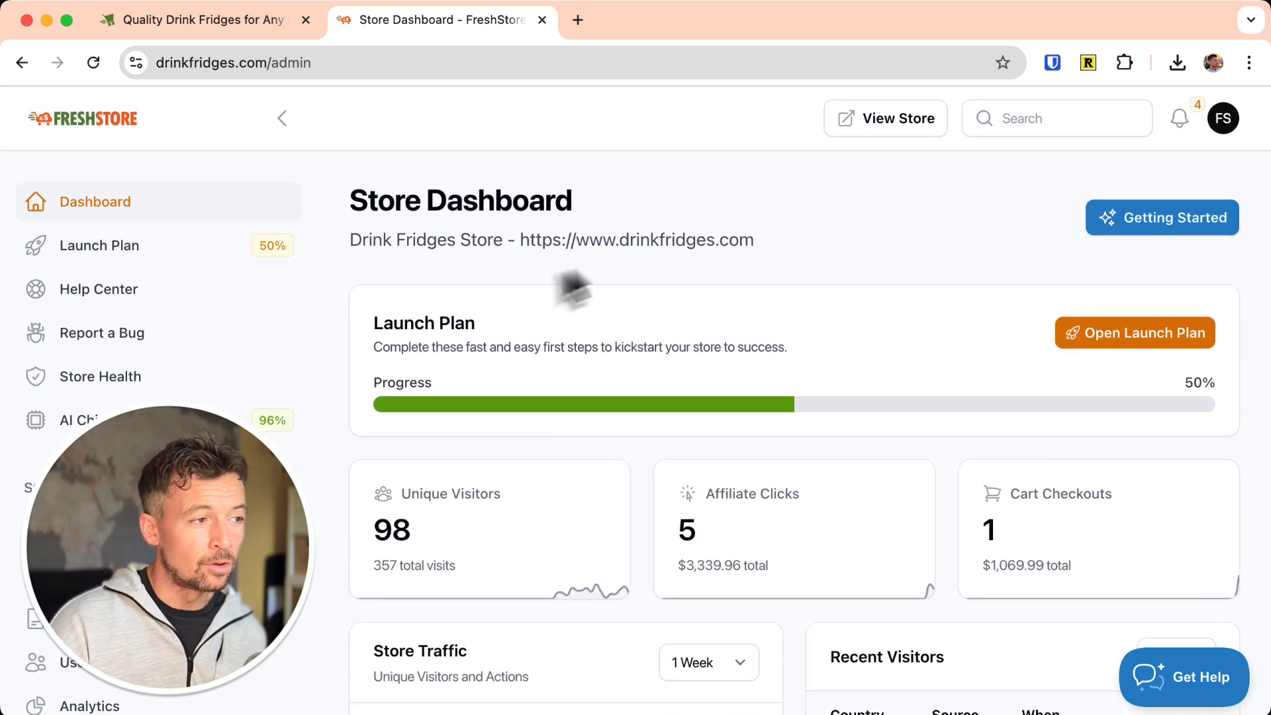
mouse_move(1115, 351)
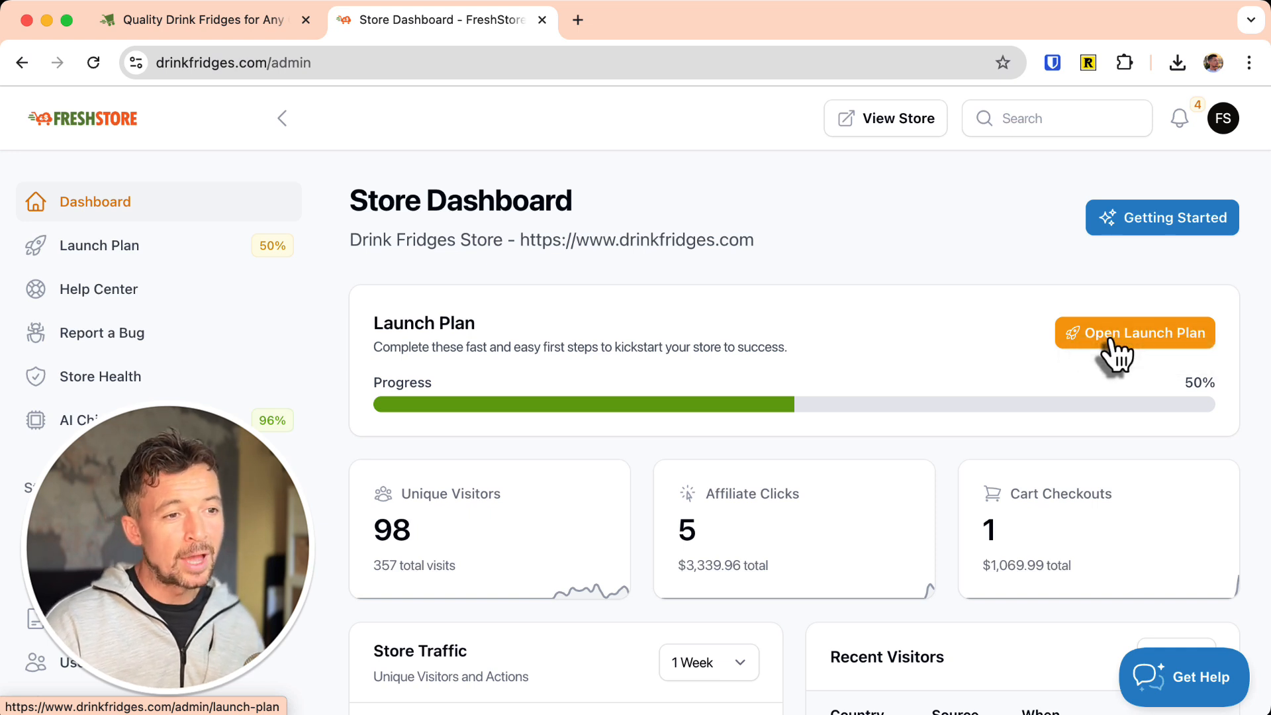
click(1134, 333)
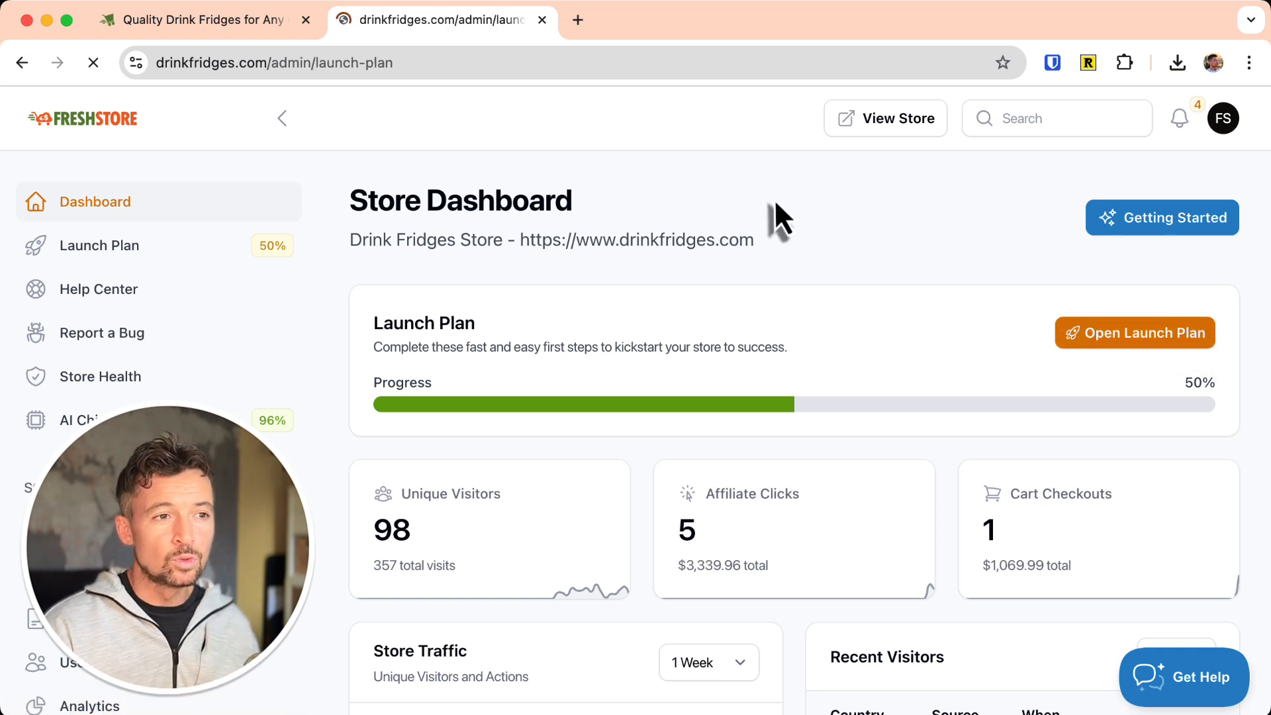
click(1134, 333)
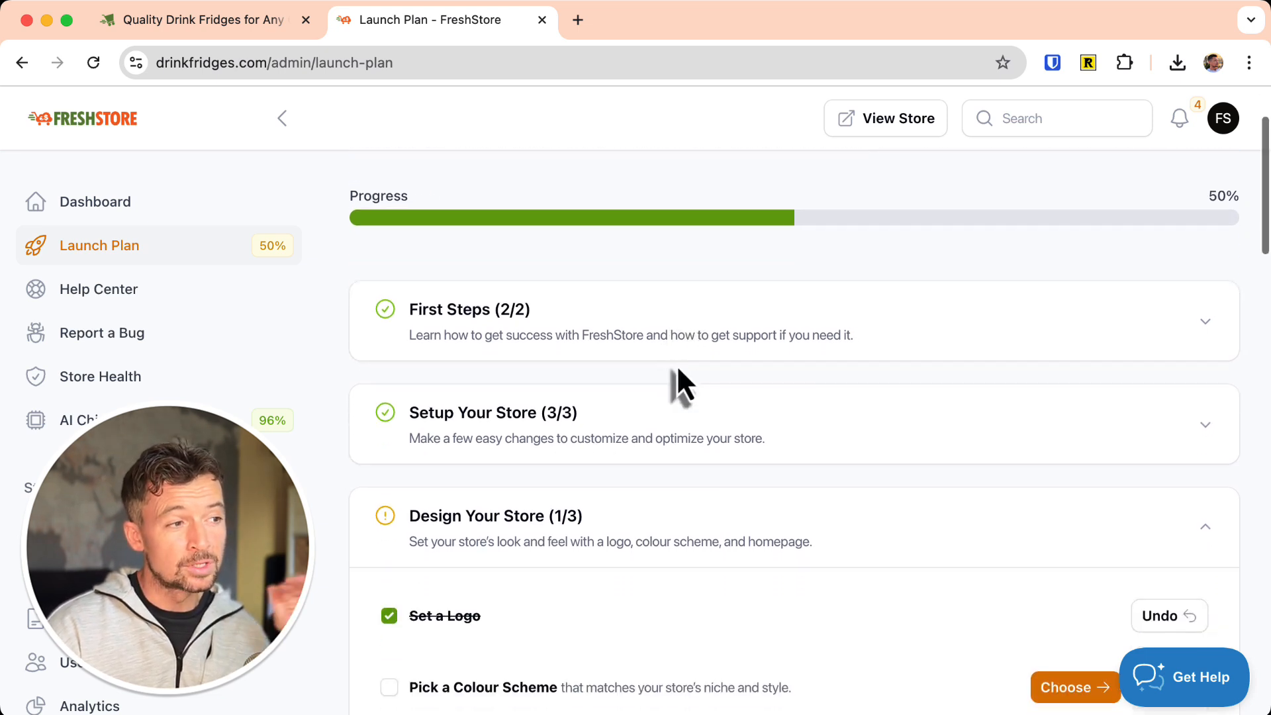
scroll(down, 3)
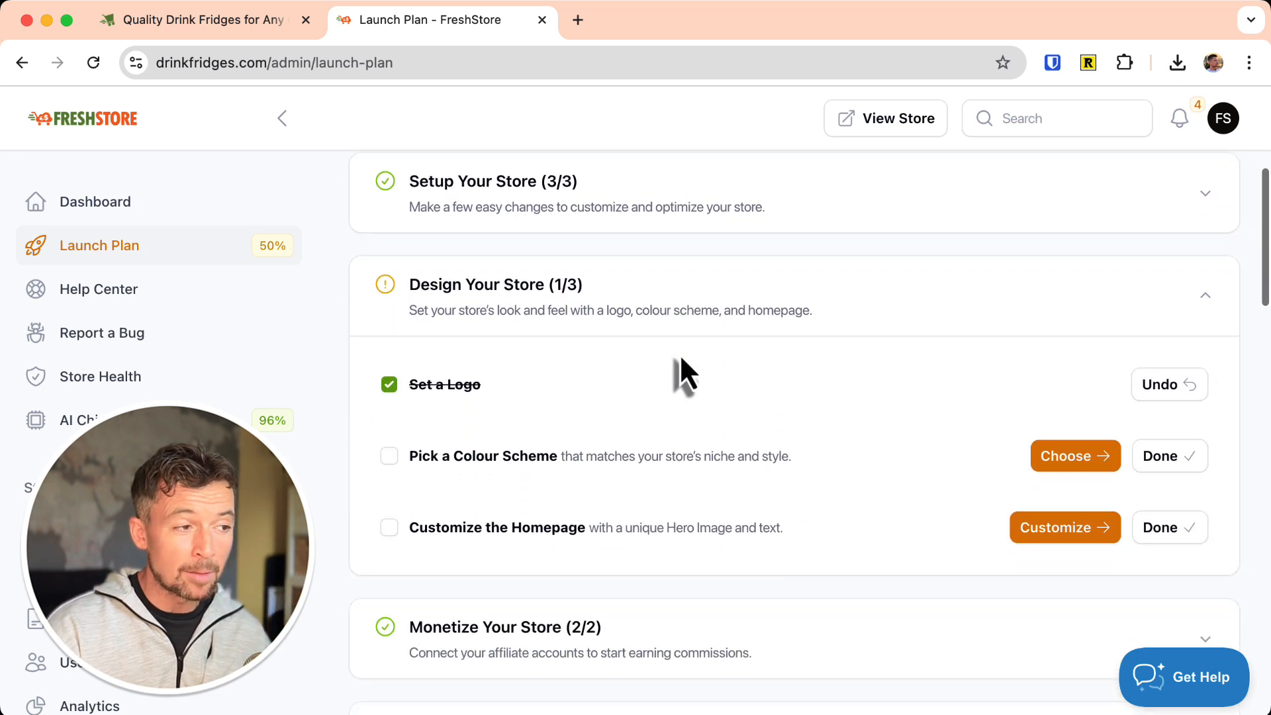
mouse_move(1168, 472)
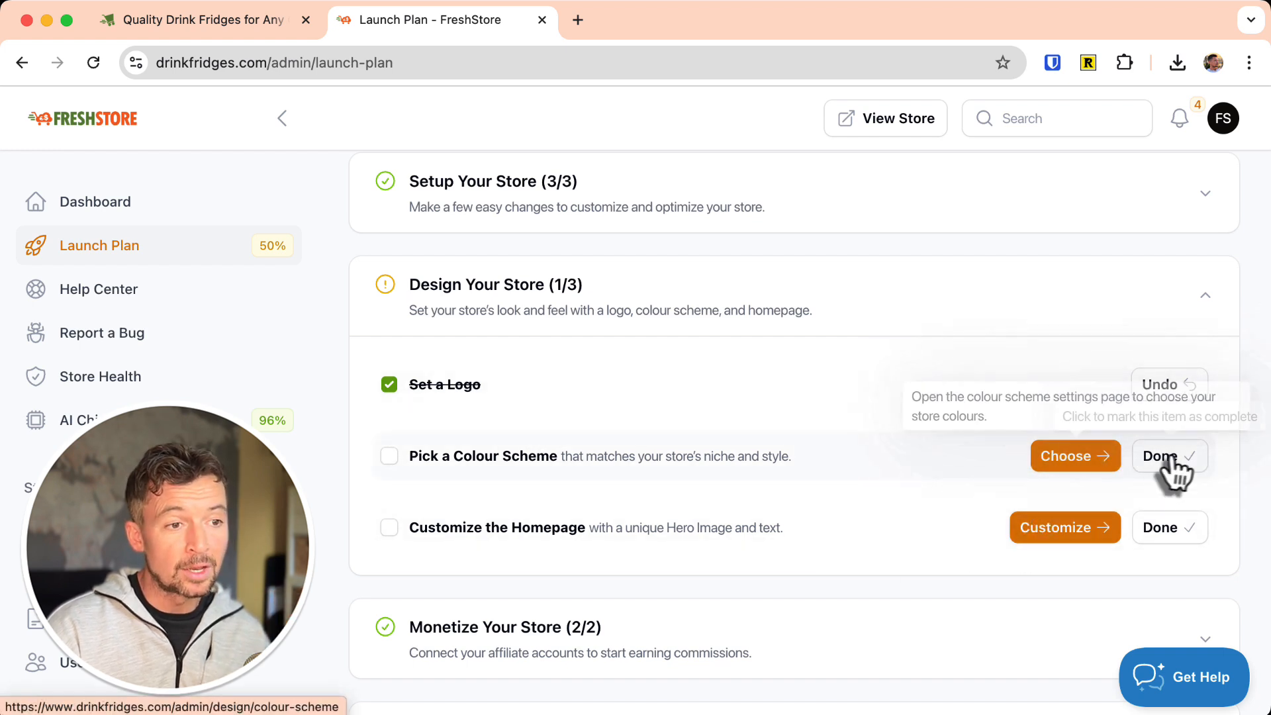
mouse_move(406, 481)
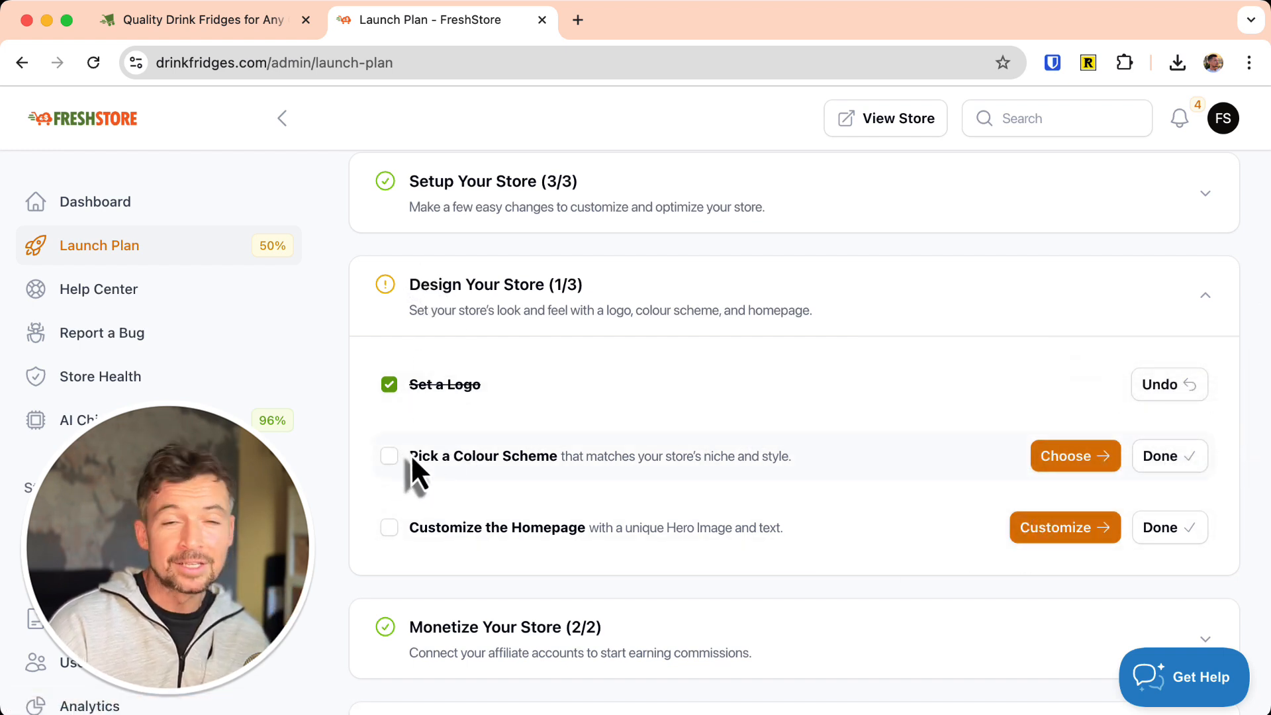
mouse_move(1077, 464)
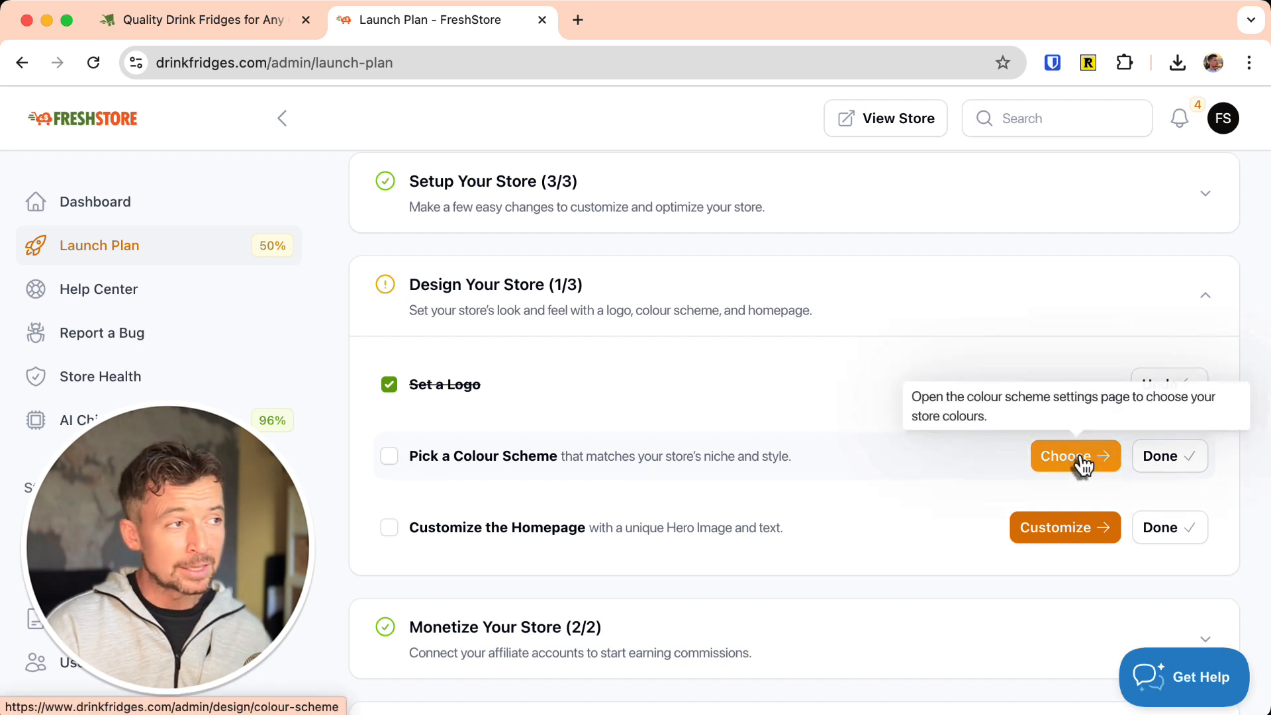
View the Change Colour Scheme page from the Pick a Colour Scheme step.
click(1076, 455)
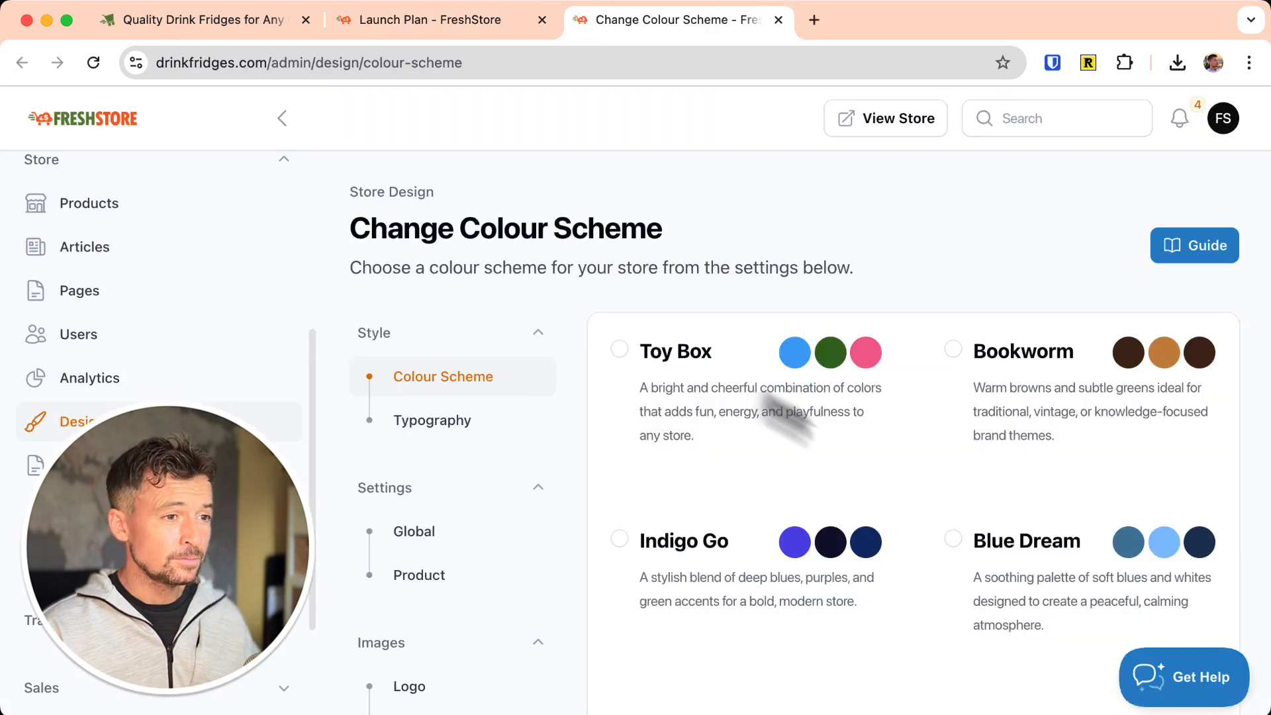
scroll(down, 3)
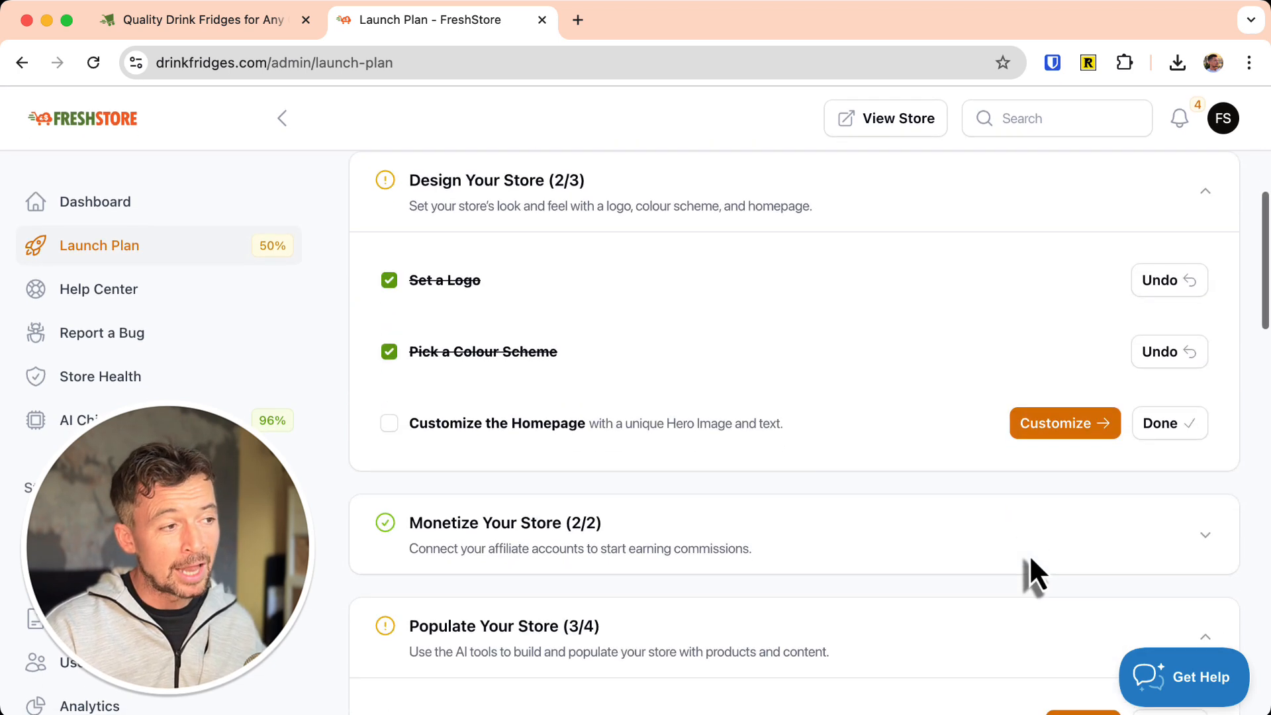
Scroll the Launch Plan page, now at 54% with Design Your Store at 2/3.
scroll(down, 3)
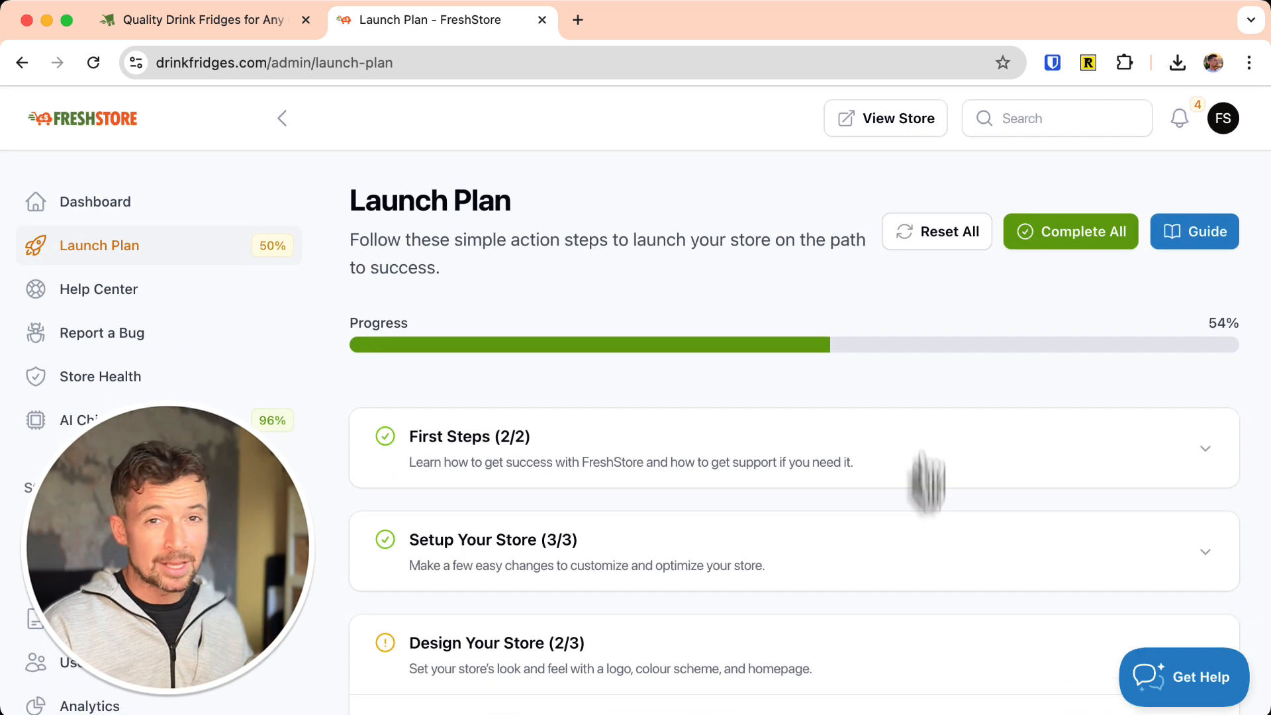
mouse_move(926, 463)
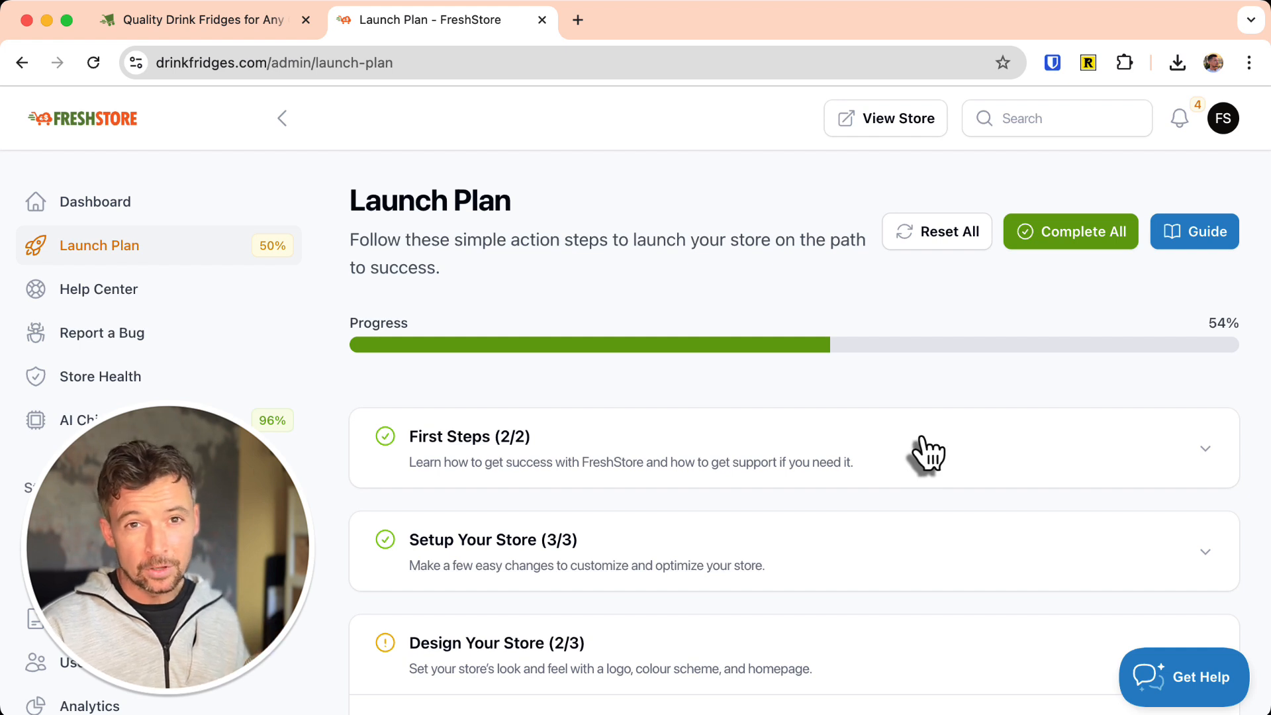
mouse_move(735, 454)
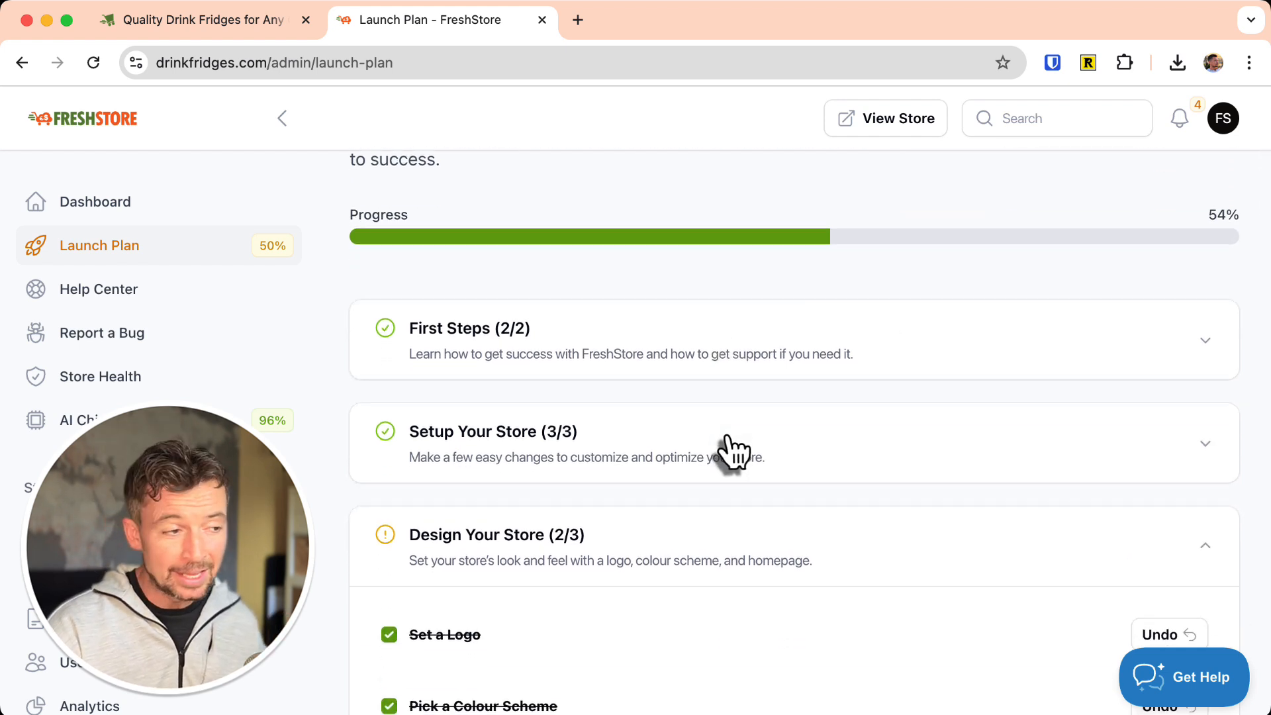
scroll(down, 3)
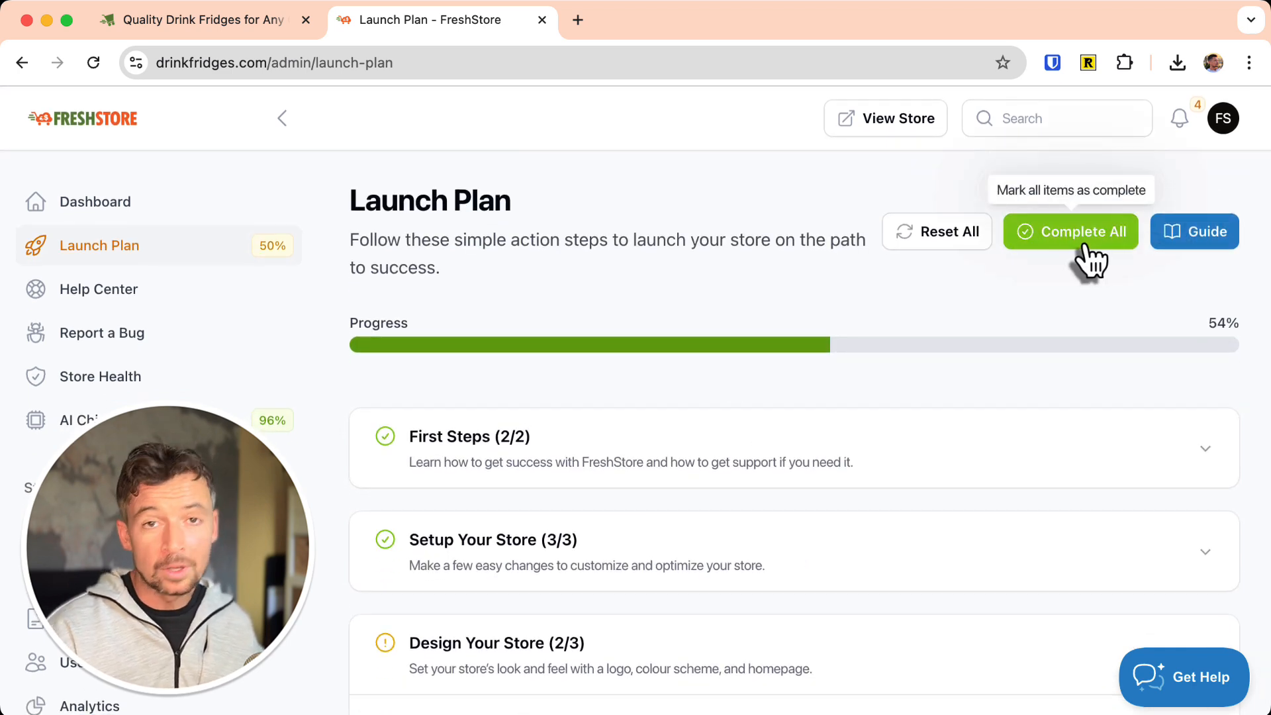
mouse_move(47, 211)
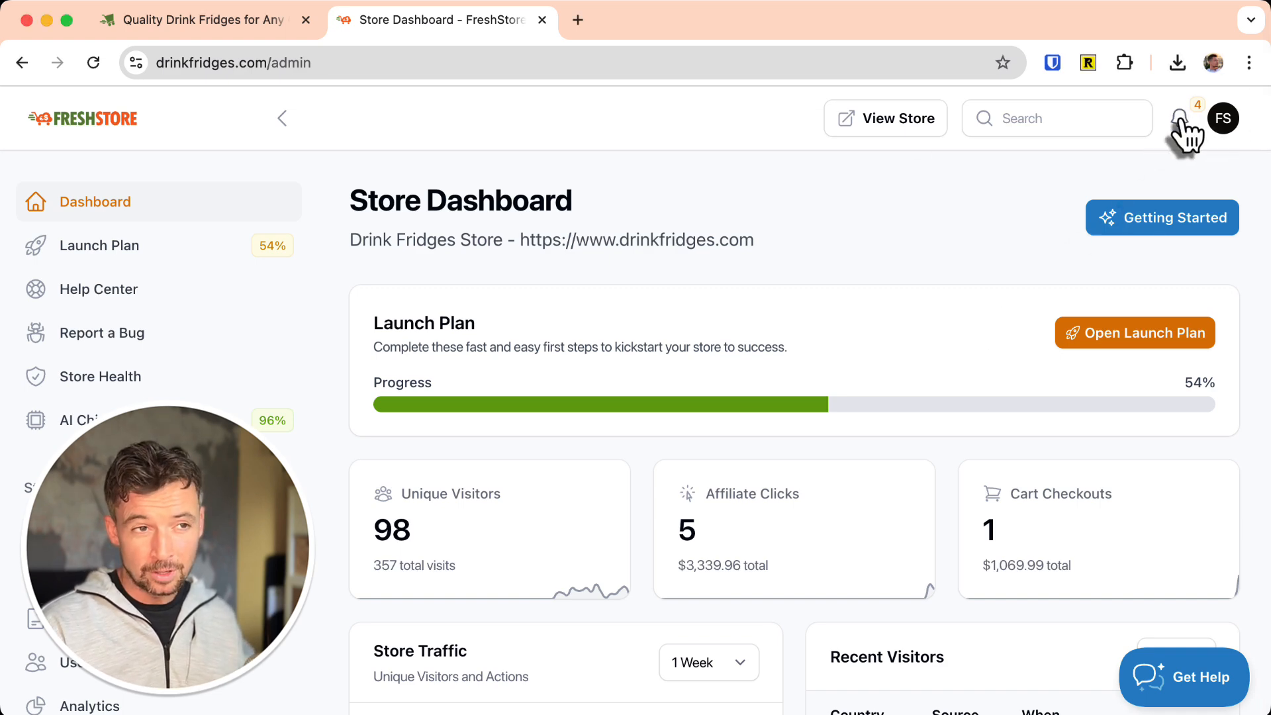
Browse store notifications, then view AI Chip Packs: 1,001,000,000 chips, 96% remaining.
click(1182, 117)
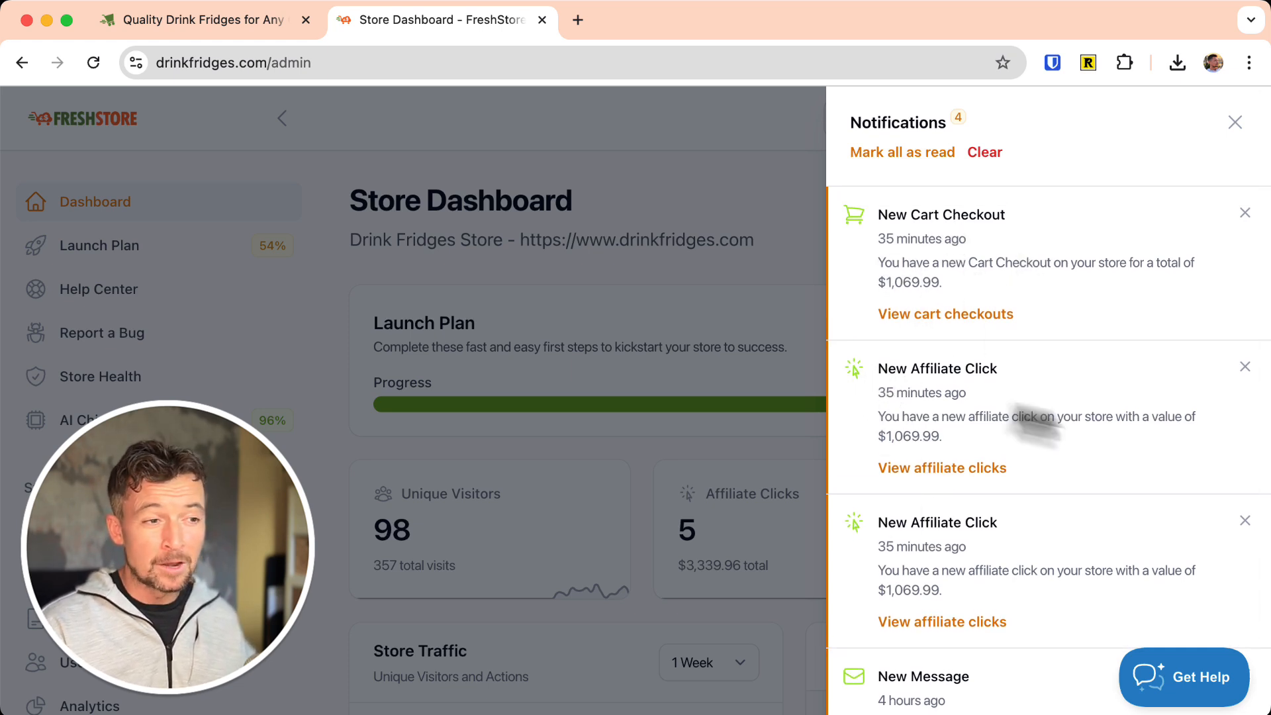
scroll(down, 3)
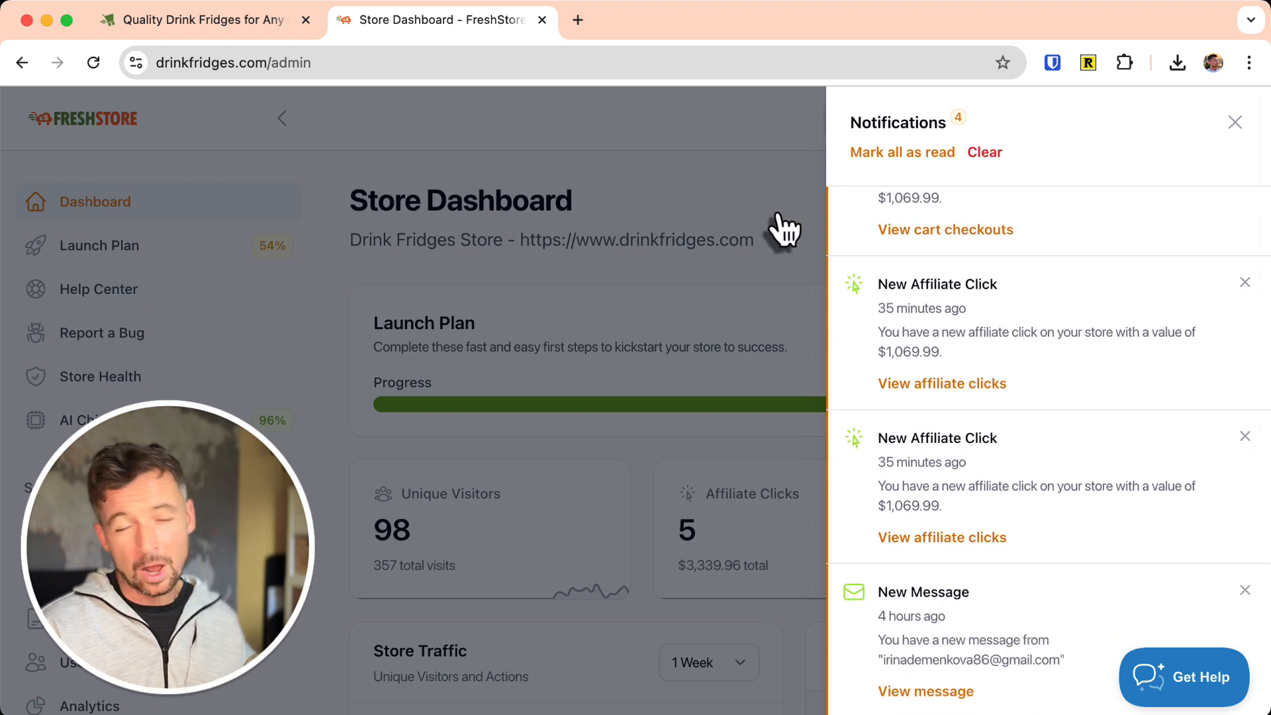
mouse_move(715, 185)
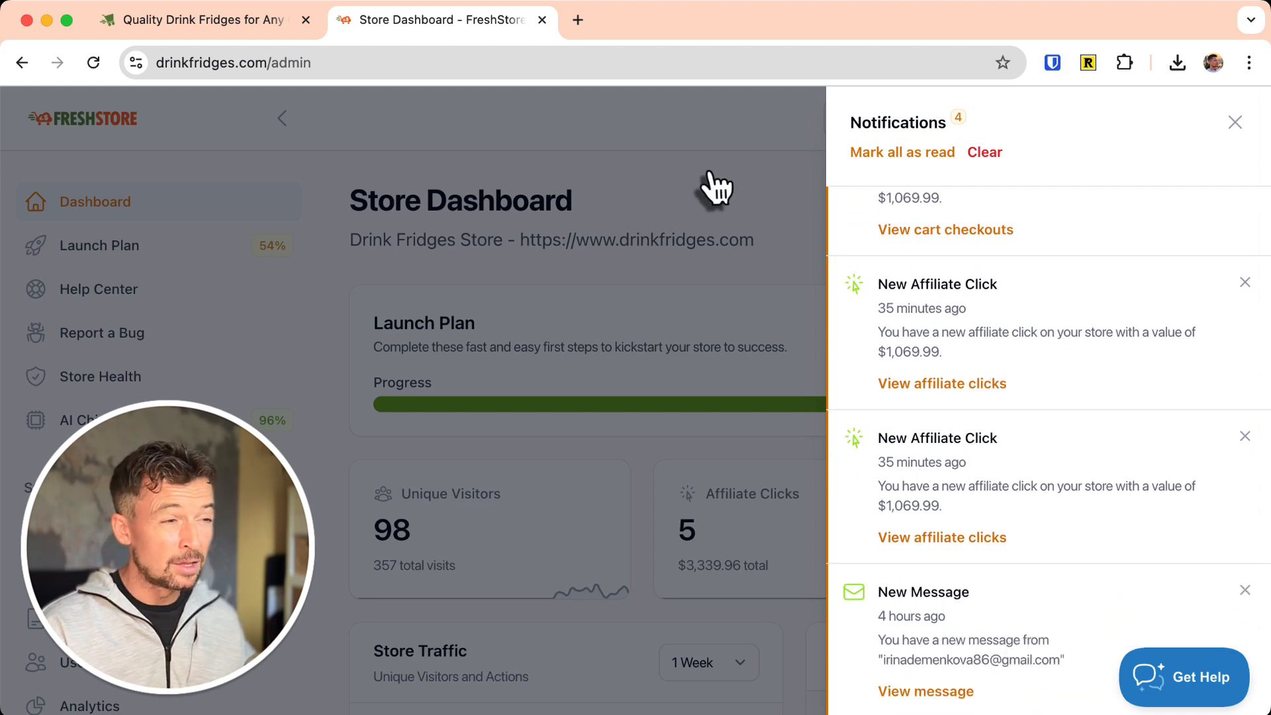
mouse_move(1235, 121)
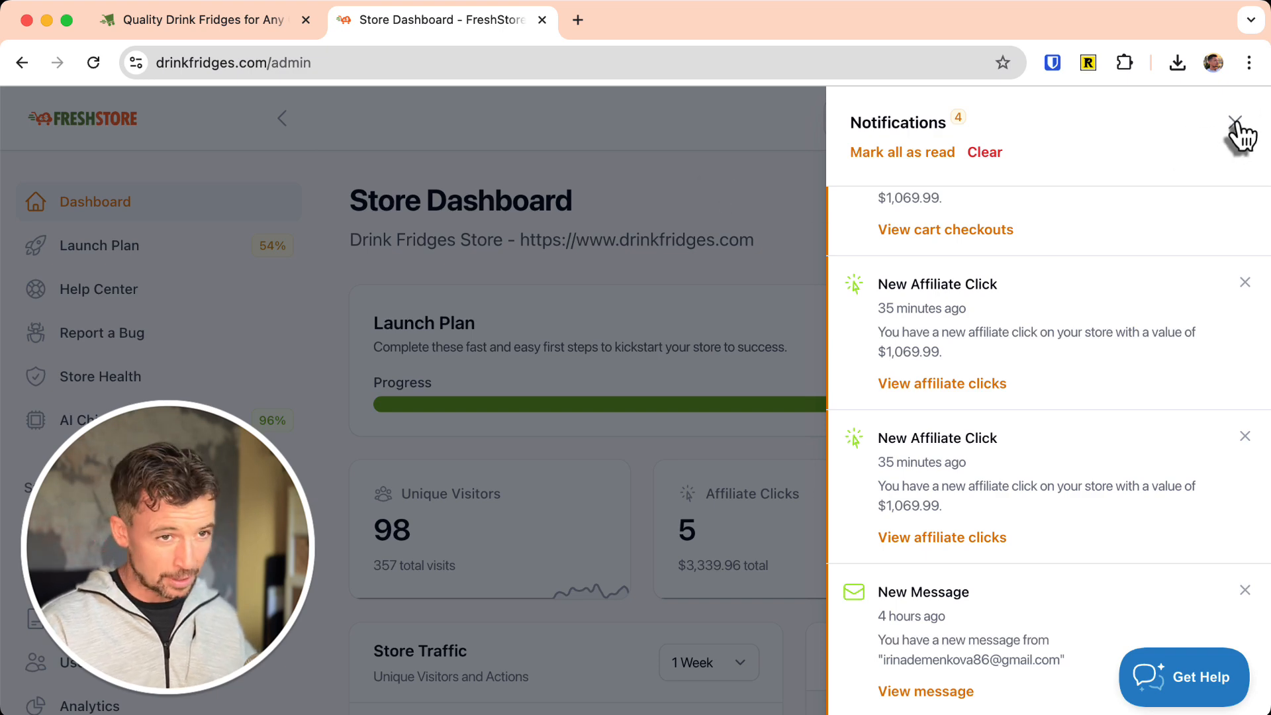
click(1233, 120)
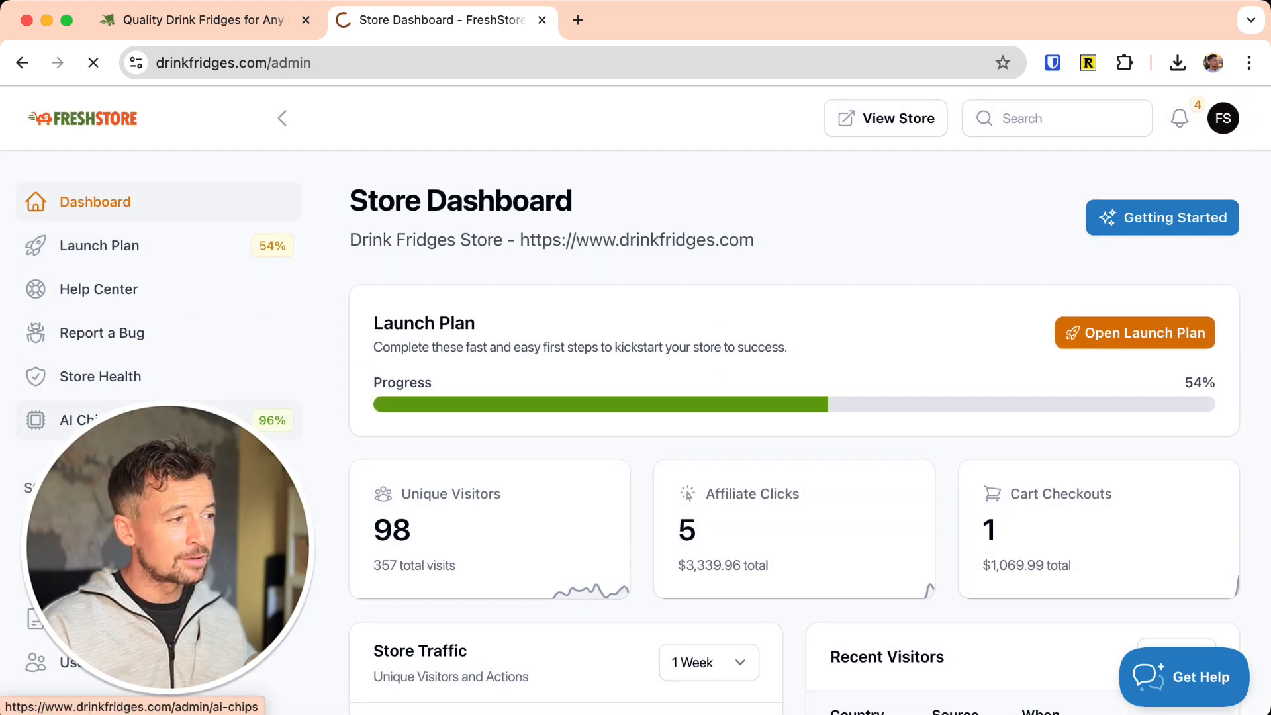
click(72, 420)
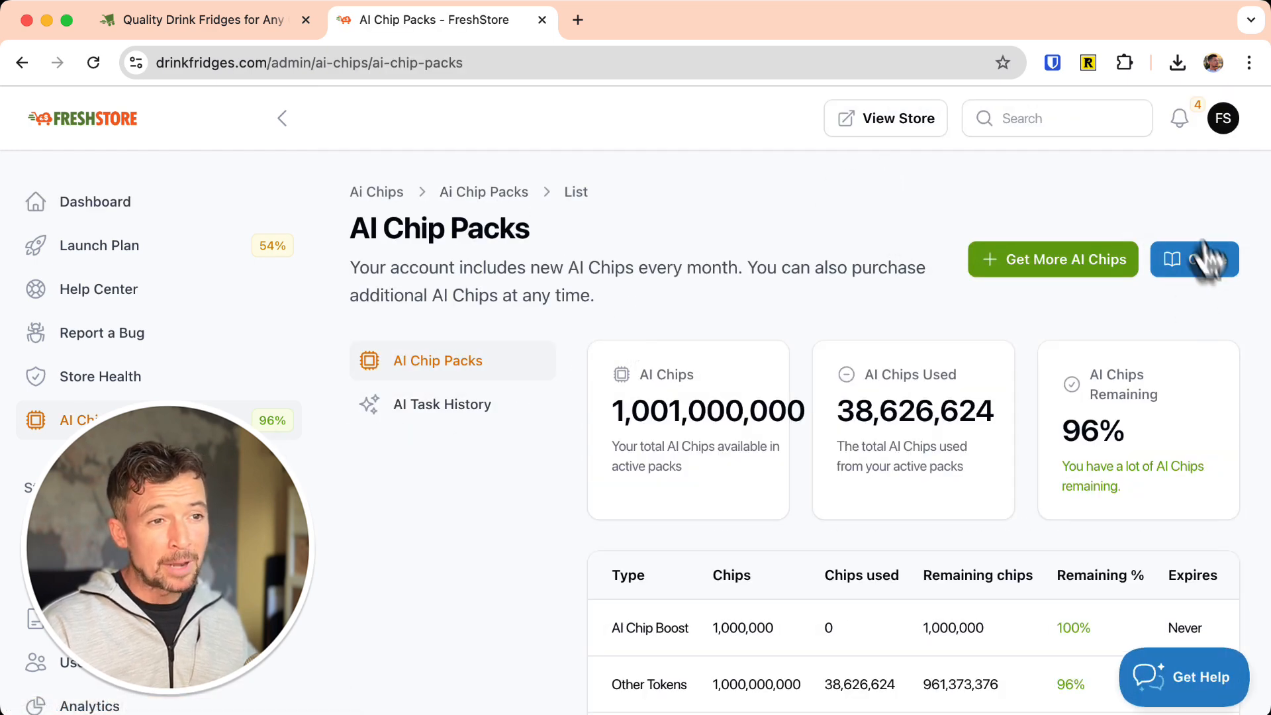
mouse_move(1200, 265)
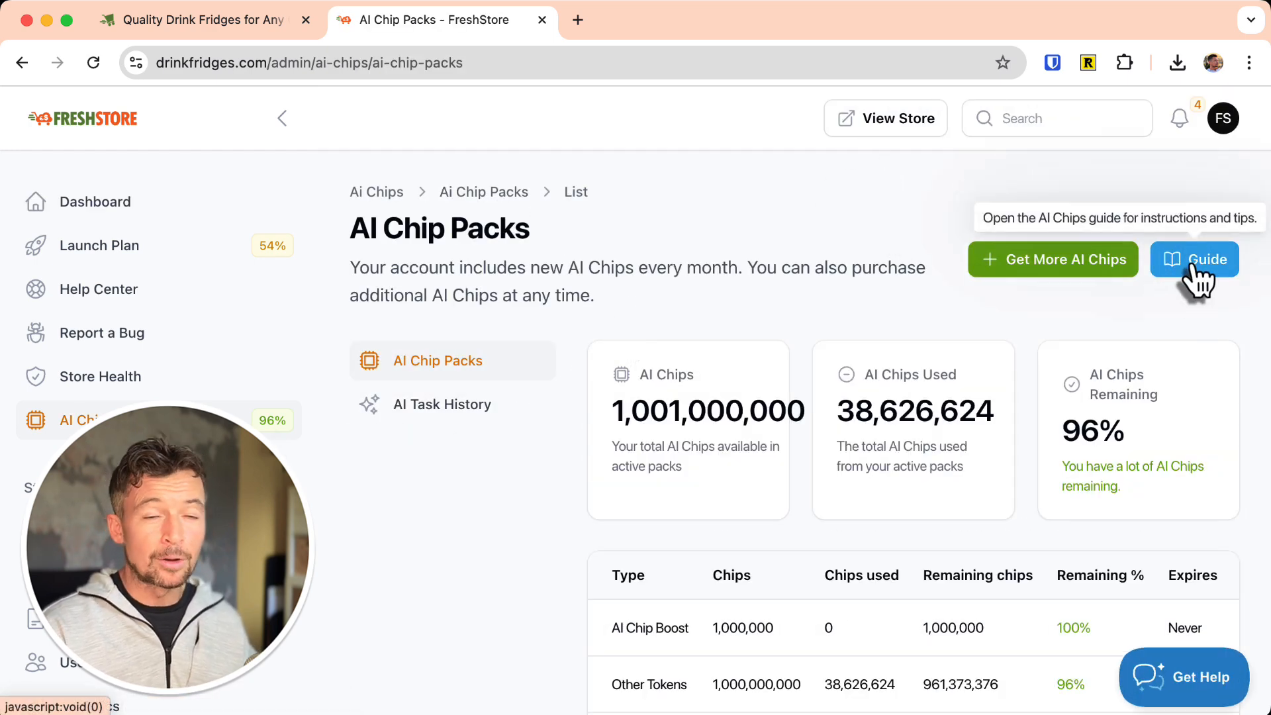
Read through the AI Chips guide panel and close it to see chip totals again.
click(1194, 259)
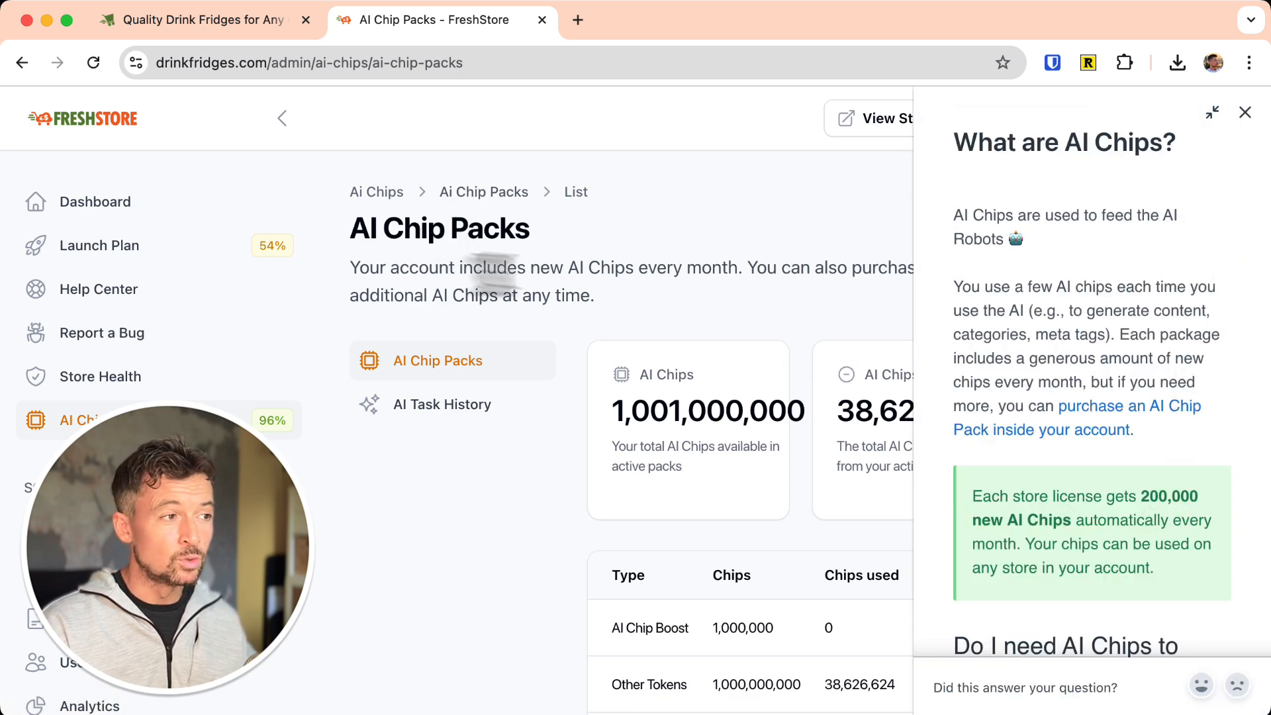
mouse_move(1053, 149)
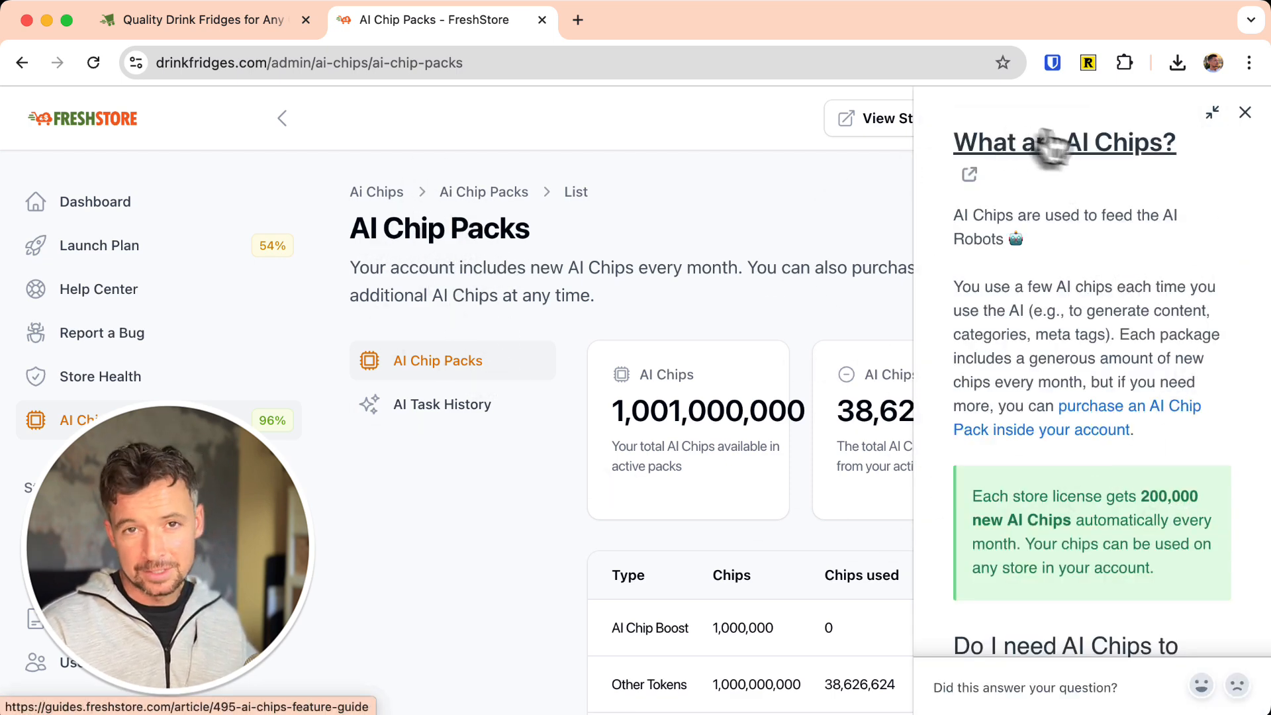
scroll(down, 3)
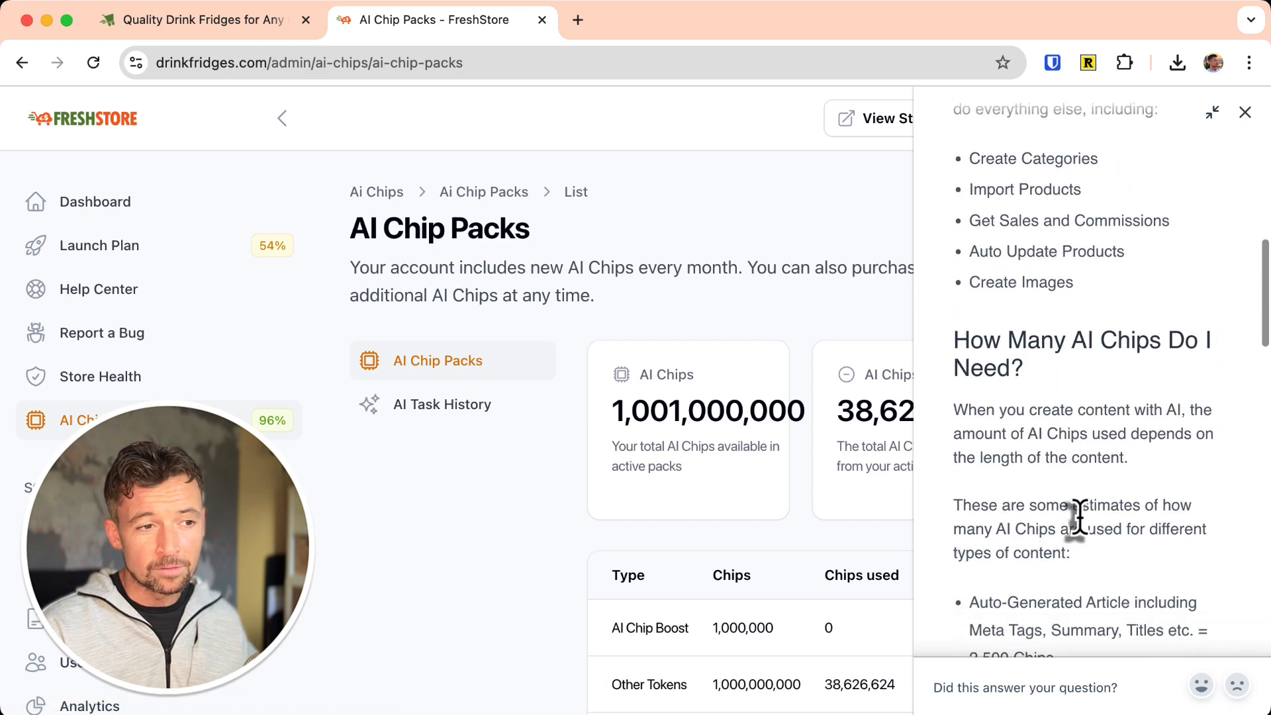
scroll(down, 3)
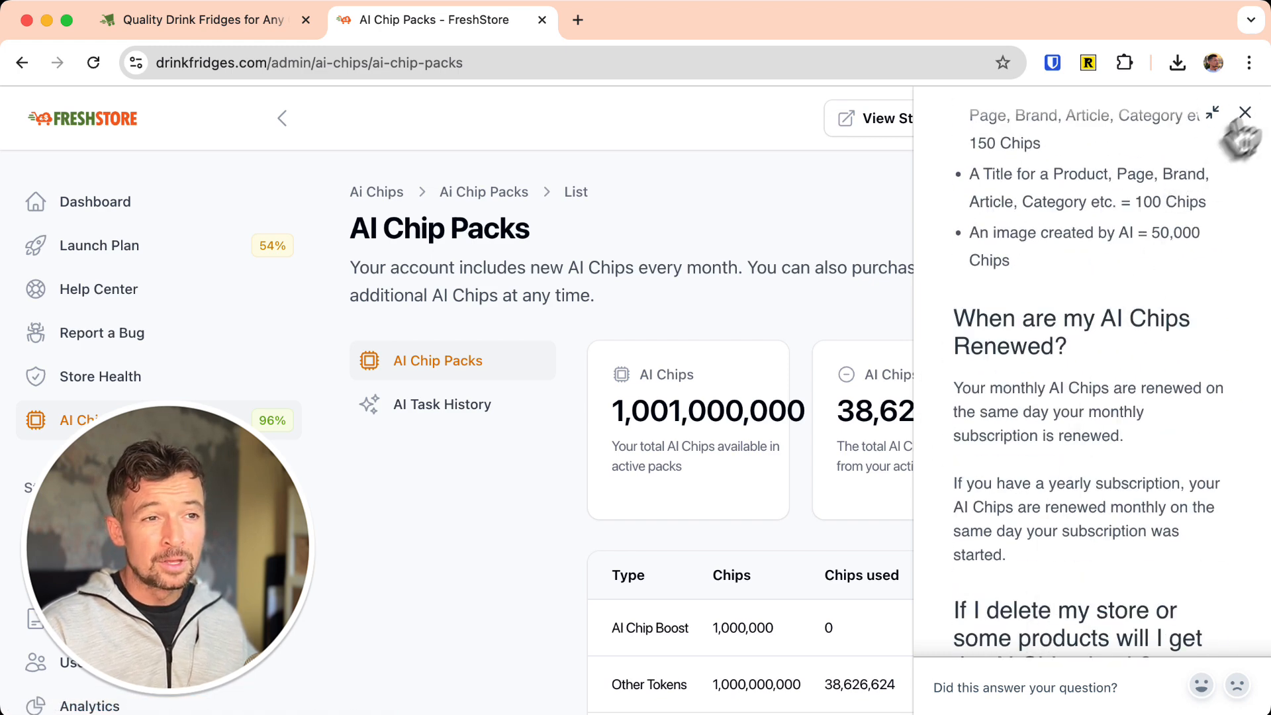
click(1244, 112)
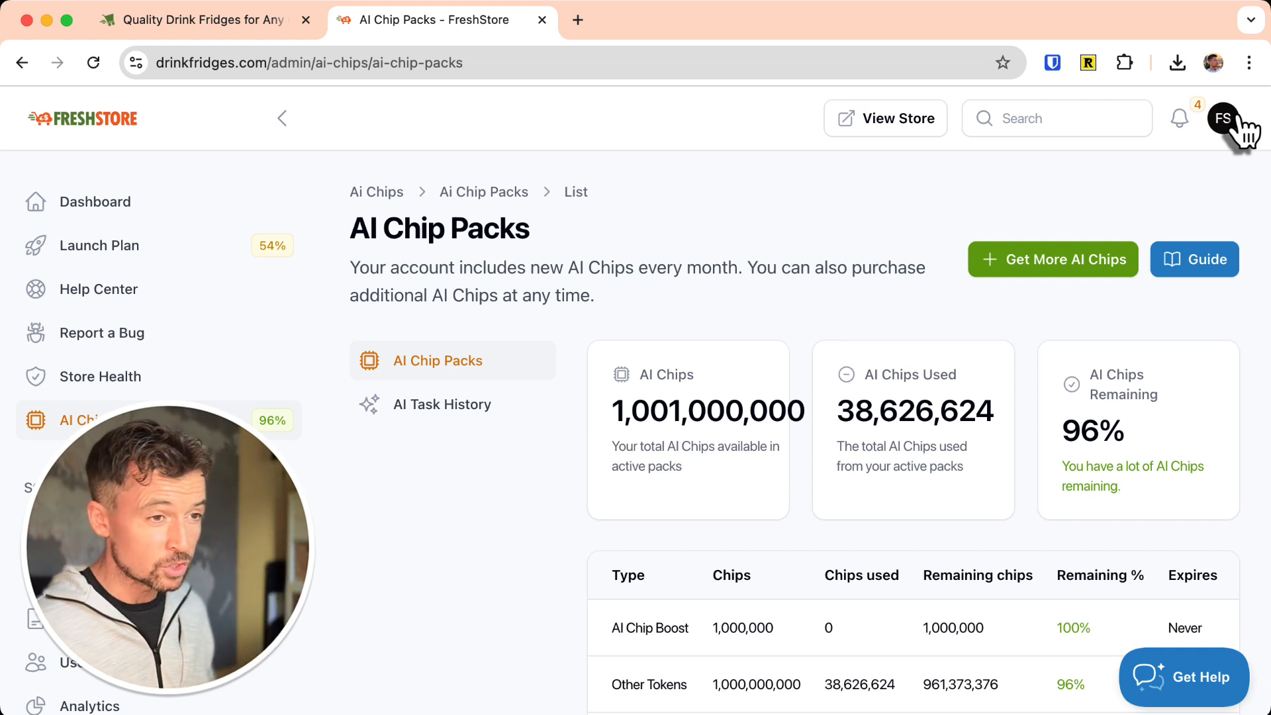
mouse_move(778, 478)
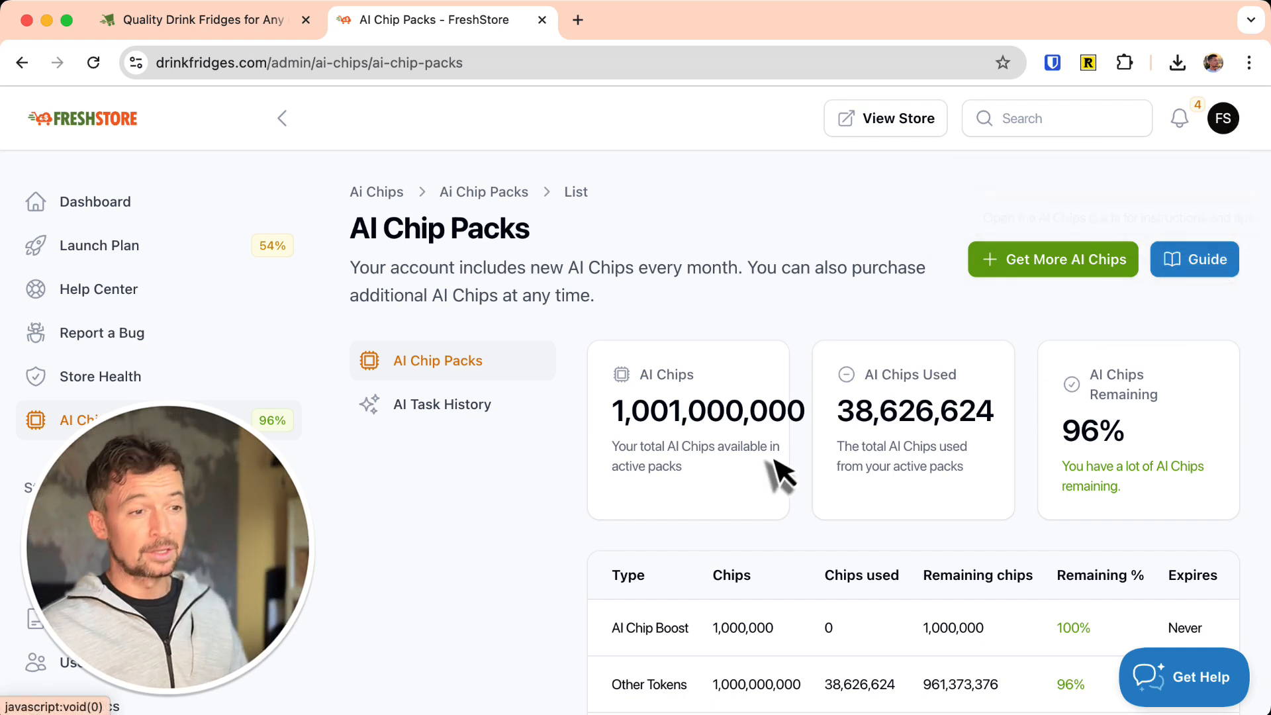
scroll(down, 3)
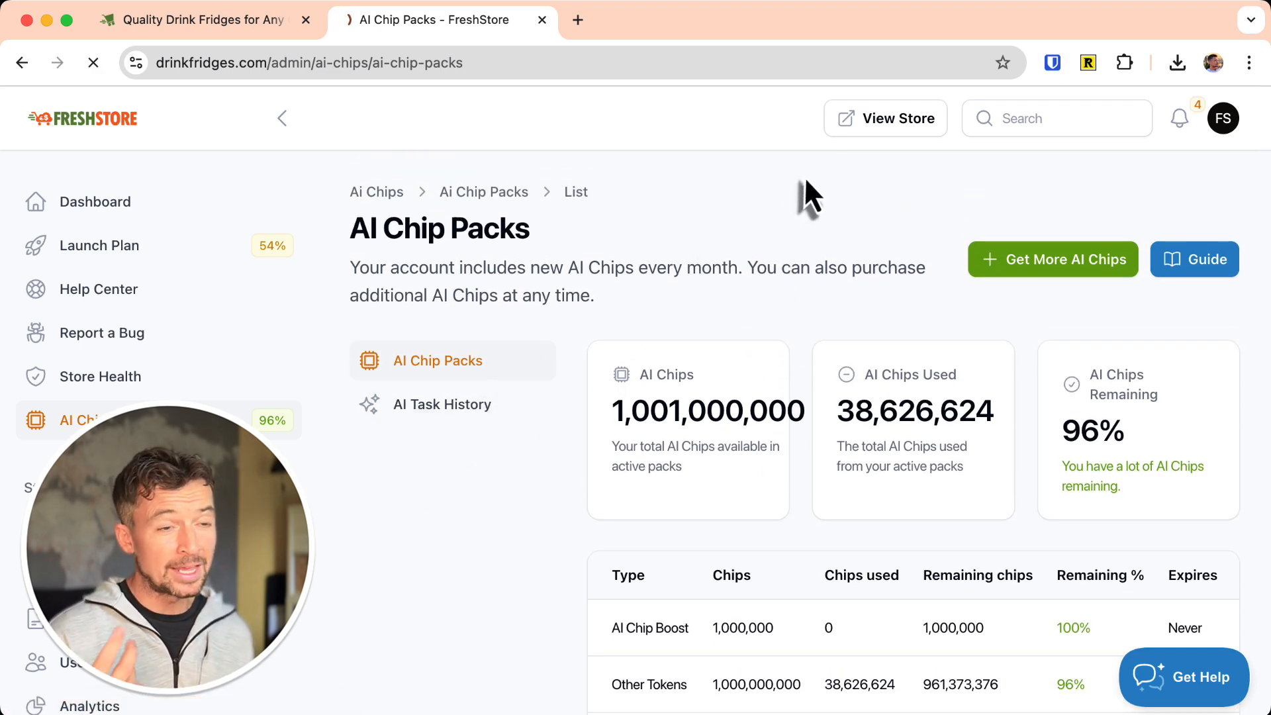
Browse the AI Task History list of past tasks with chips used and time taken.
click(441, 405)
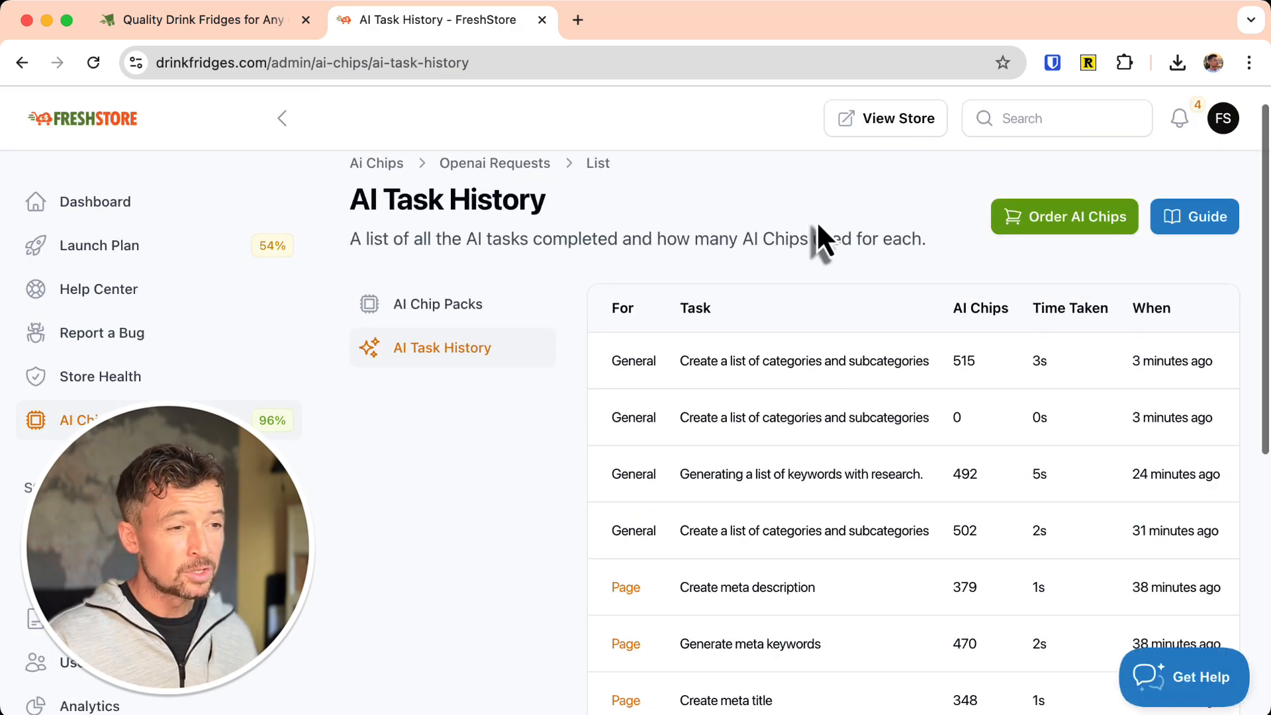
scroll(down, 3)
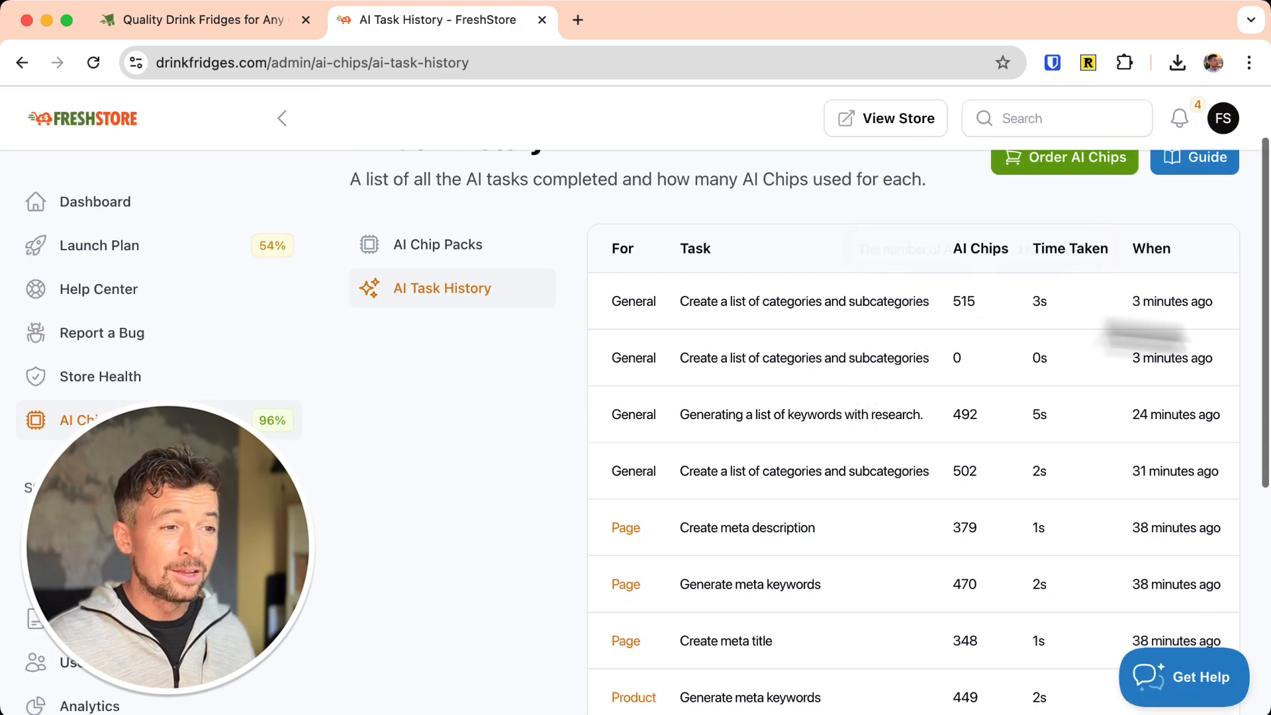
scroll(down, 3)
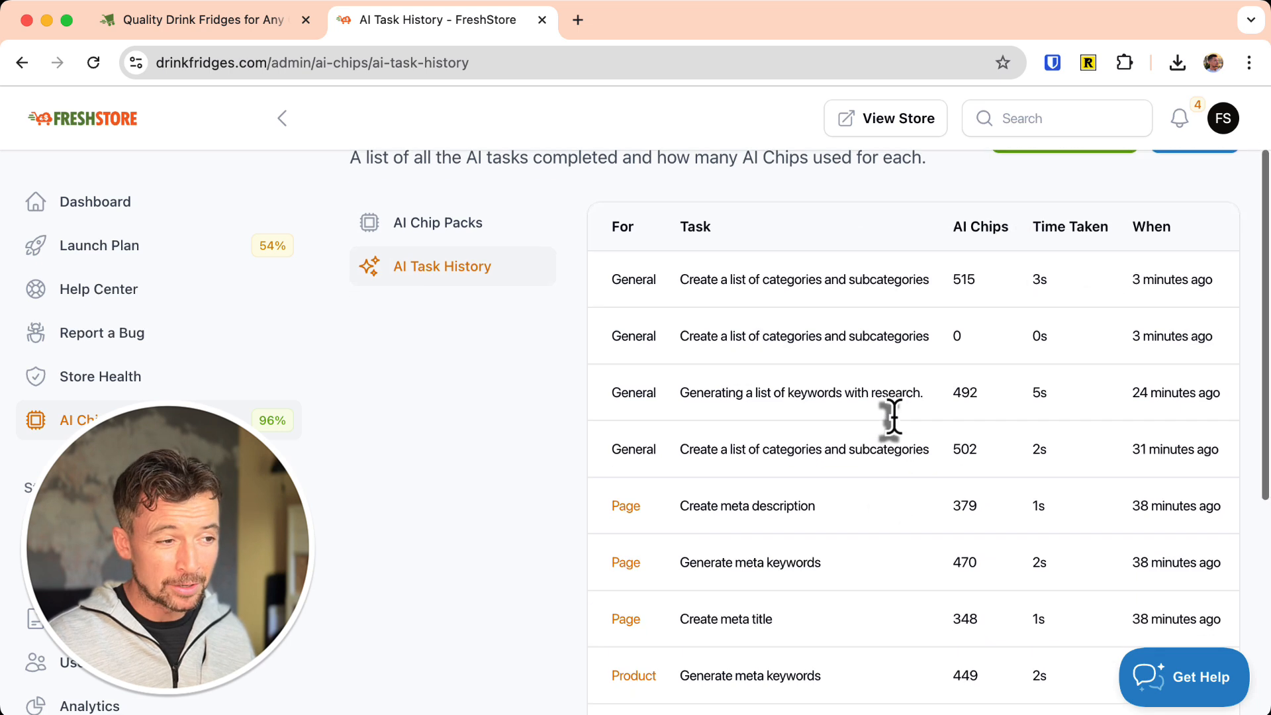
scroll(down, 3)
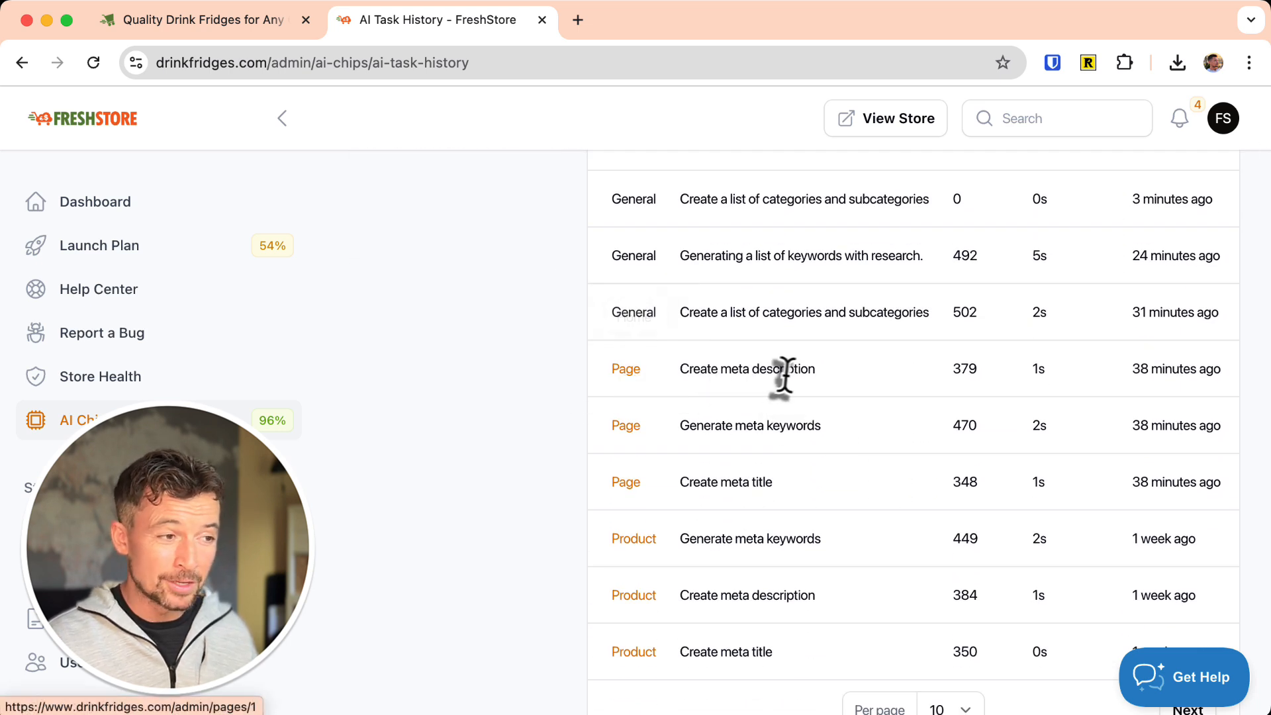
mouse_move(992, 435)
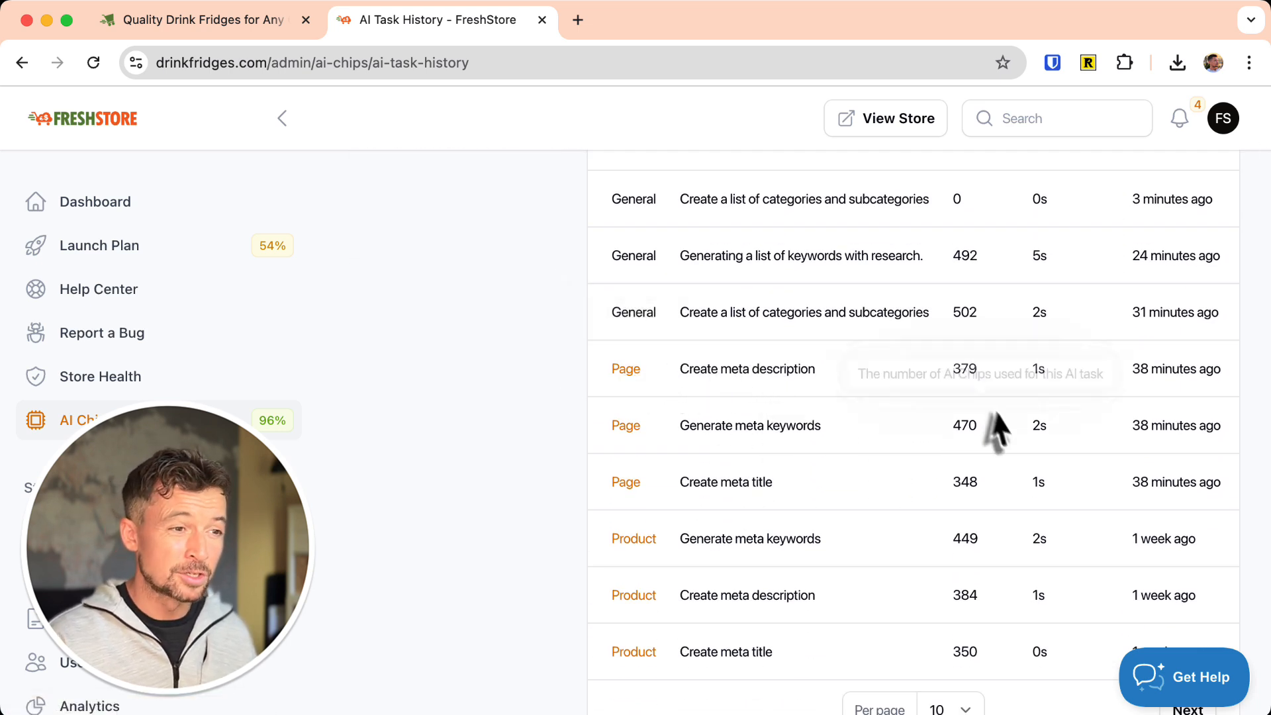
scroll(down, 3)
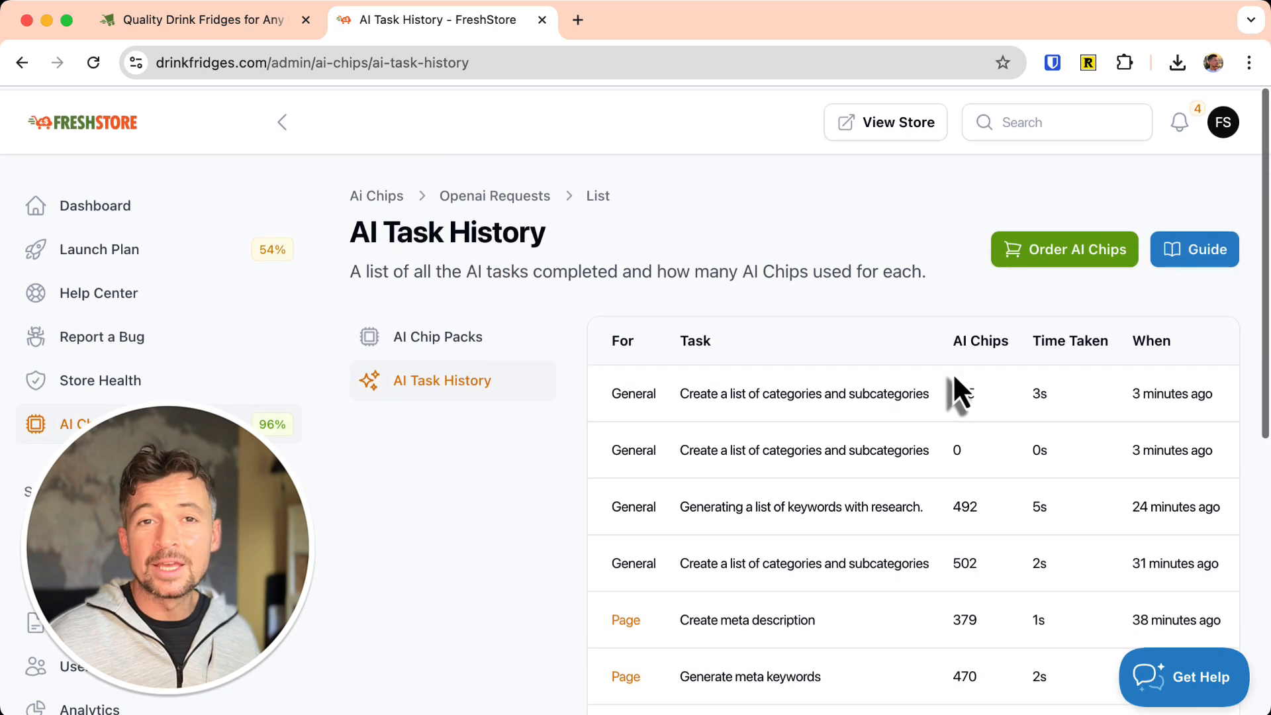
mouse_move(964, 393)
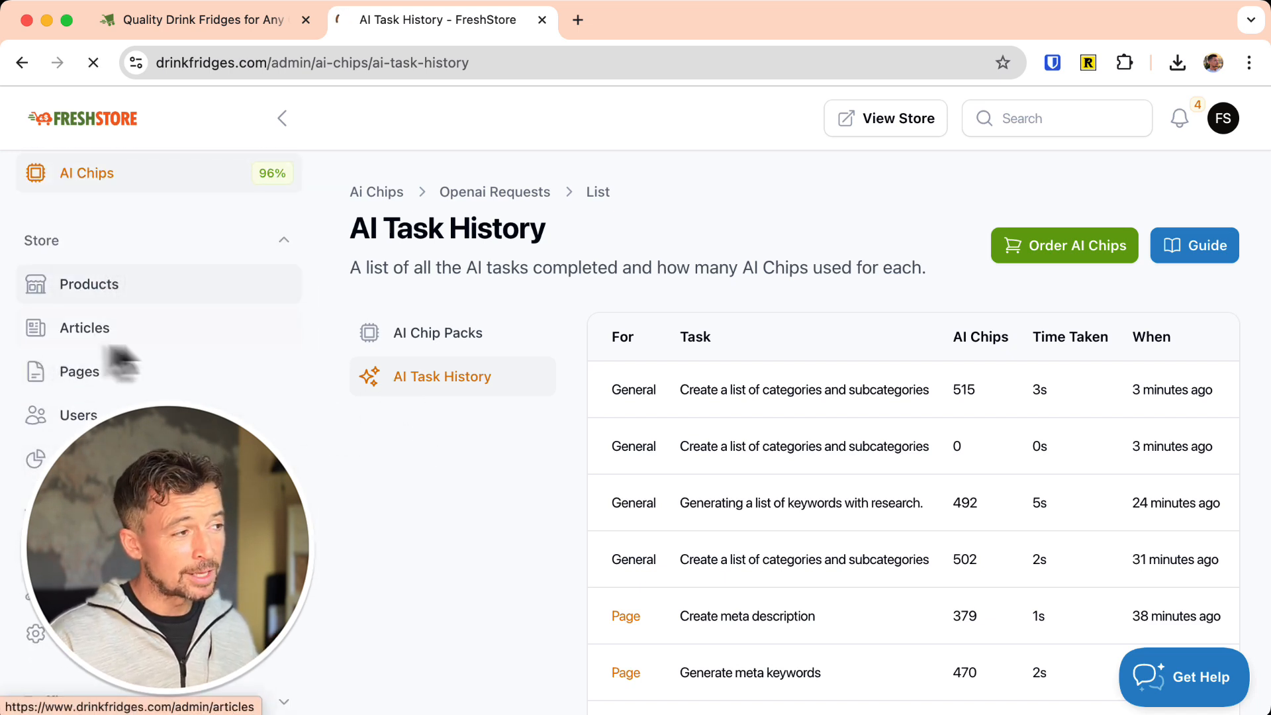
Open the Products list showing all 143 store products.
click(89, 284)
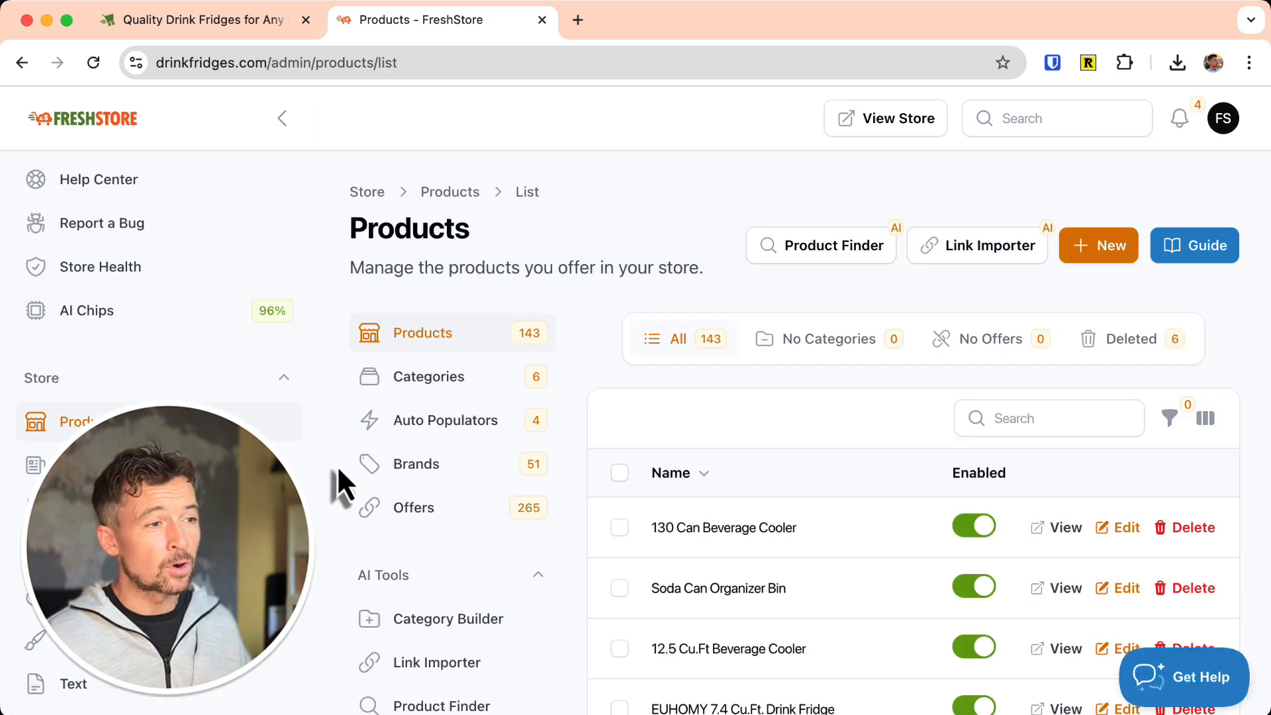
mouse_move(447, 399)
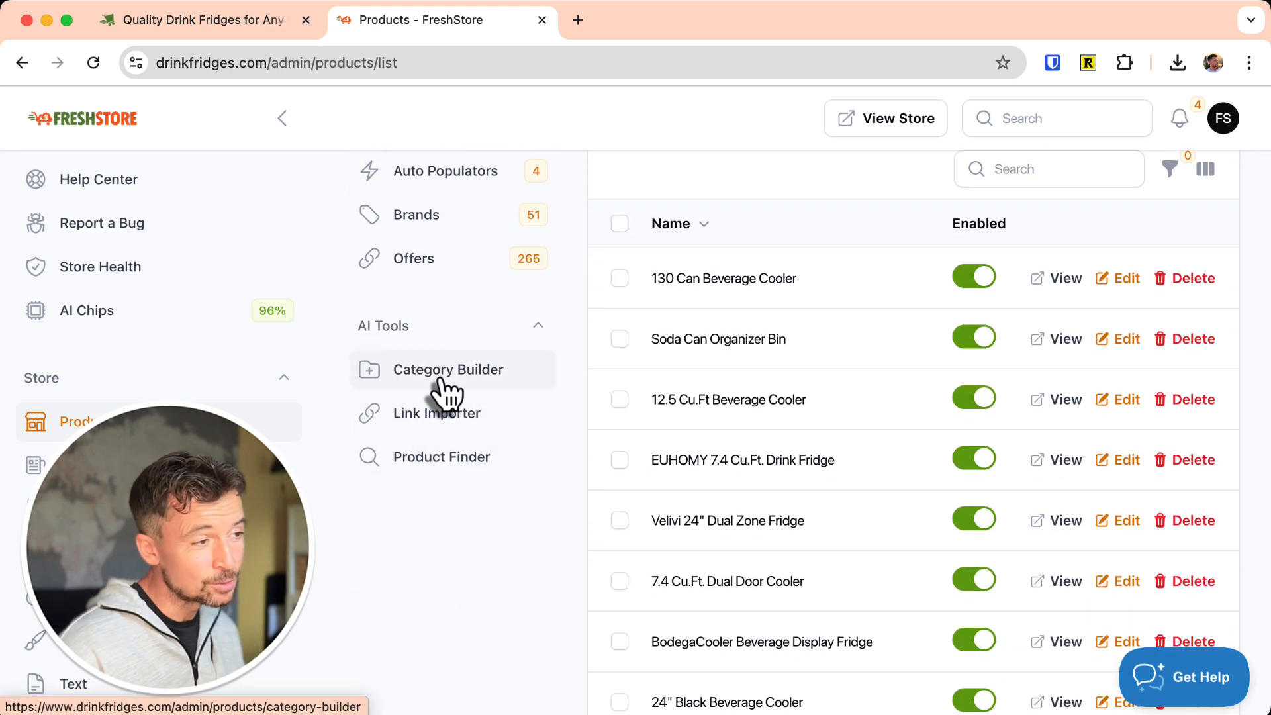
Generate Drink Fridges categories like Compact Fridges and Wine Coolers in the AI Category Builder.
click(449, 369)
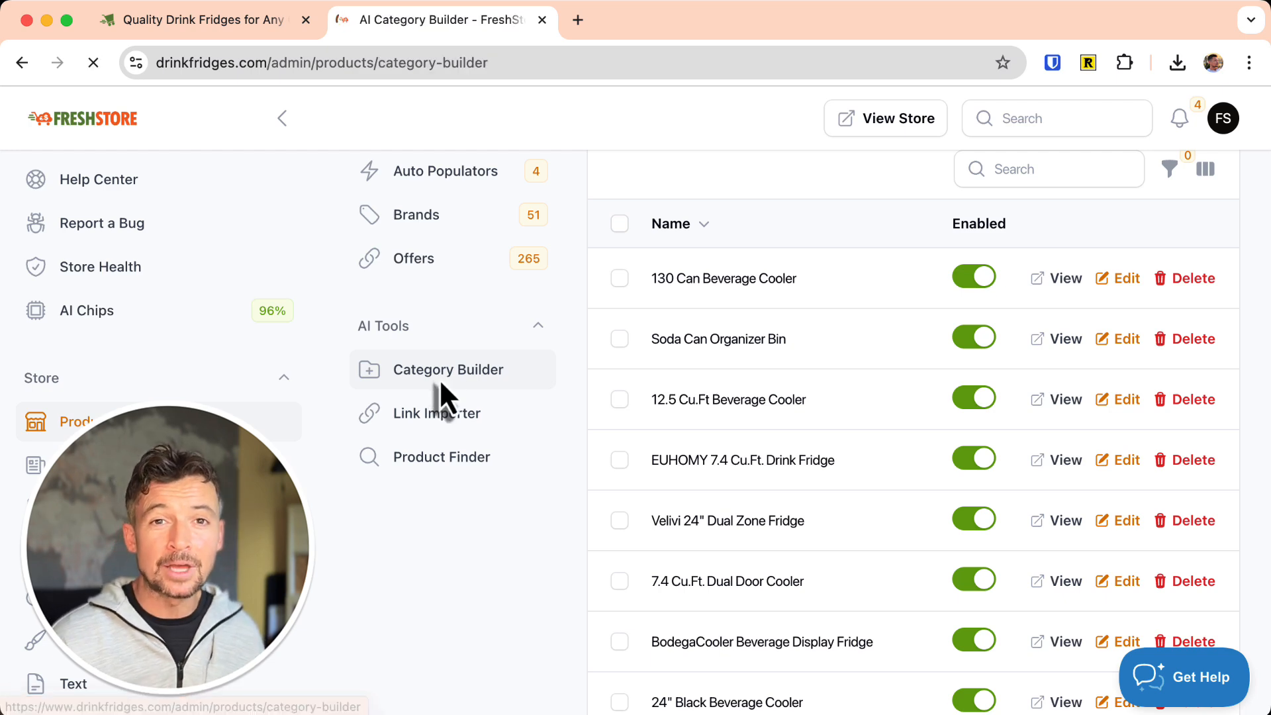
click(448, 370)
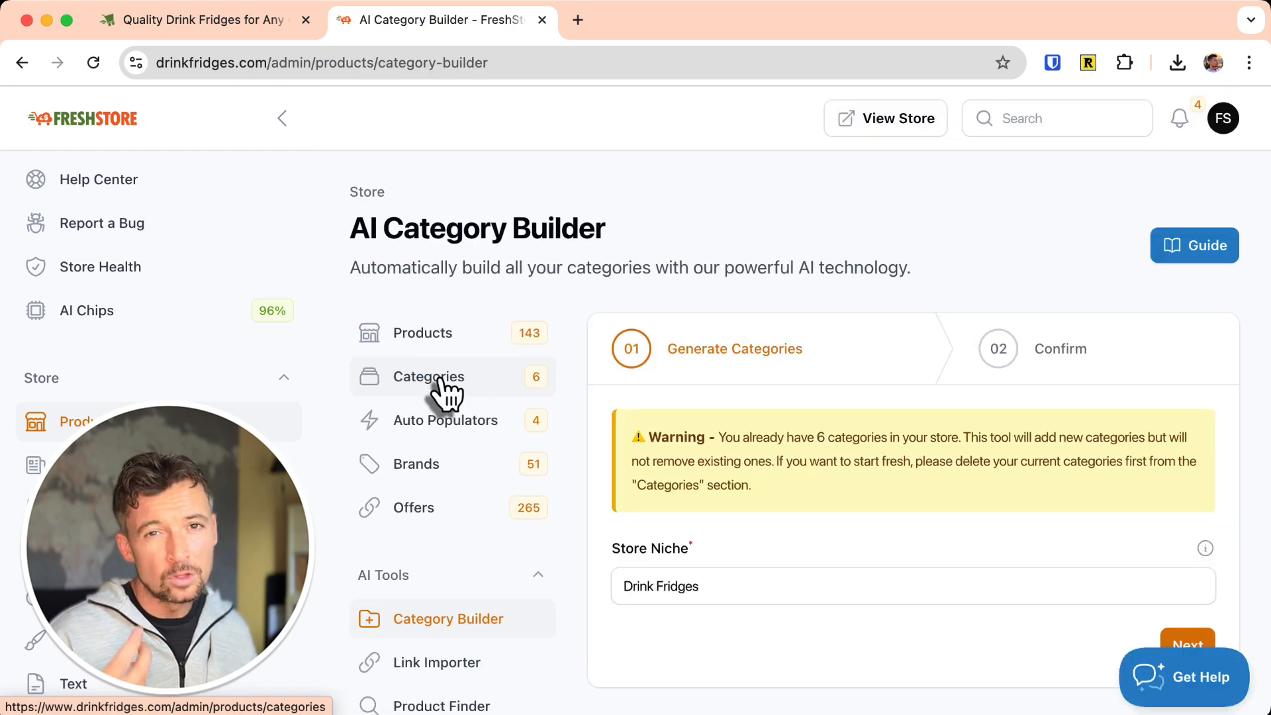
scroll(down, 3)
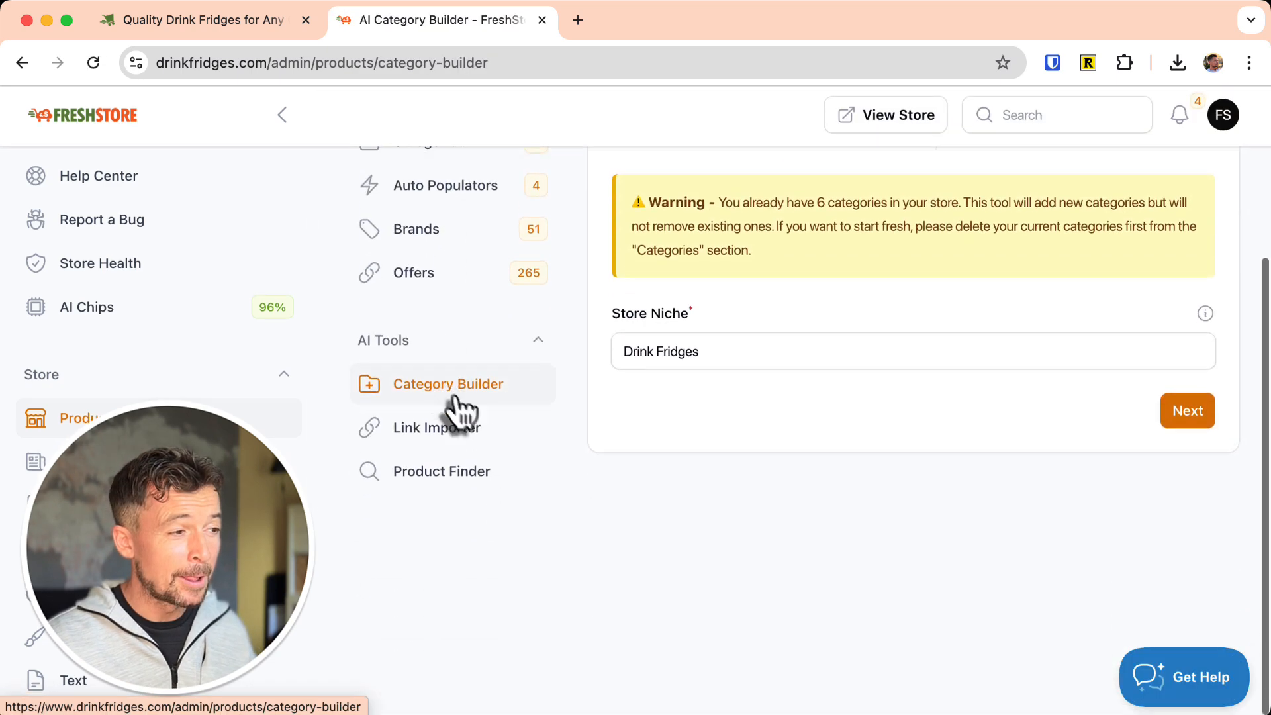
click(1187, 410)
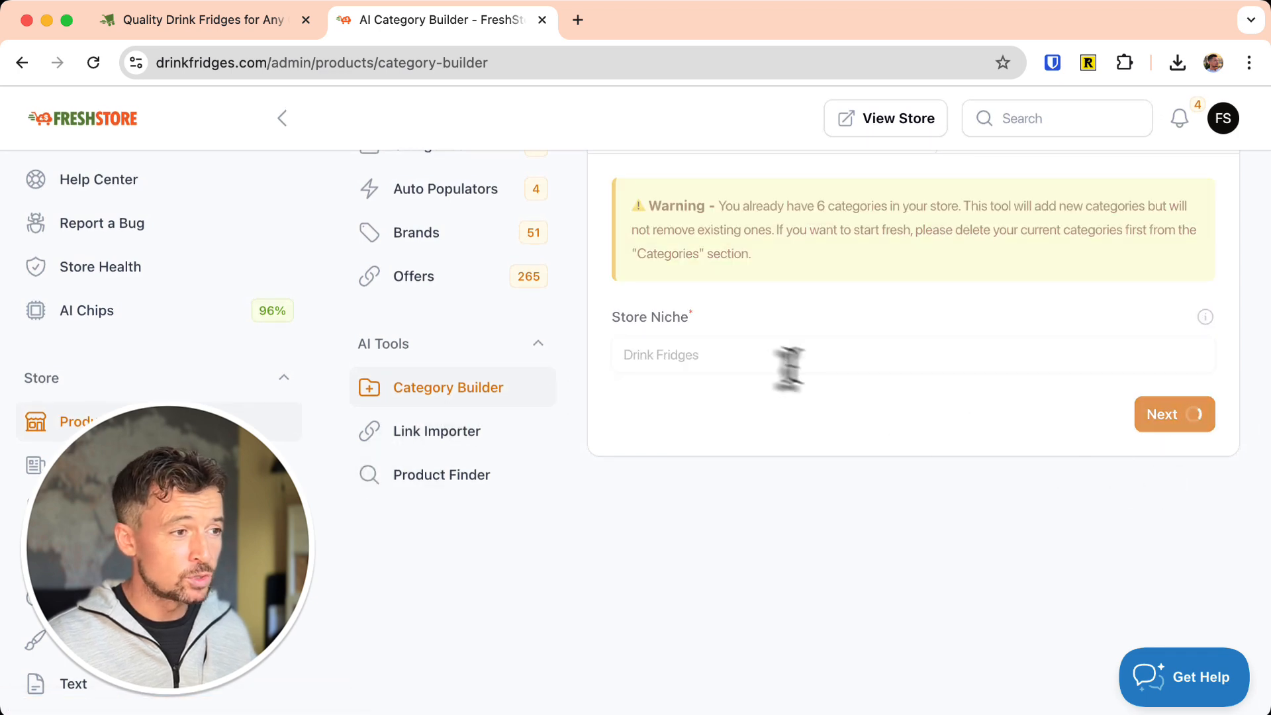
mouse_move(786, 488)
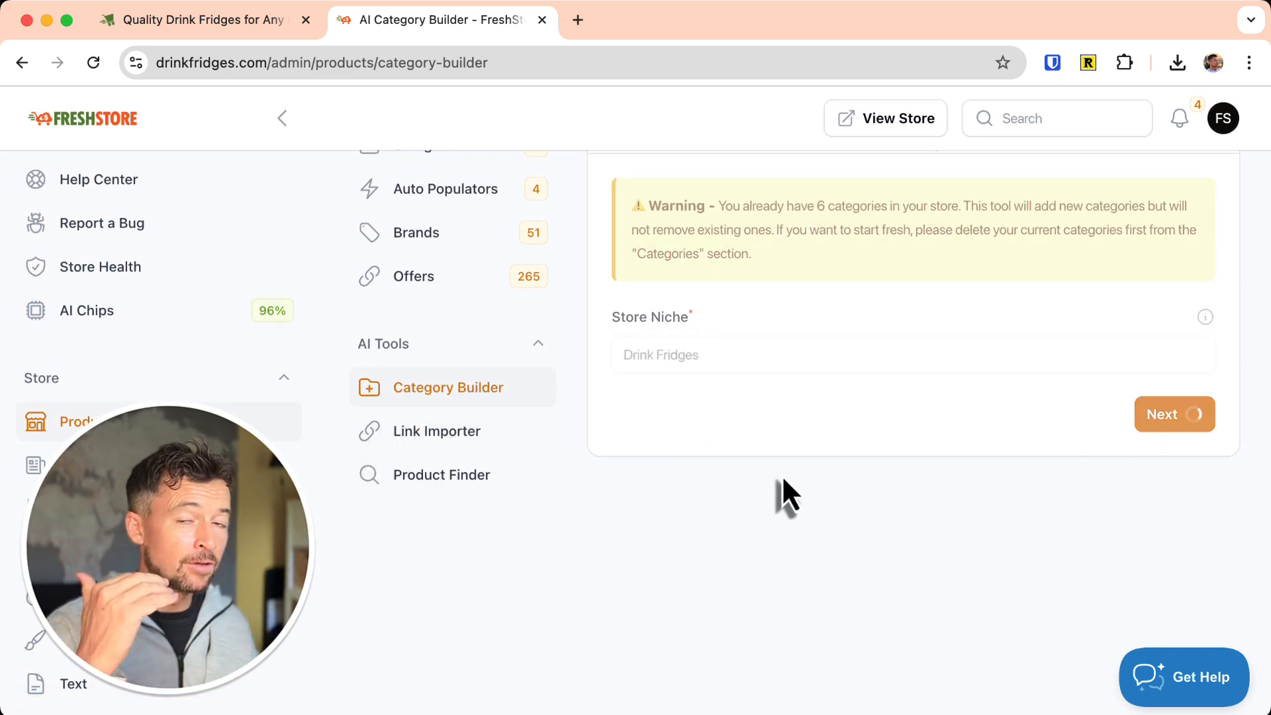
click(1174, 415)
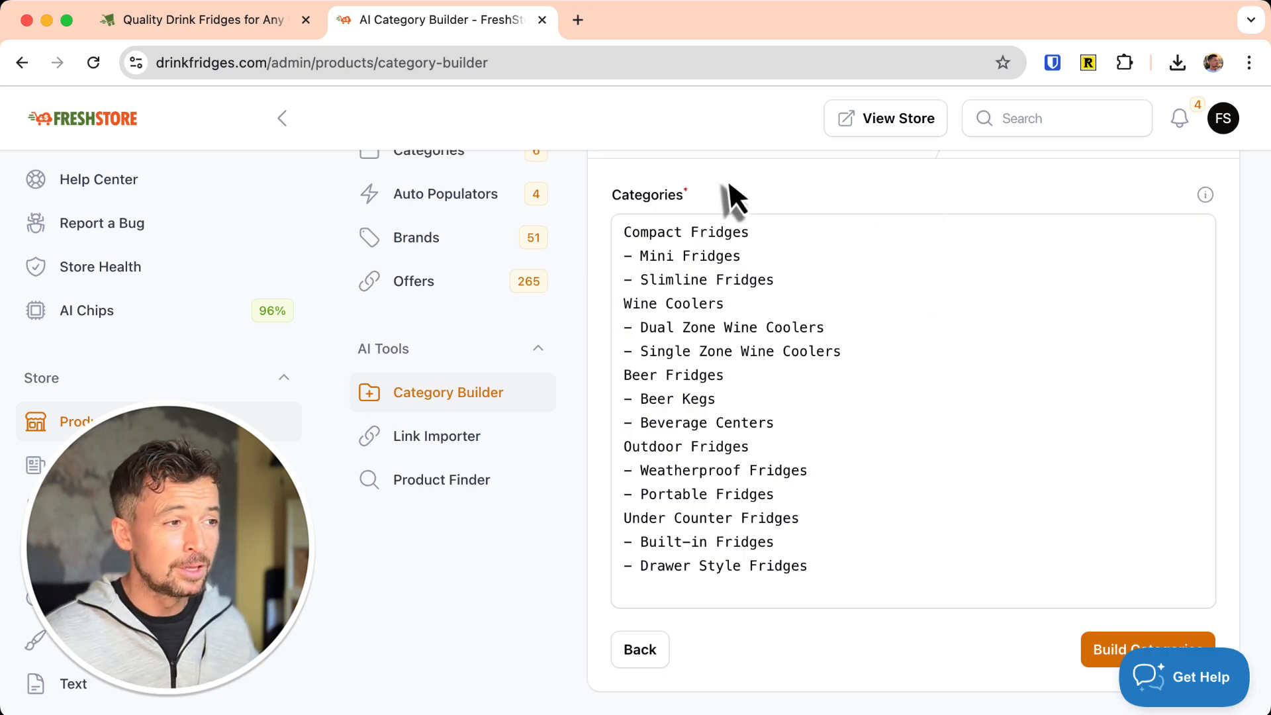
mouse_move(610, 431)
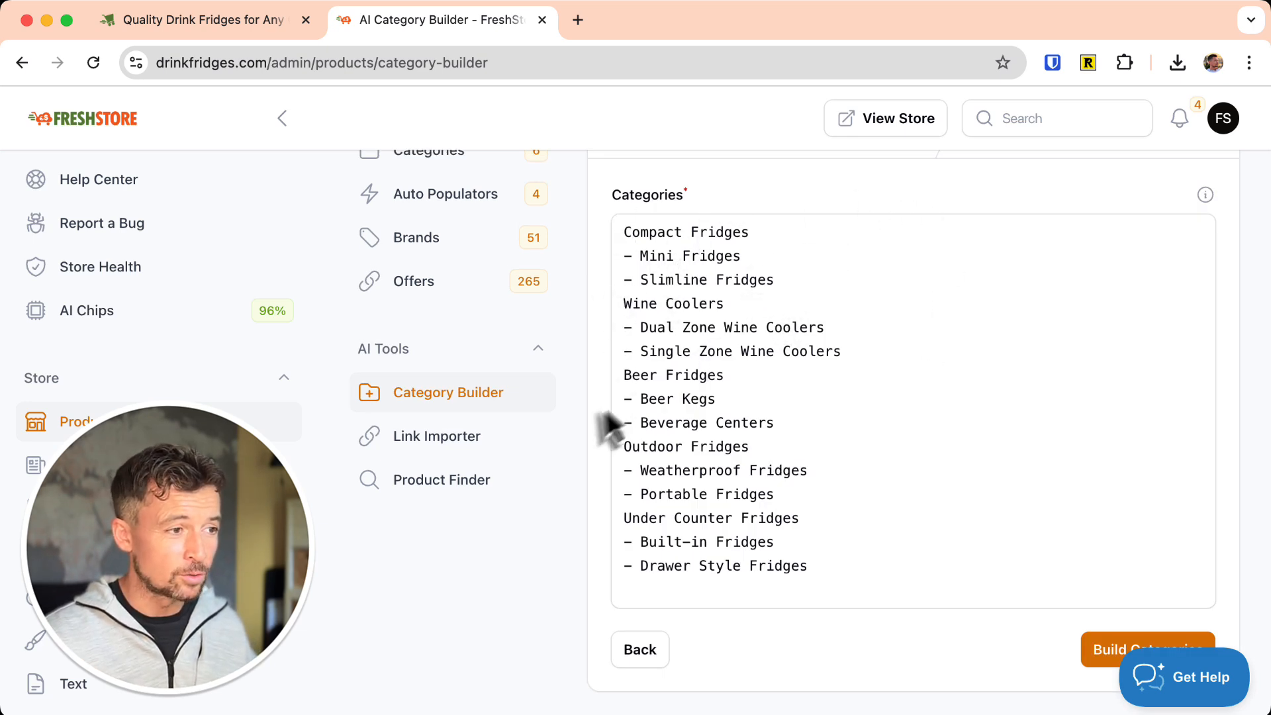
scroll(down, 3)
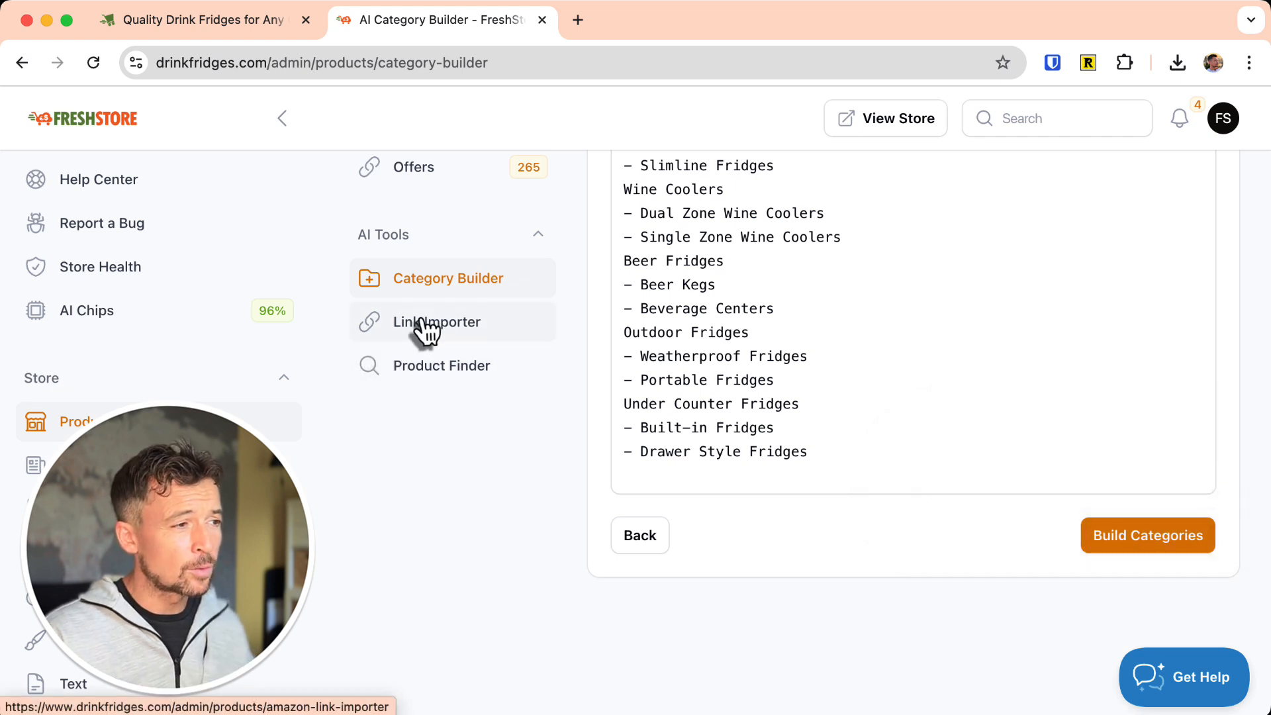
Import three Amazon fridge links into Small Drink Fridges, then collapse the sidebar.
click(436, 322)
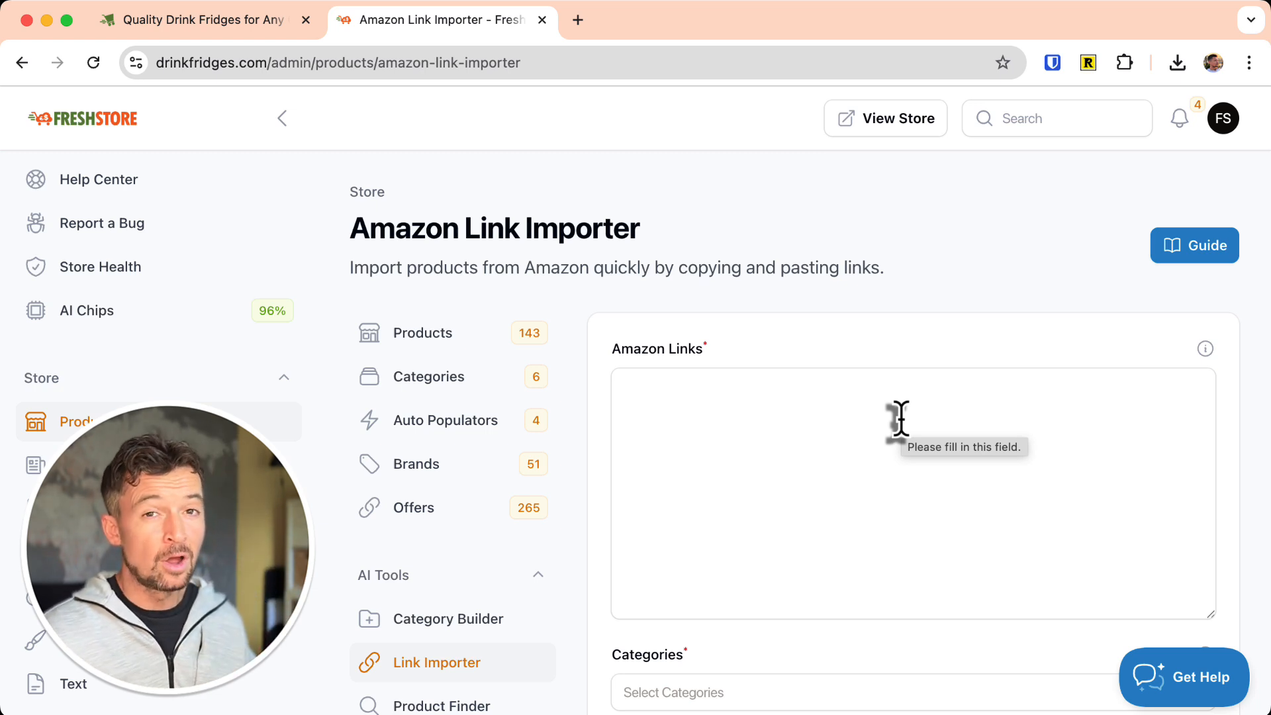
scroll(down, 3)
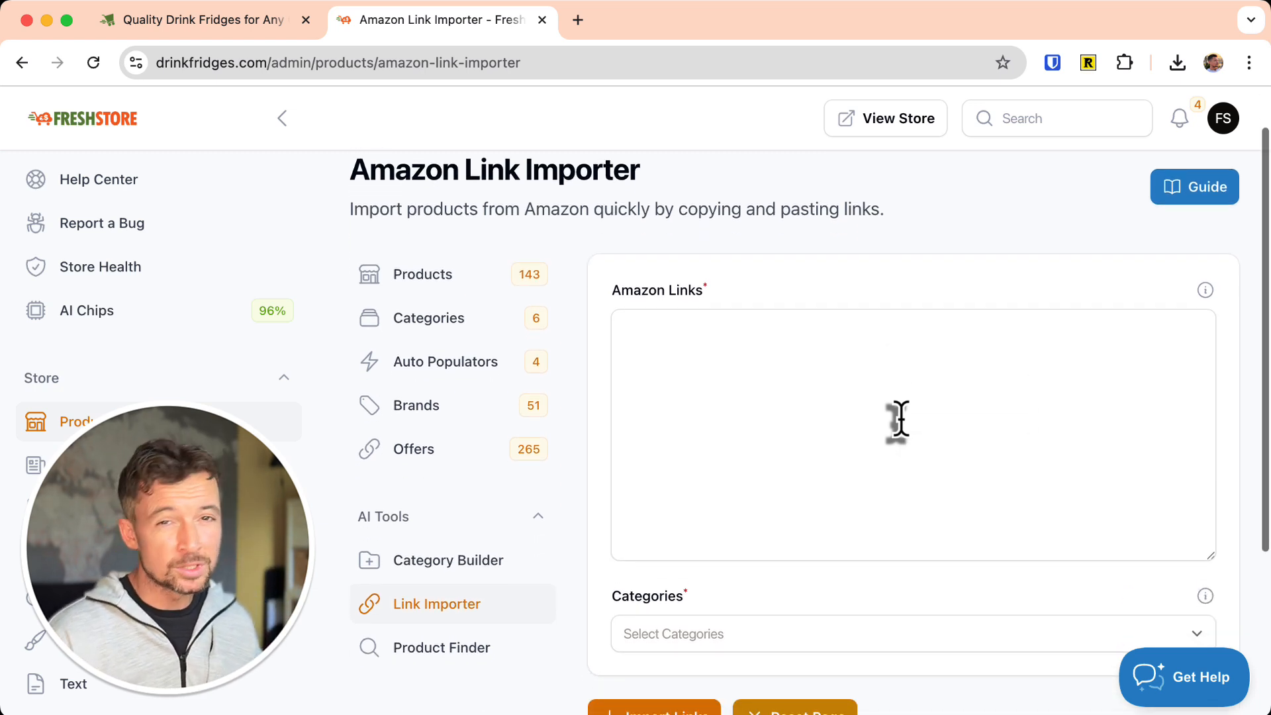
scroll(down, 3)
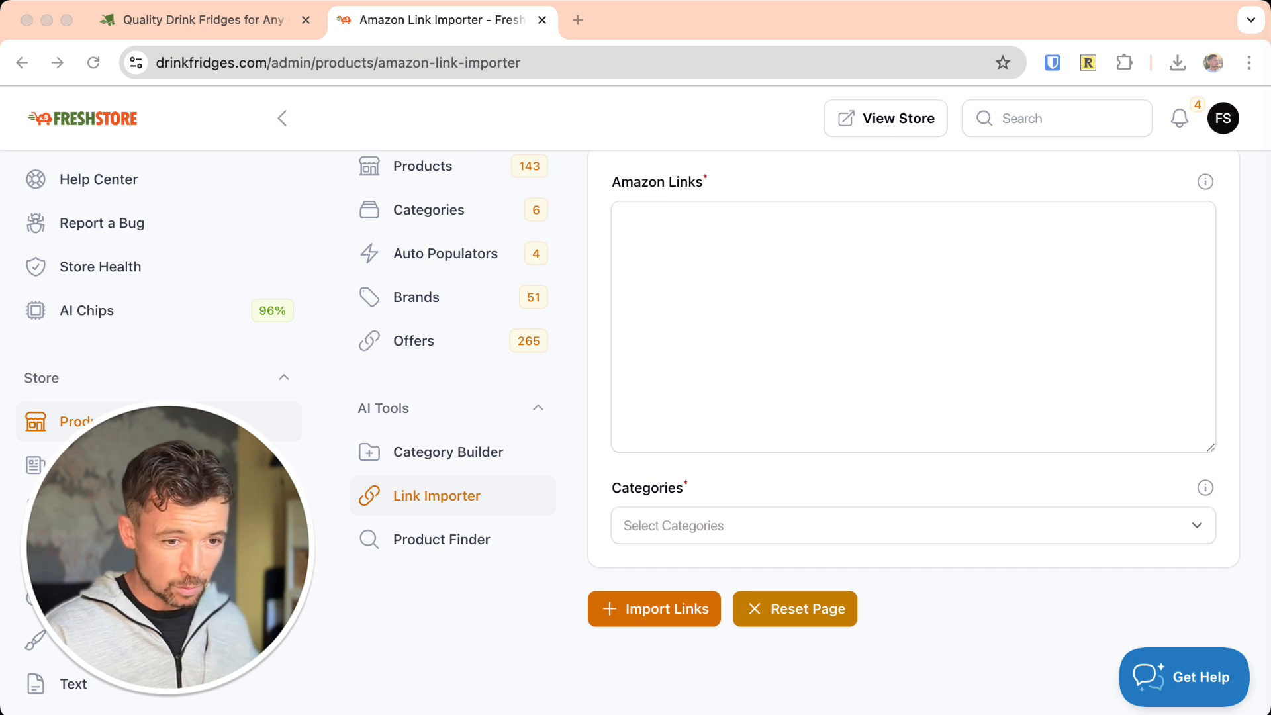
text(https://www.amazon.com/Antarctic-Star-Beverage-Refrigerator-Dispenser/dp/B0D95GR5Z9/)
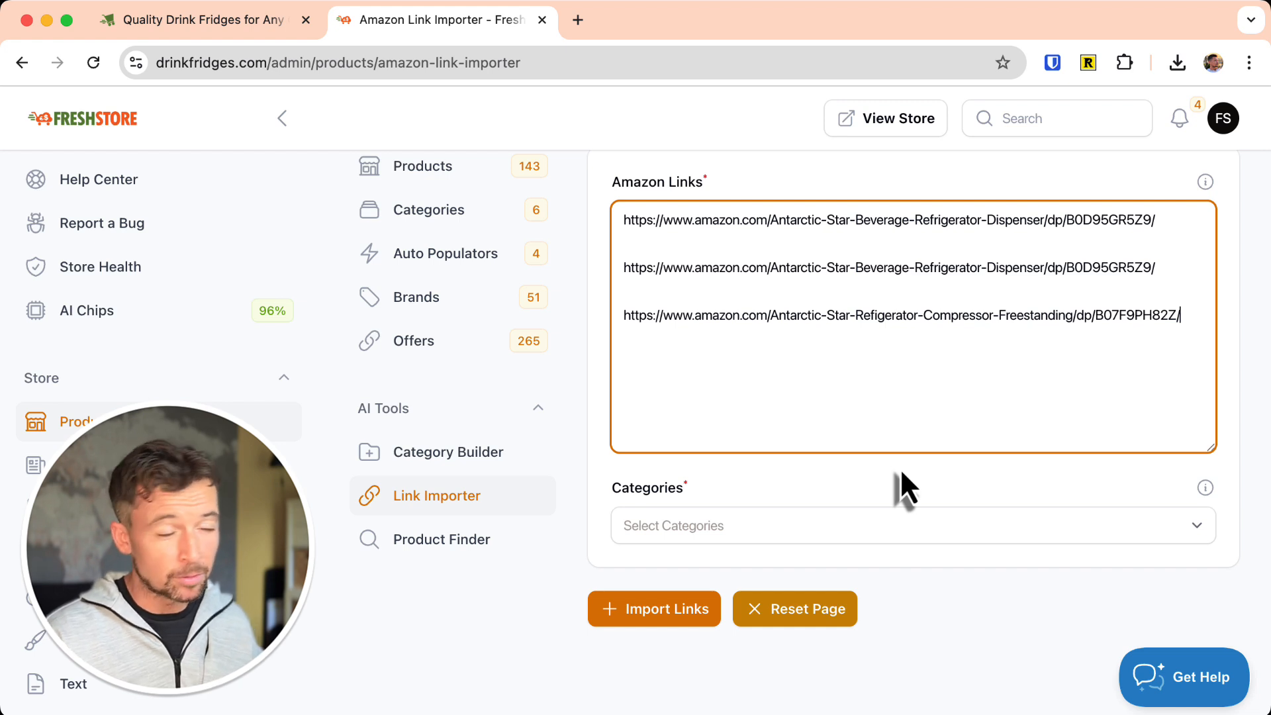
mouse_move(823, 530)
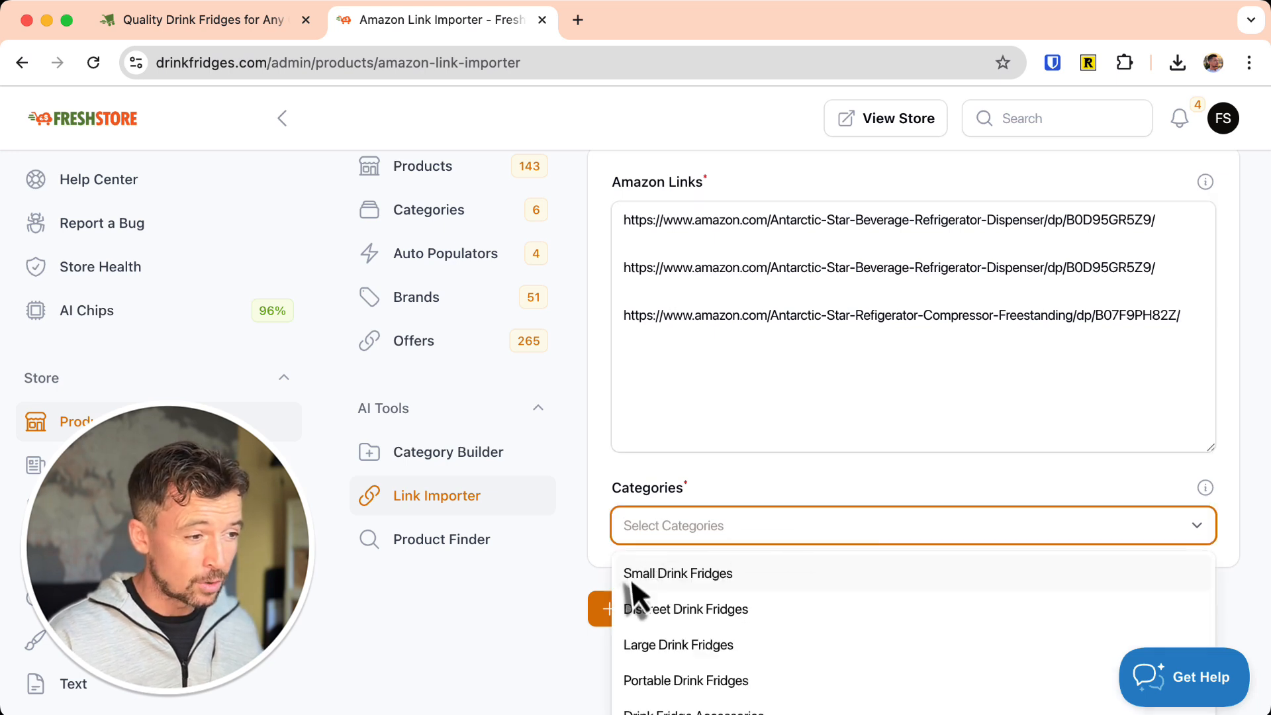
click(678, 573)
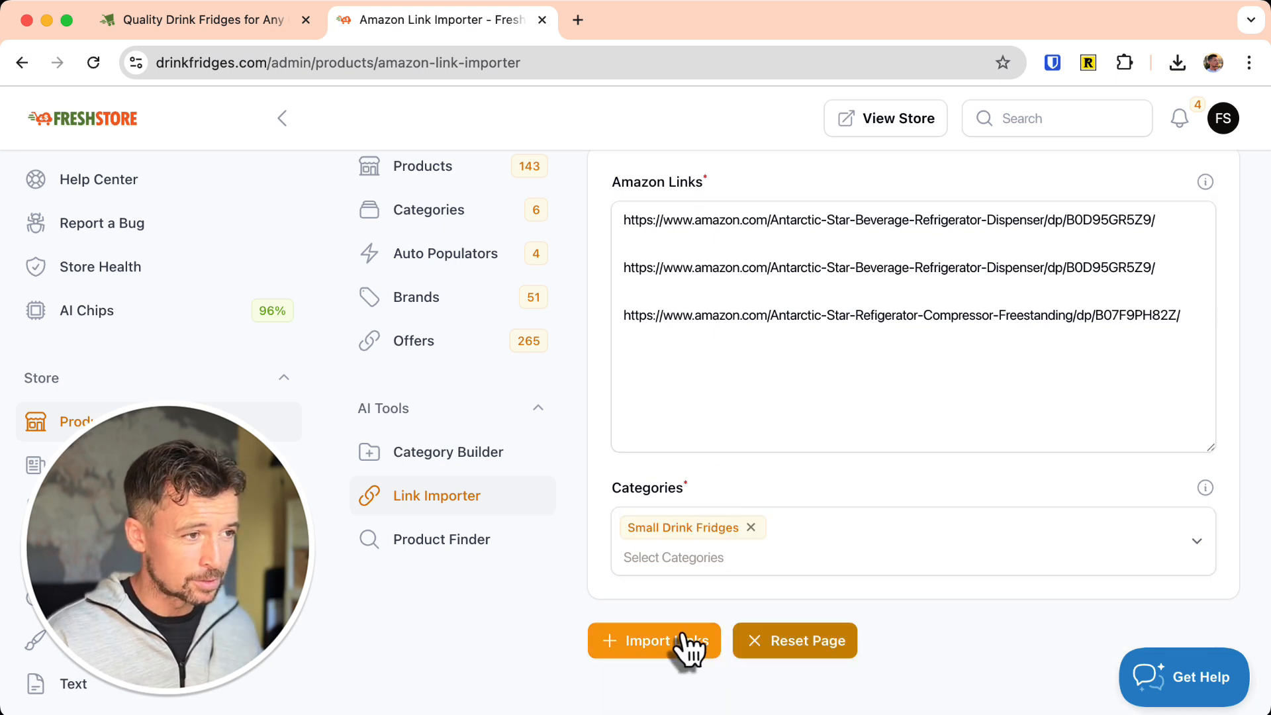
click(654, 641)
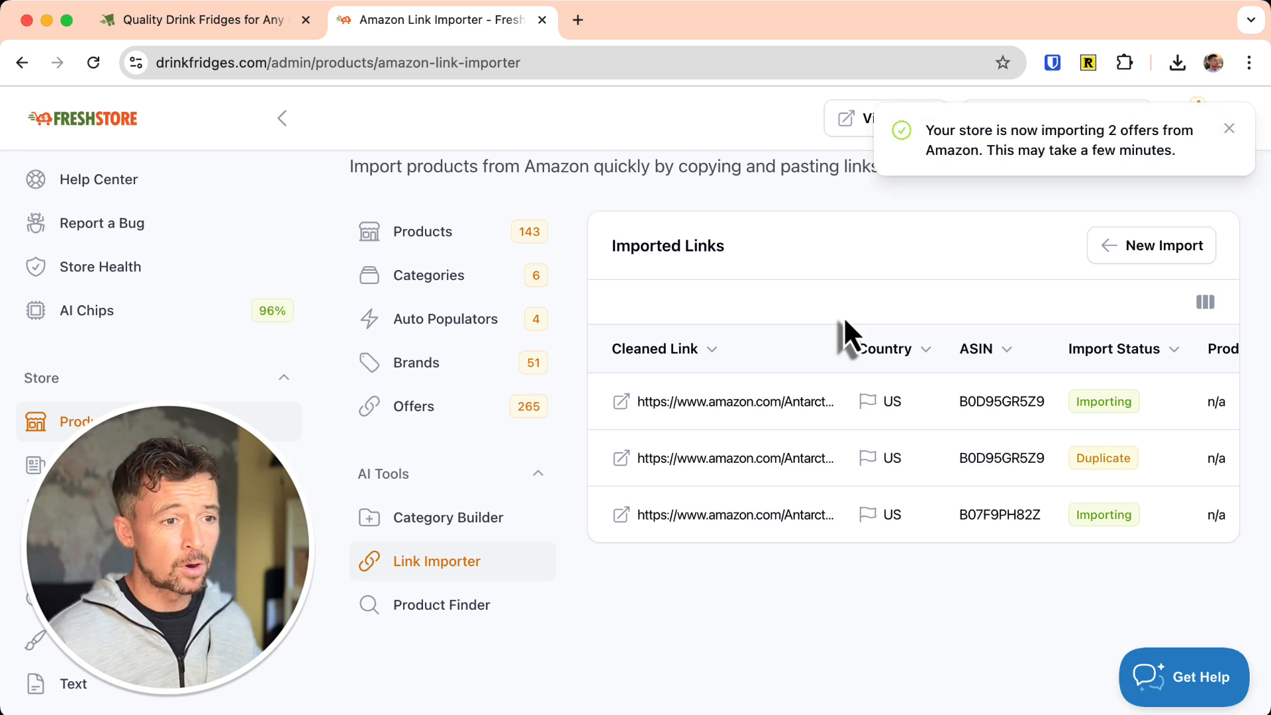
mouse_move(1104, 402)
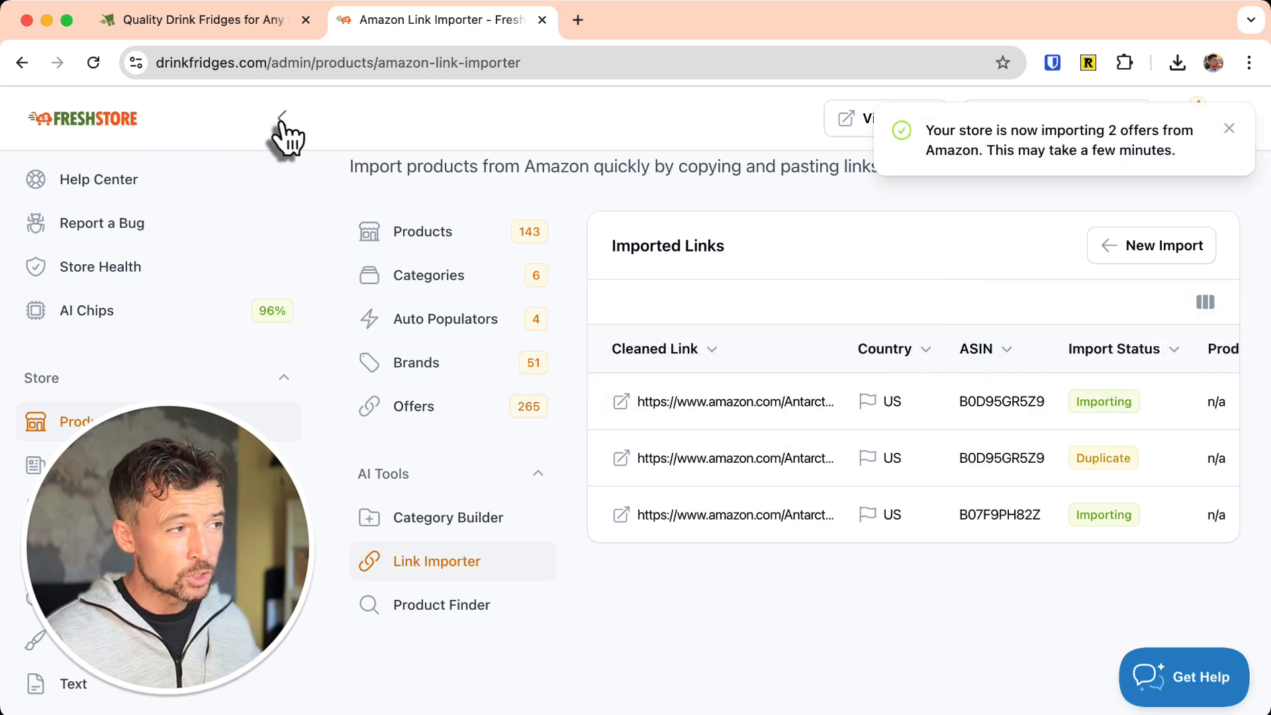
click(282, 118)
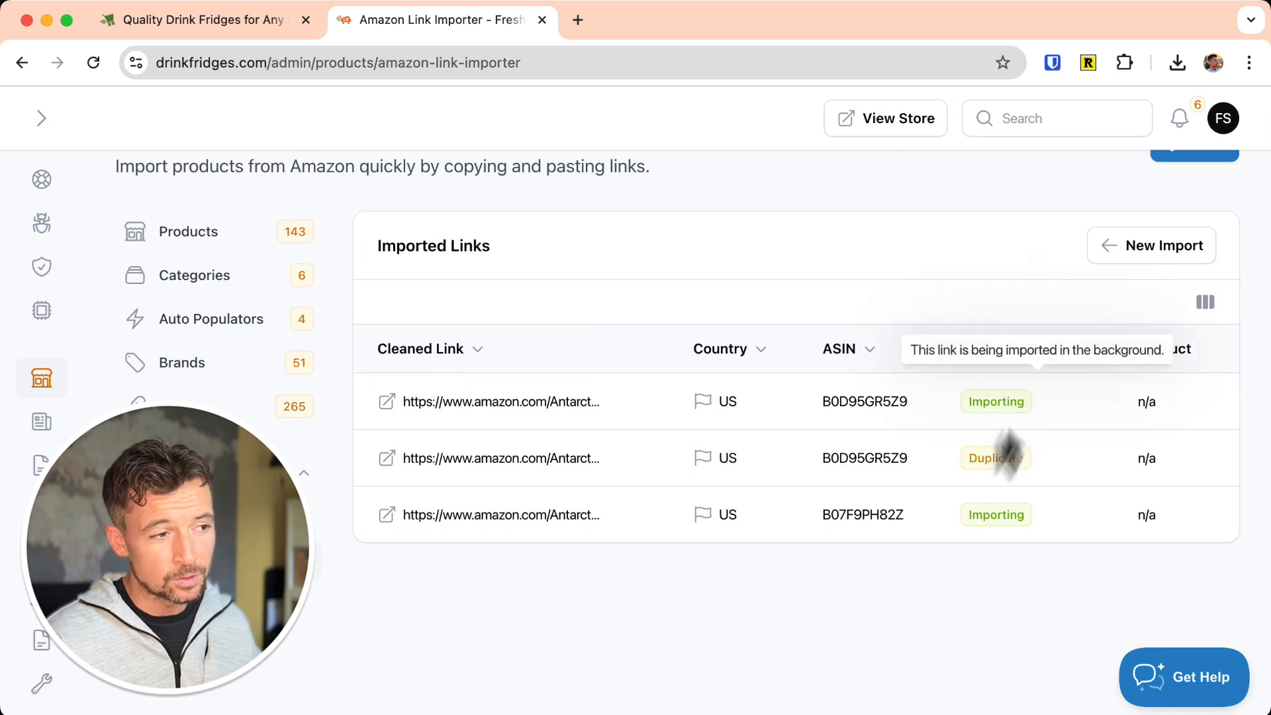
mouse_move(942, 527)
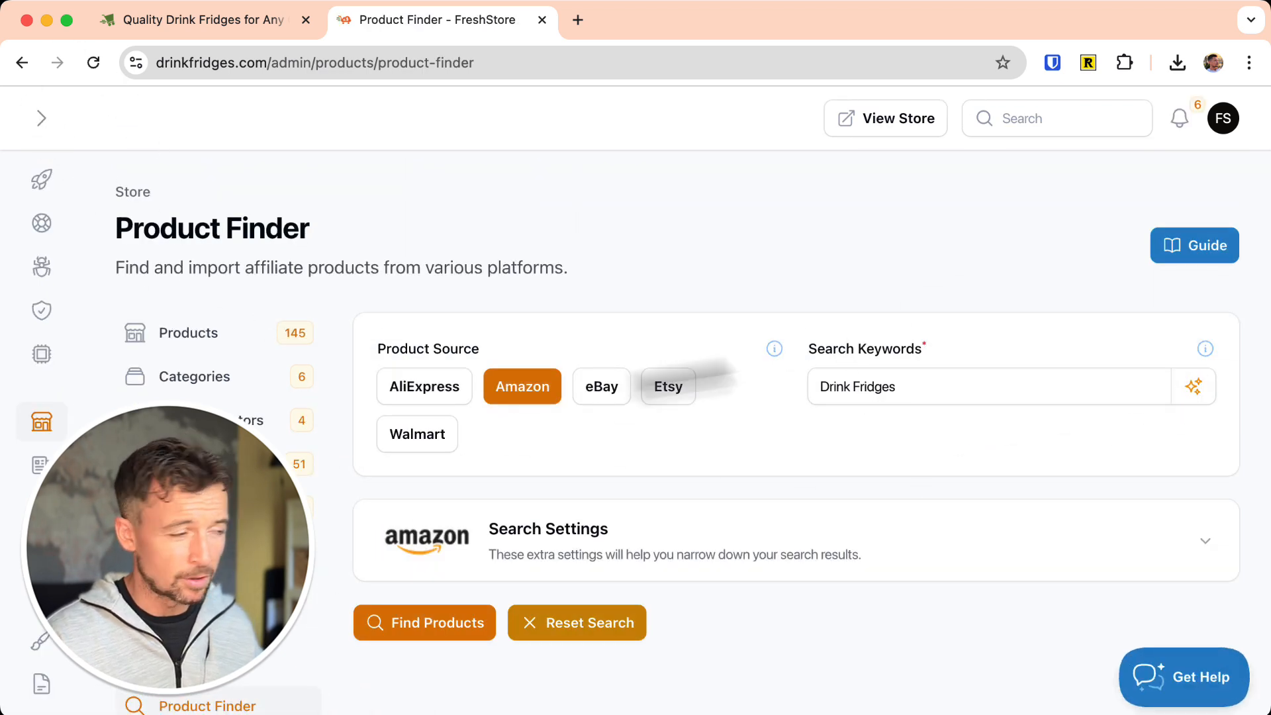
Search Amazon in Product Finder for 'mini drink fridges for small spaces'.
scroll(down, 3)
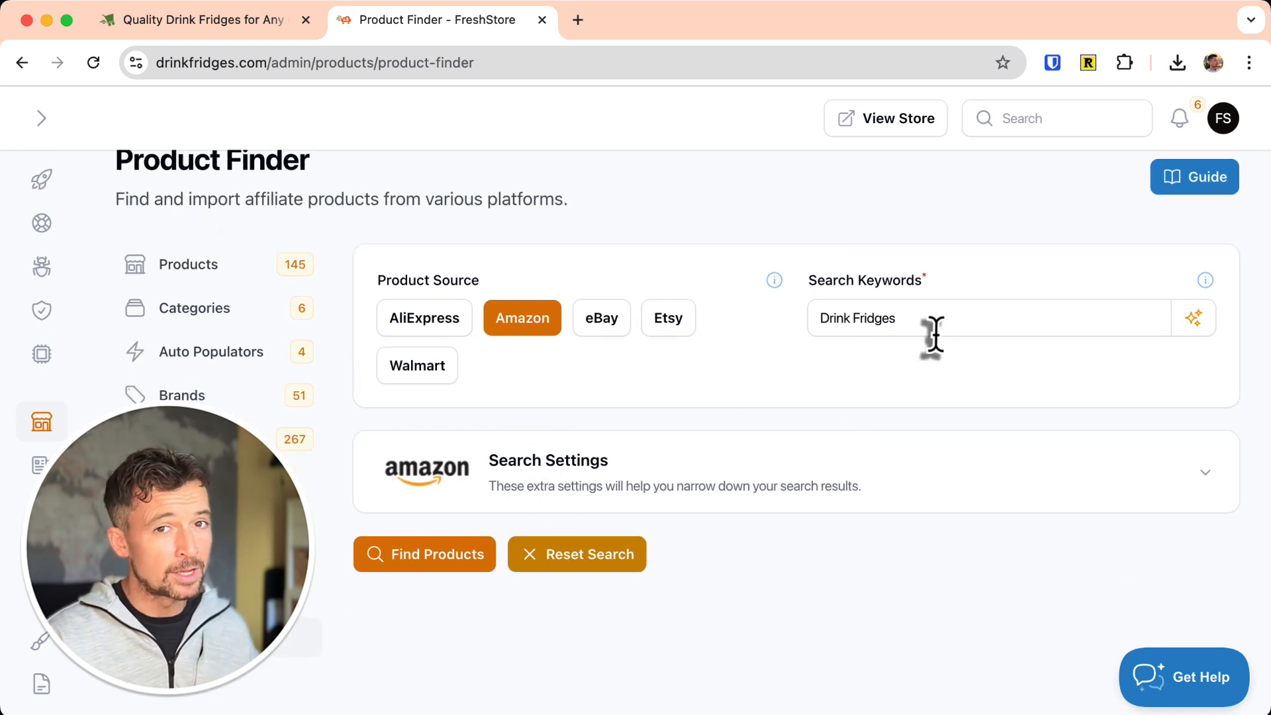
click(934, 318)
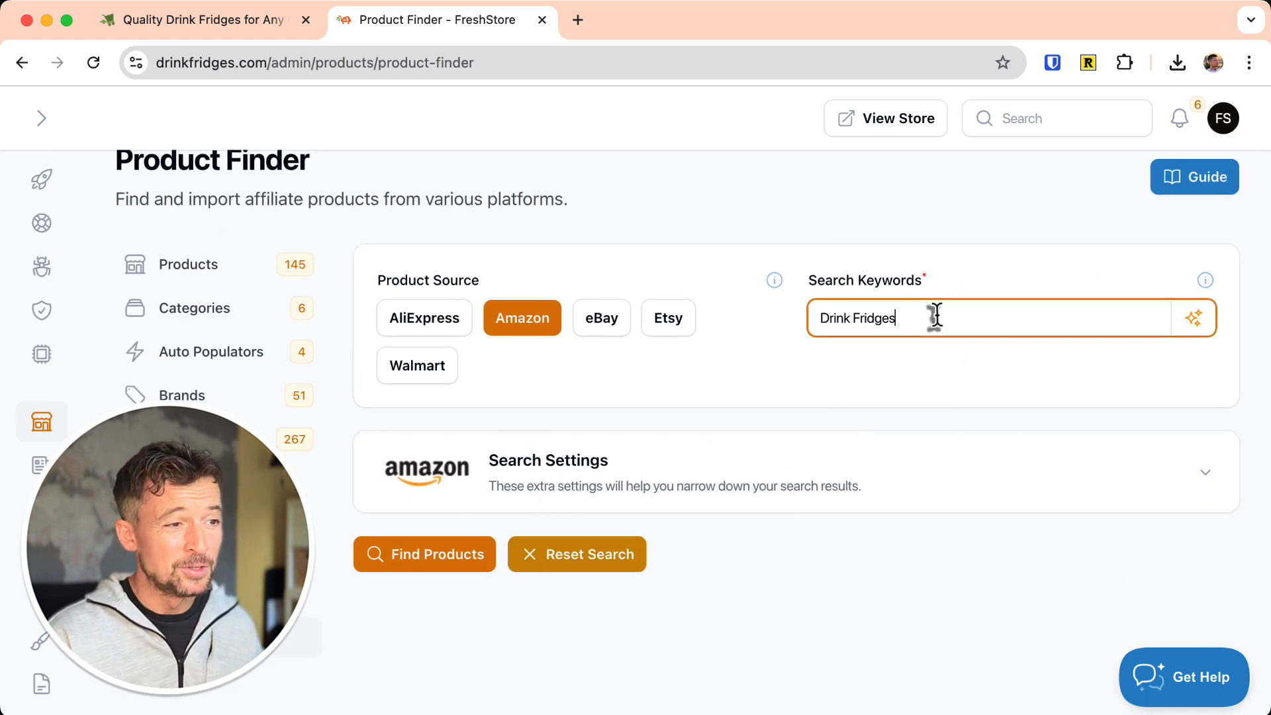
double_click(859, 318)
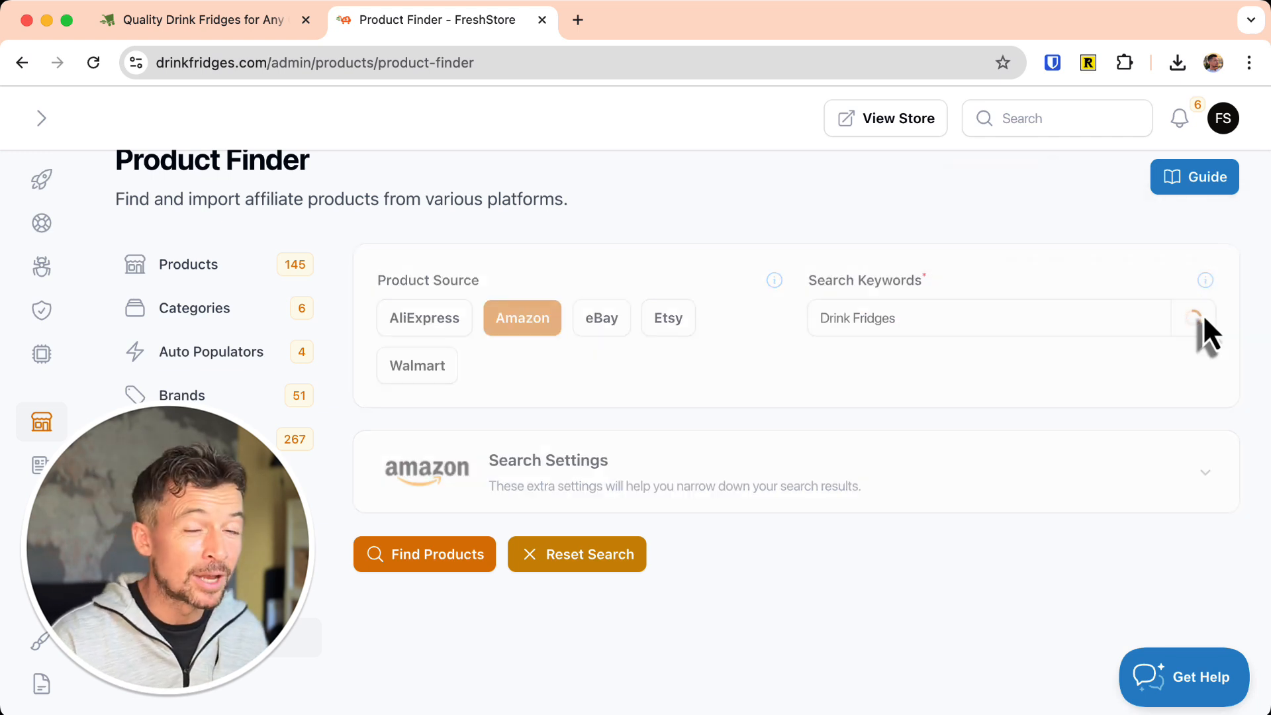
text(beverage cooler for home use)
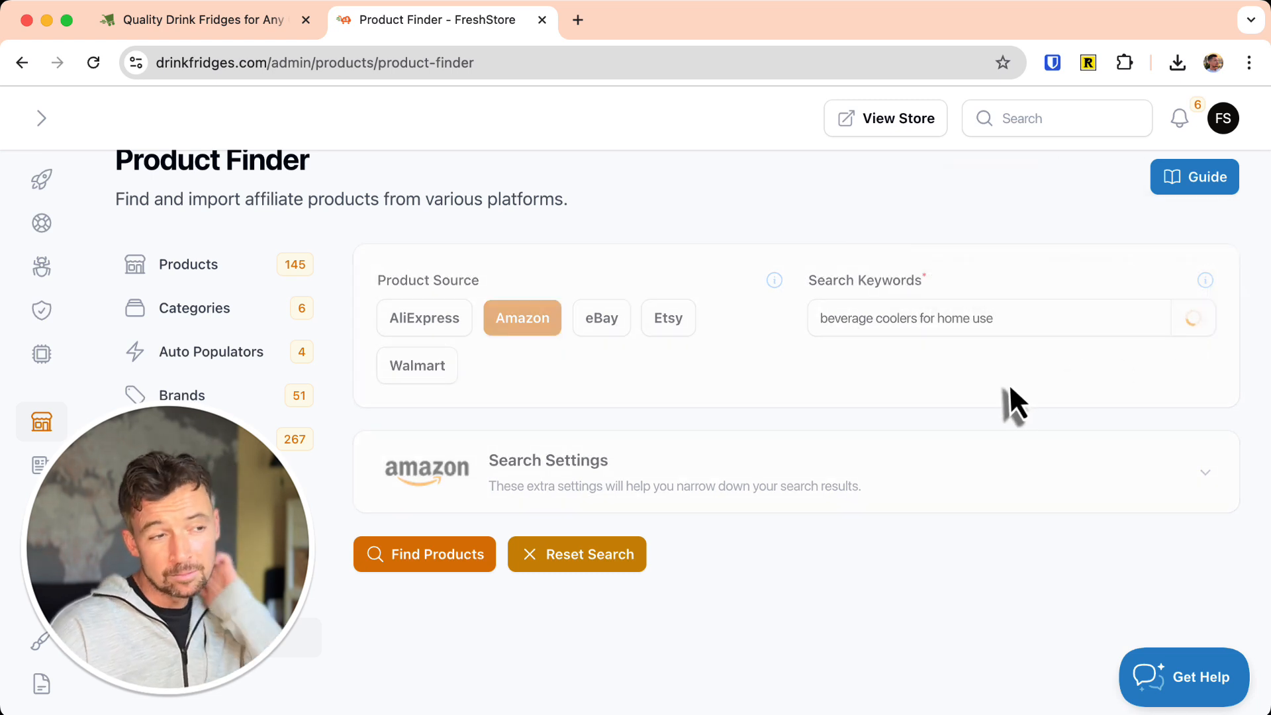
text(mini drink fridges for small spaces)
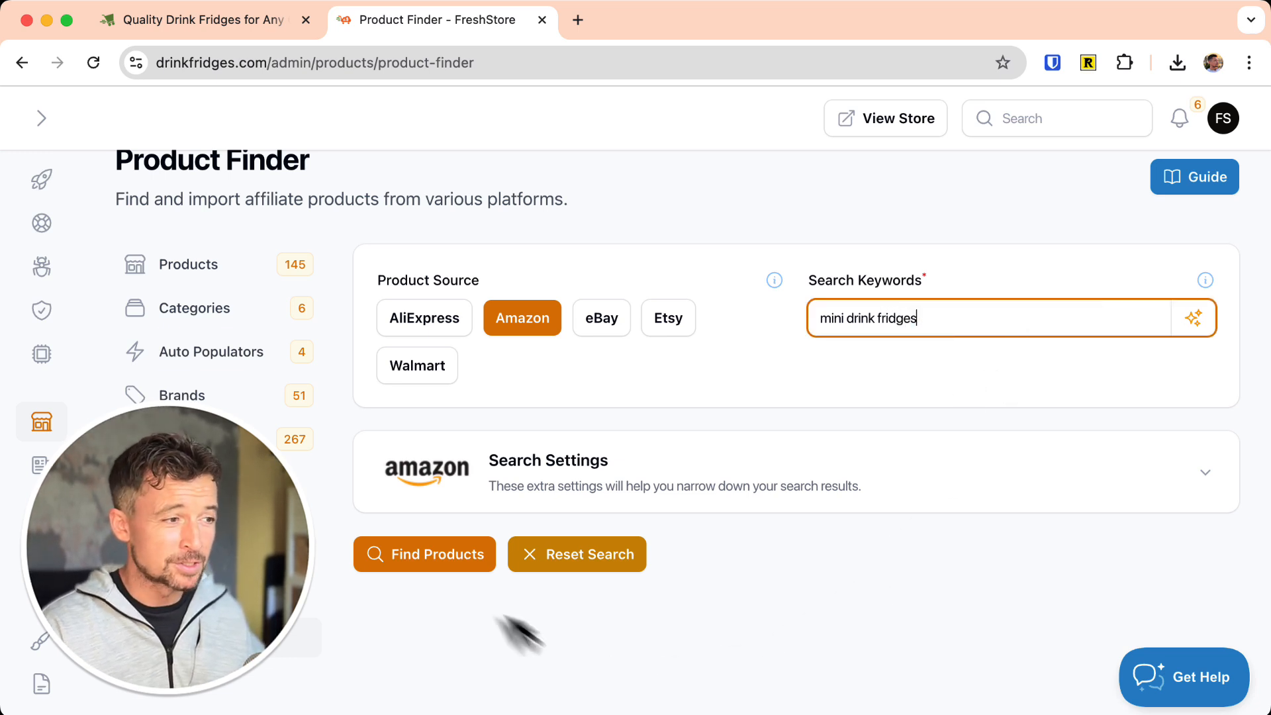
click(425, 554)
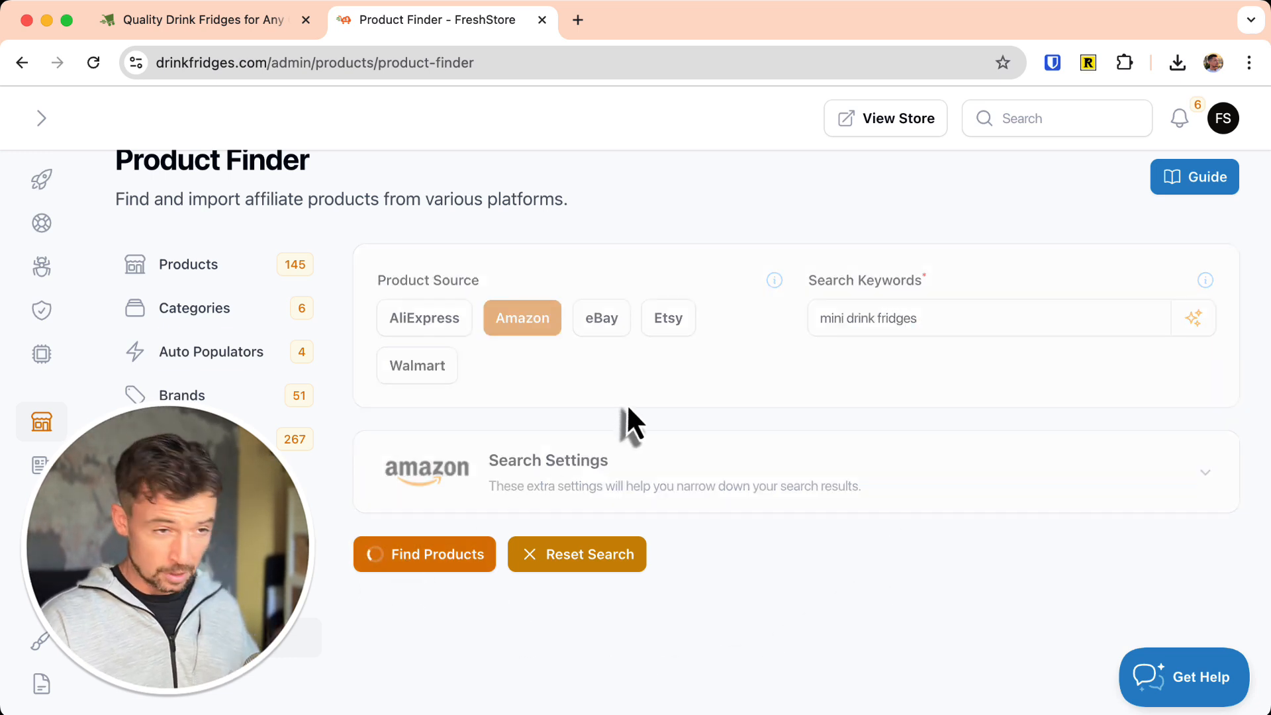
click(425, 554)
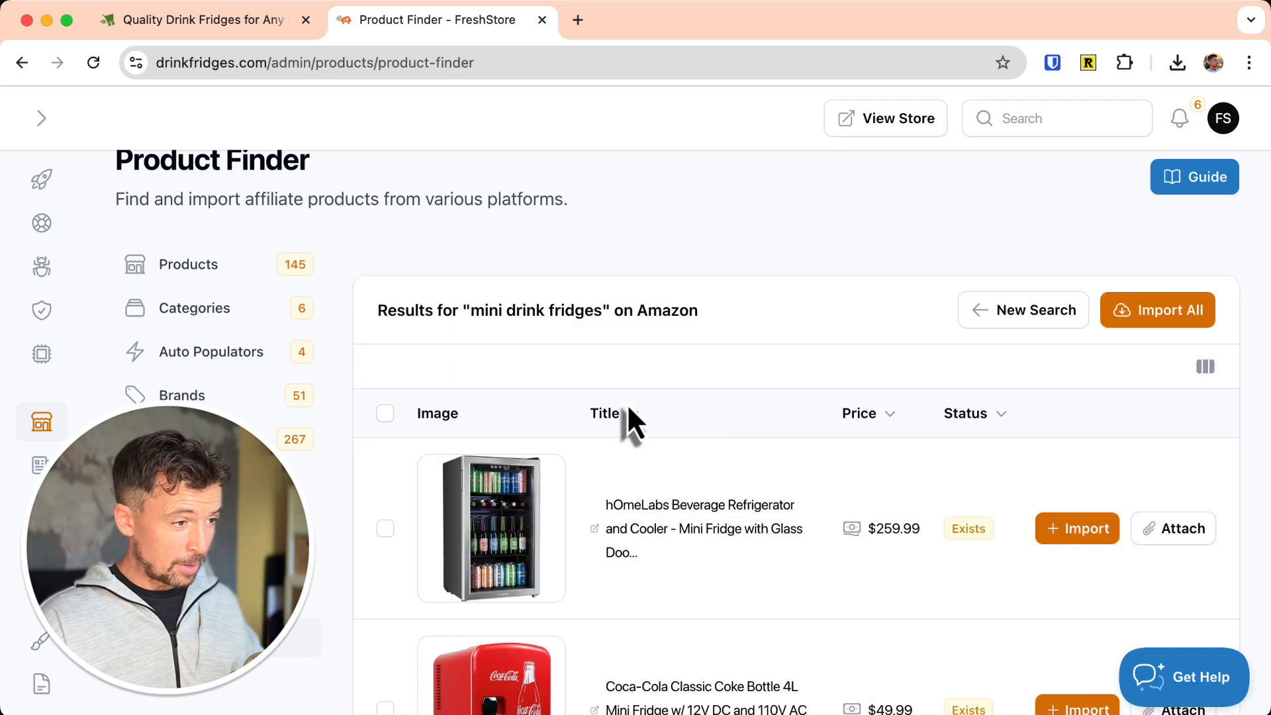
Import the new FRIGIDAIRE mini personal fridge from the search results.
scroll(down, 3)
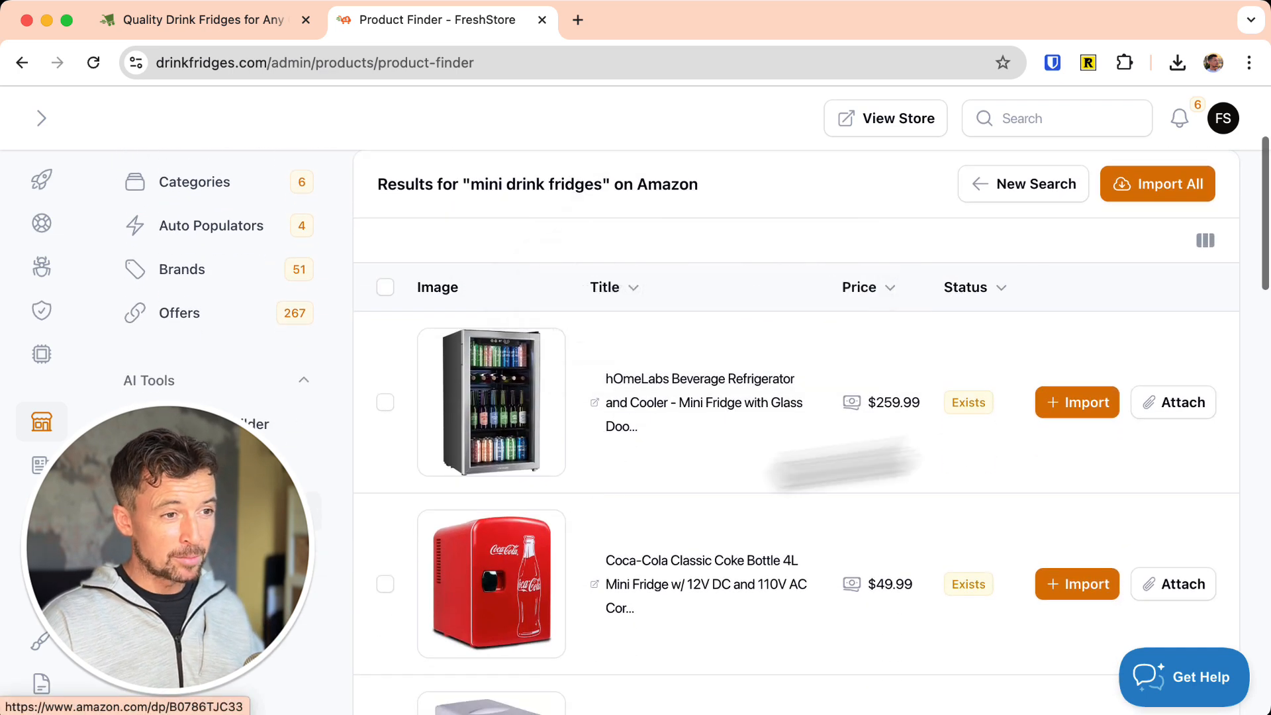
scroll(down, 3)
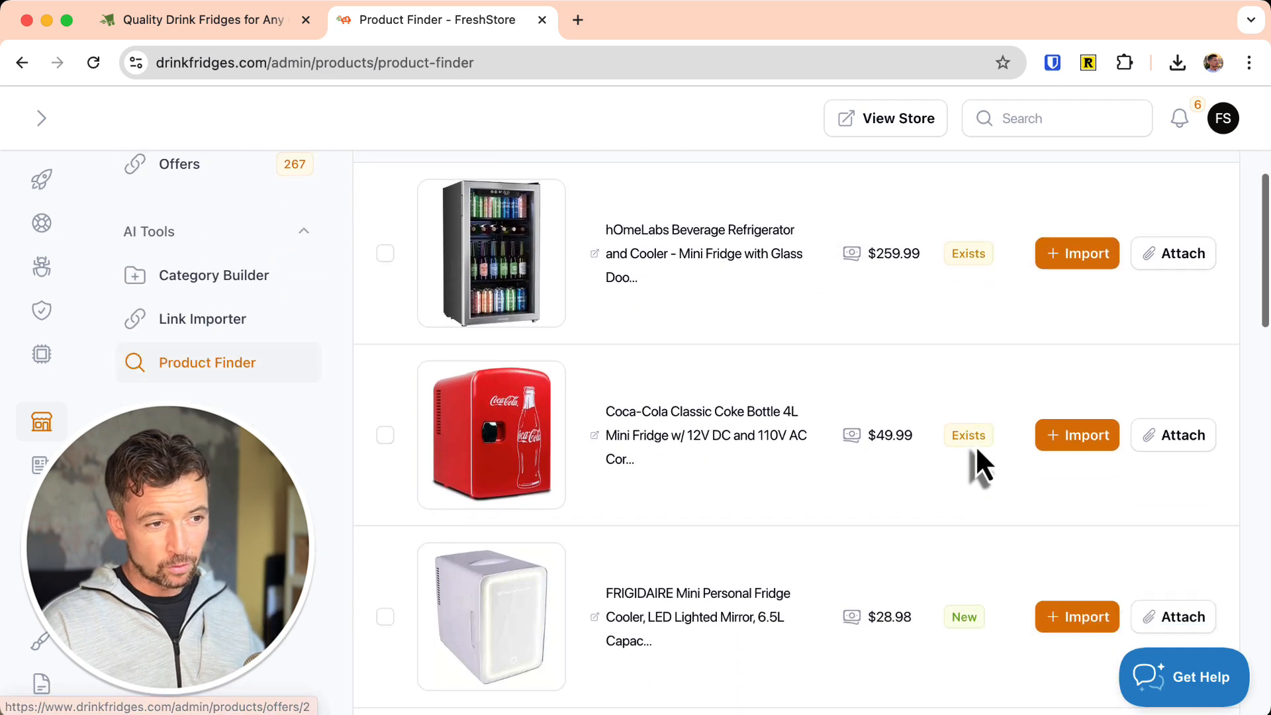
scroll(down, 3)
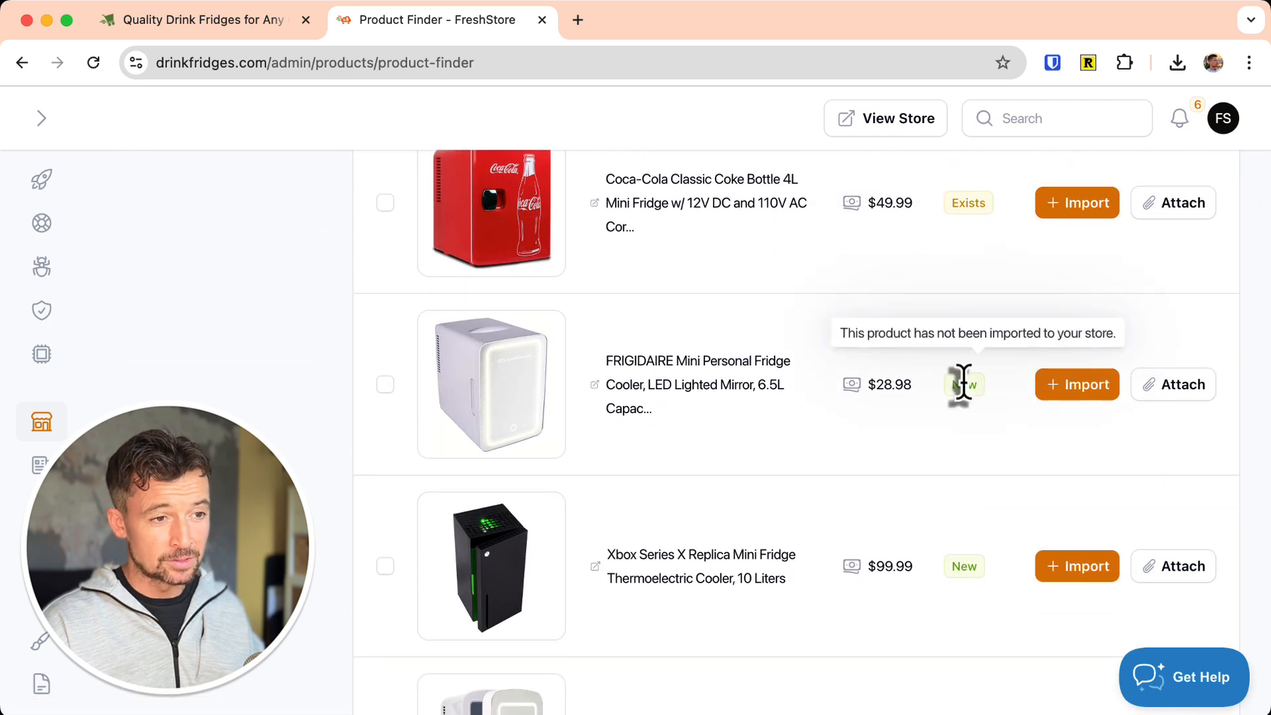
click(1077, 384)
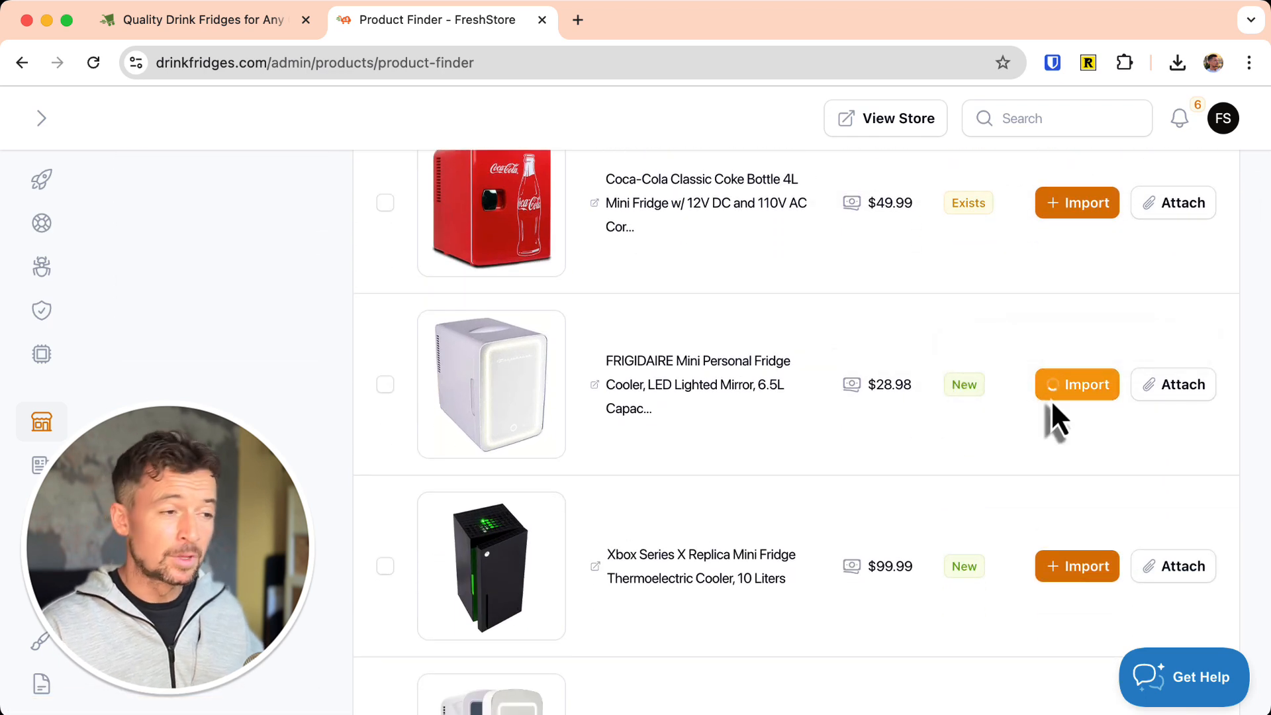
click(1078, 384)
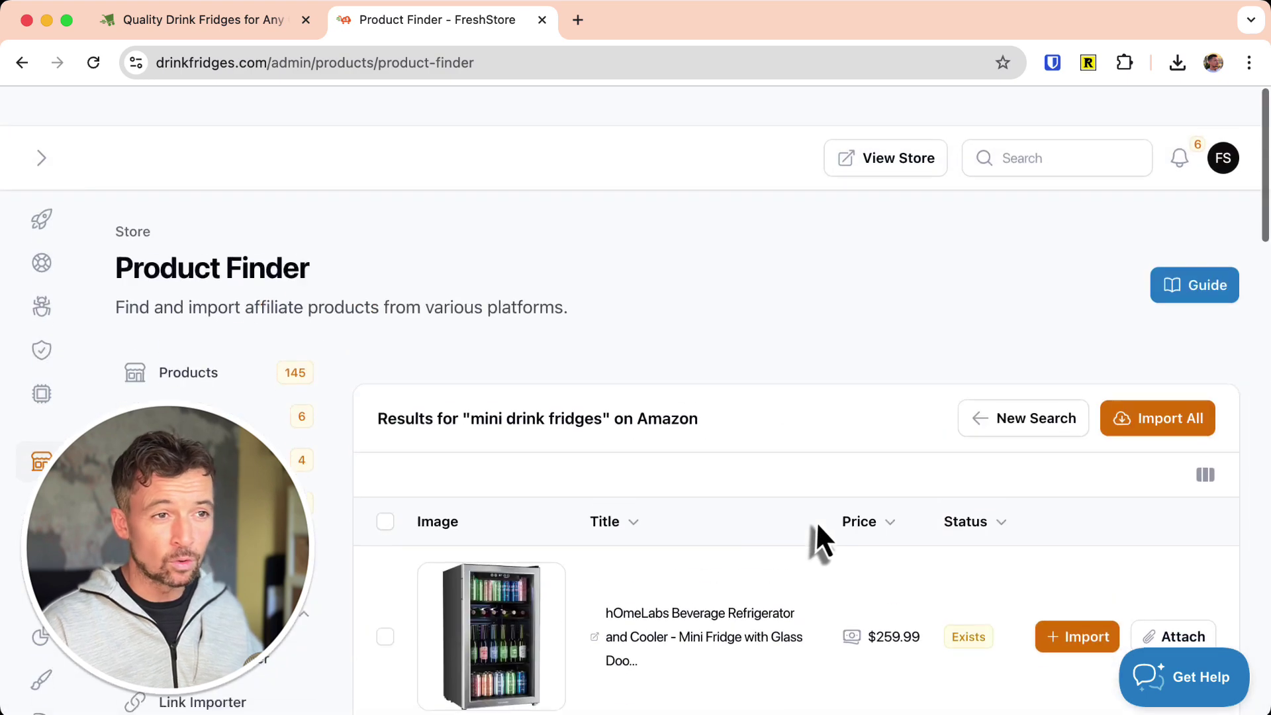
scroll(down, 3)
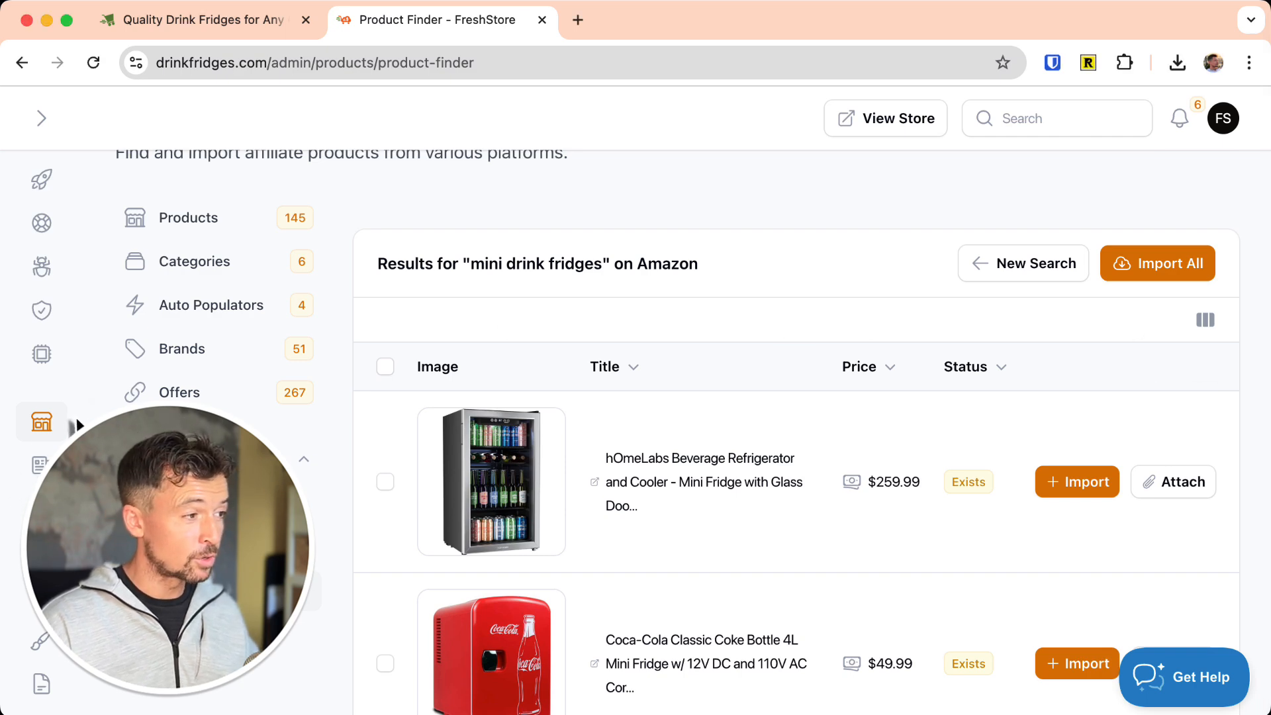
Expand the sidebar, go to the store's articles and open the AI Article Writer.
click(41, 118)
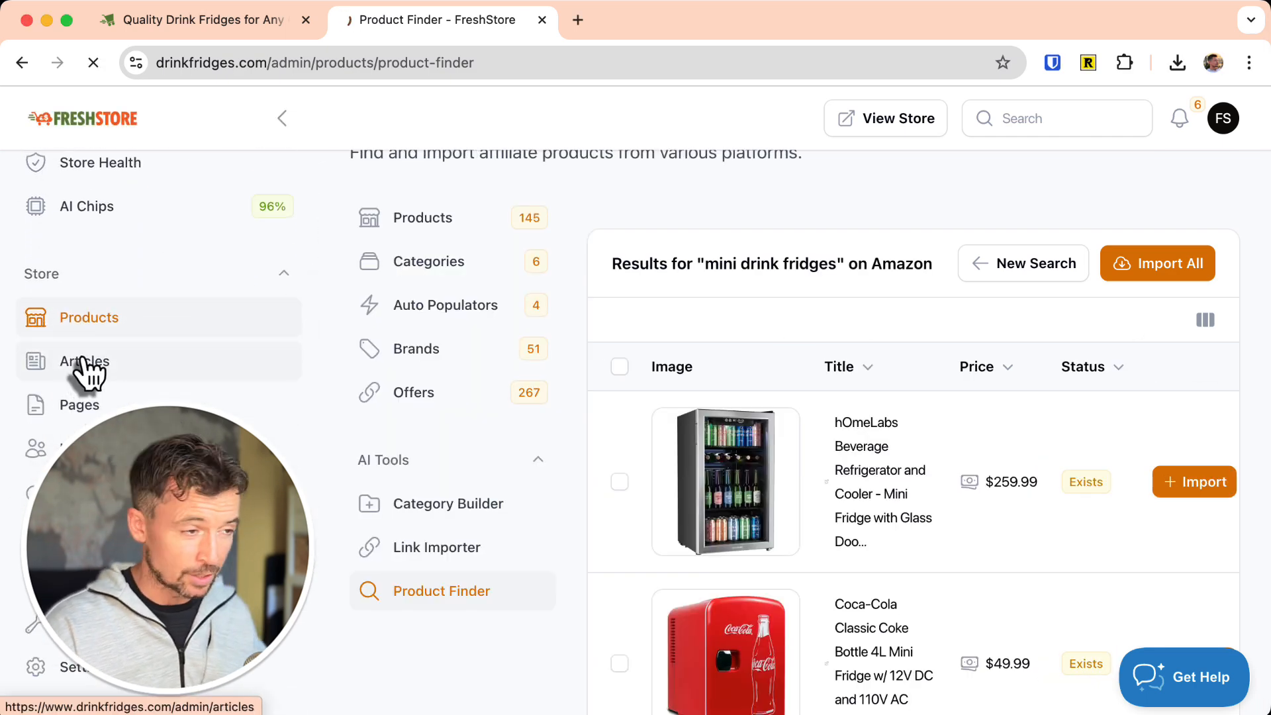
click(84, 361)
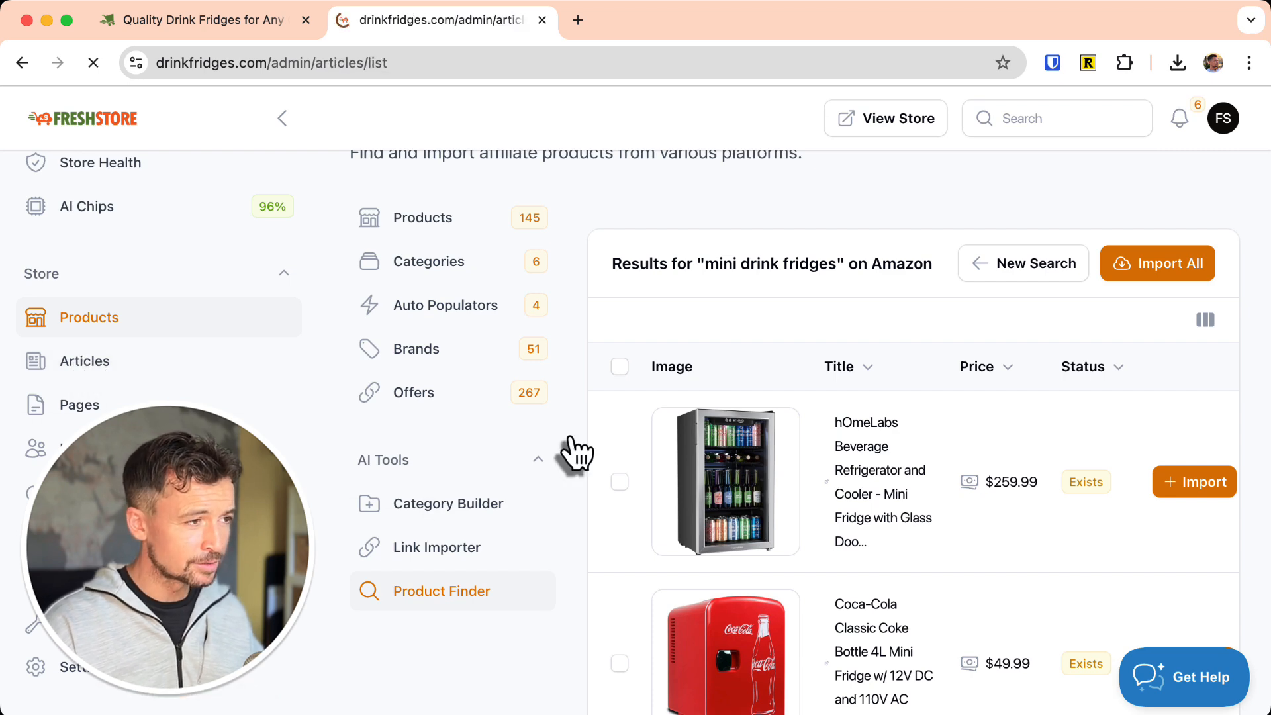
click(84, 361)
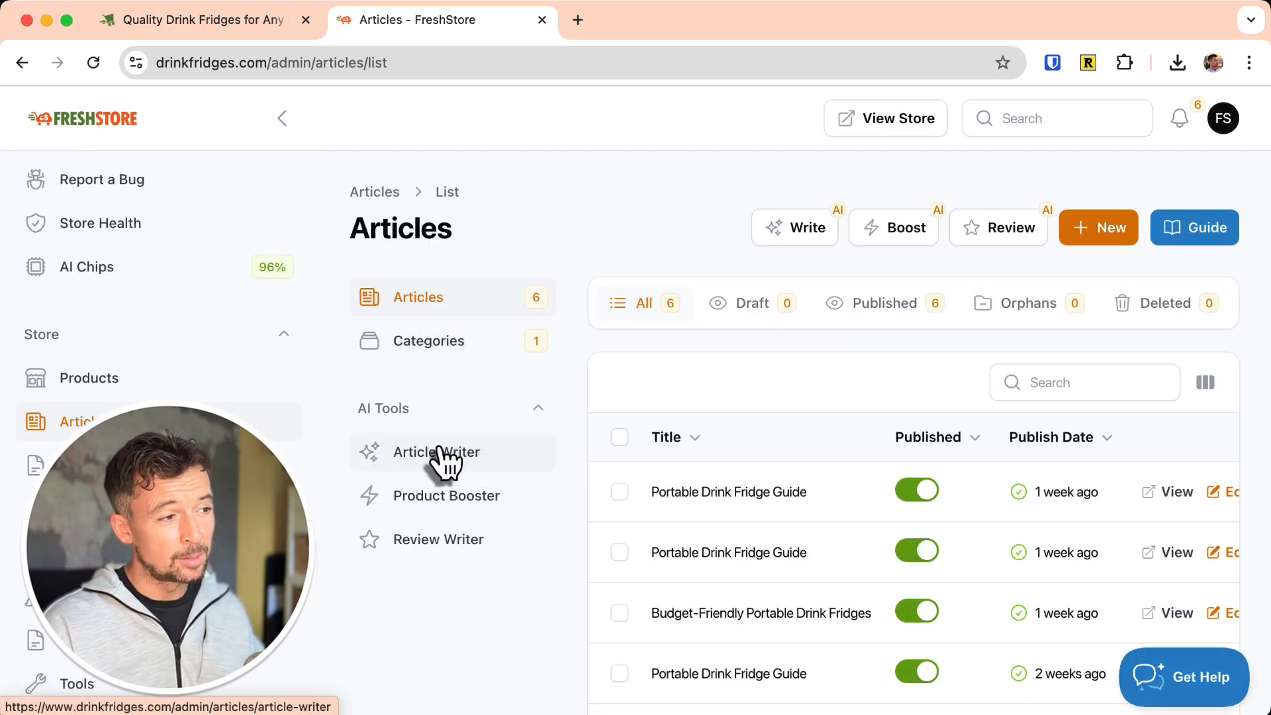
mouse_move(453, 540)
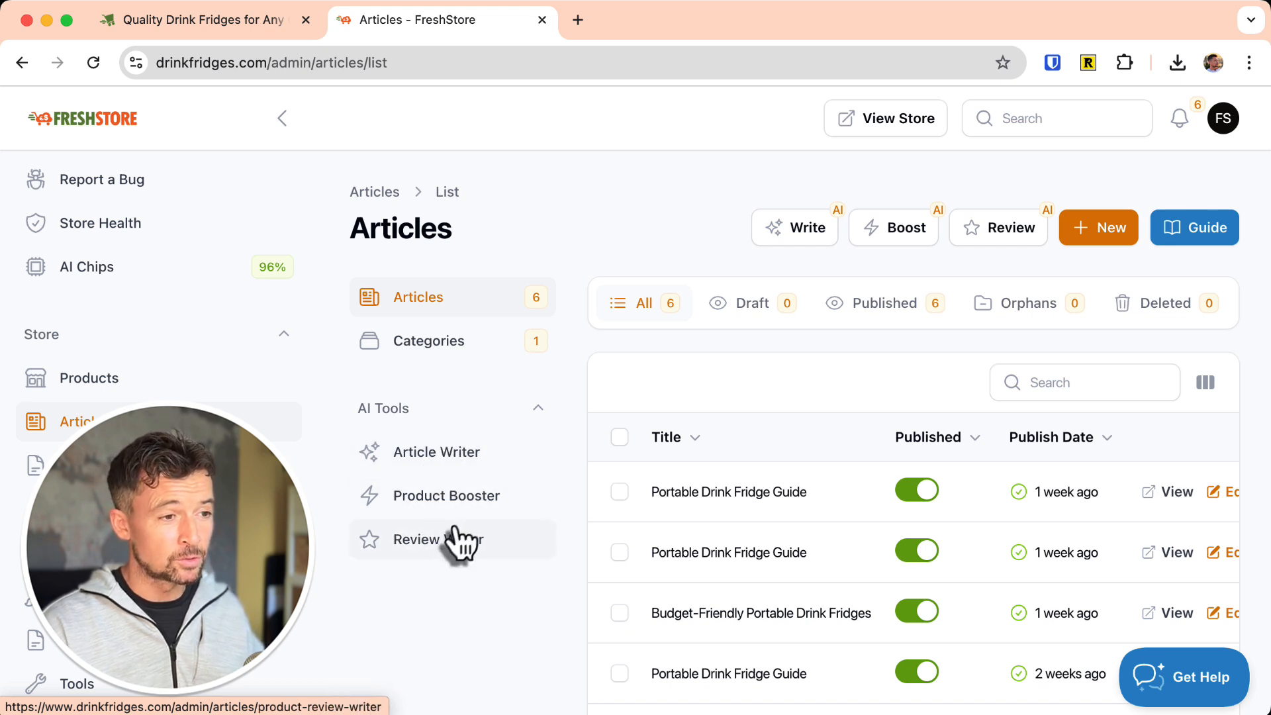
mouse_move(436, 459)
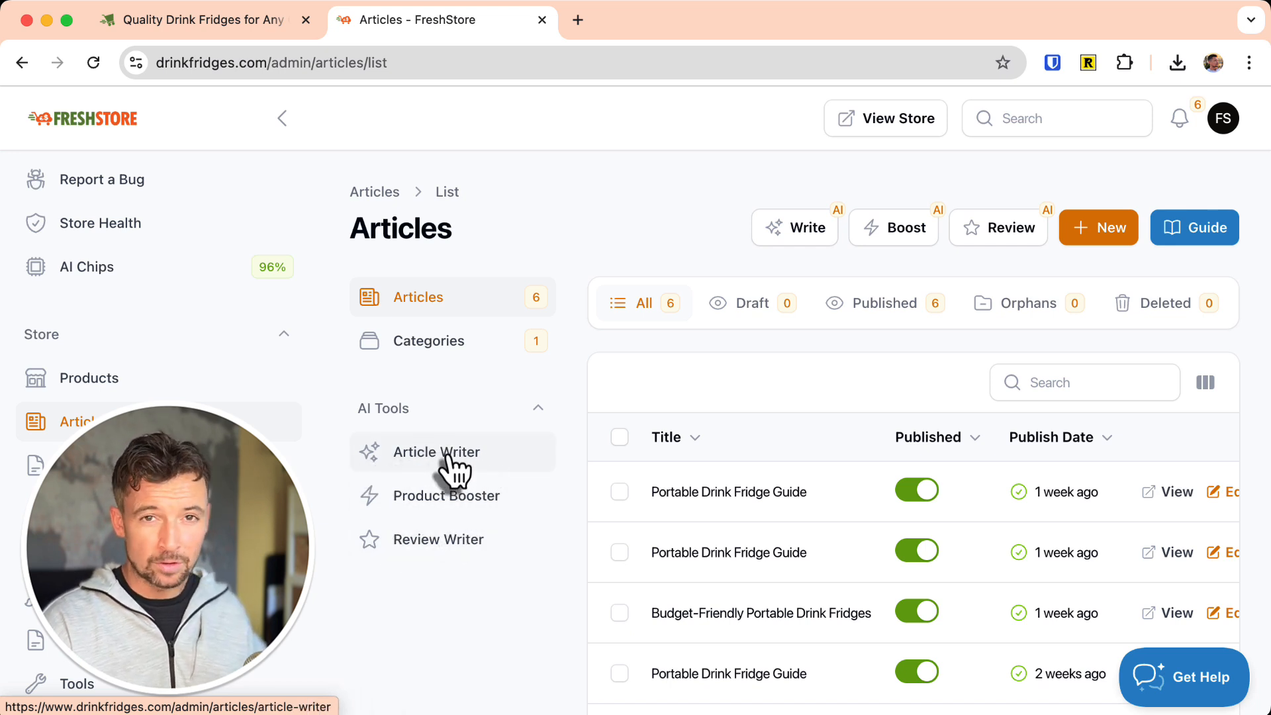
click(452, 452)
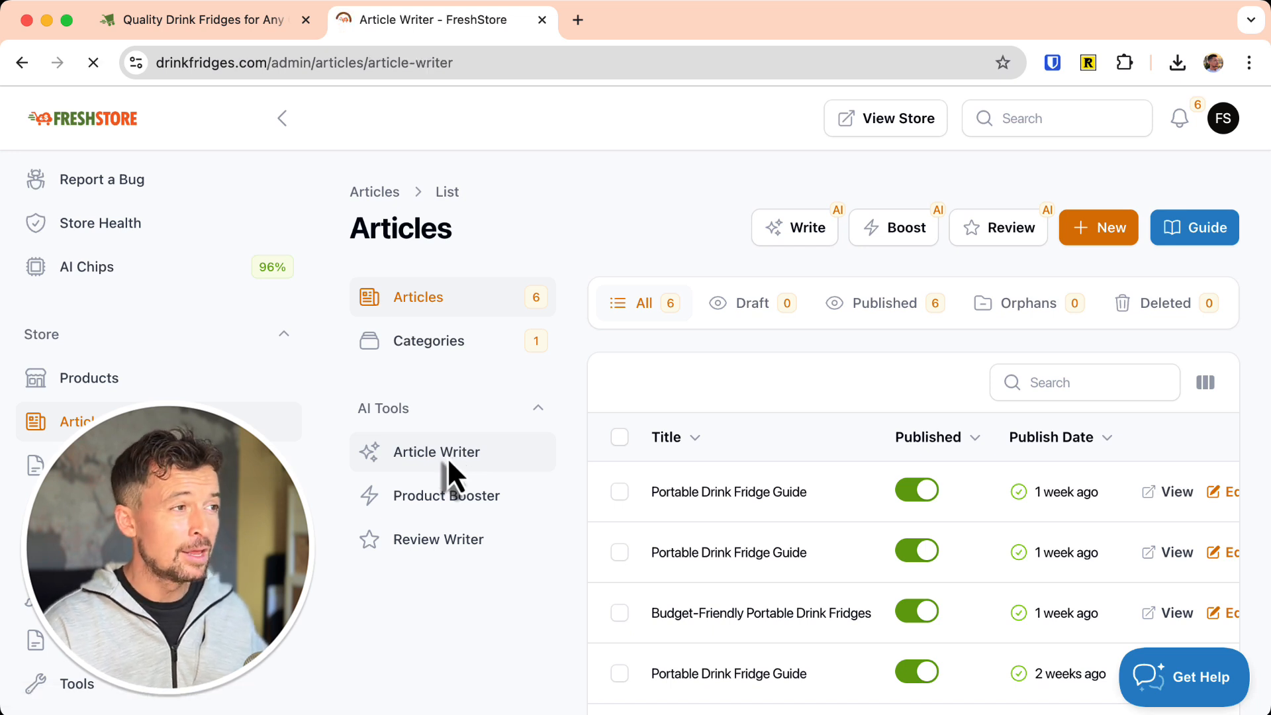
click(436, 452)
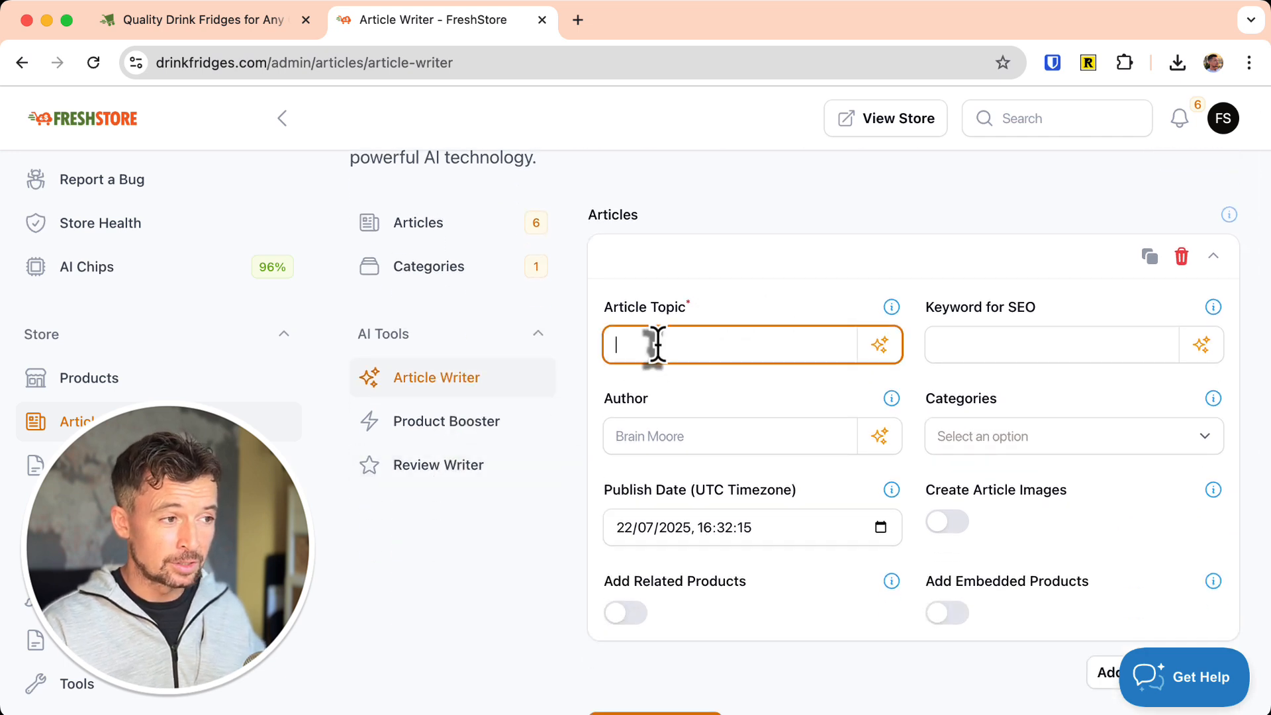
scroll(down, 3)
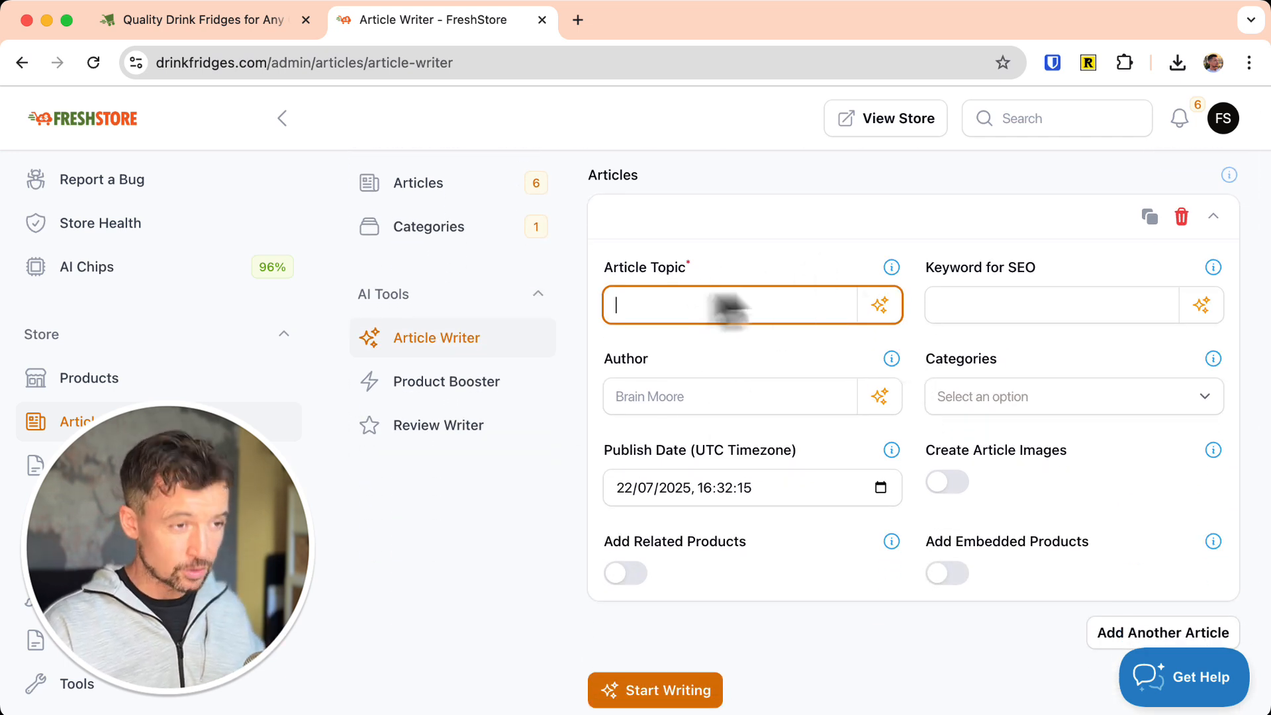
Focus the SEO keyword field and collapse the article settings card.
click(1051, 305)
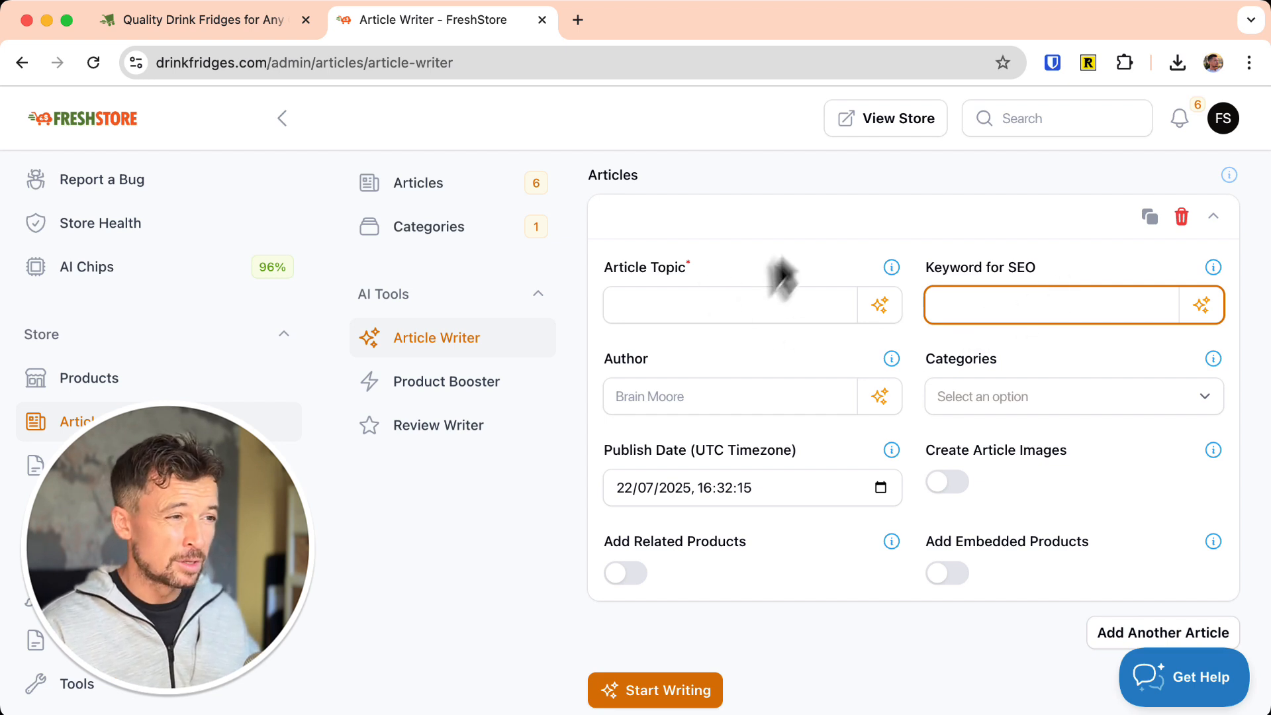
click(1213, 217)
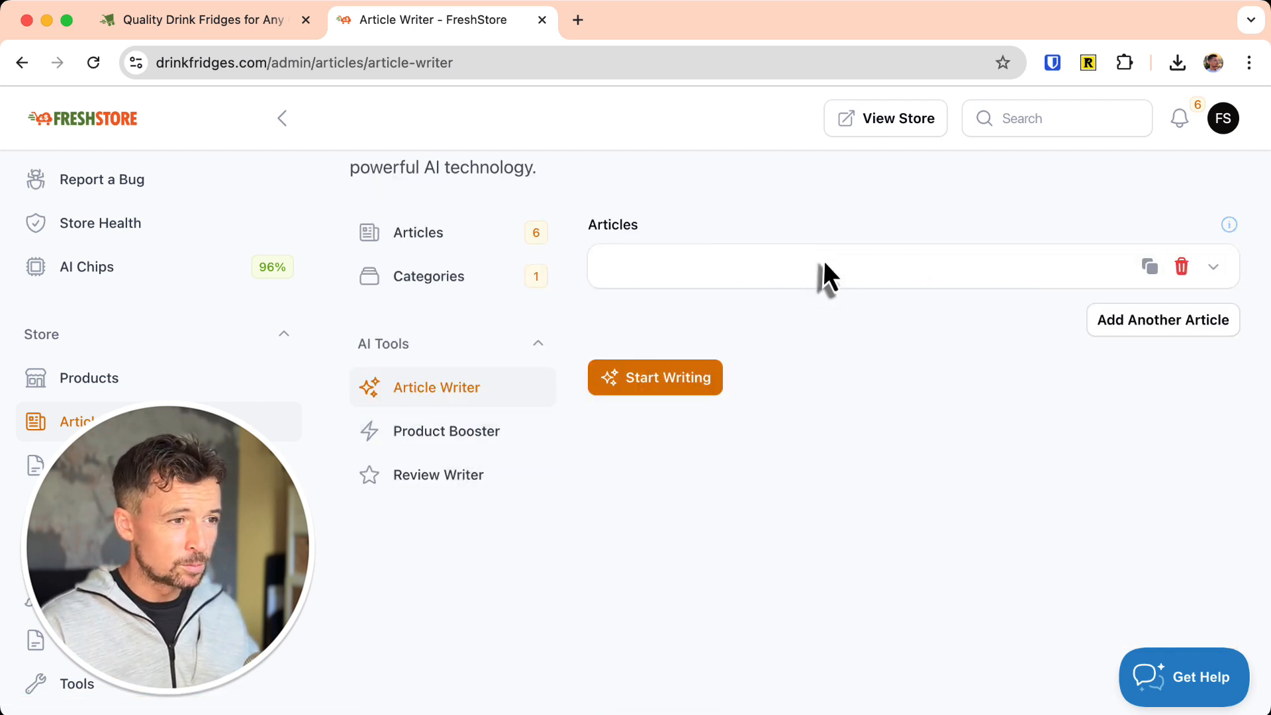
click(1211, 266)
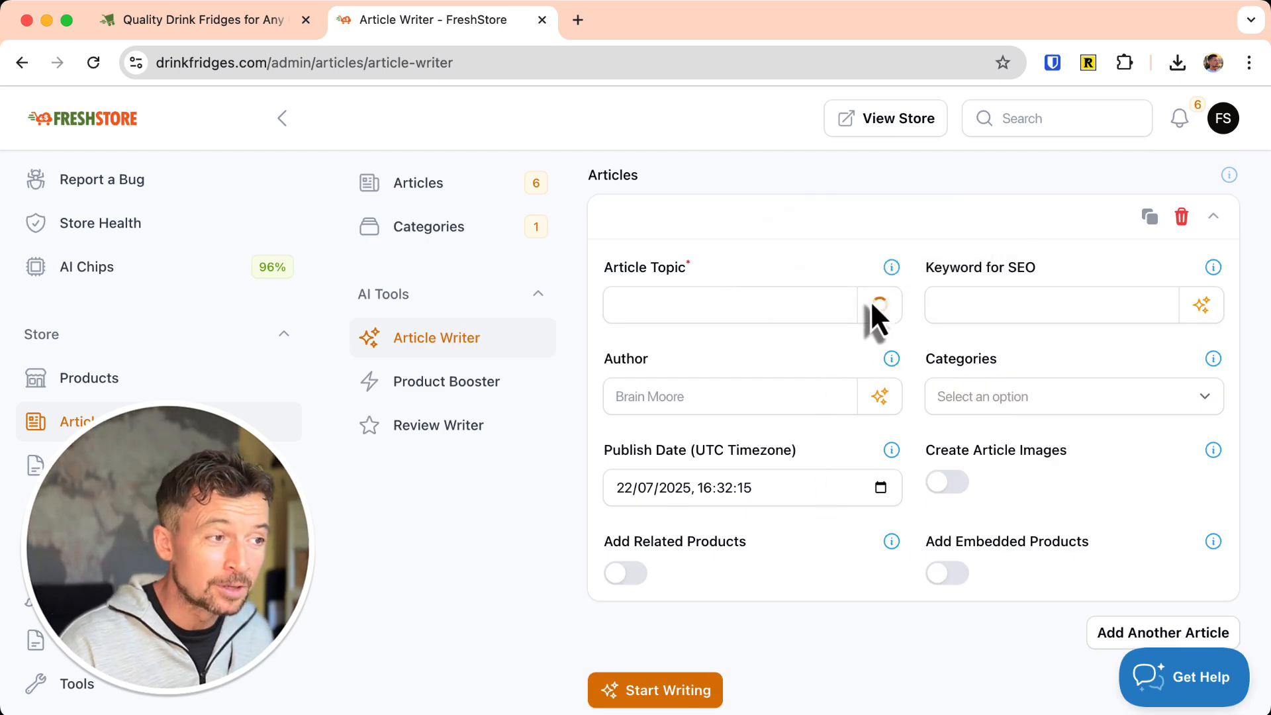
Regenerate the AI topic until it suggests 'Sustainable Drink Fridges for Eco-Conscious Buyers'.
click(881, 306)
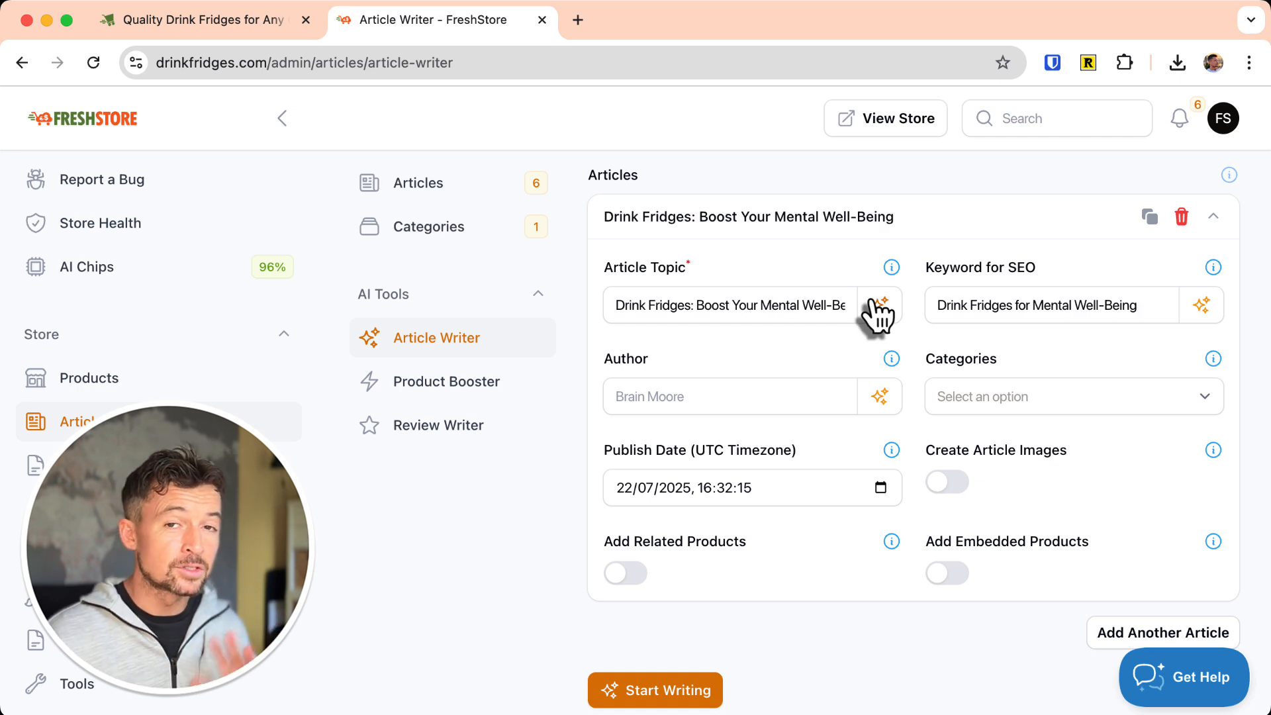
mouse_move(668, 236)
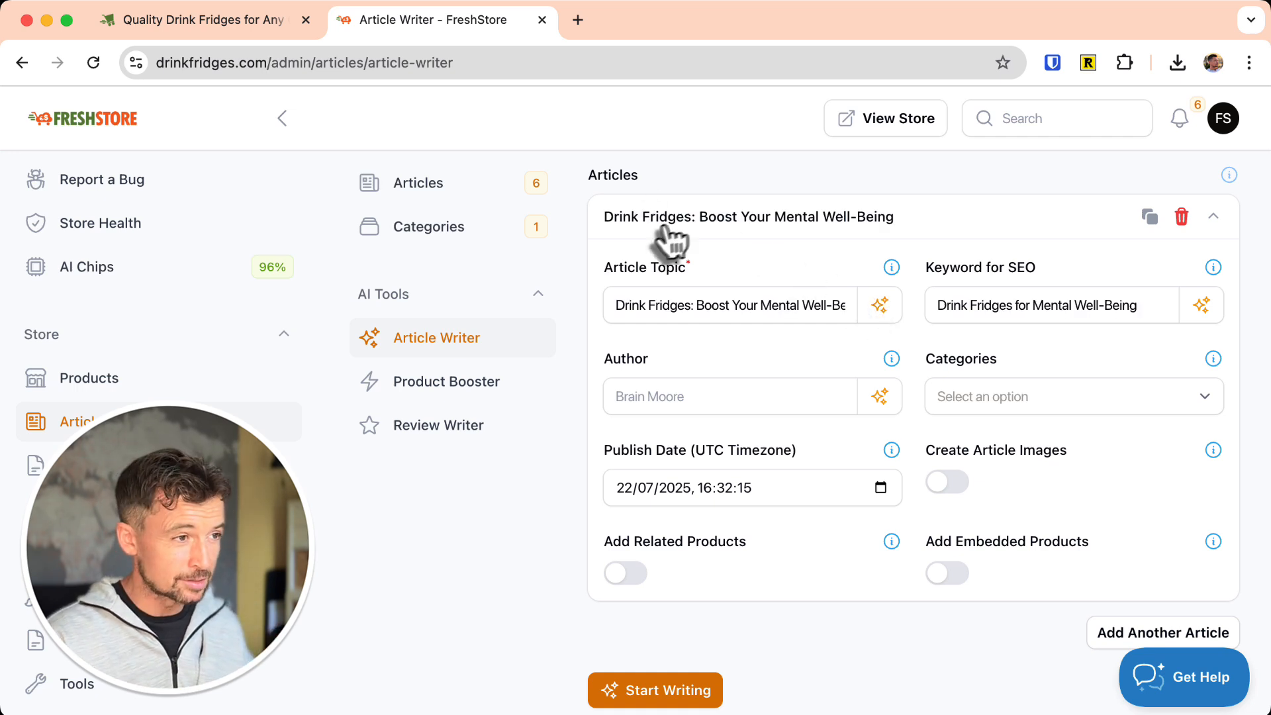
mouse_move(880, 305)
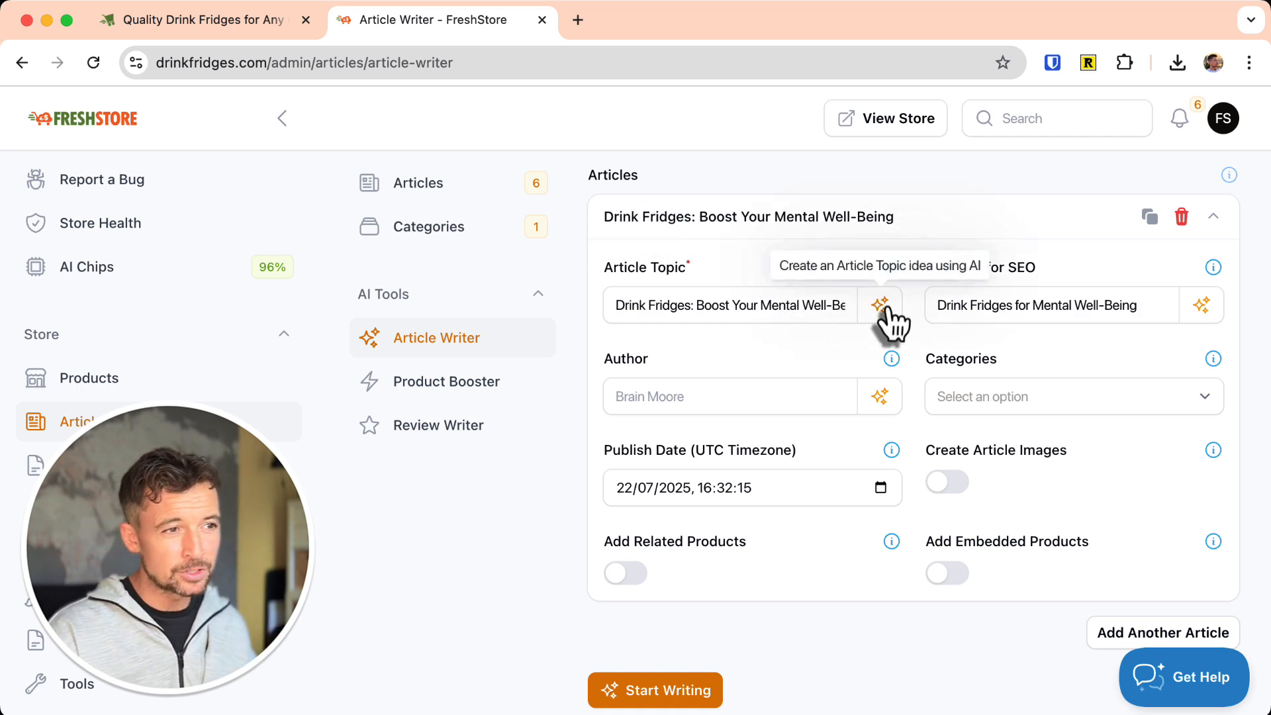
click(880, 305)
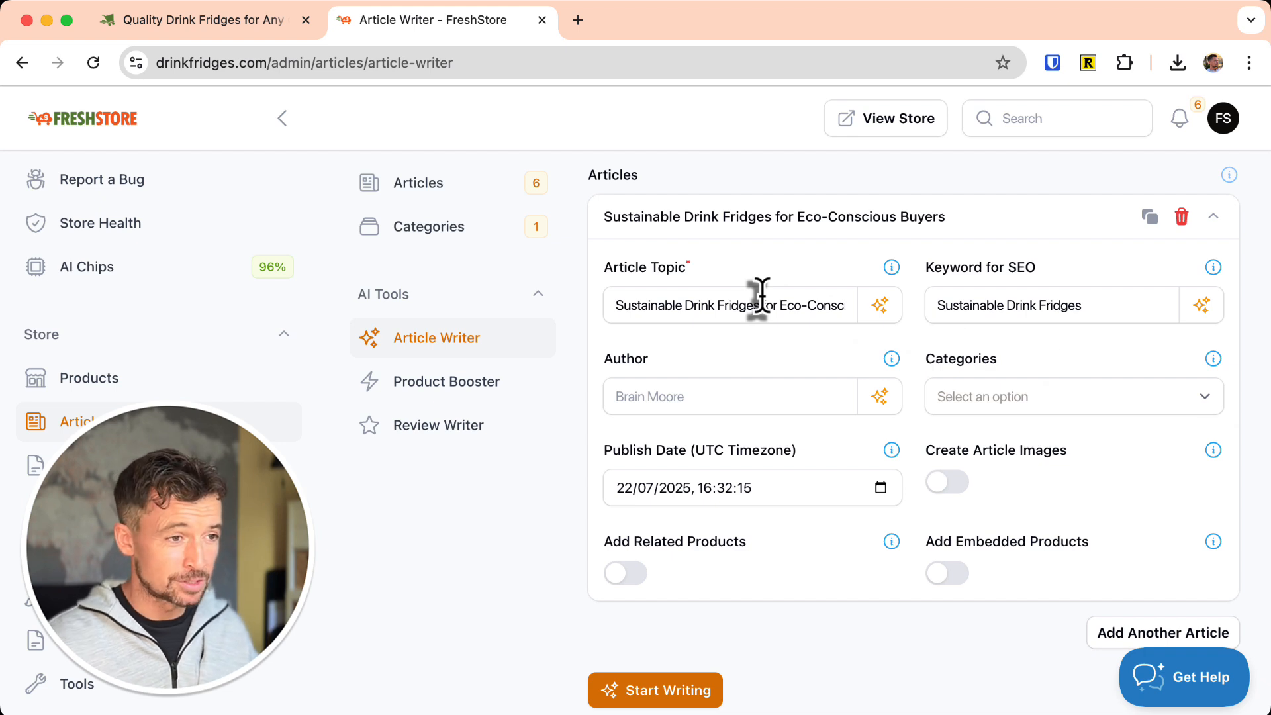
mouse_move(685, 391)
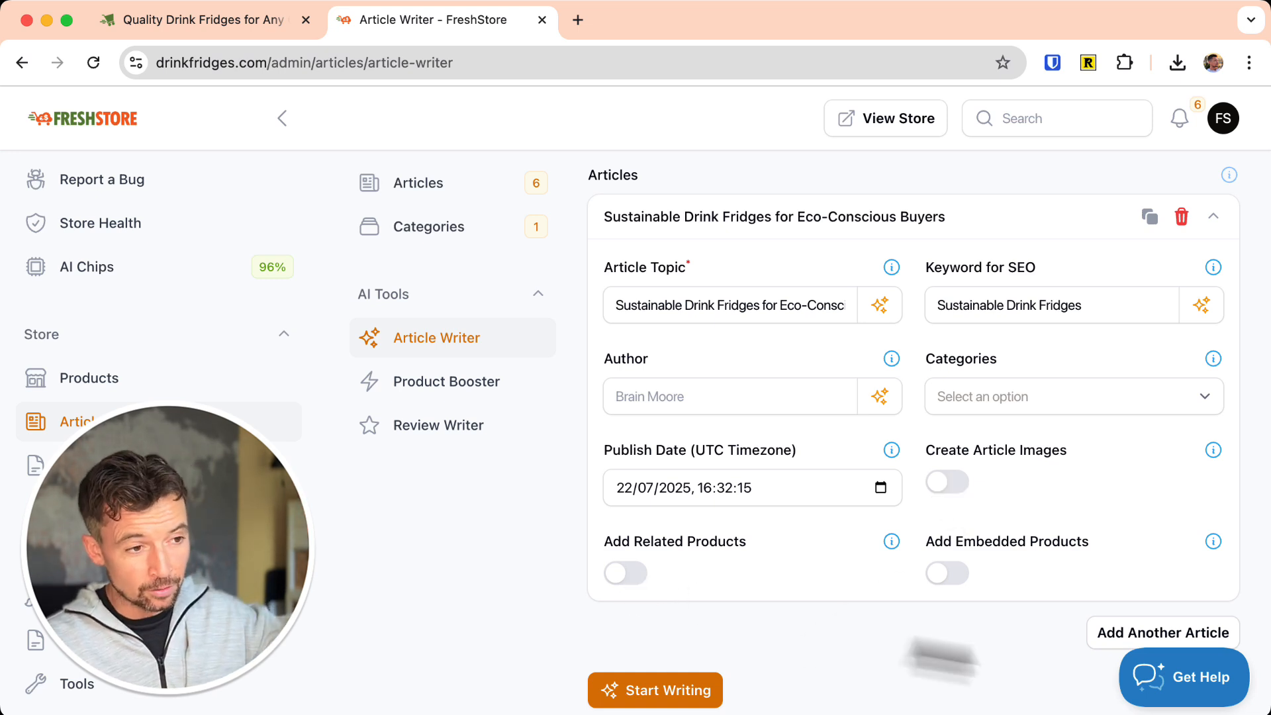
mouse_move(946, 589)
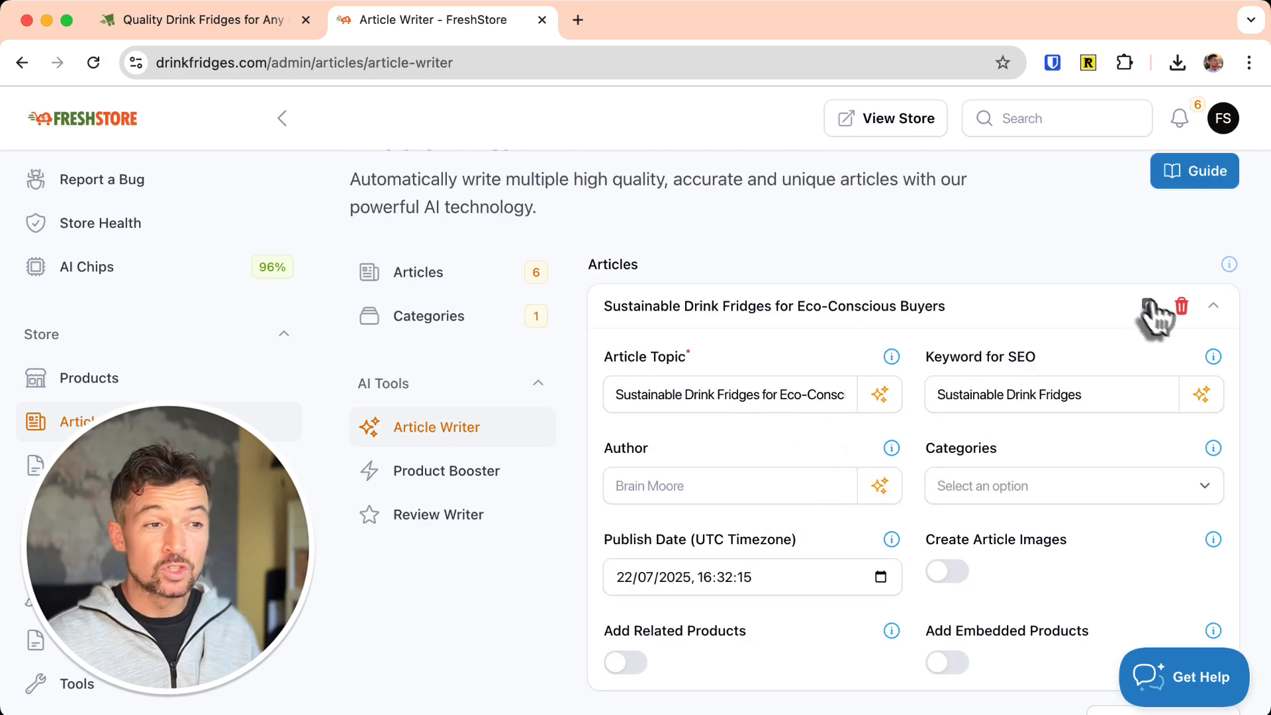
scroll(down, 3)
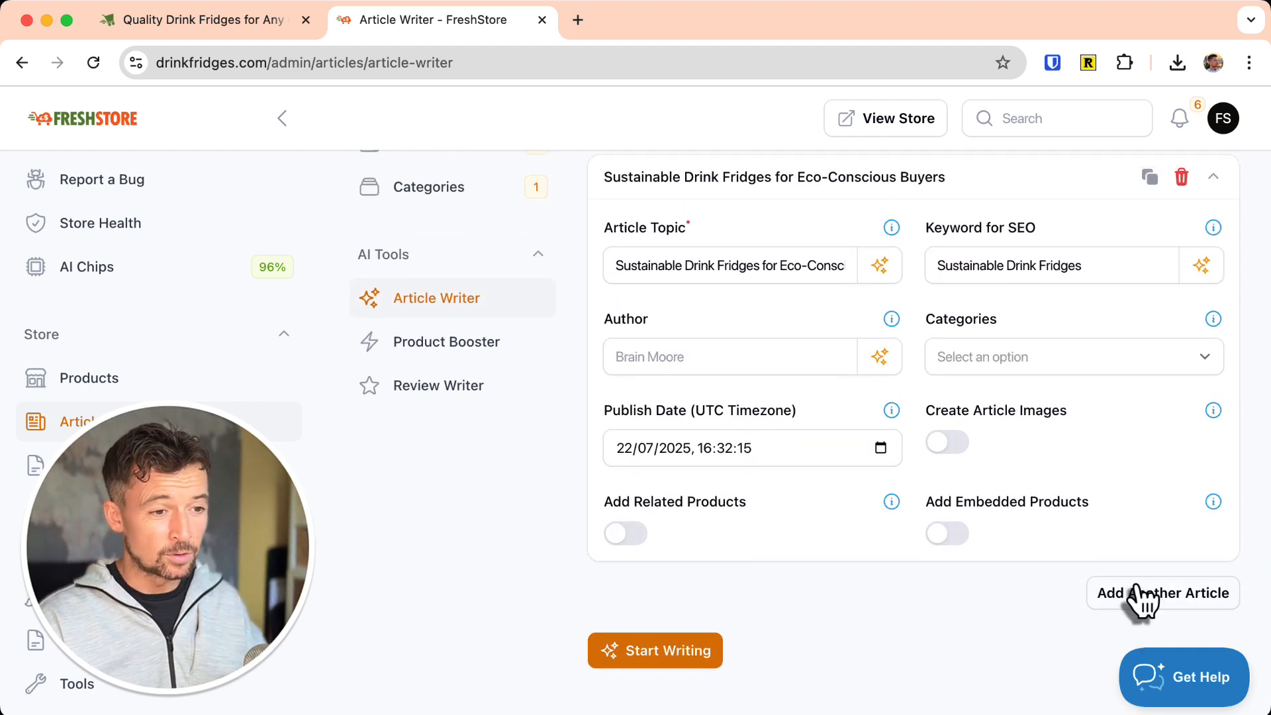
Add another article, focus its topic field, and head to Product Booster under AI Tools.
click(1162, 593)
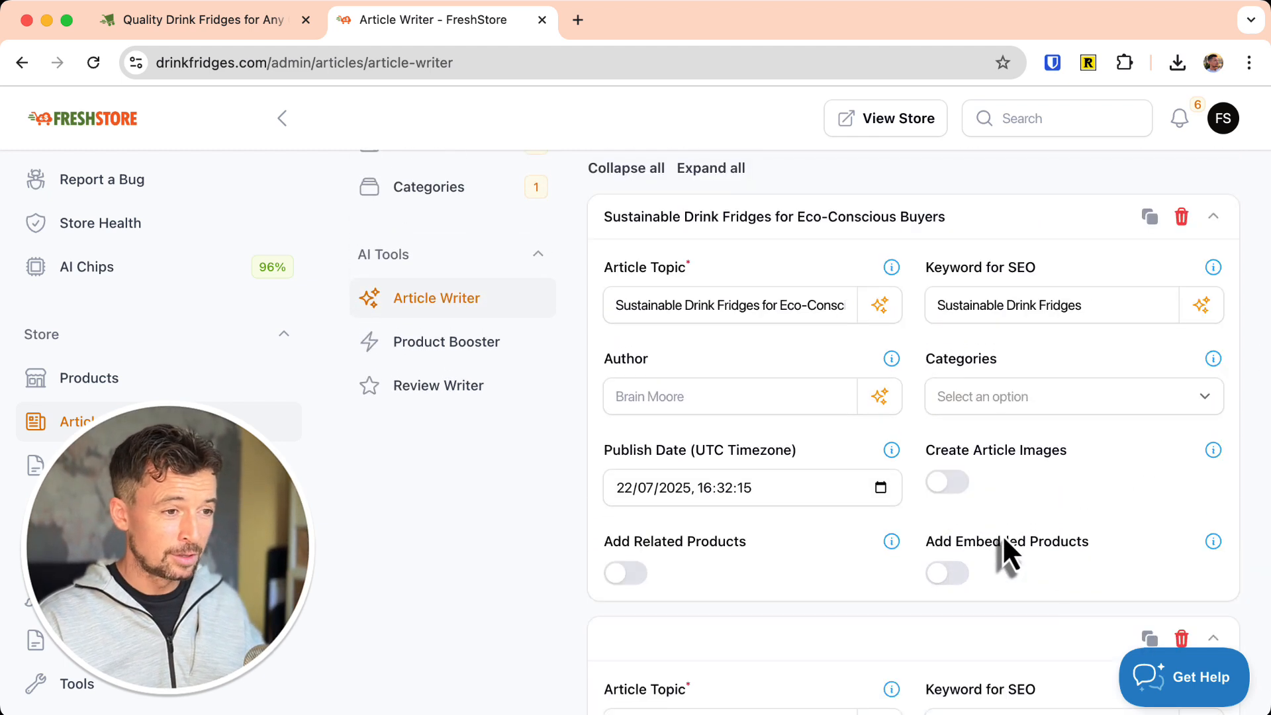
scroll(down, 3)
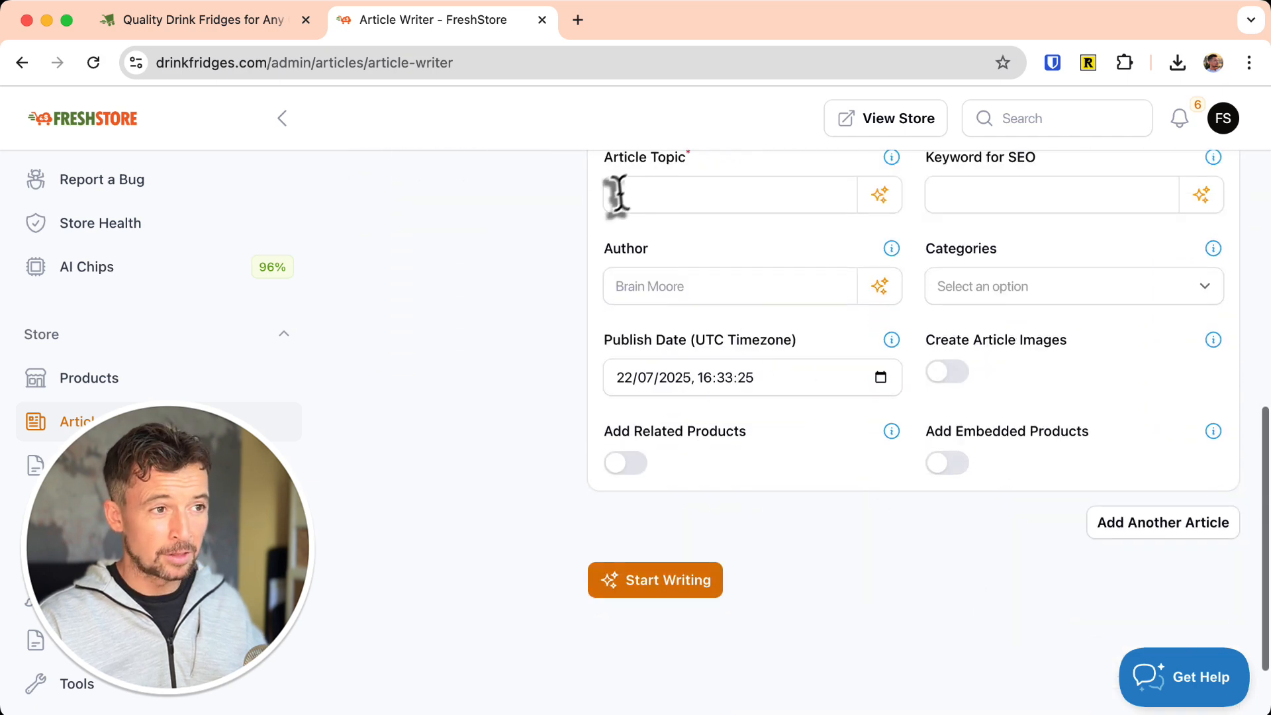
click(880, 195)
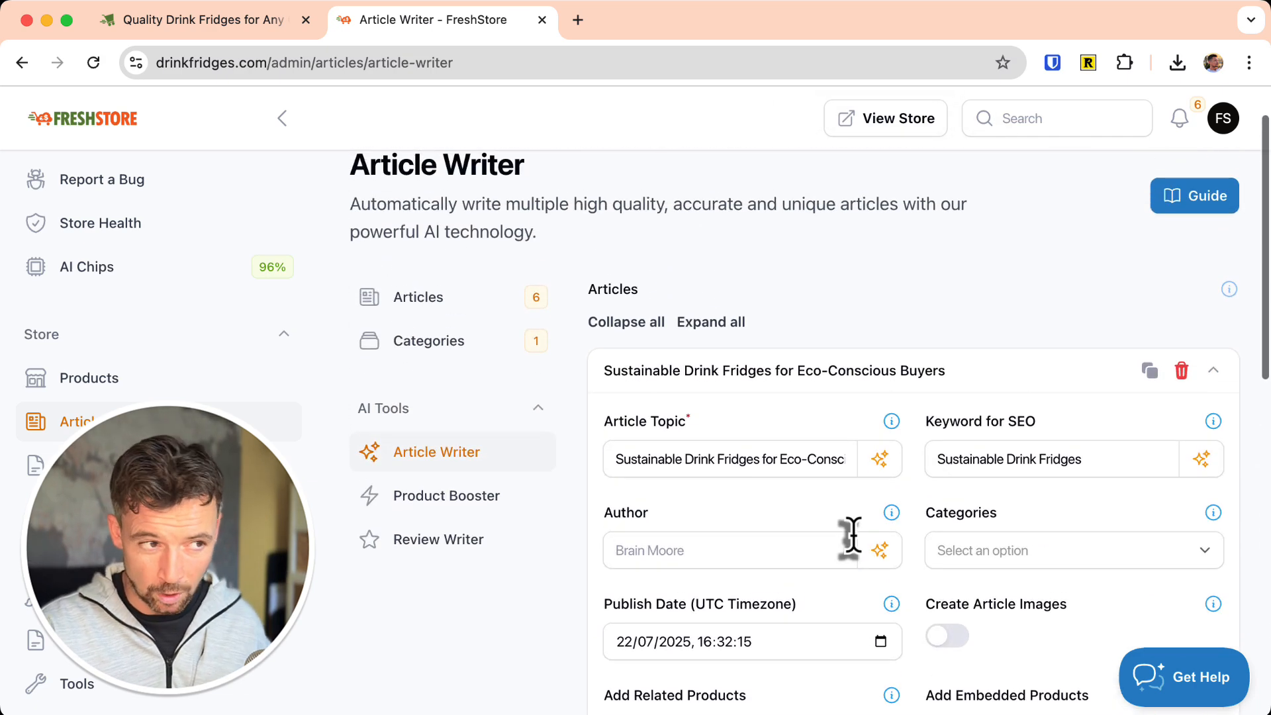
scroll(down, 3)
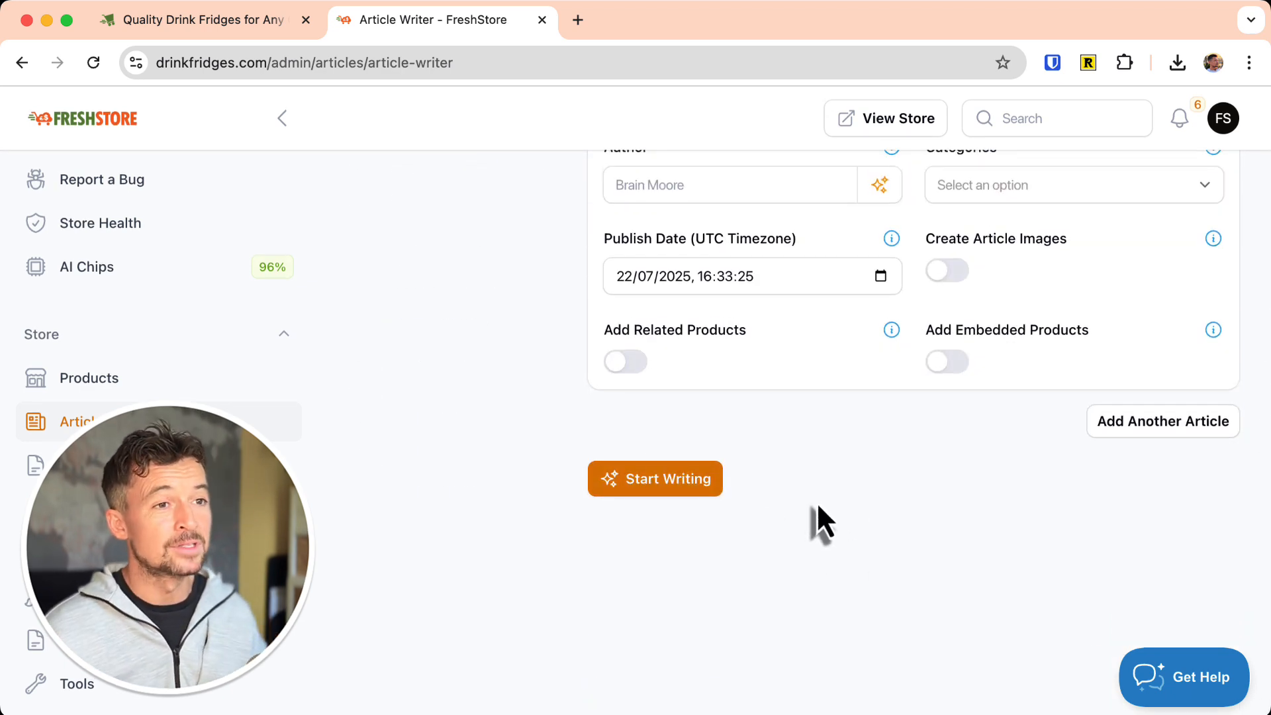
mouse_move(857, 464)
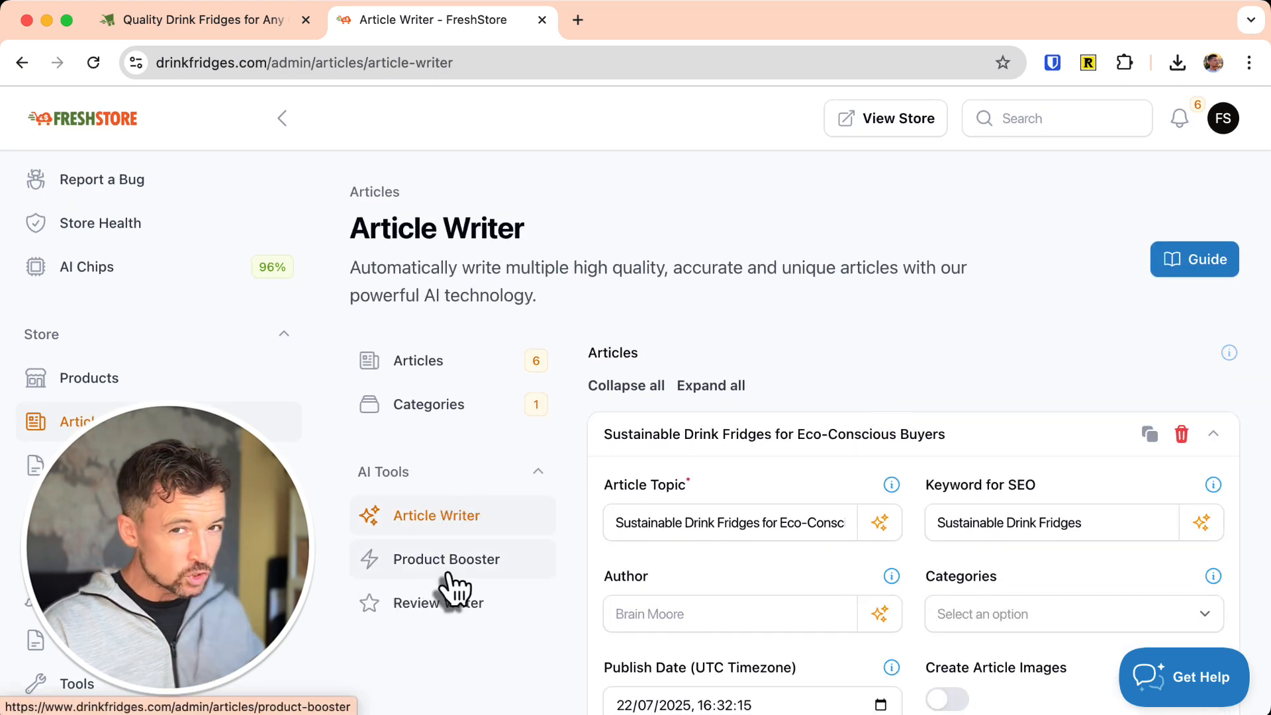
click(448, 559)
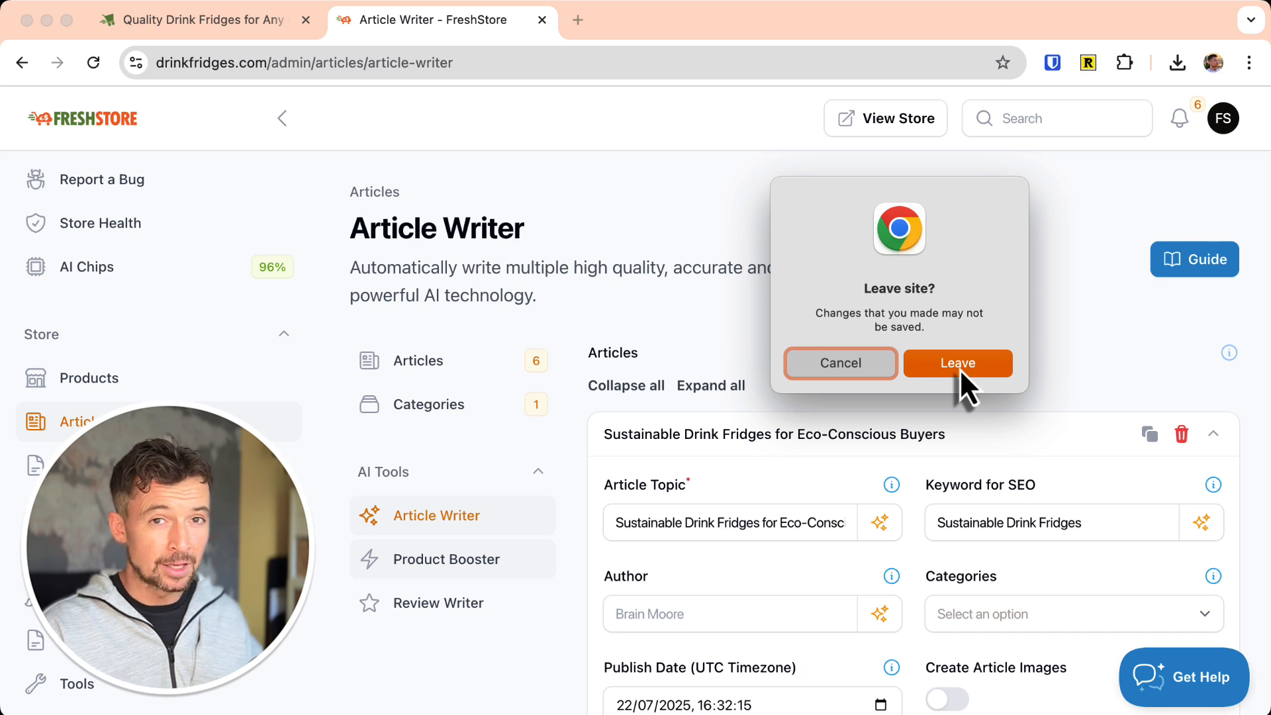
Confirm leaving despite unsaved changes and bring up the Choose a Product list.
click(958, 364)
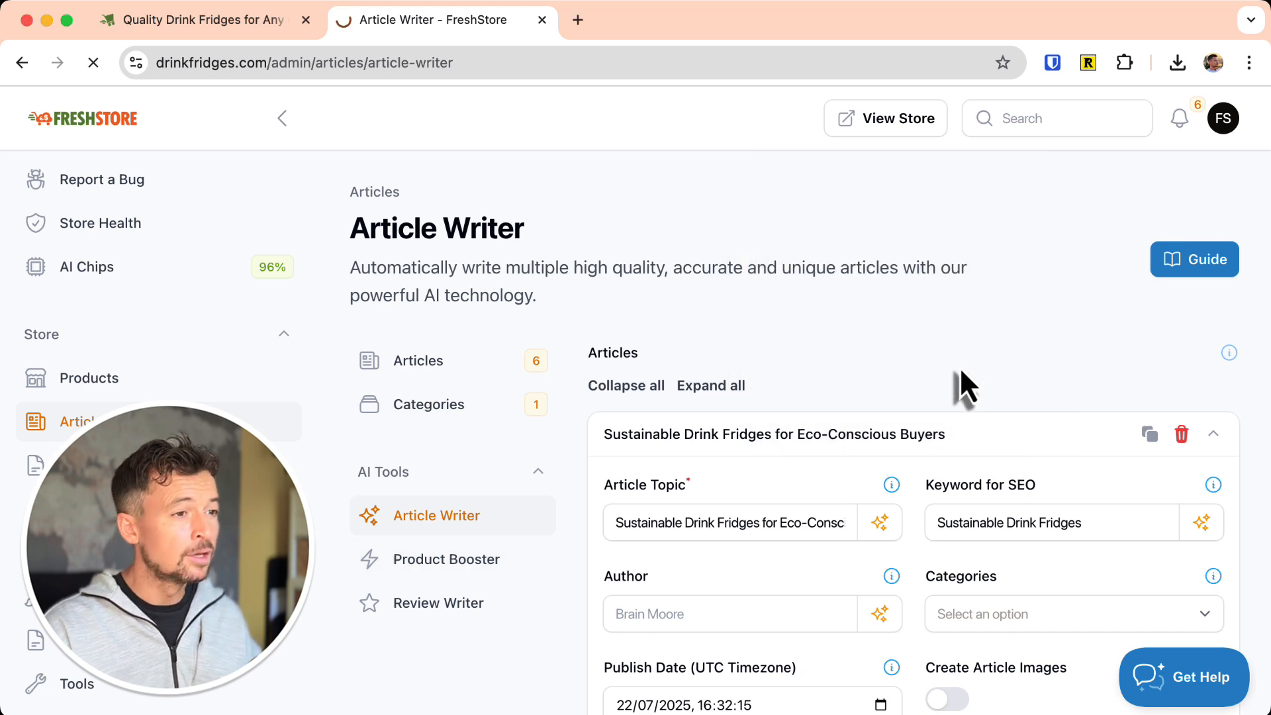
click(447, 559)
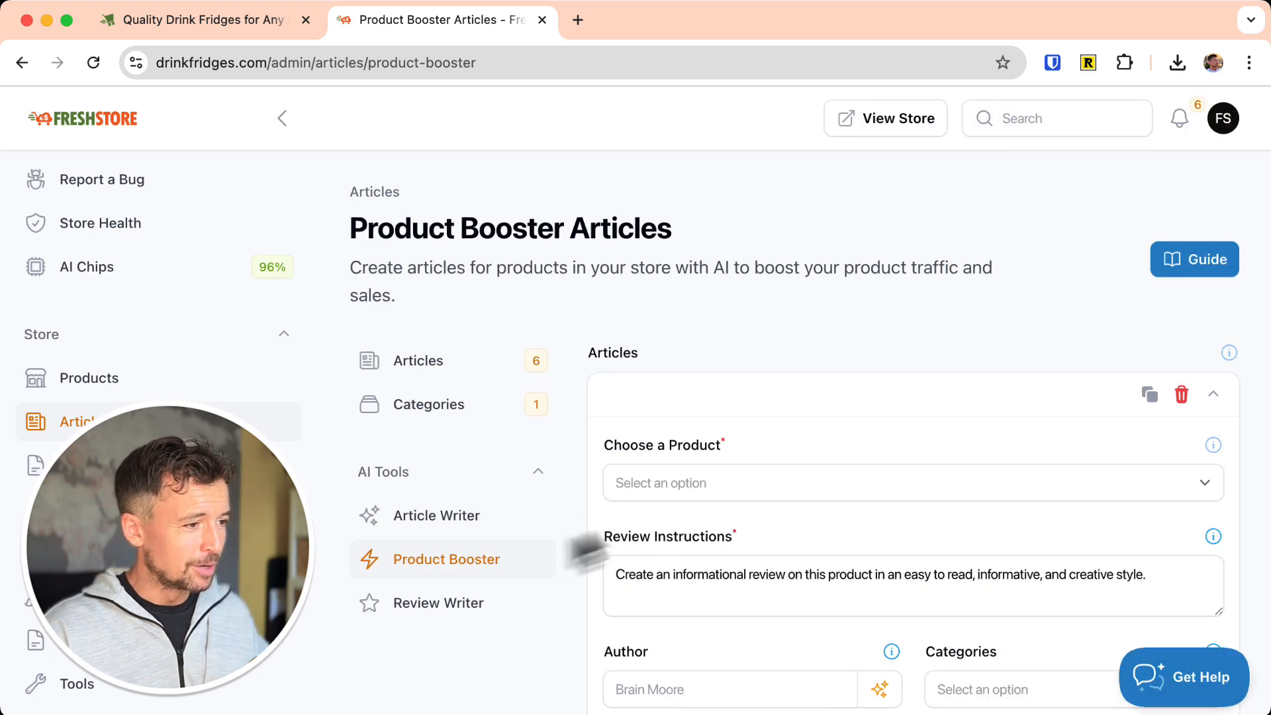
scroll(down, 3)
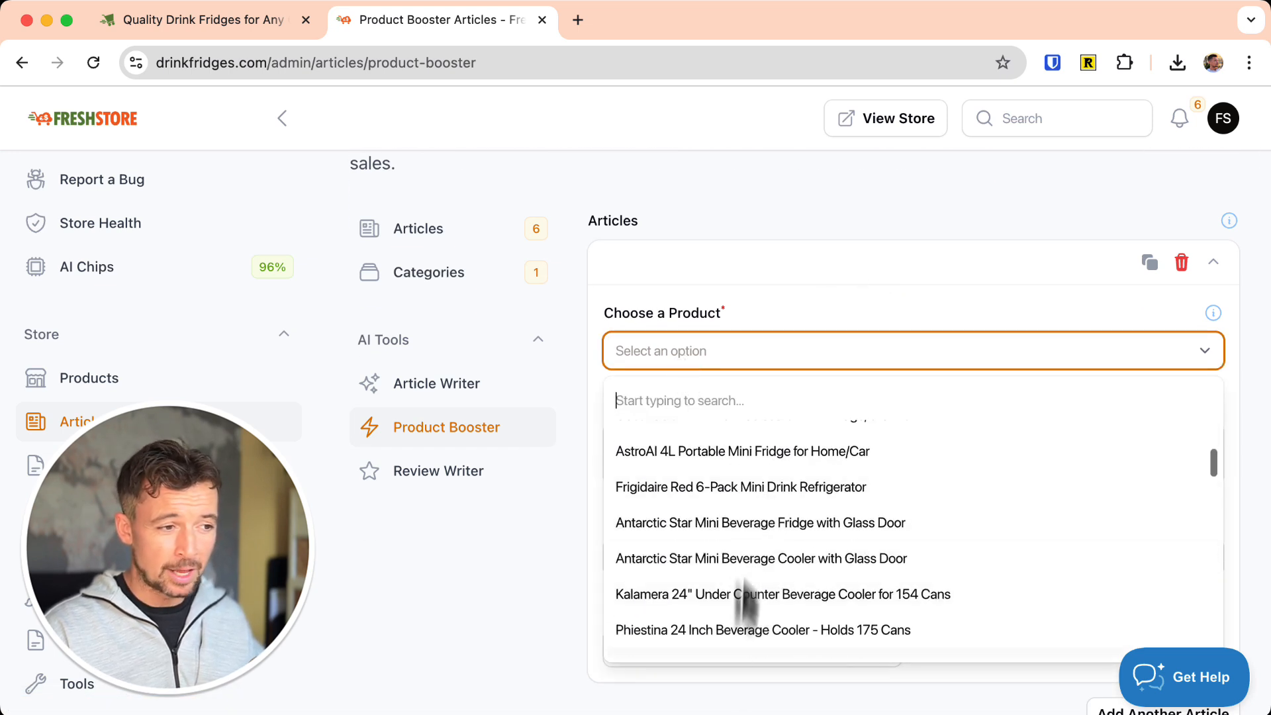
Choose the Frigidaire Red 6-Pack Mini Drink Refrigerator and select the review instructions text.
click(741, 487)
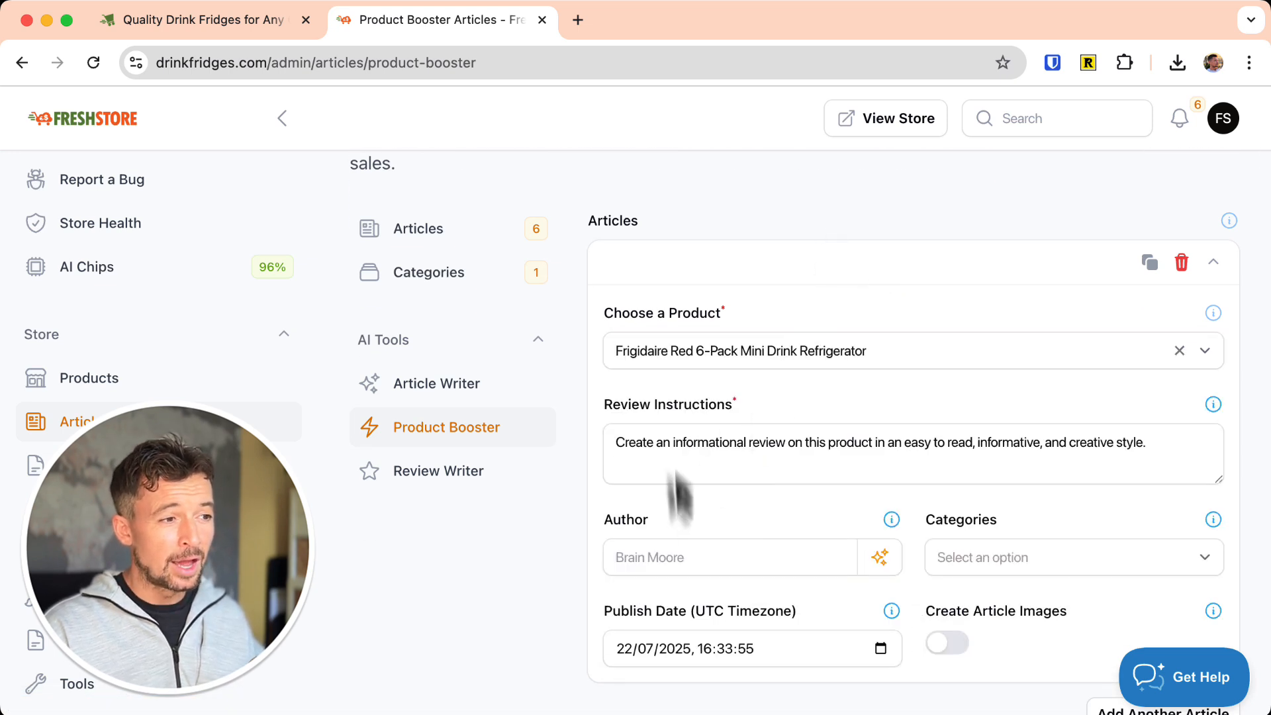
drag(639, 443, 801, 443)
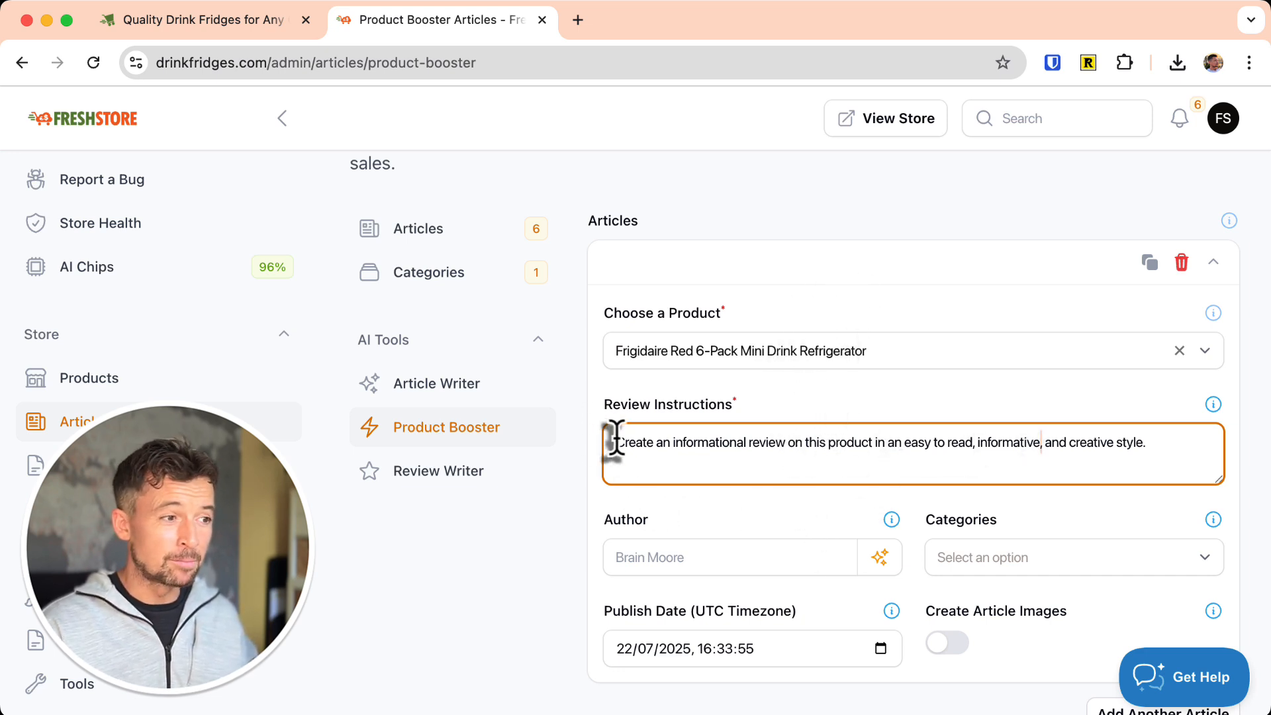
triple_click(859, 442)
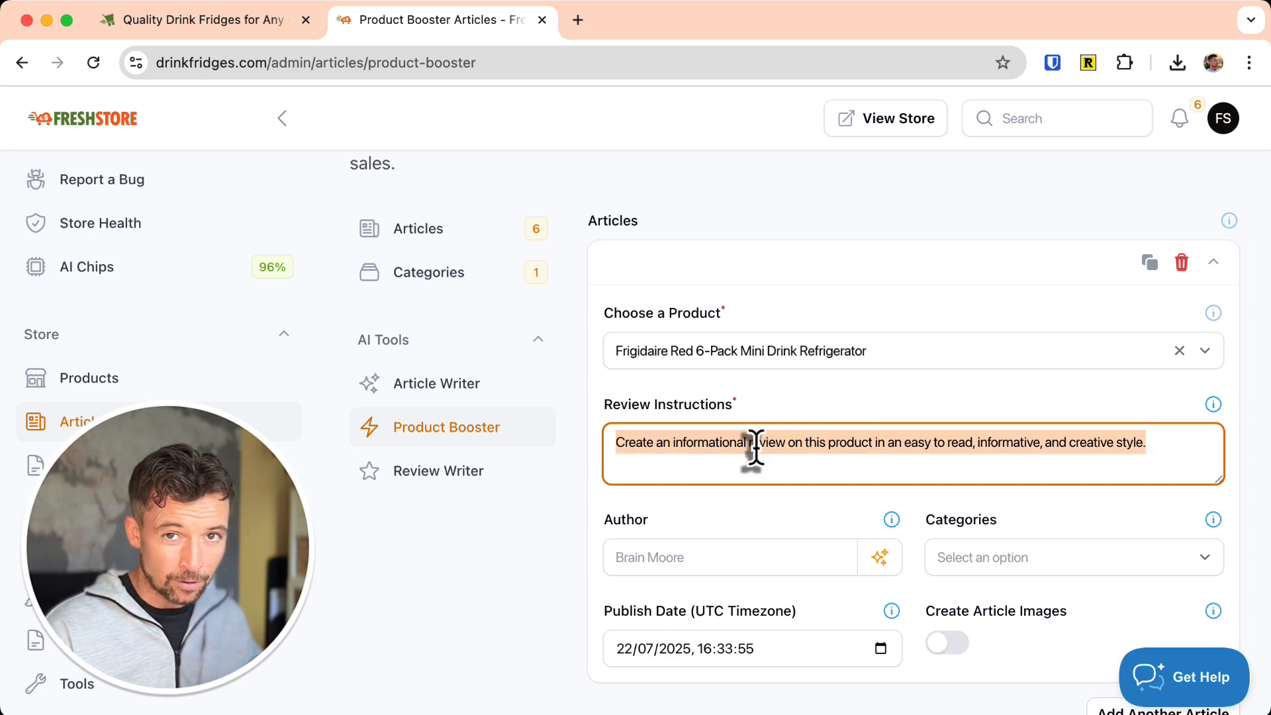
scroll(down, 3)
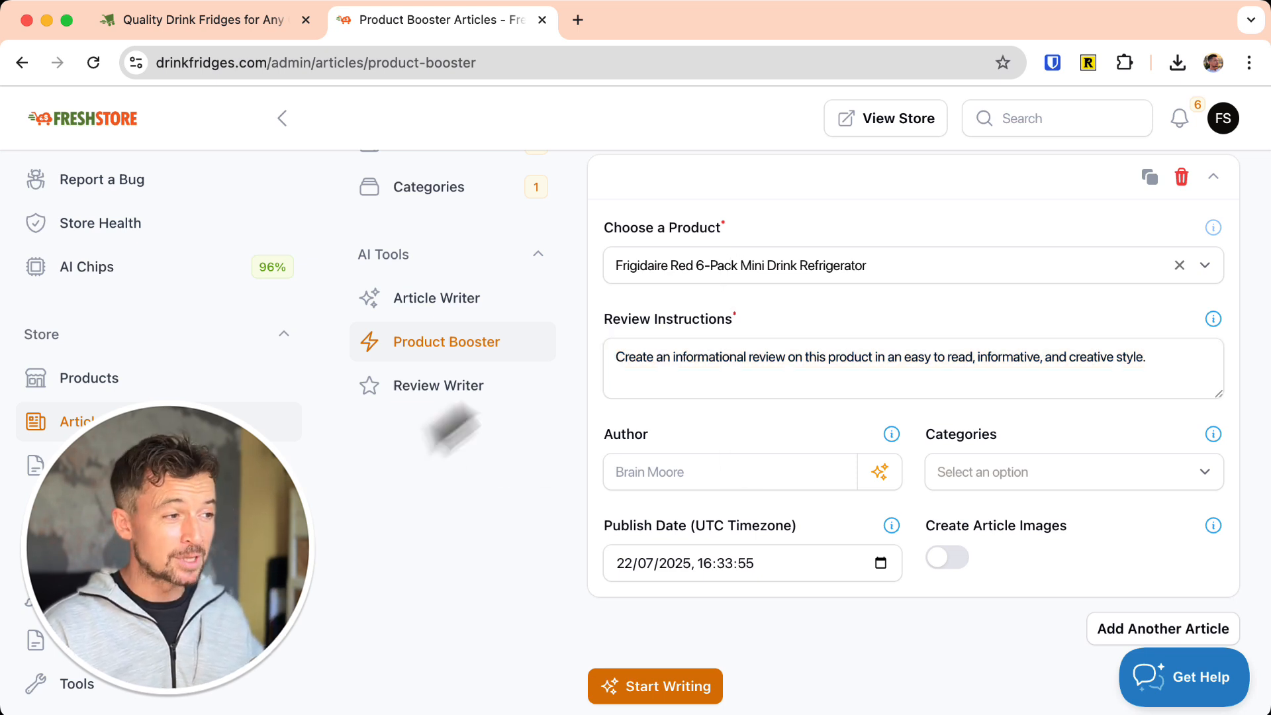
click(438, 385)
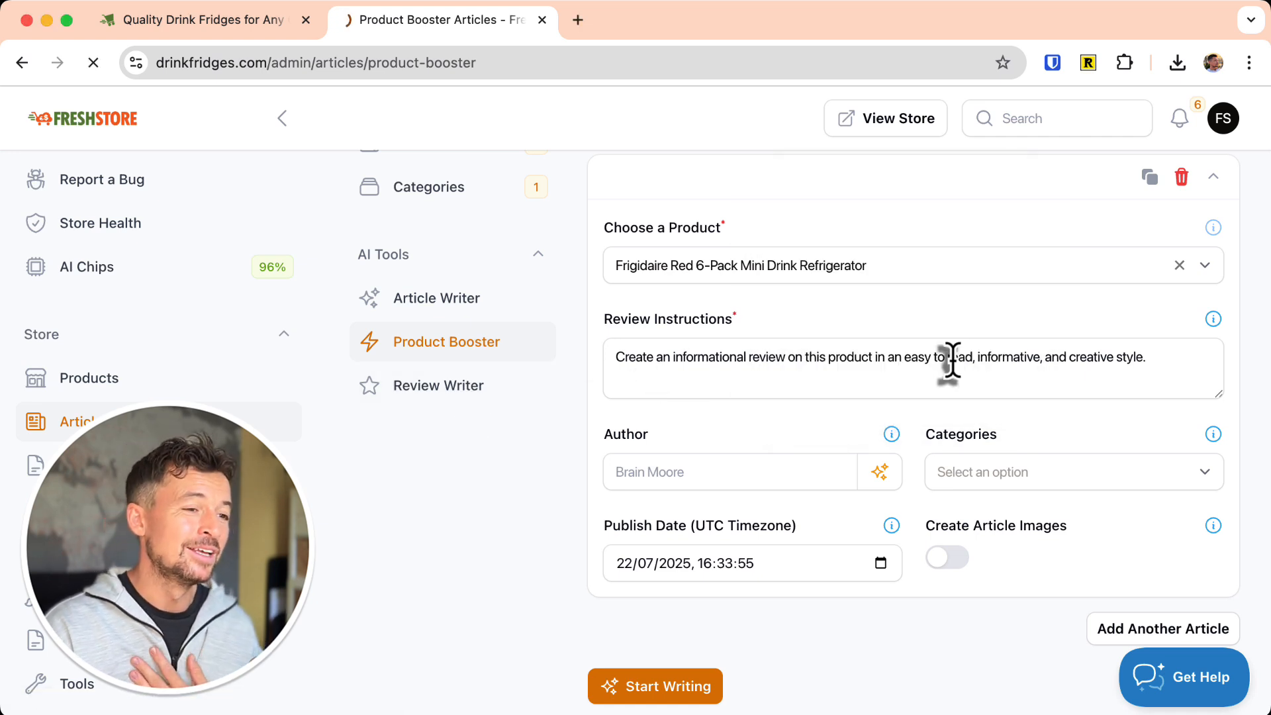
Open Product Review Writer and scroll the form holding the Cookology fridge link.
click(438, 385)
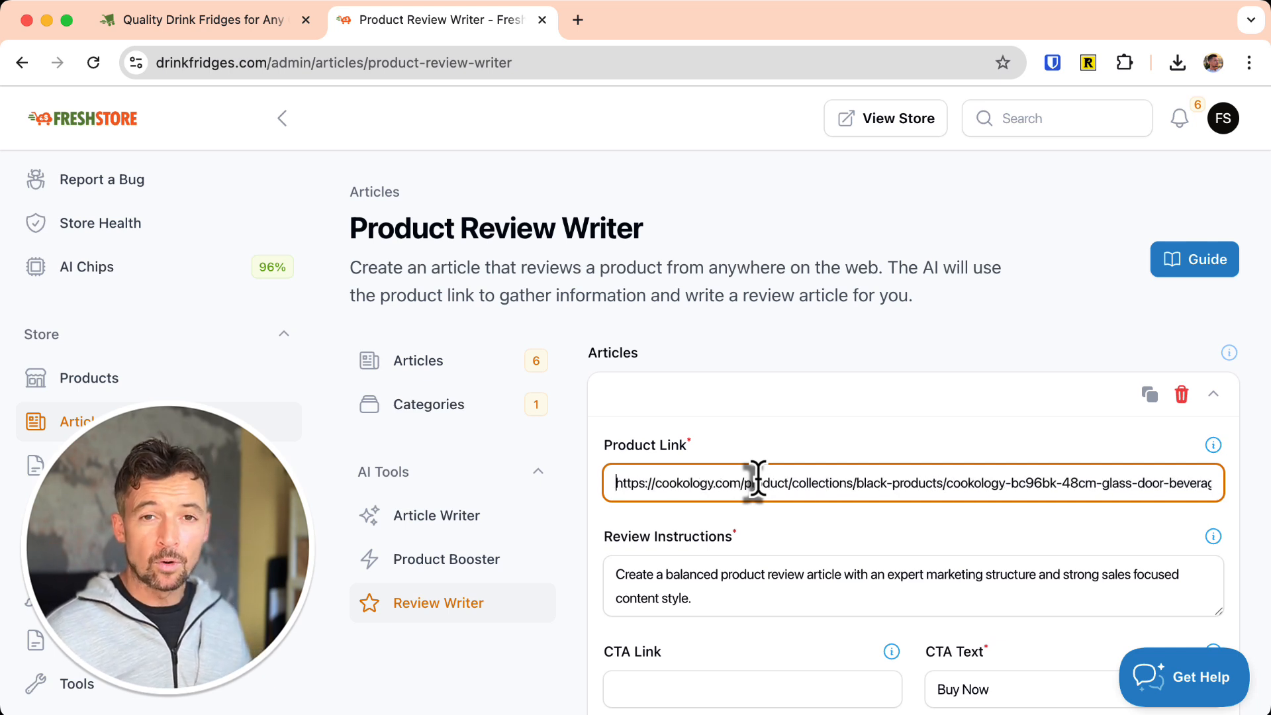
scroll(down, 3)
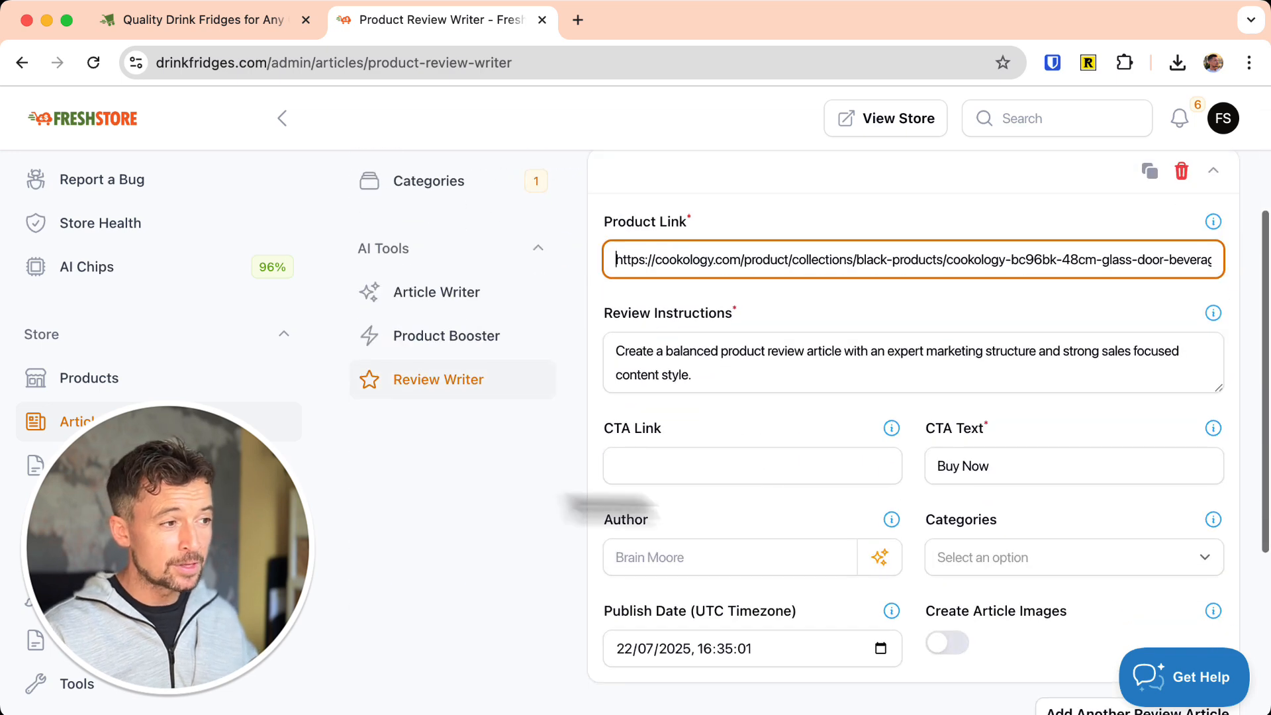
mouse_move(713, 351)
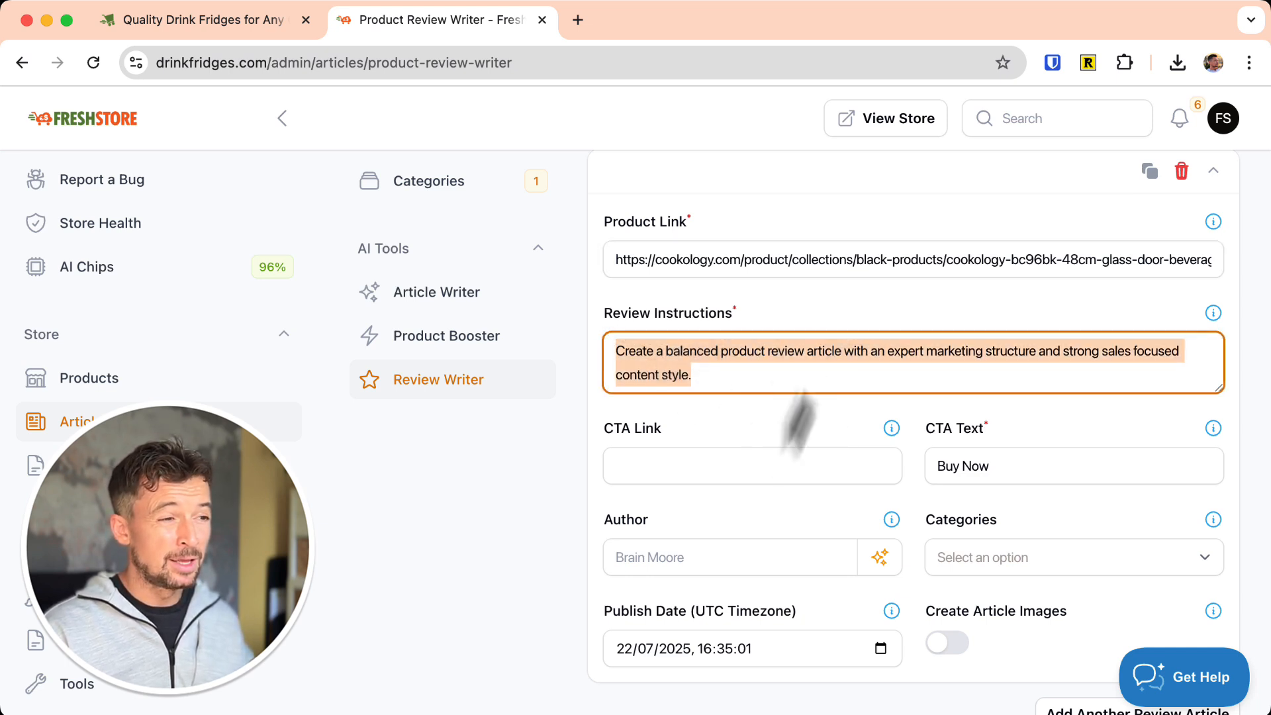
mouse_move(803, 473)
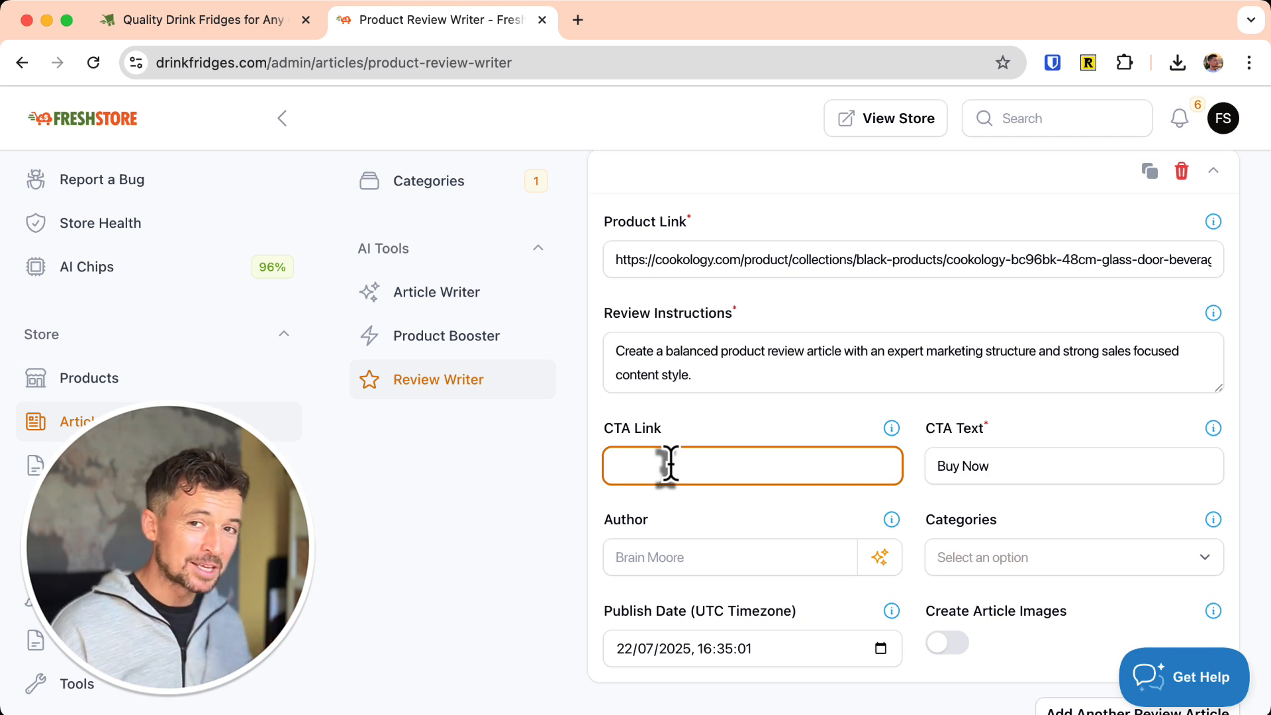
mouse_move(778, 263)
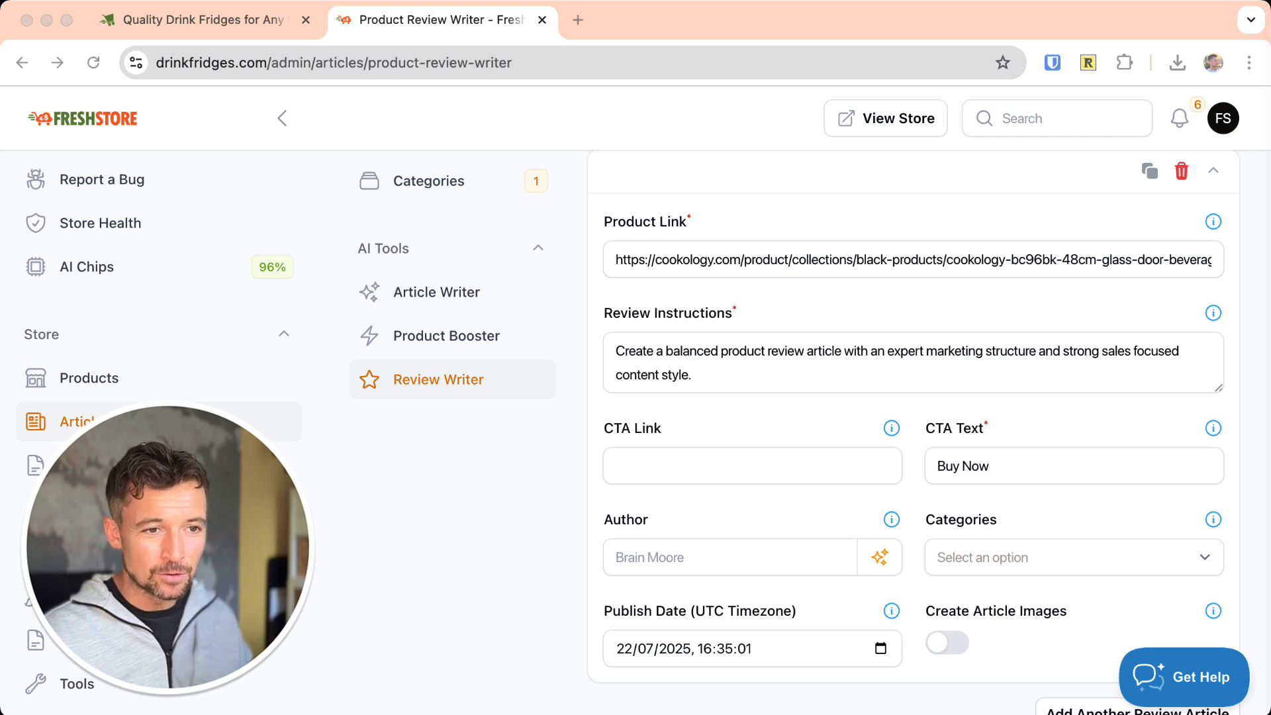
mouse_move(426, 539)
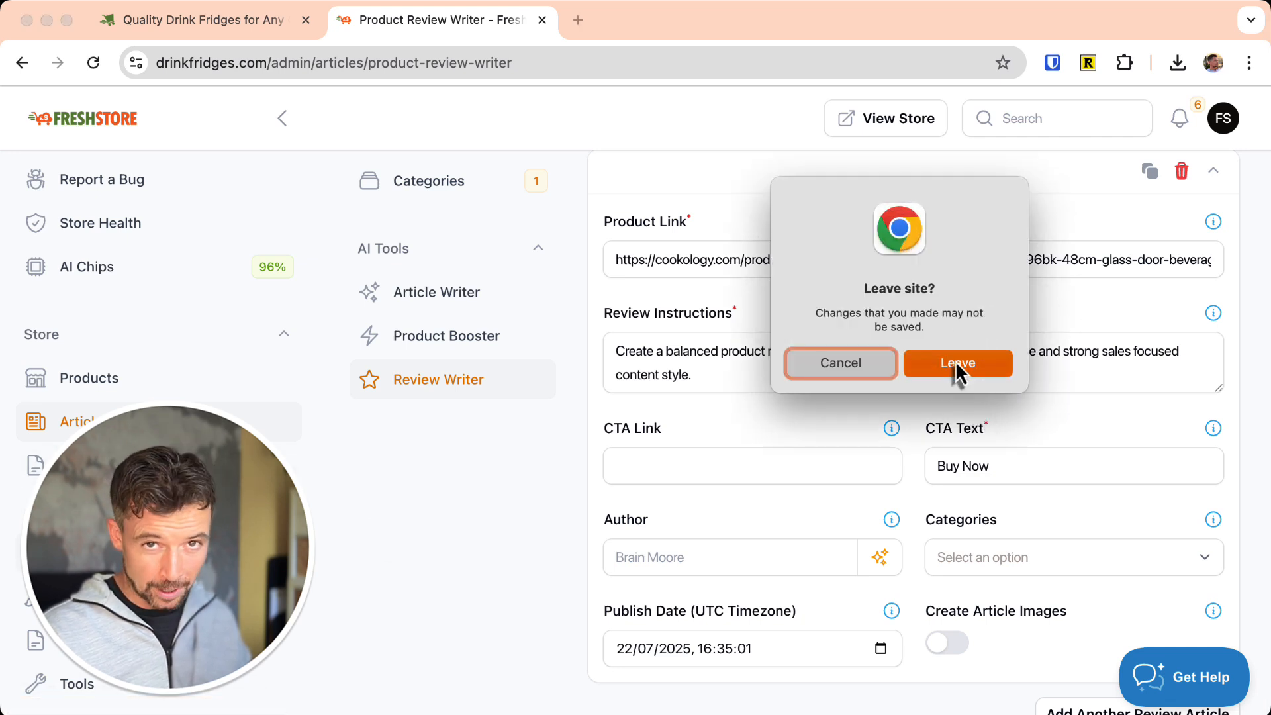
Leave the page and scroll the Store Visits report showing 357 visits and 529 actions.
click(958, 362)
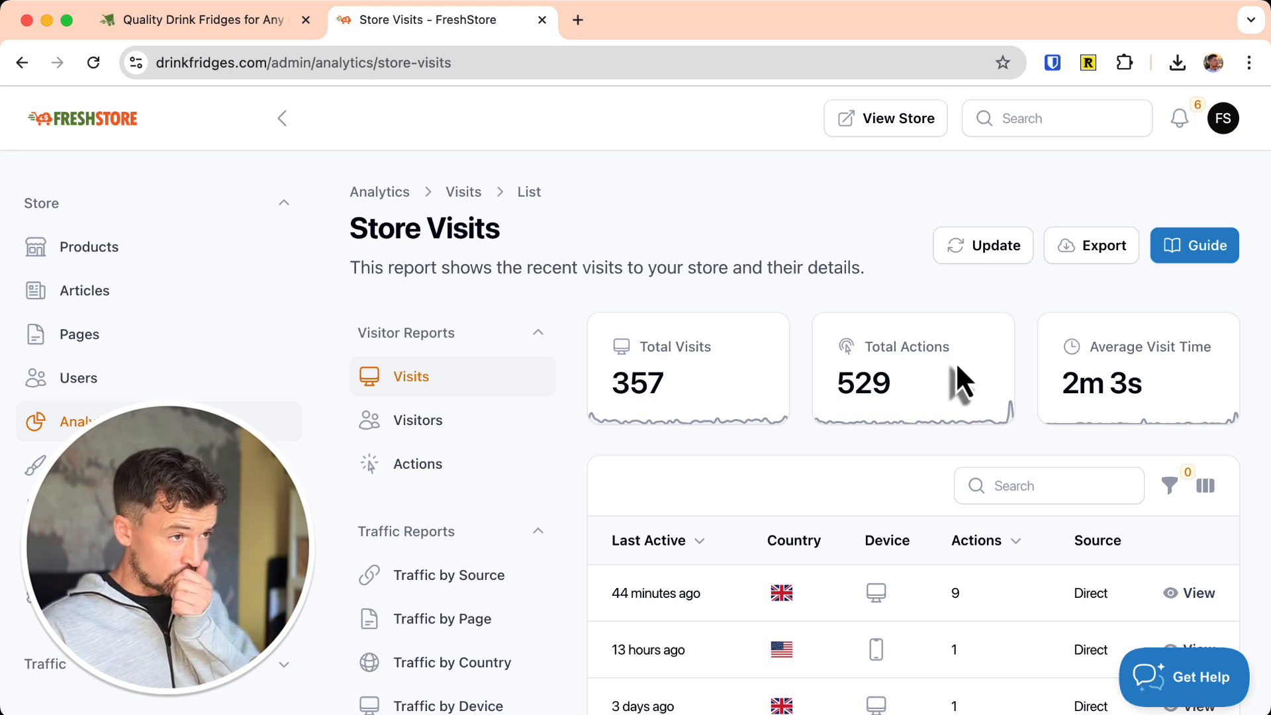
scroll(down, 3)
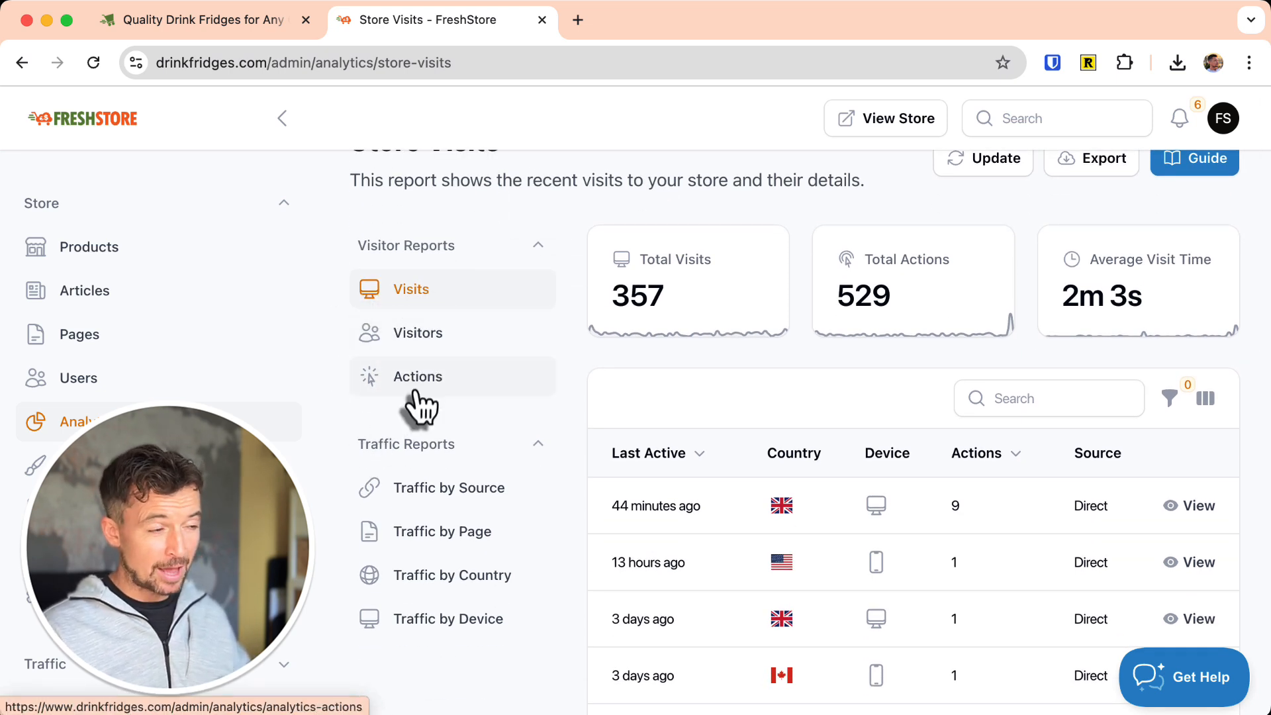
mouse_move(421, 292)
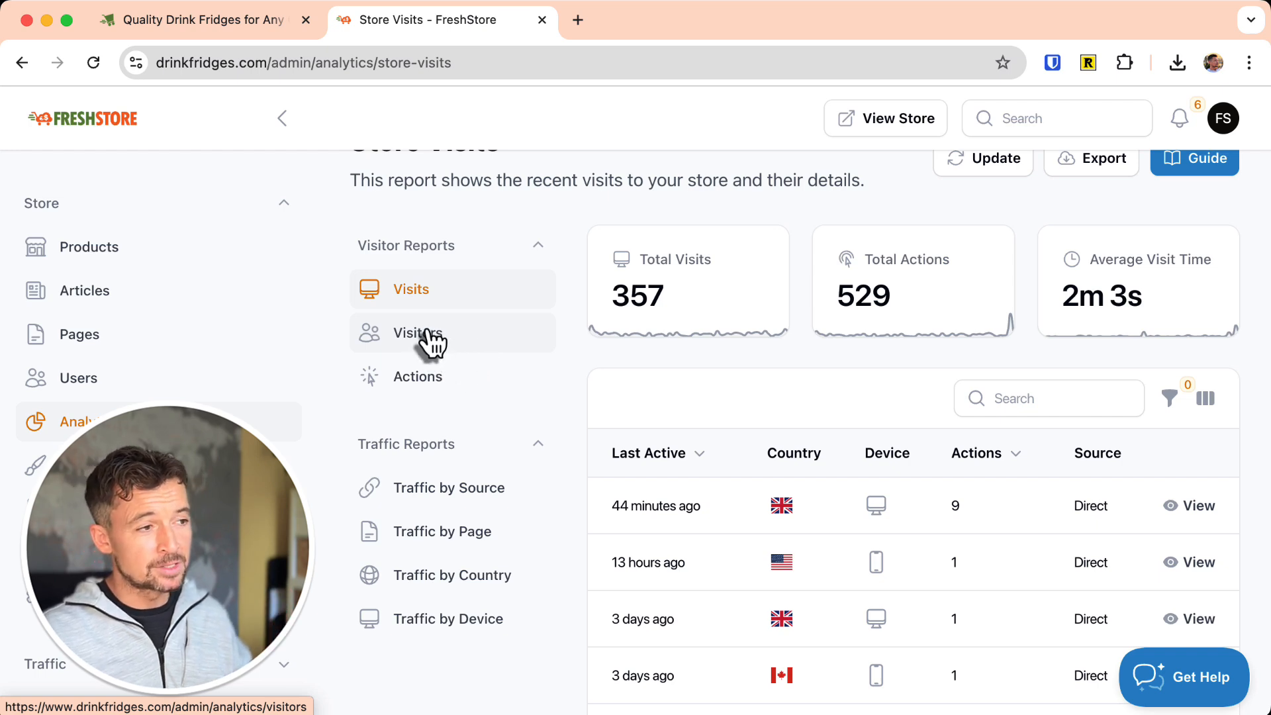
Open Visitors > Actions and scroll through tracked page views, cart adds and checkouts.
click(417, 333)
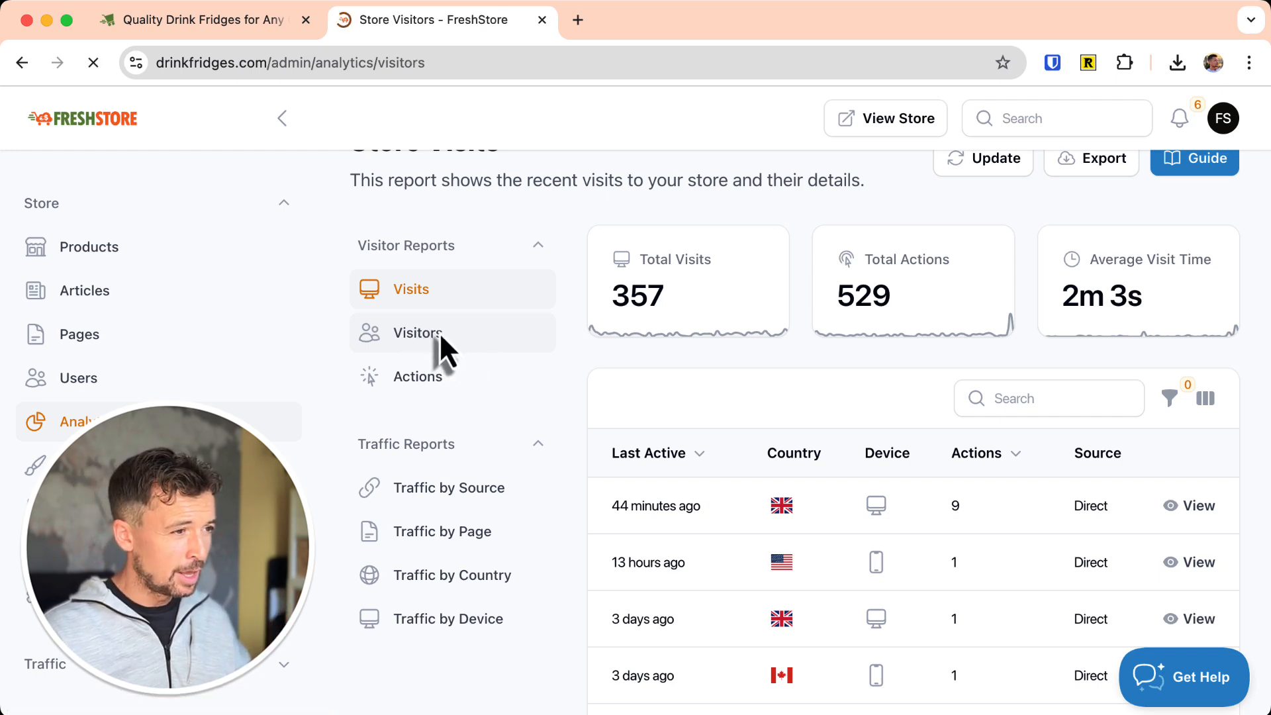
click(418, 333)
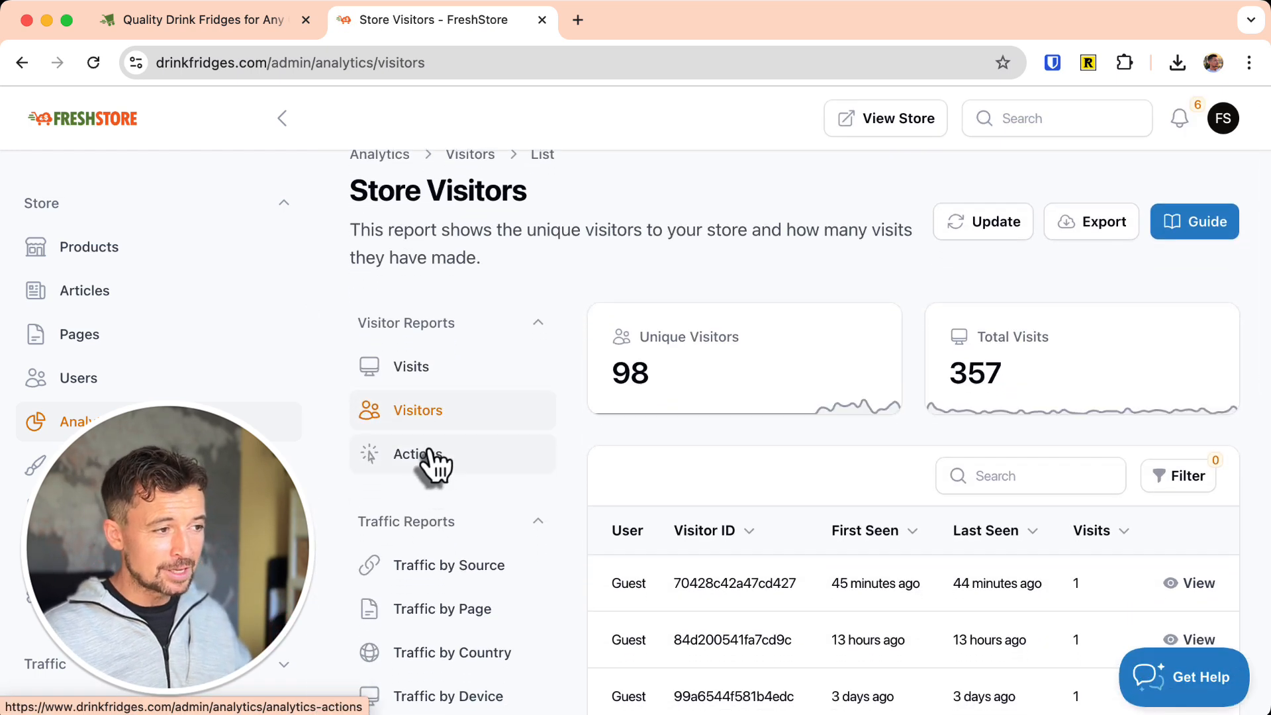
click(416, 454)
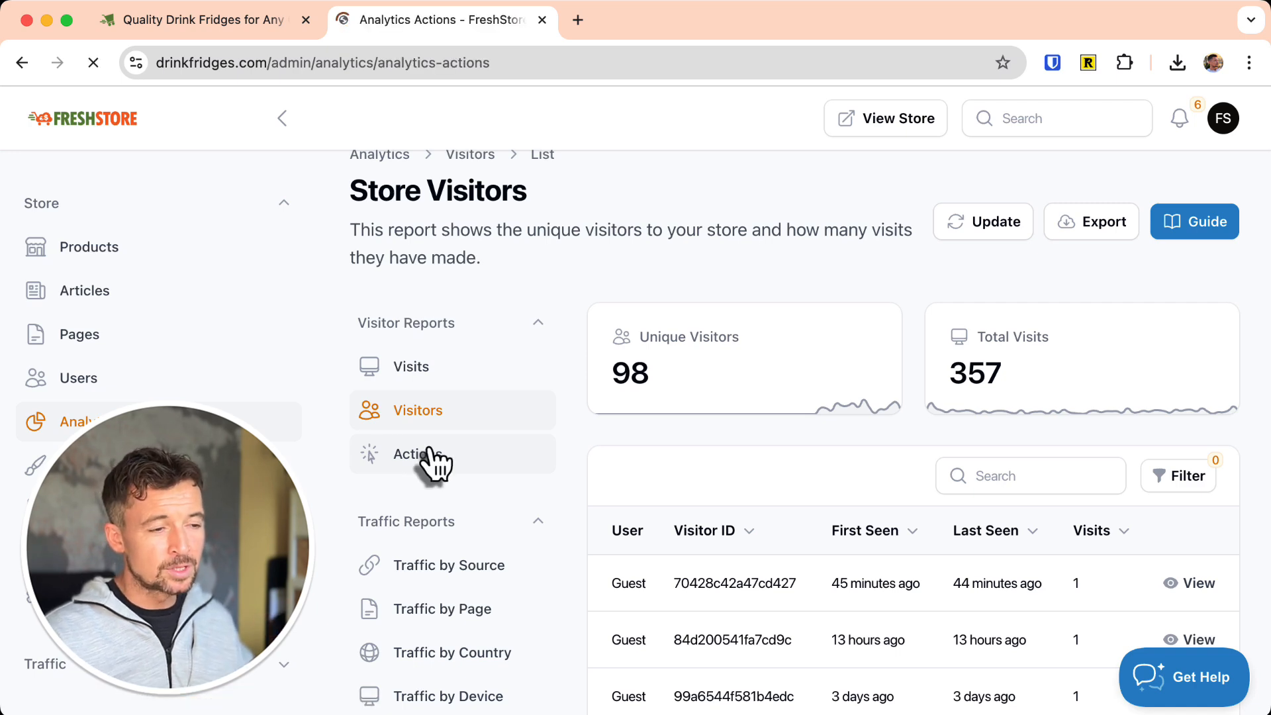
click(420, 455)
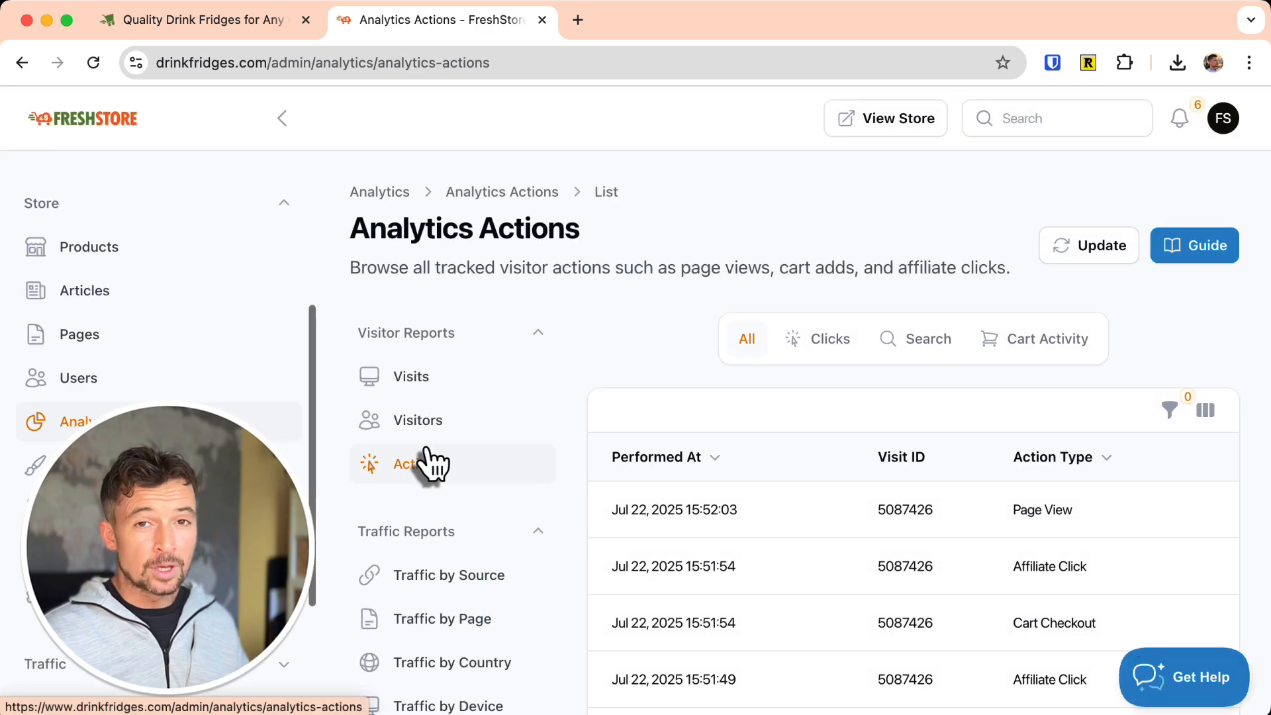
scroll(down, 3)
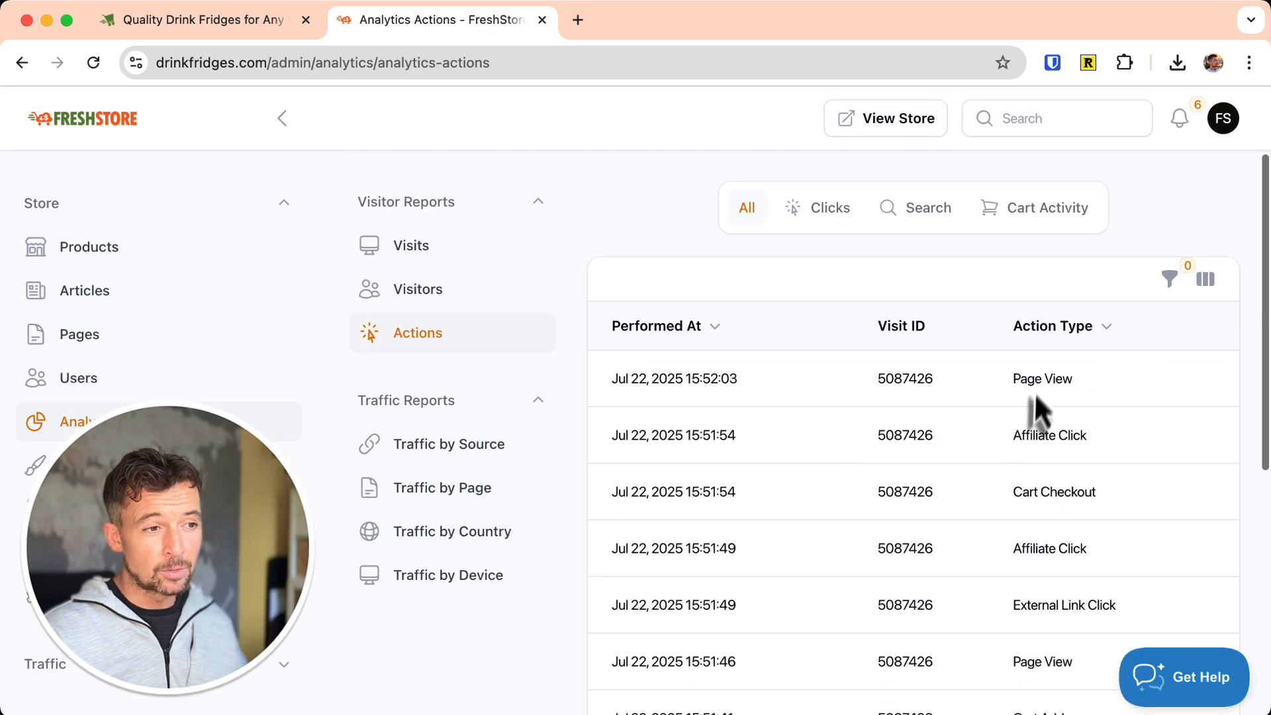
mouse_move(1036, 618)
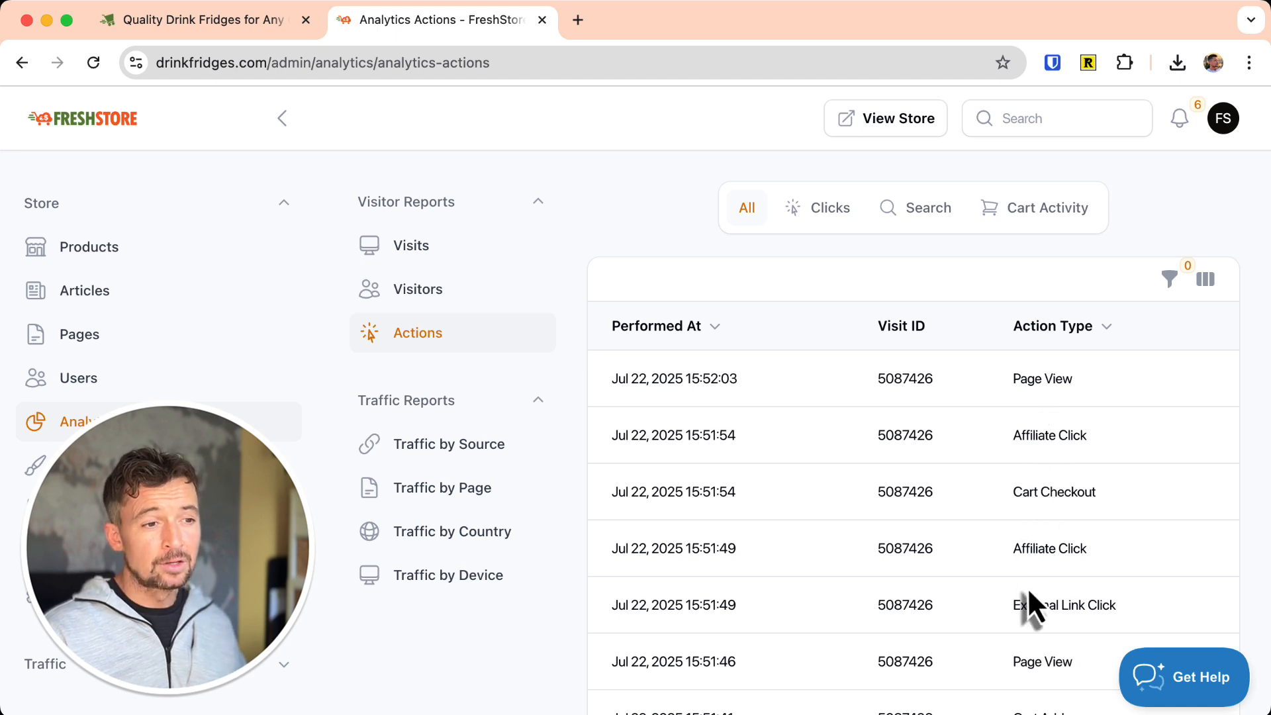
scroll(down, 3)
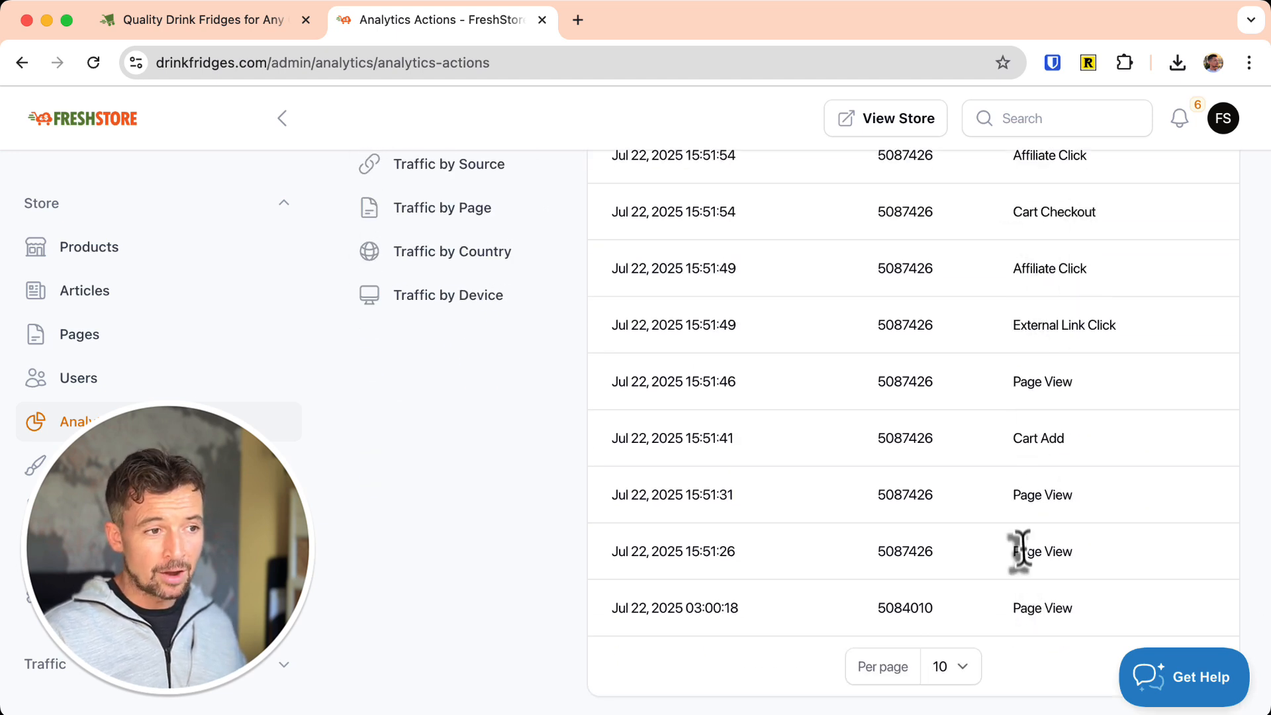
mouse_move(528, 377)
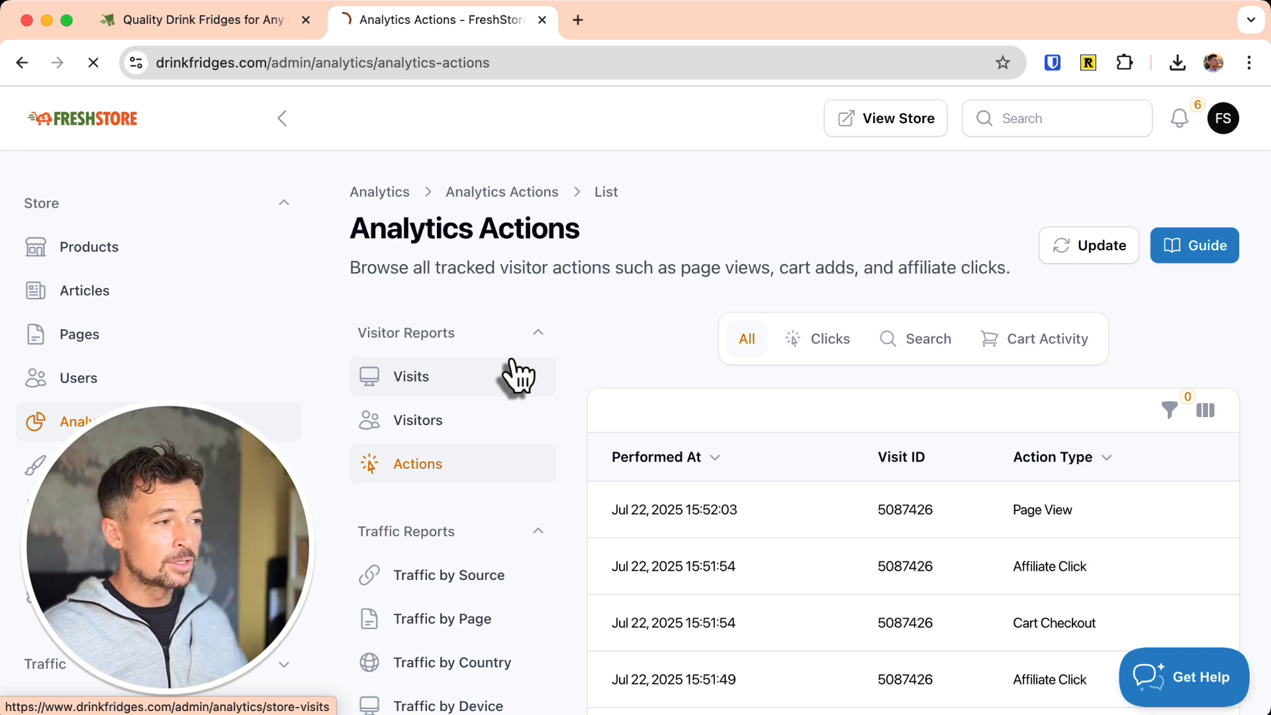
Return to Store Visits and open the most recent visit's details.
click(410, 377)
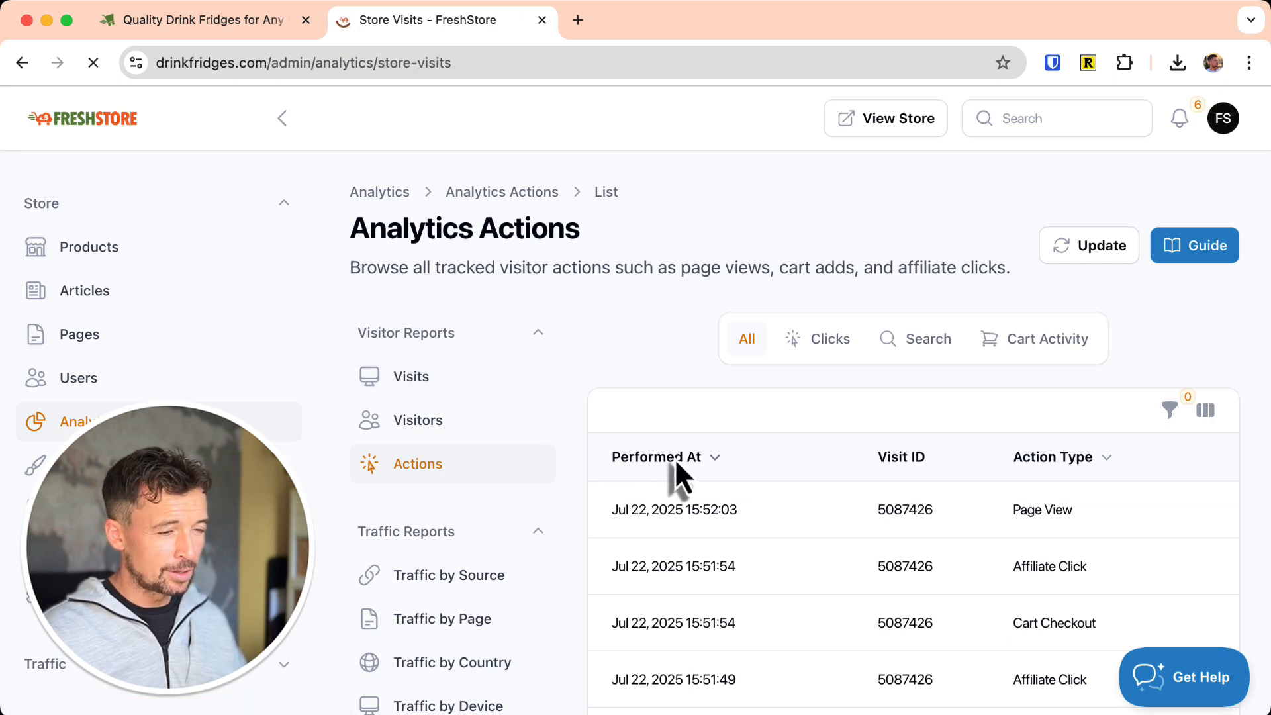
click(411, 376)
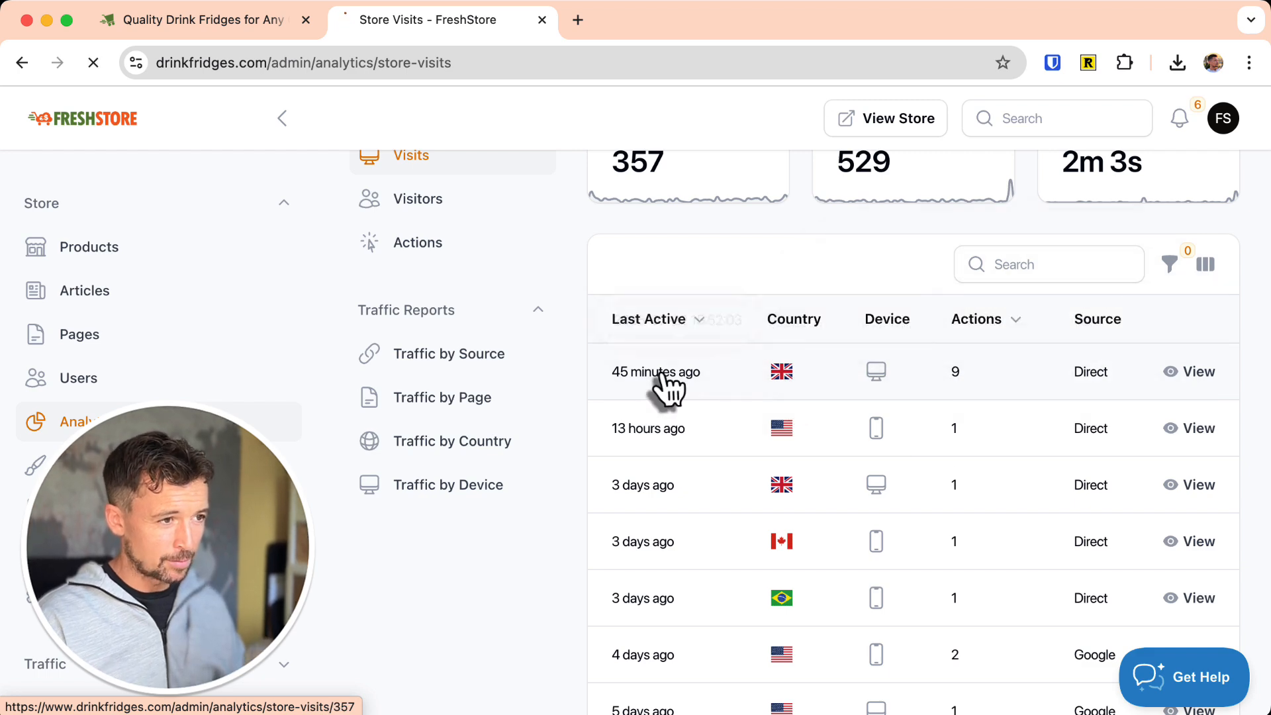
click(655, 372)
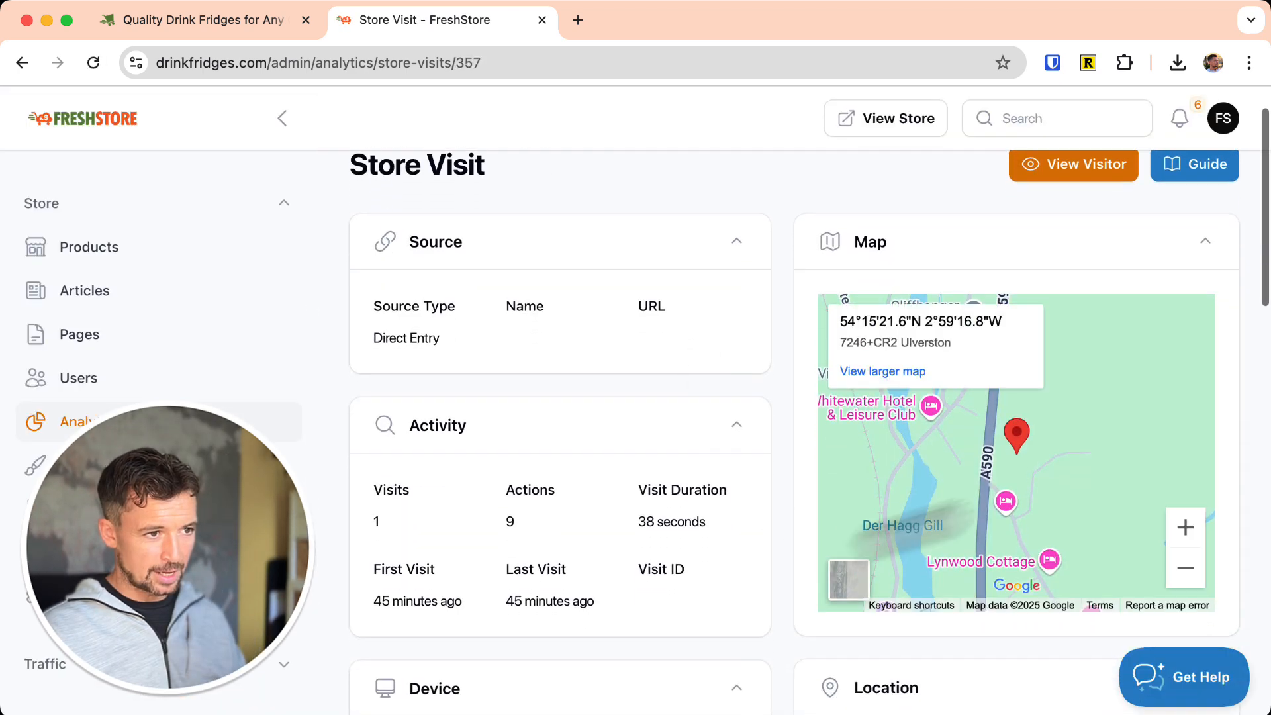
mouse_move(666, 358)
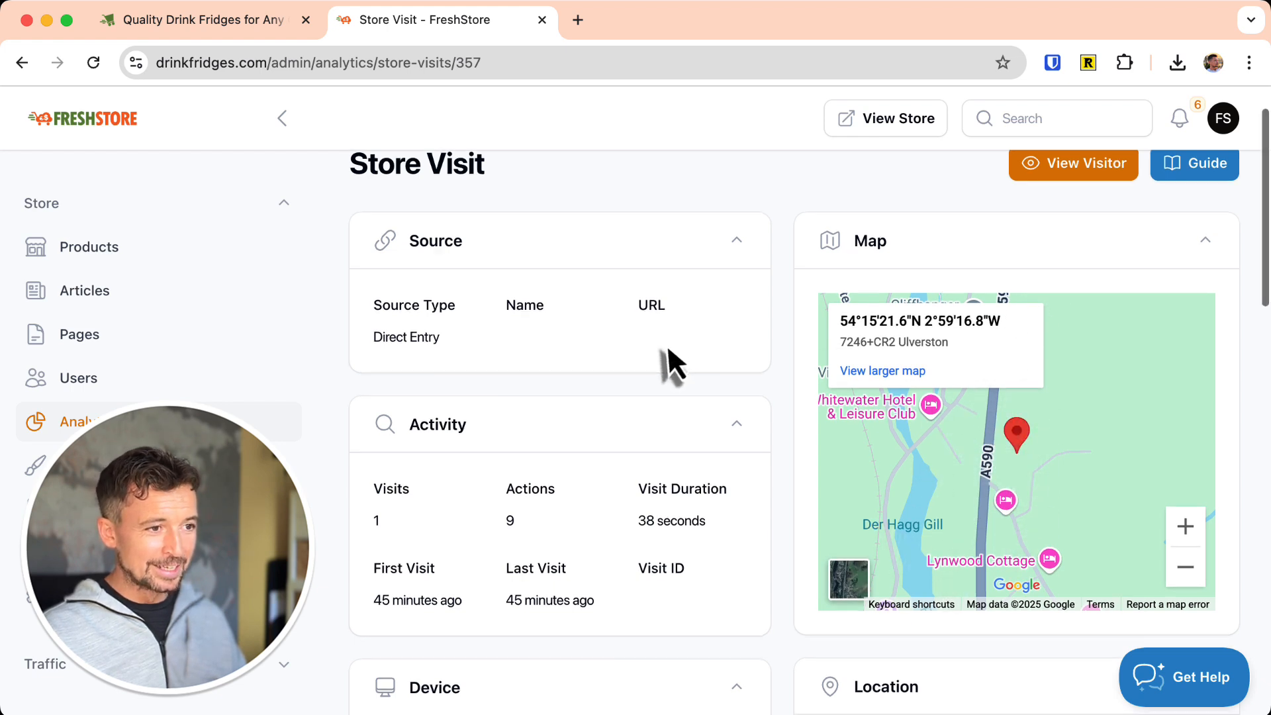
Scroll through the visit's source, device, location and actions, then toggle the sidebar.
scroll(down, 3)
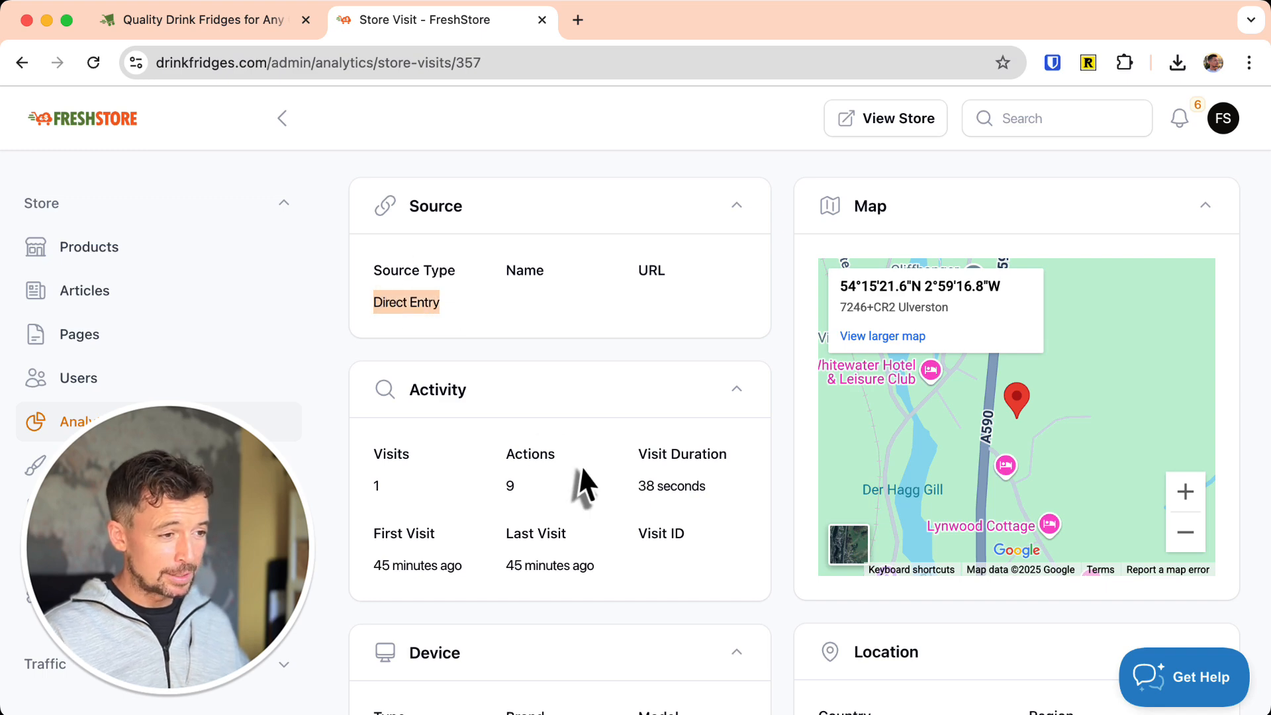
scroll(down, 3)
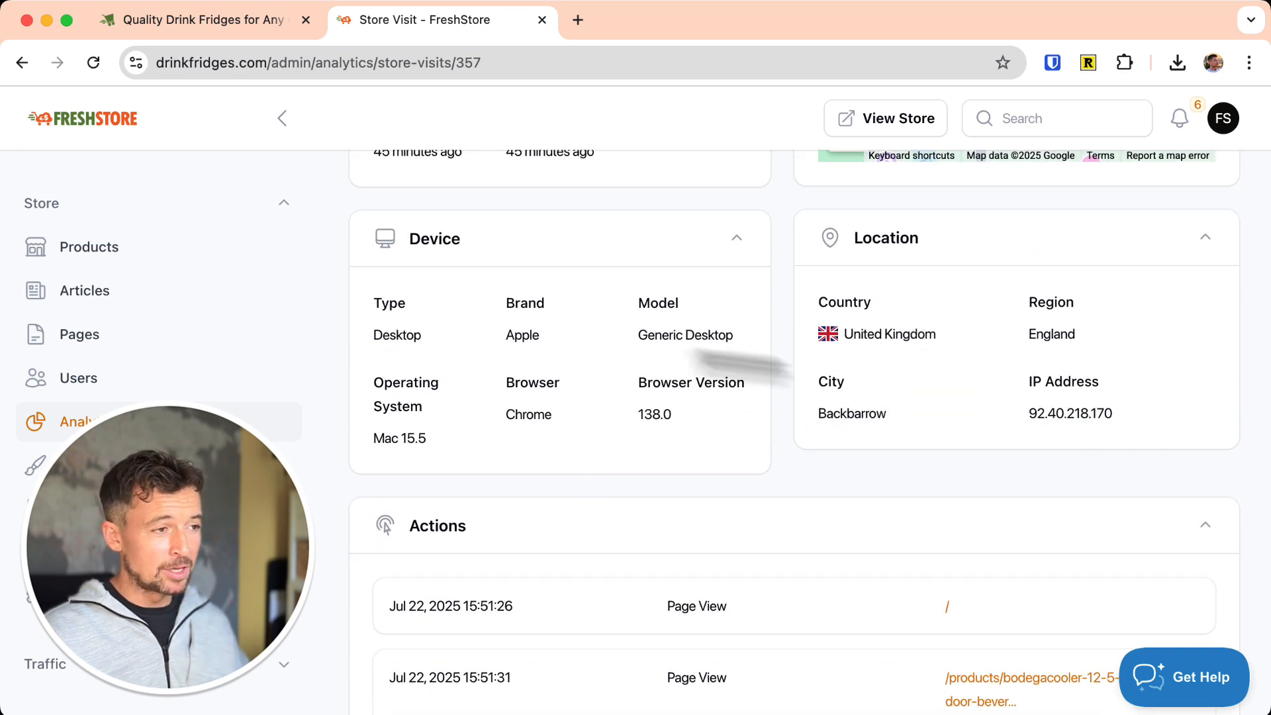
scroll(down, 3)
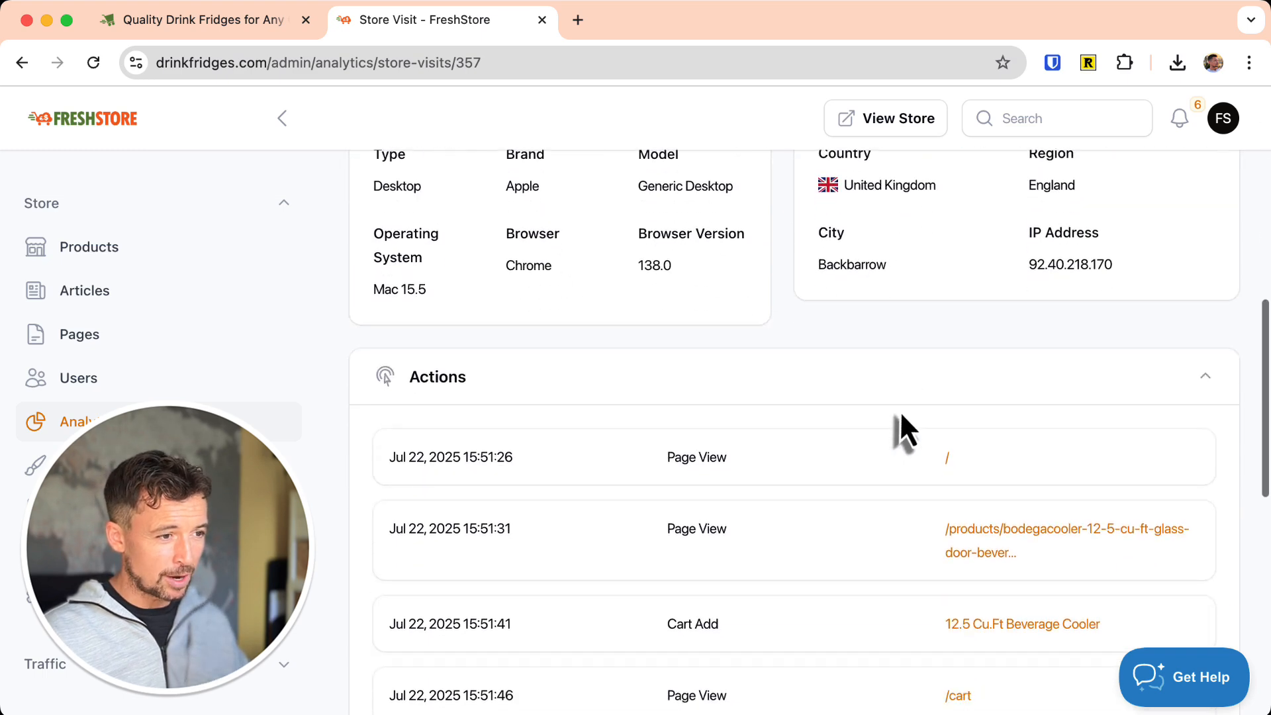
scroll(down, 3)
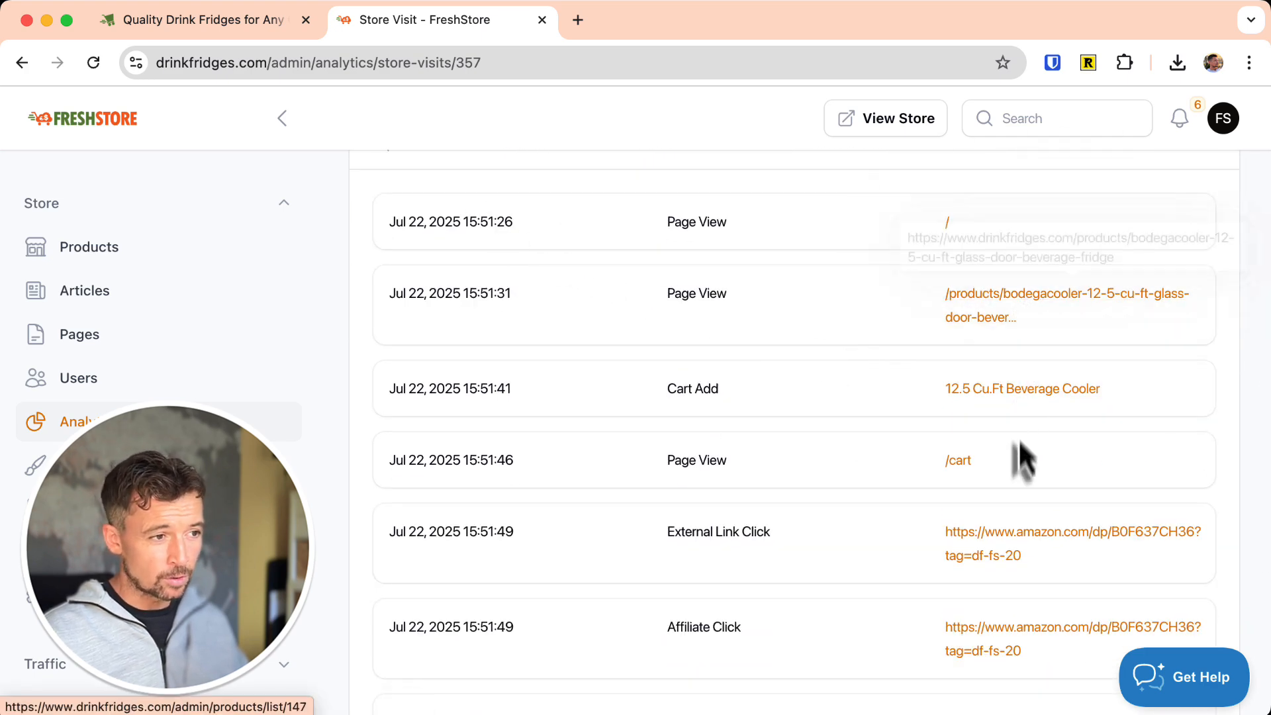
mouse_move(959, 470)
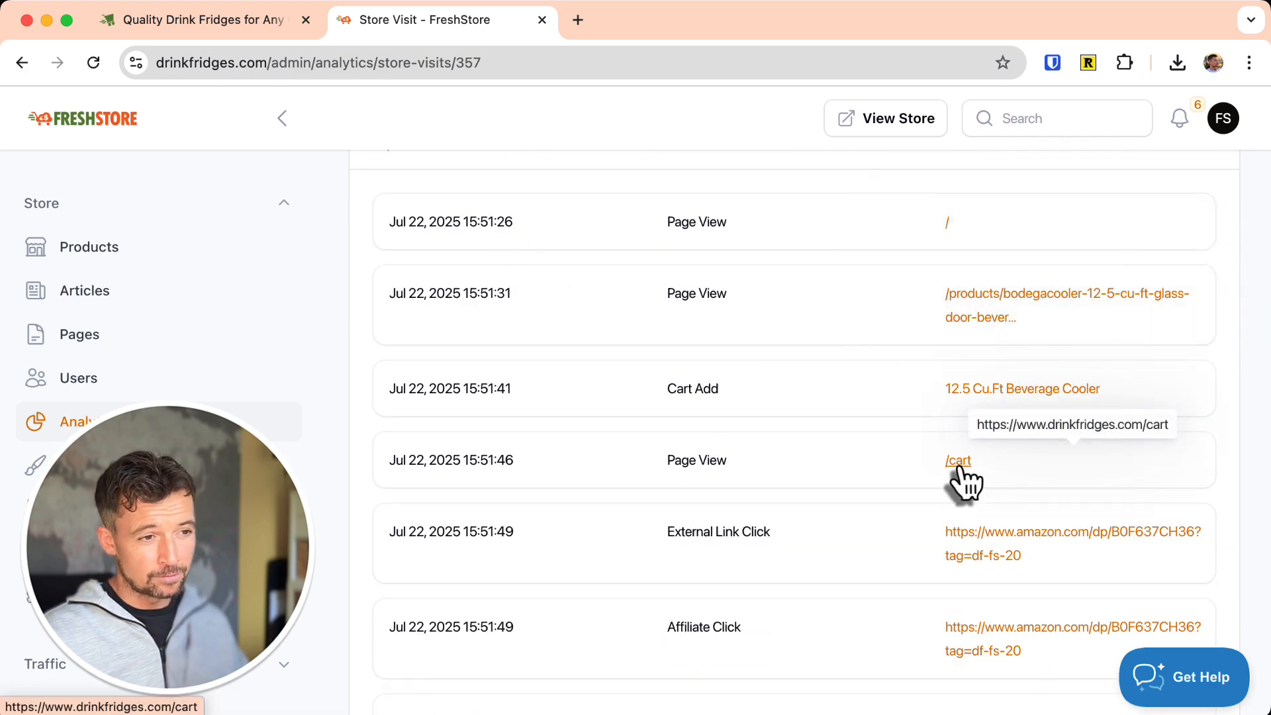
scroll(down, 3)
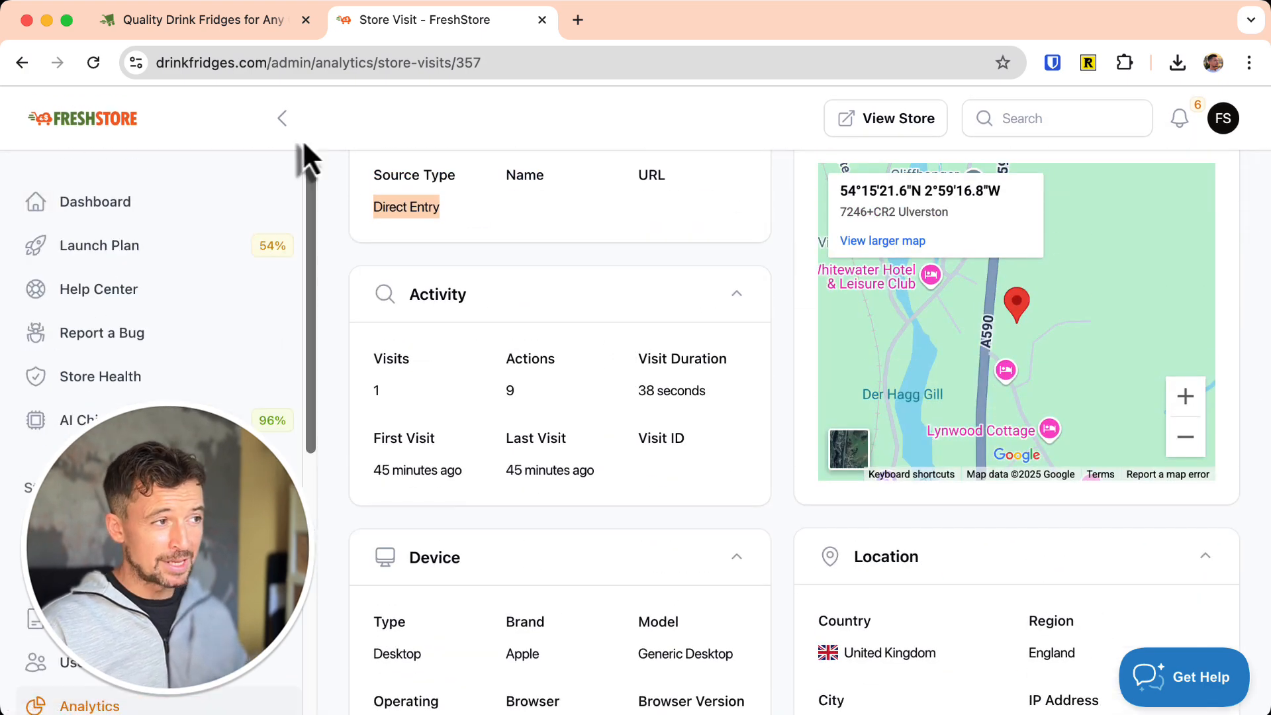
click(282, 119)
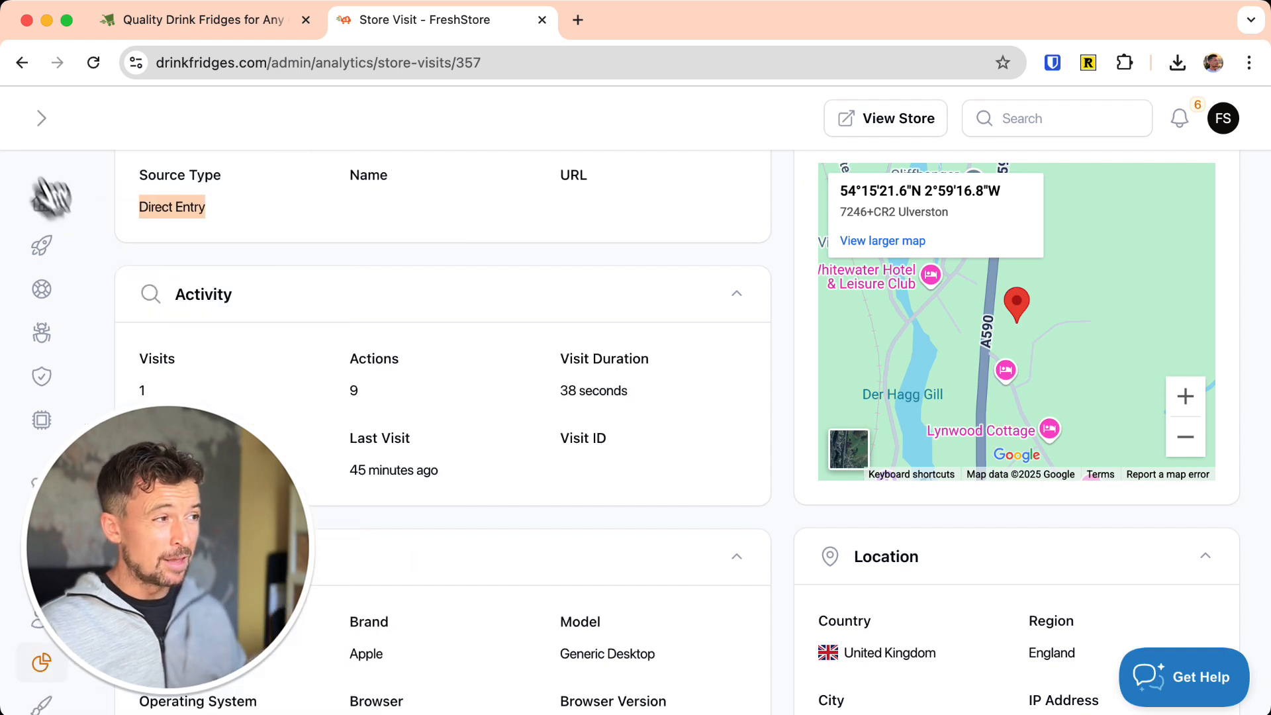
click(42, 118)
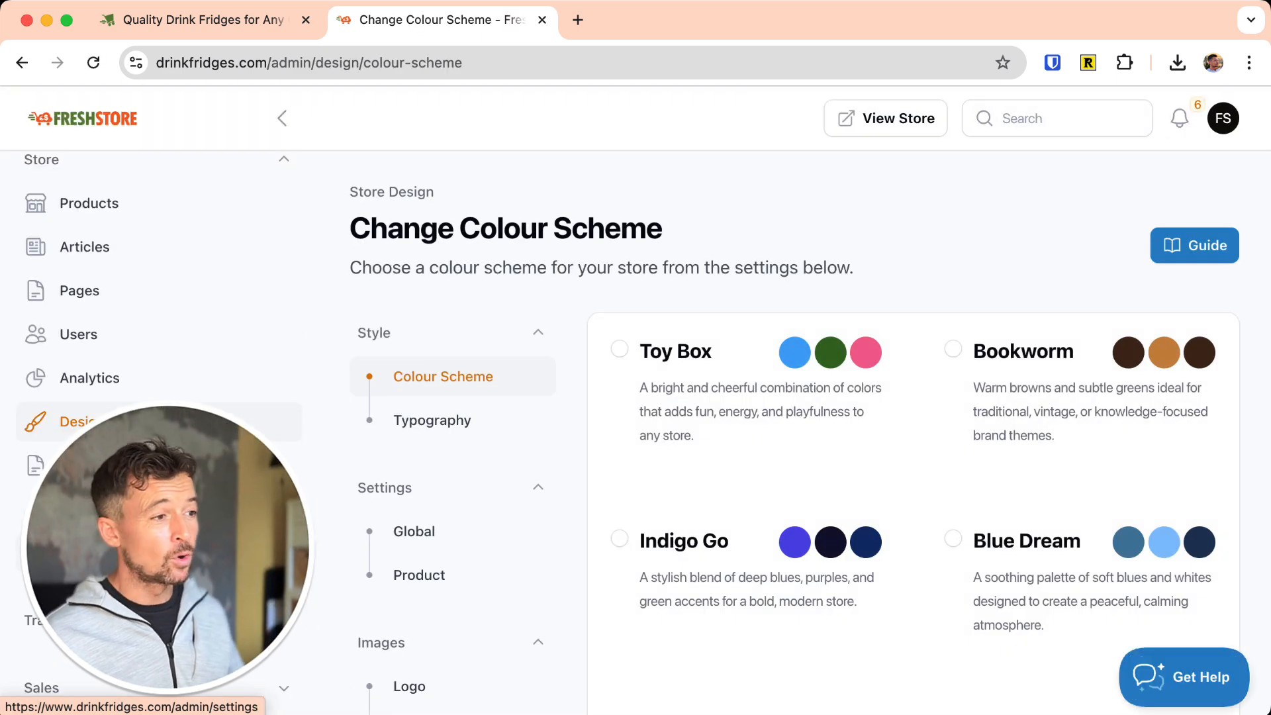
Scroll the Colour Scheme page and open Typography under Style.
scroll(down, 3)
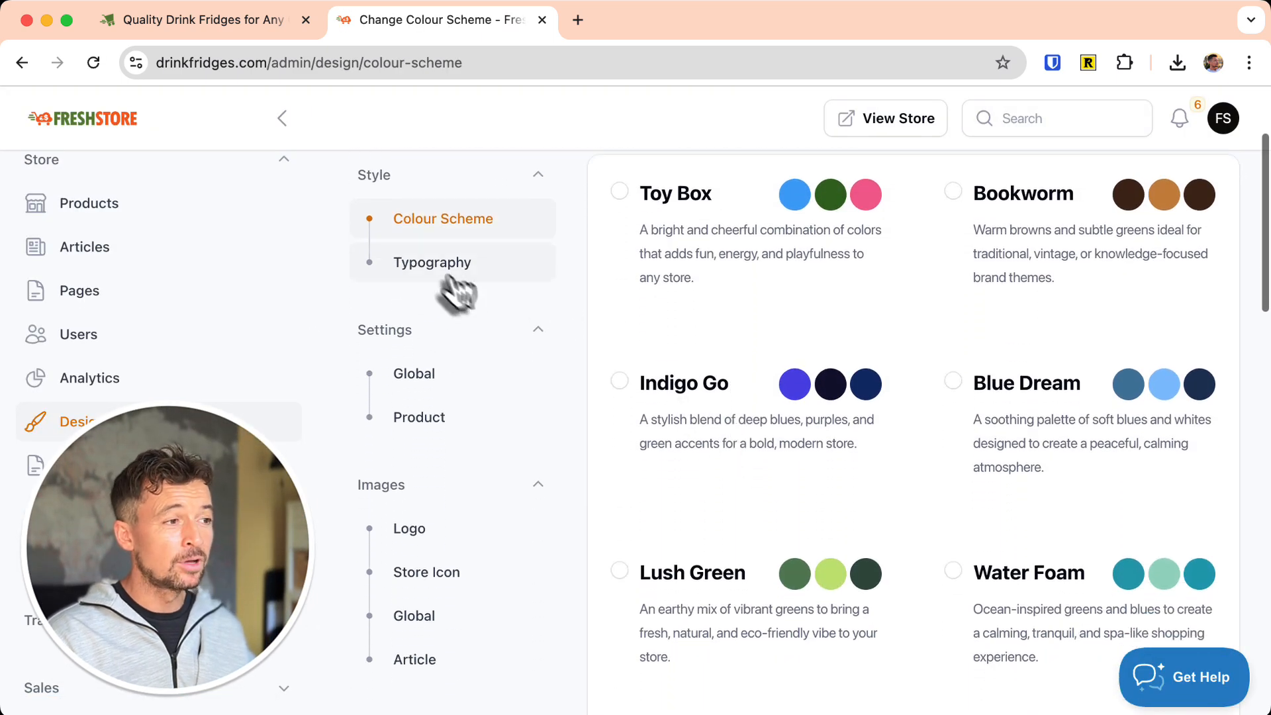
click(432, 262)
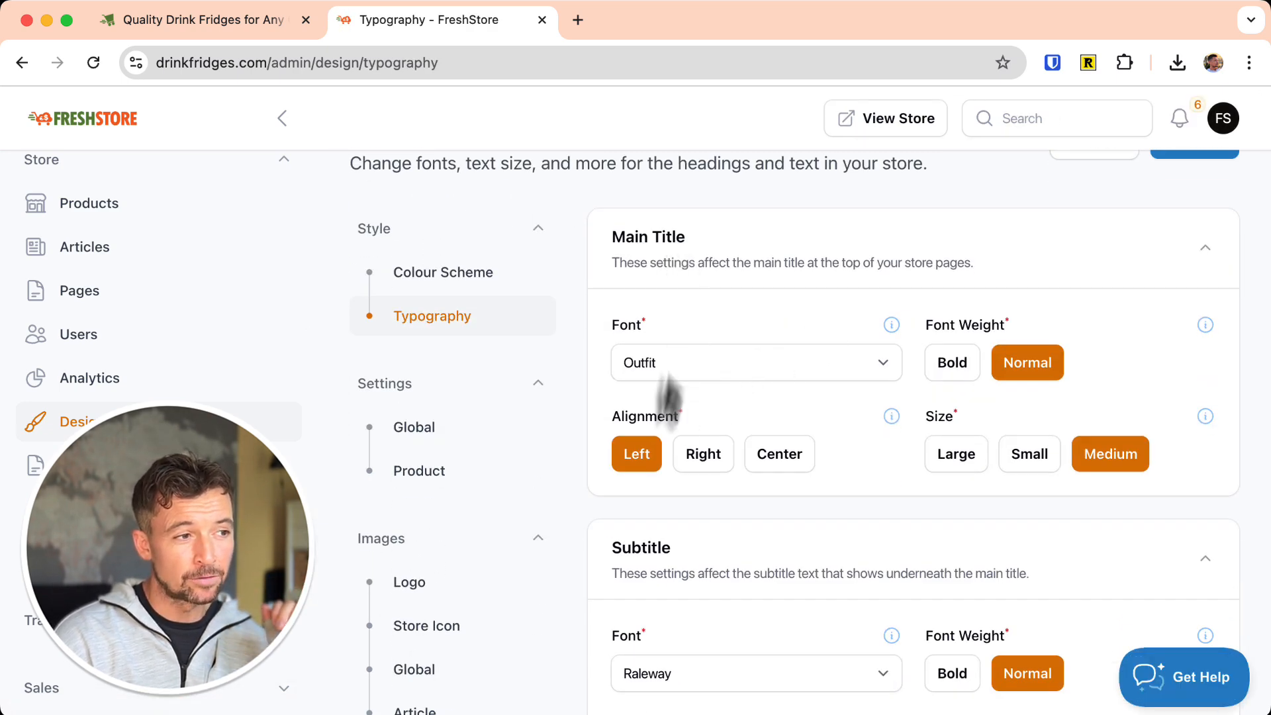
scroll(down, 3)
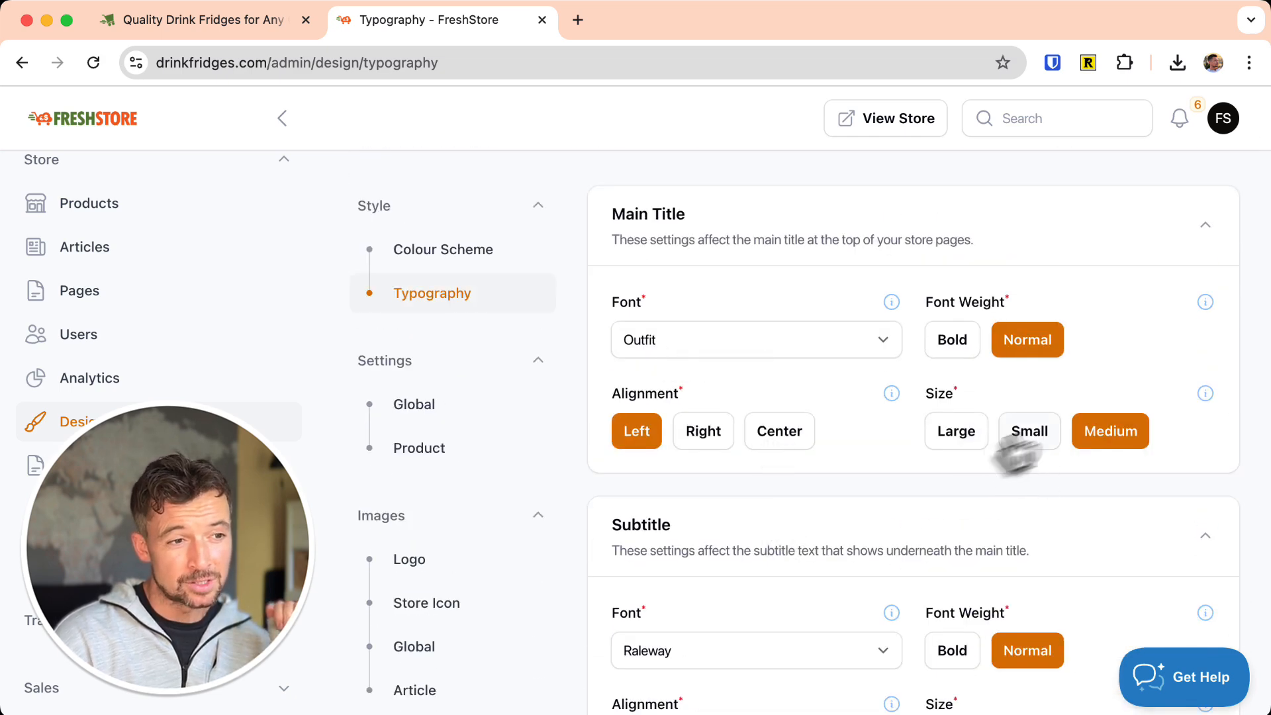
scroll(down, 3)
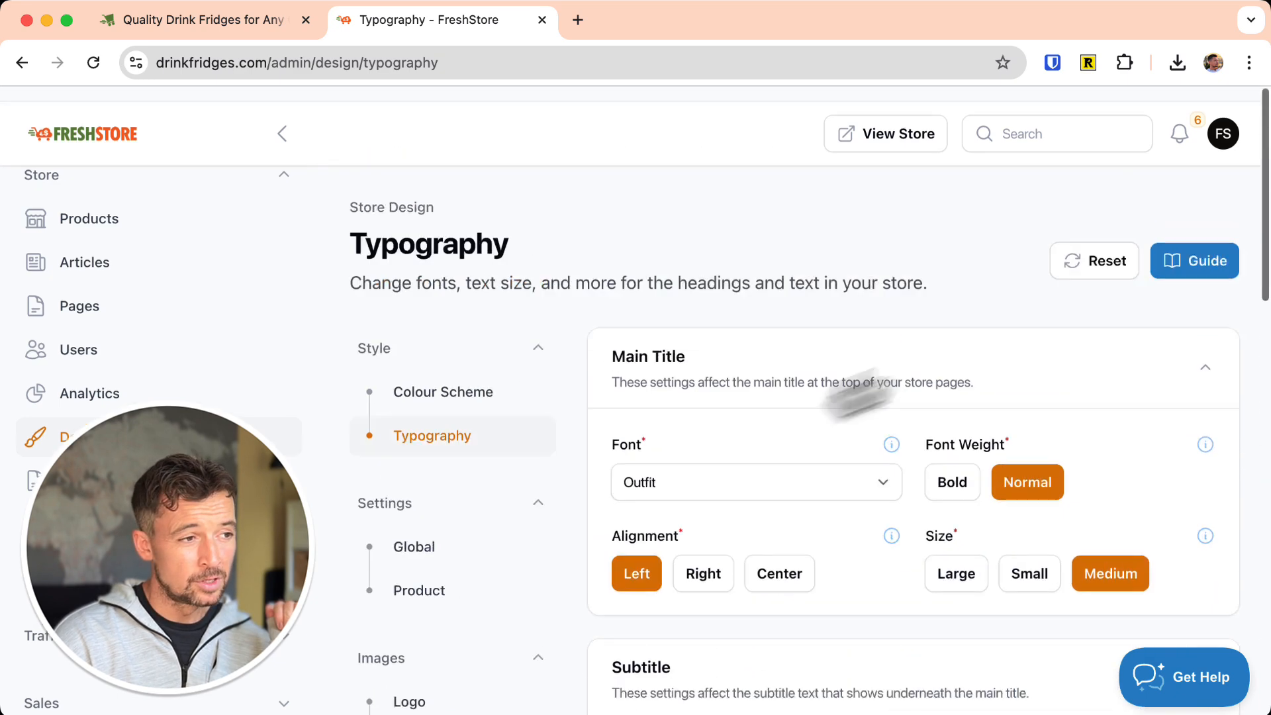
click(757, 483)
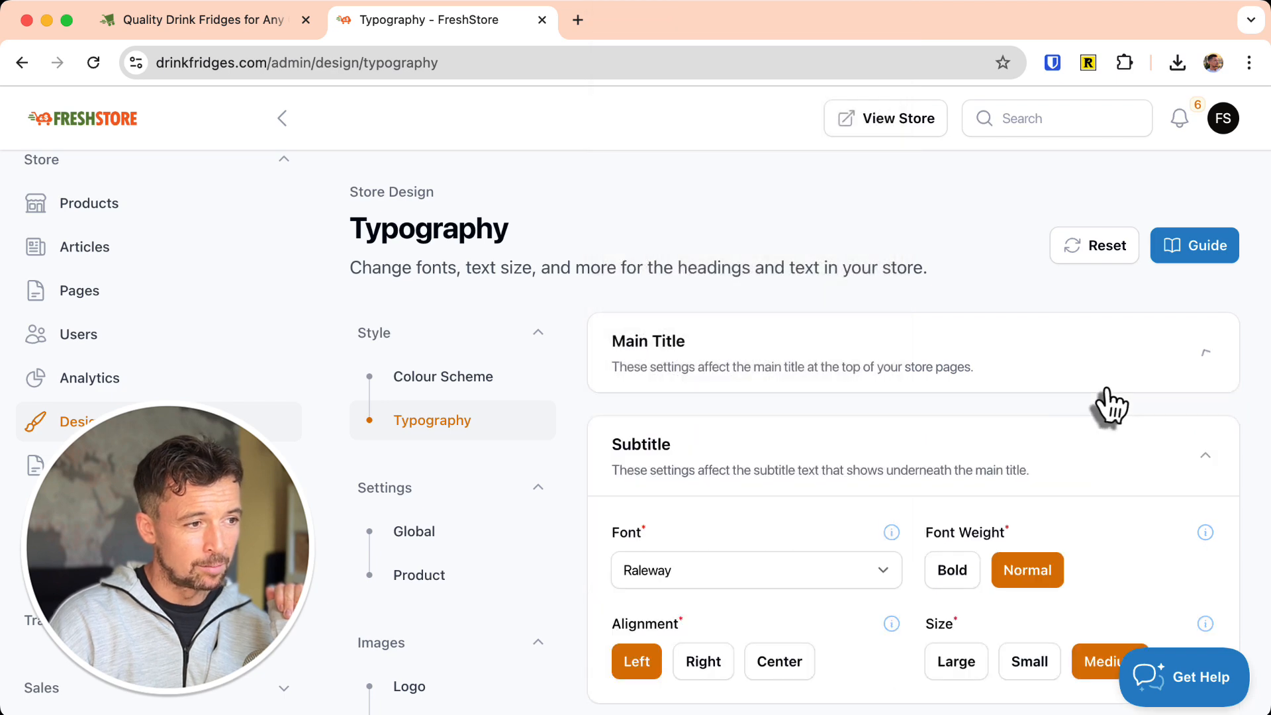
scroll(down, 3)
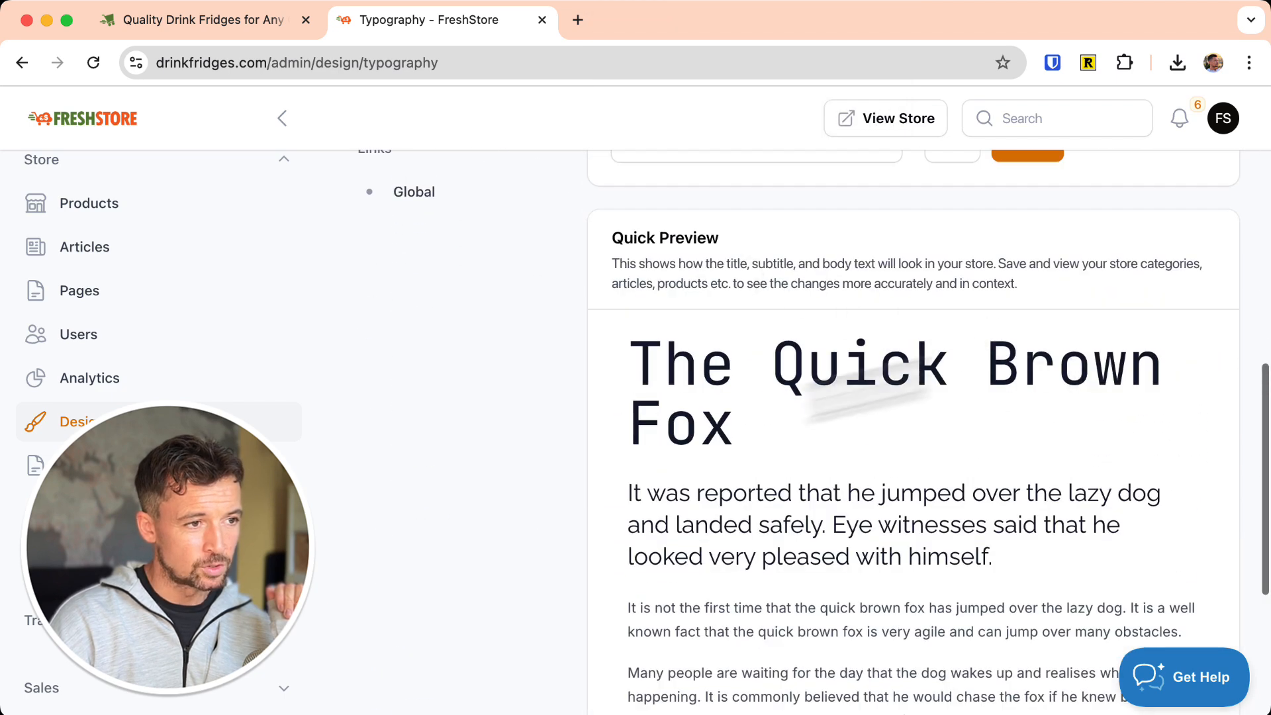
scroll(down, 3)
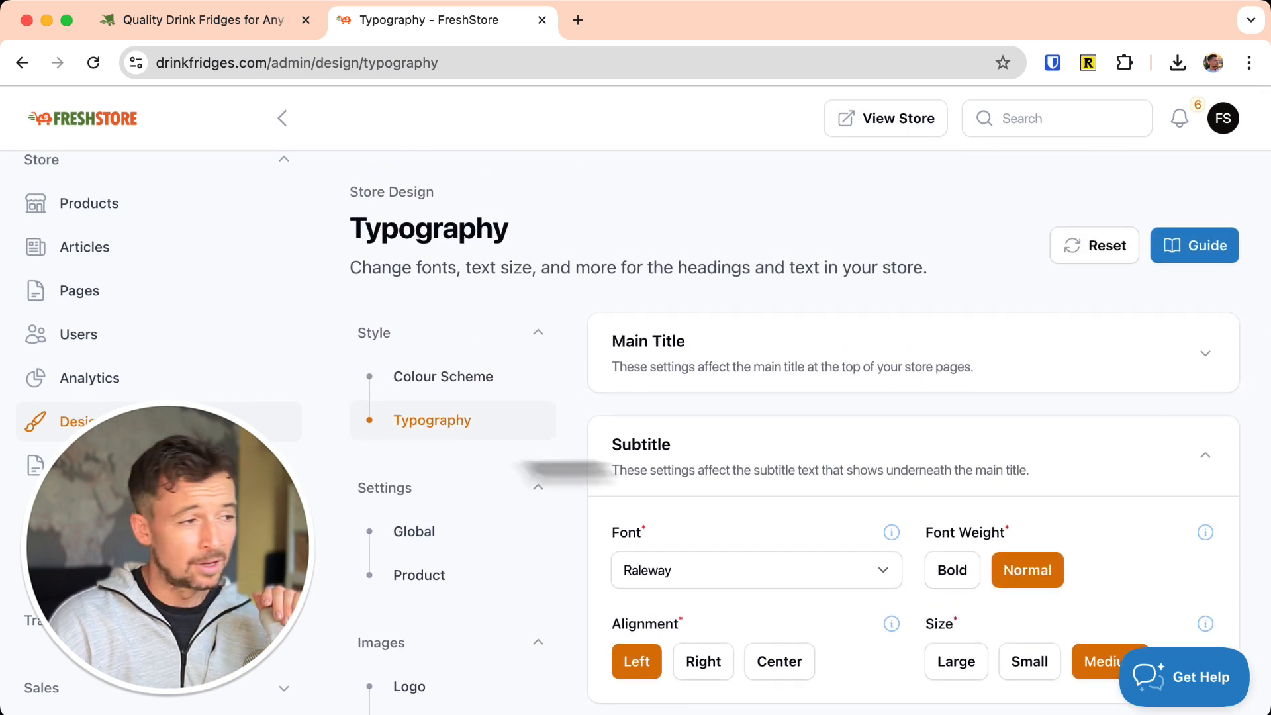
scroll(down, 3)
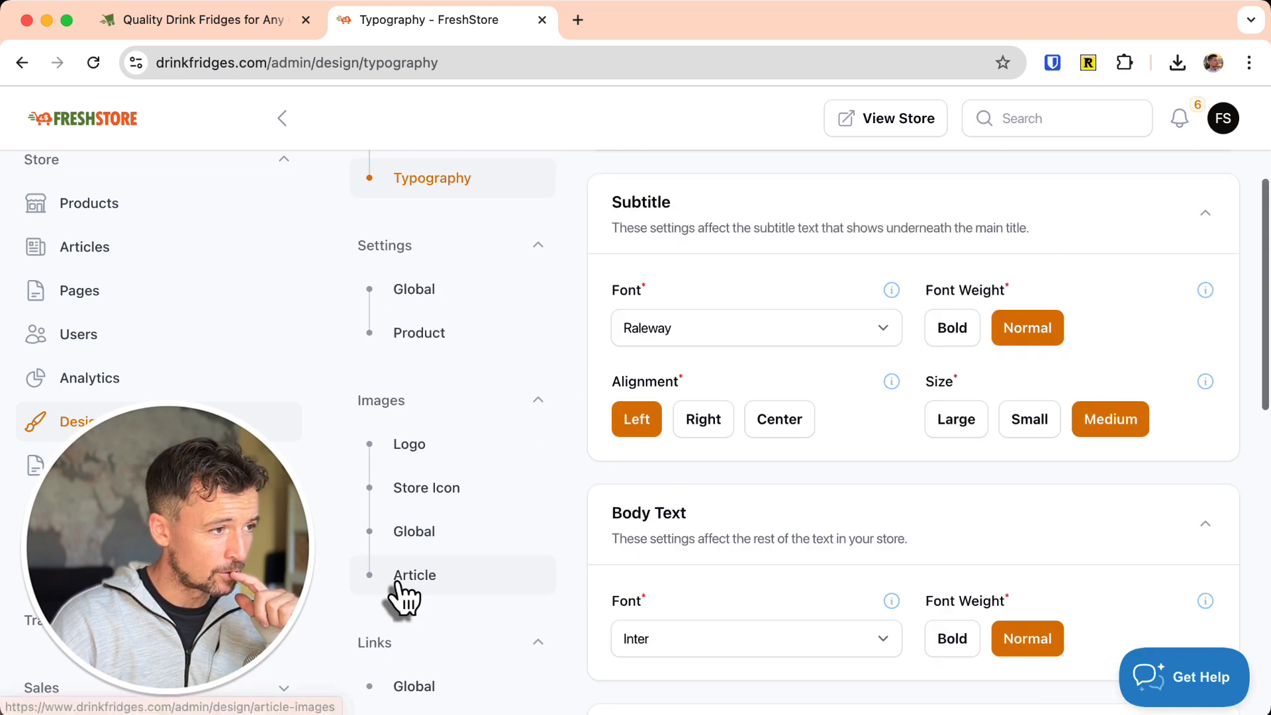
scroll(down, 3)
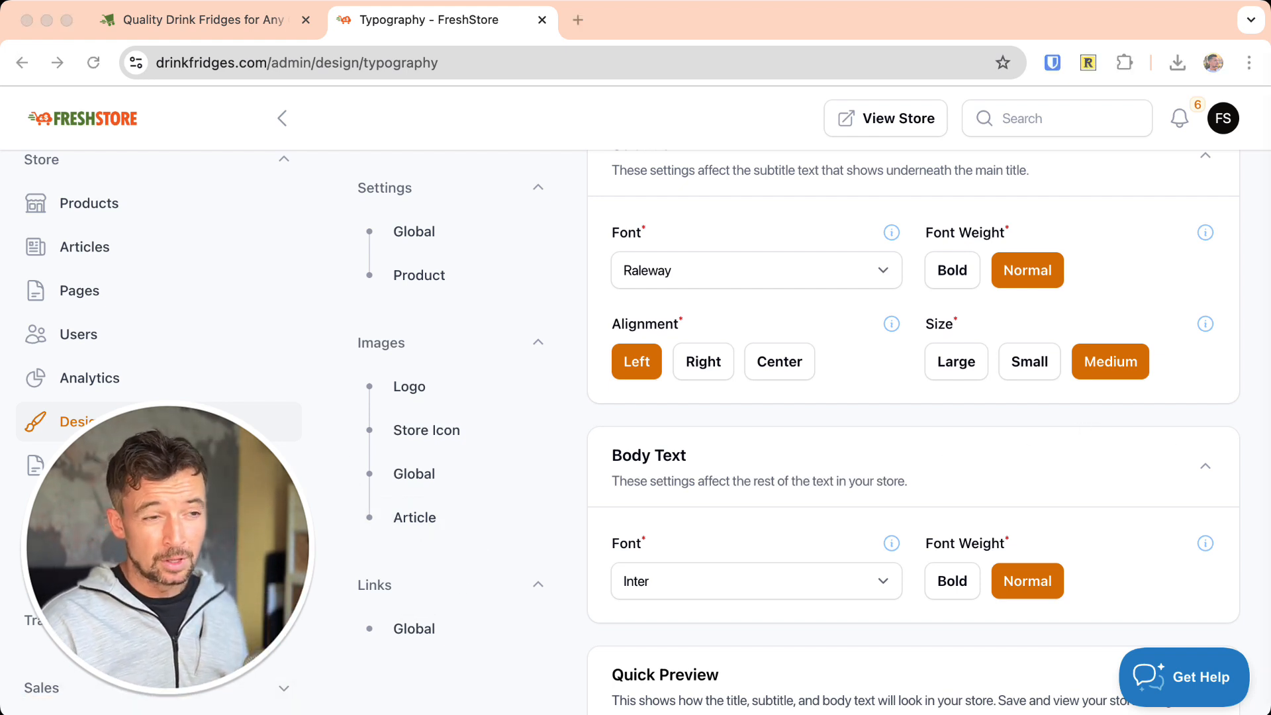
scroll(down, 3)
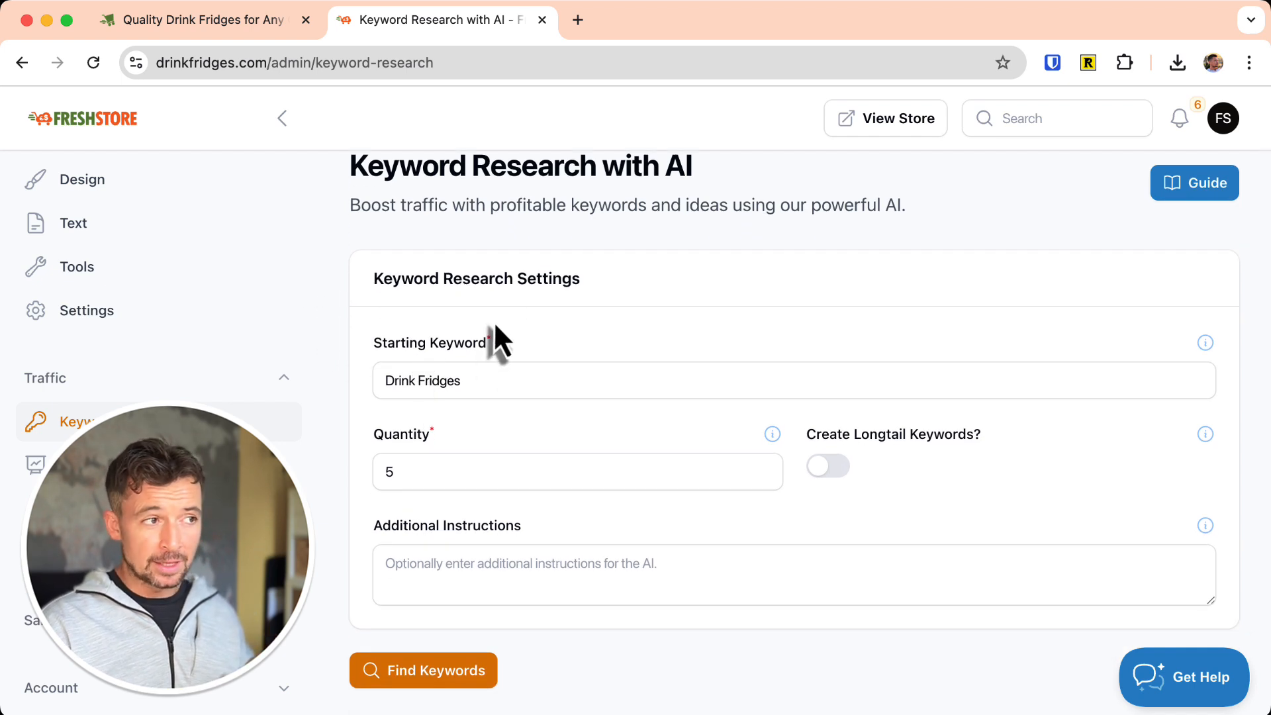
Keep 'Drink Fridges' as the starting keyword, set quantity to 2, and check the guide.
double_click(444, 380)
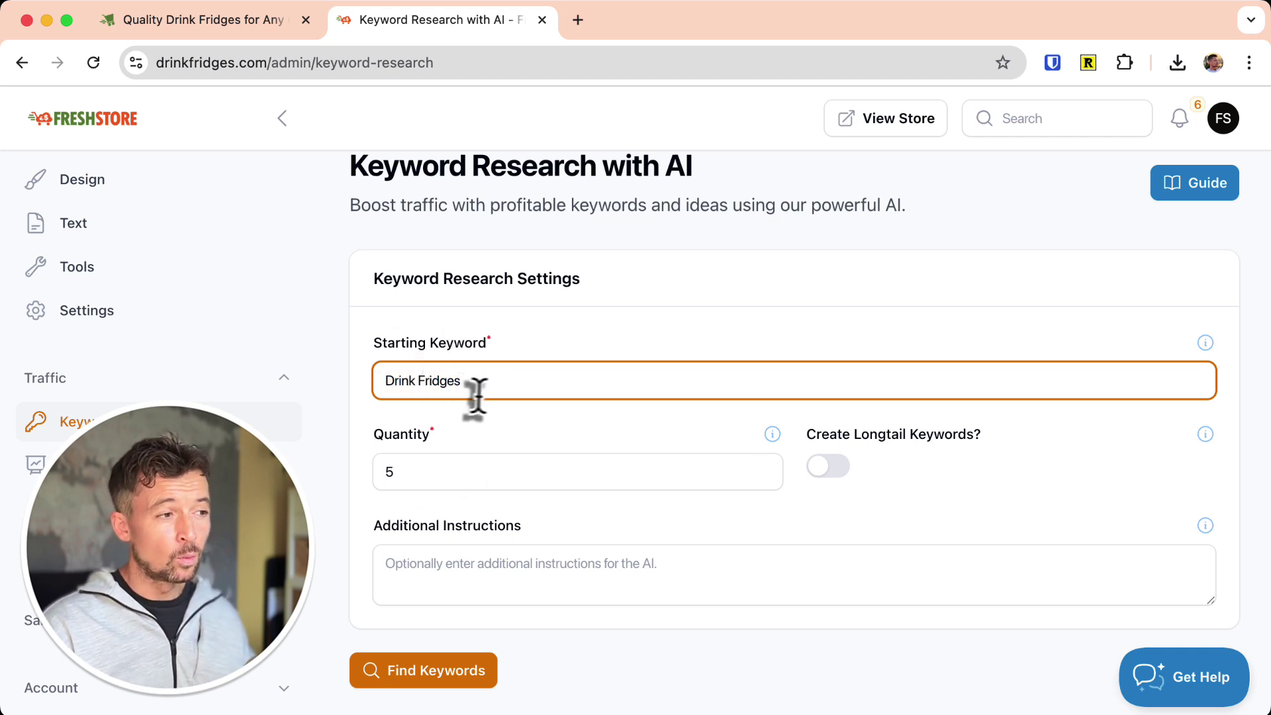
double_click(422, 381)
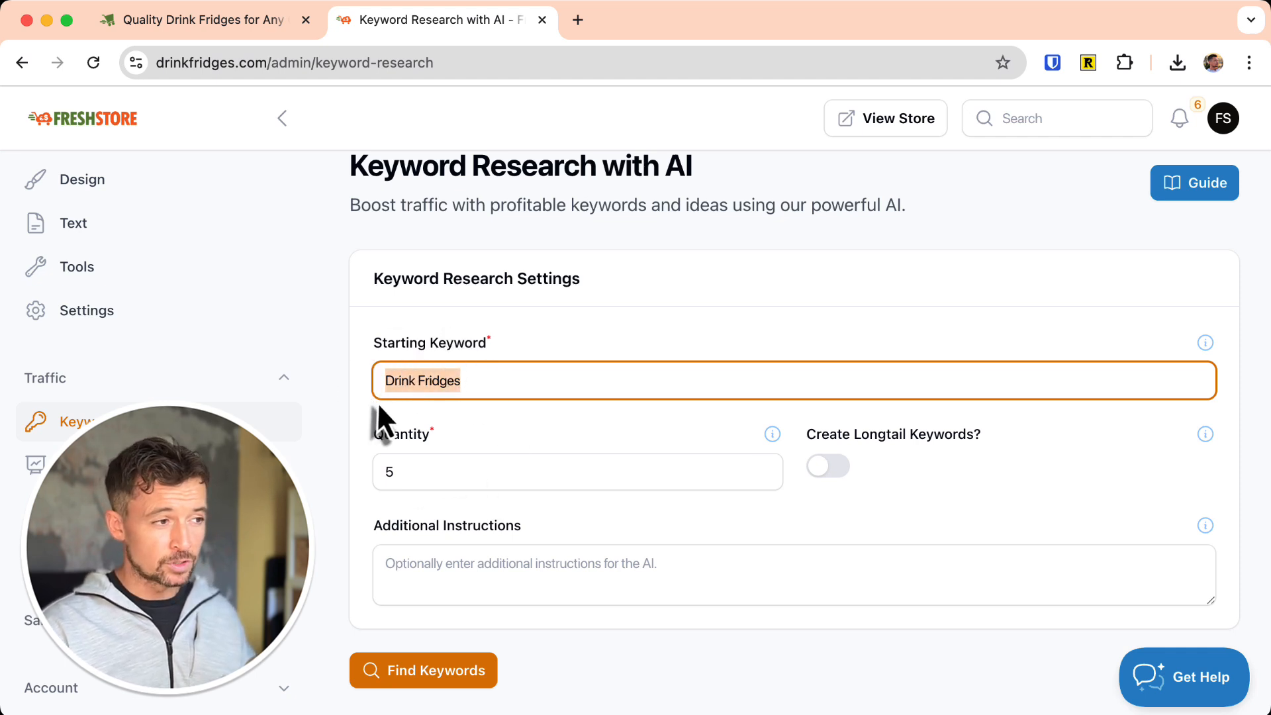
text(2)
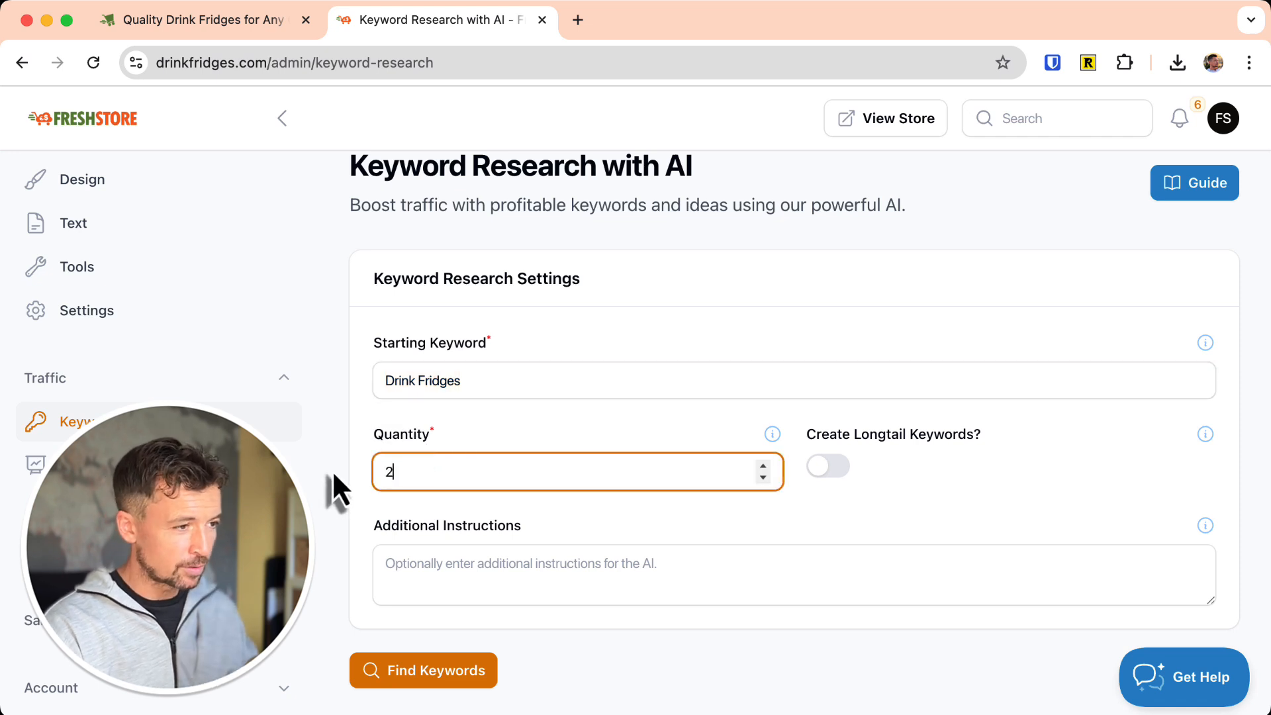
mouse_move(827, 461)
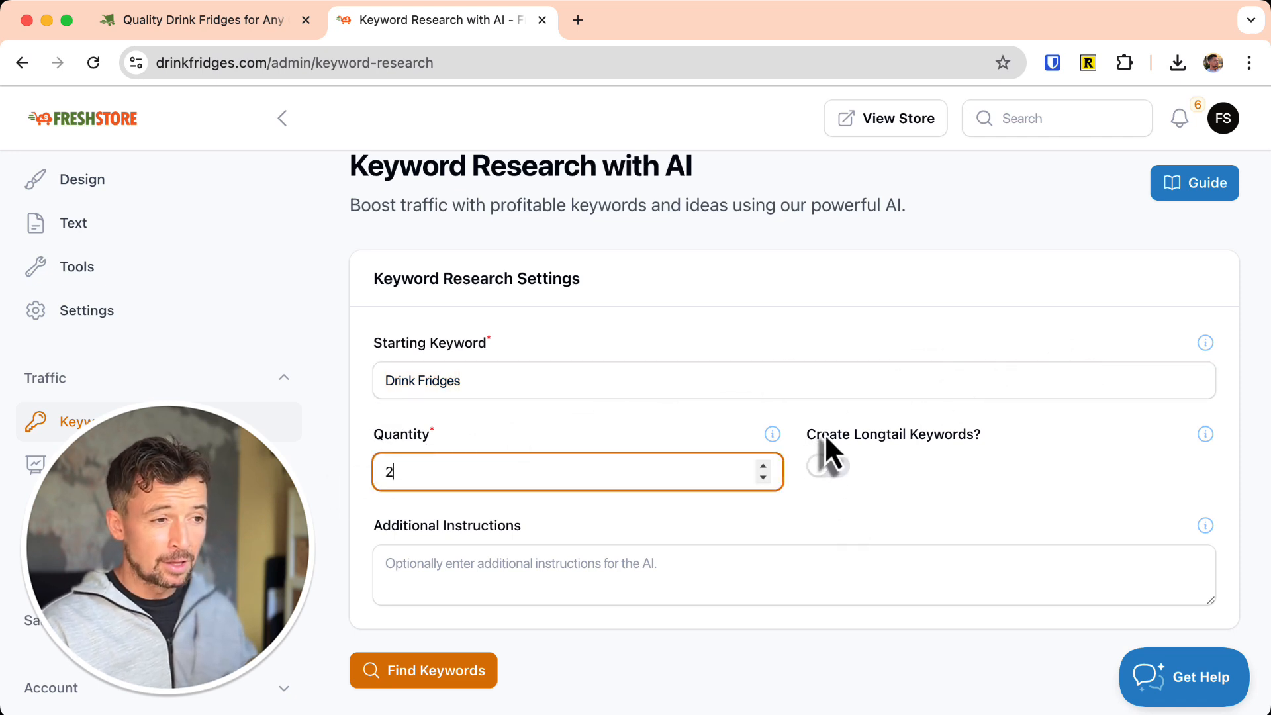
mouse_move(1205, 434)
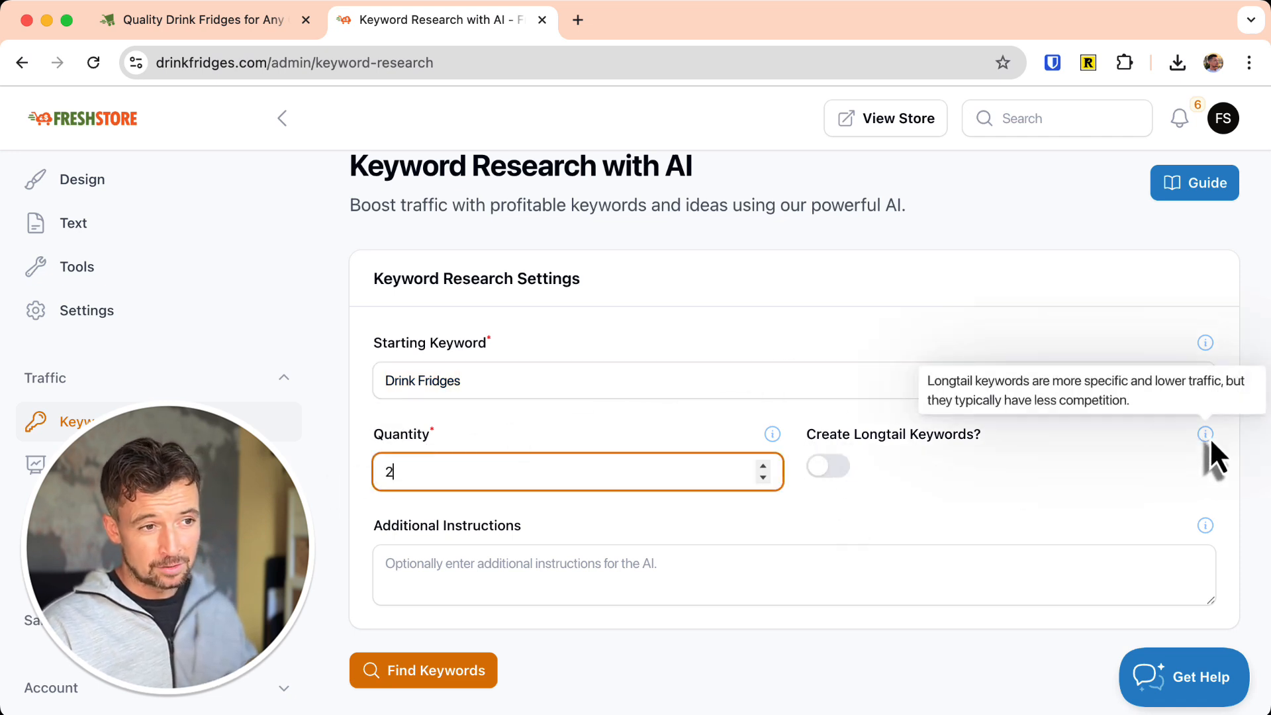
mouse_move(1224, 446)
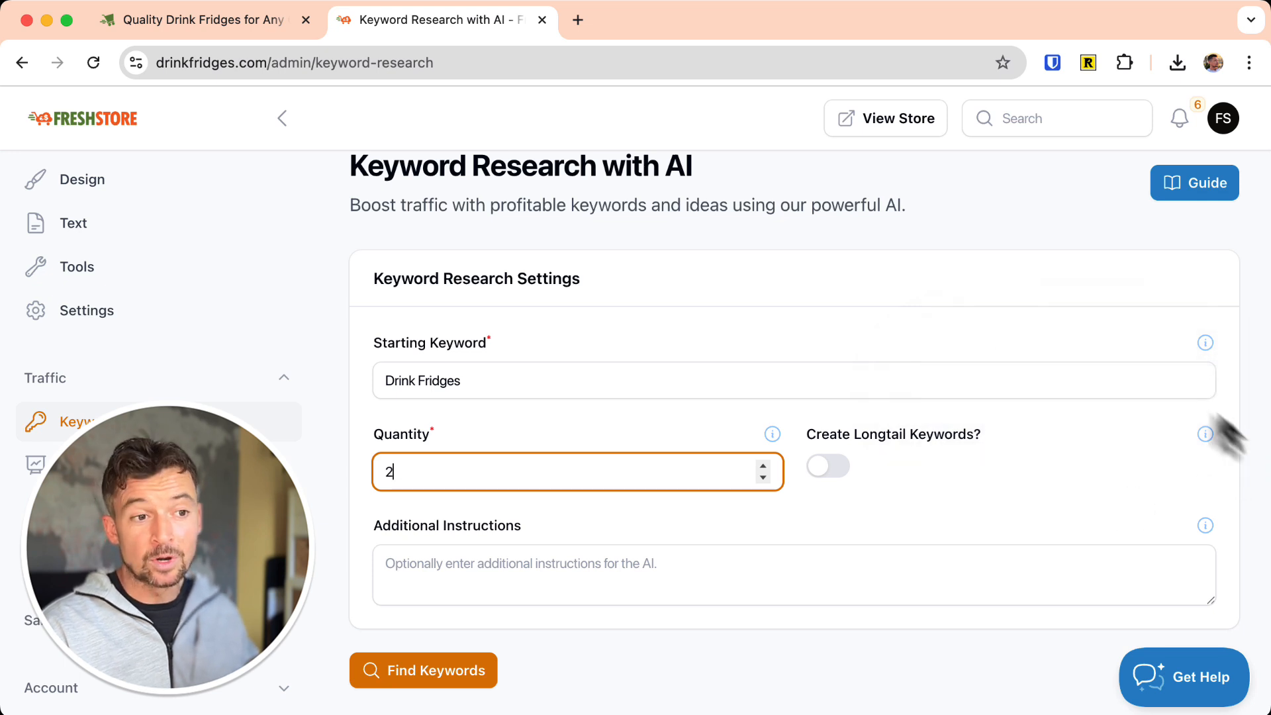
mouse_move(1204, 434)
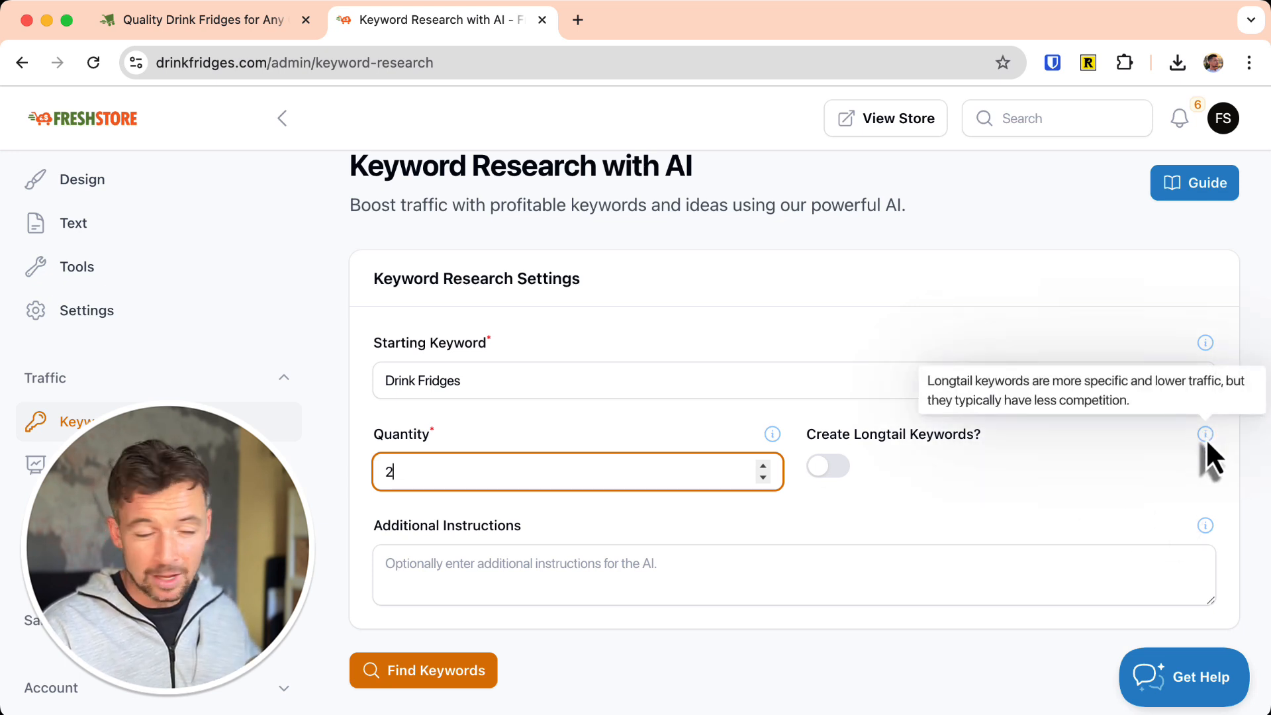
mouse_move(1195, 183)
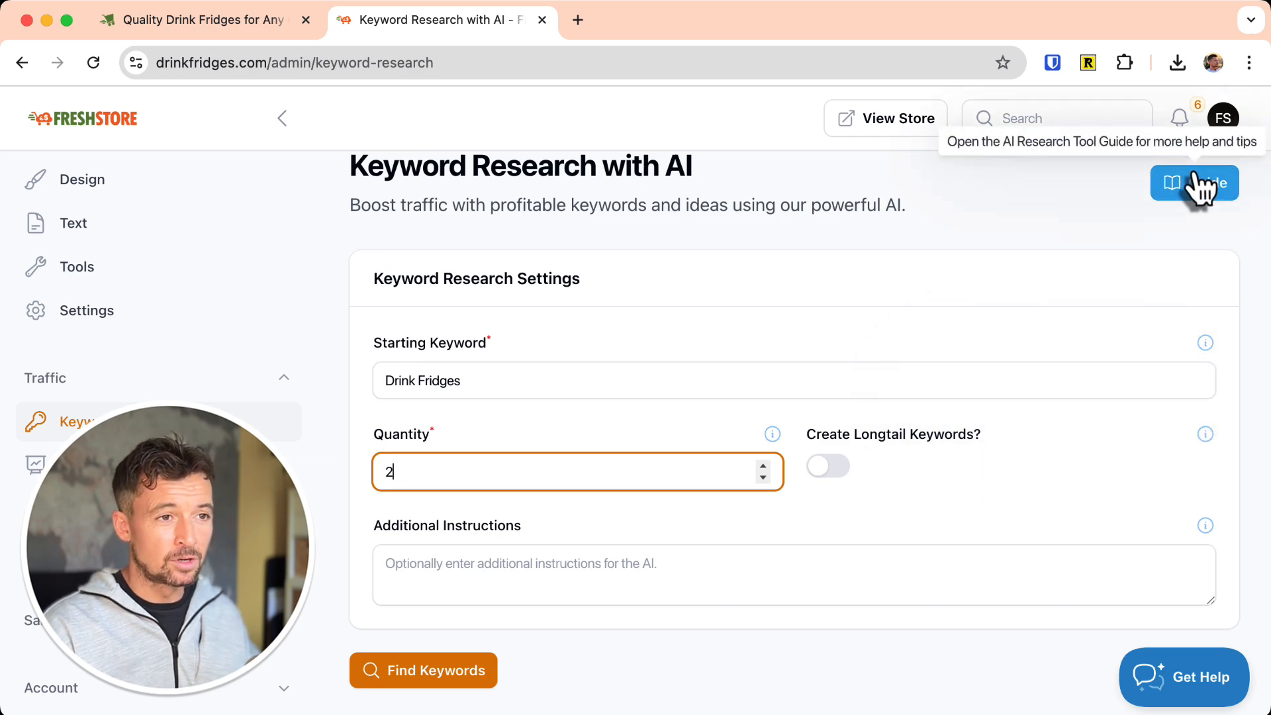
click(1194, 184)
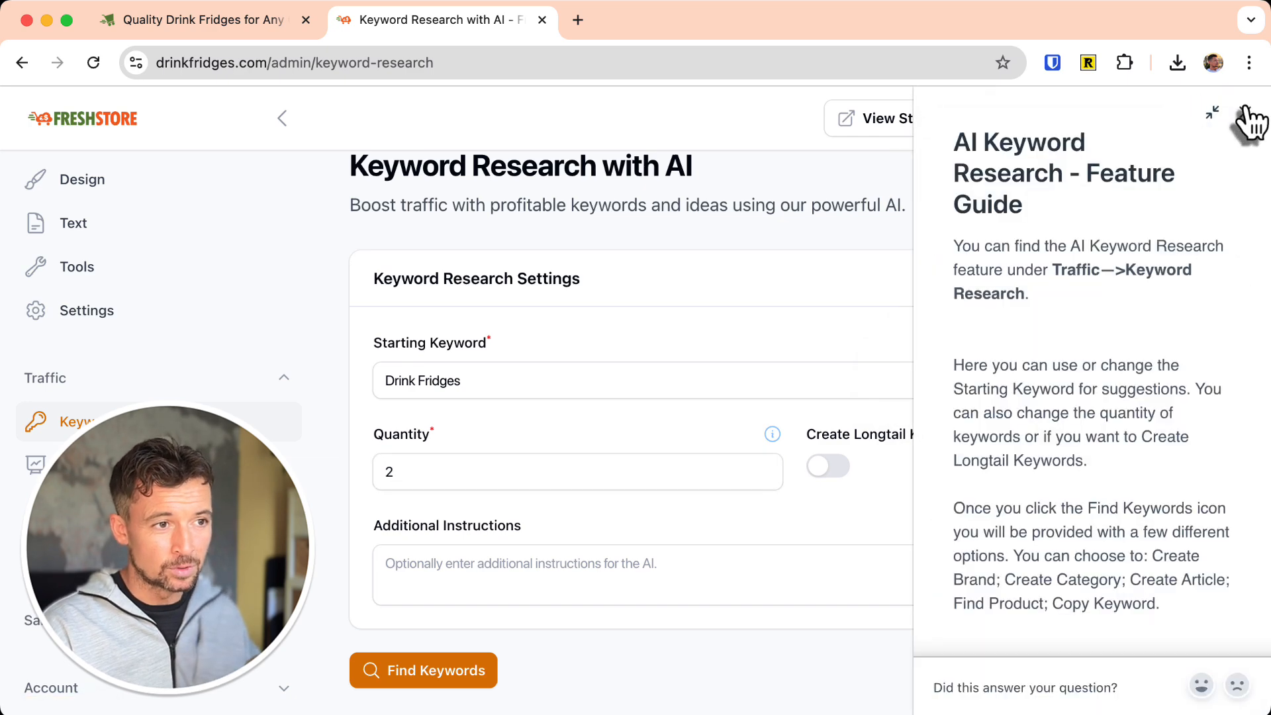
click(1216, 112)
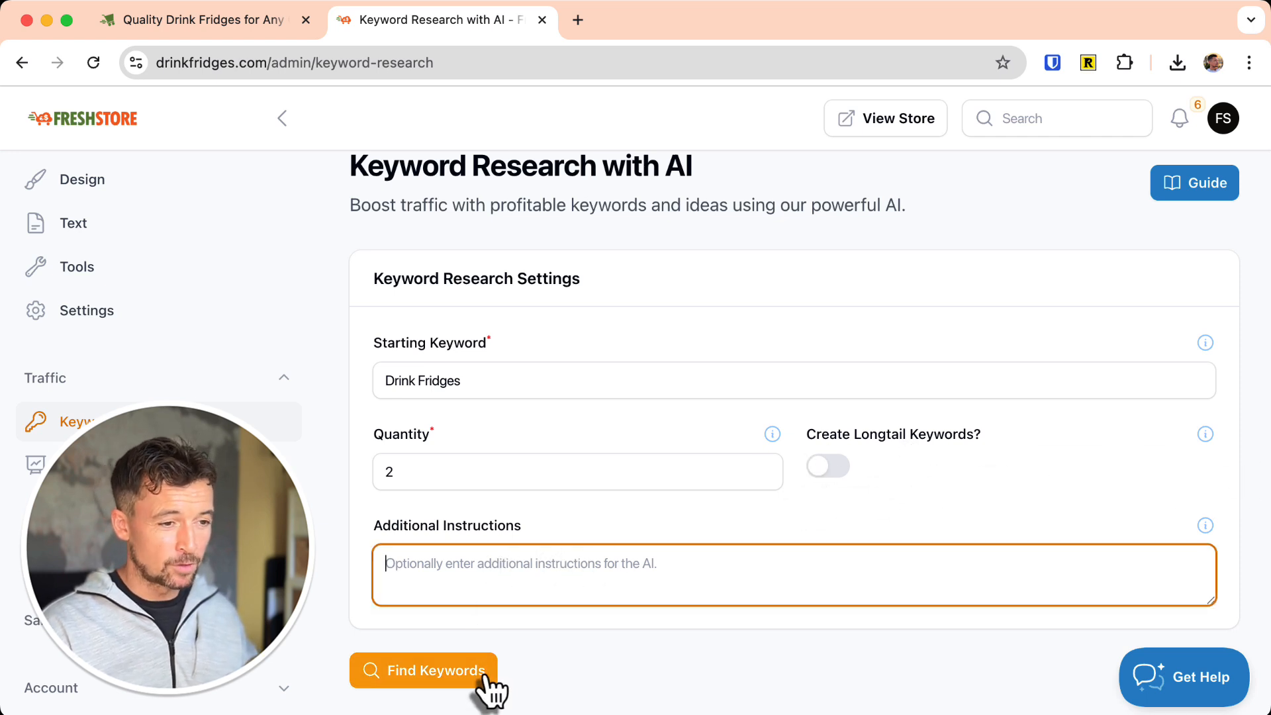
Find keywords and expand Best Drink Fridges: 1,200 visitors/month, 75% competition.
click(425, 670)
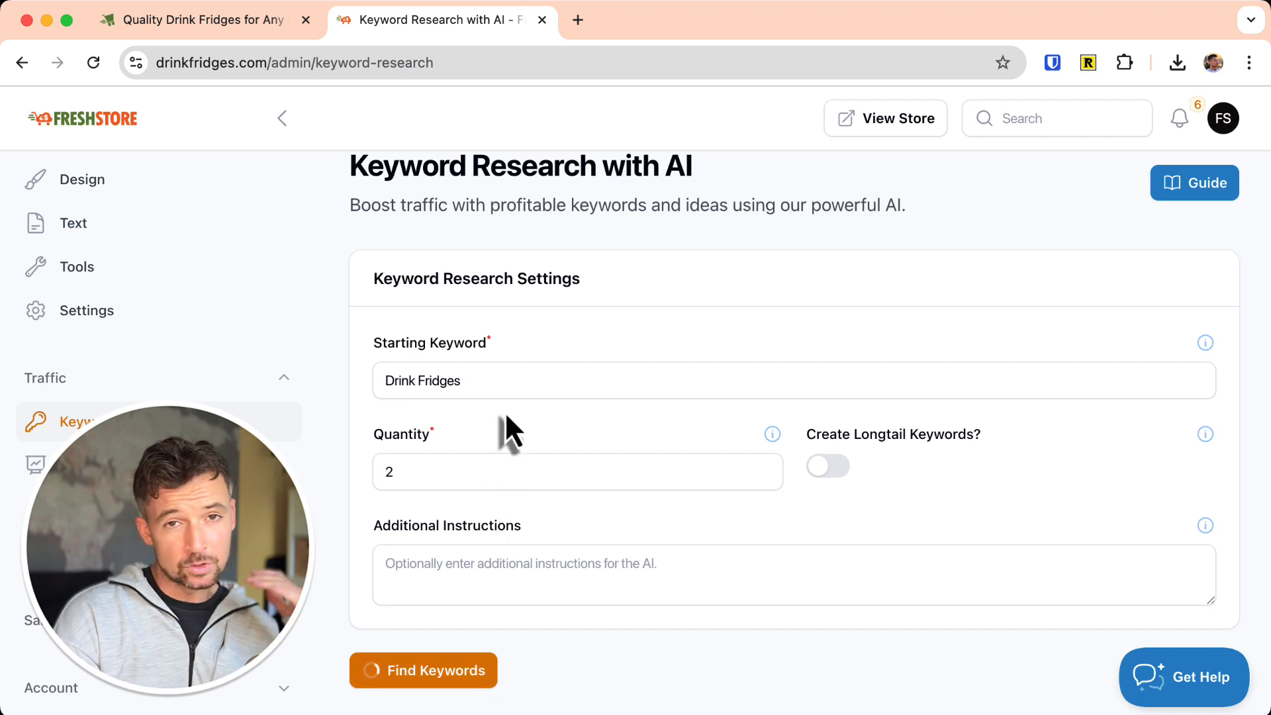
click(422, 380)
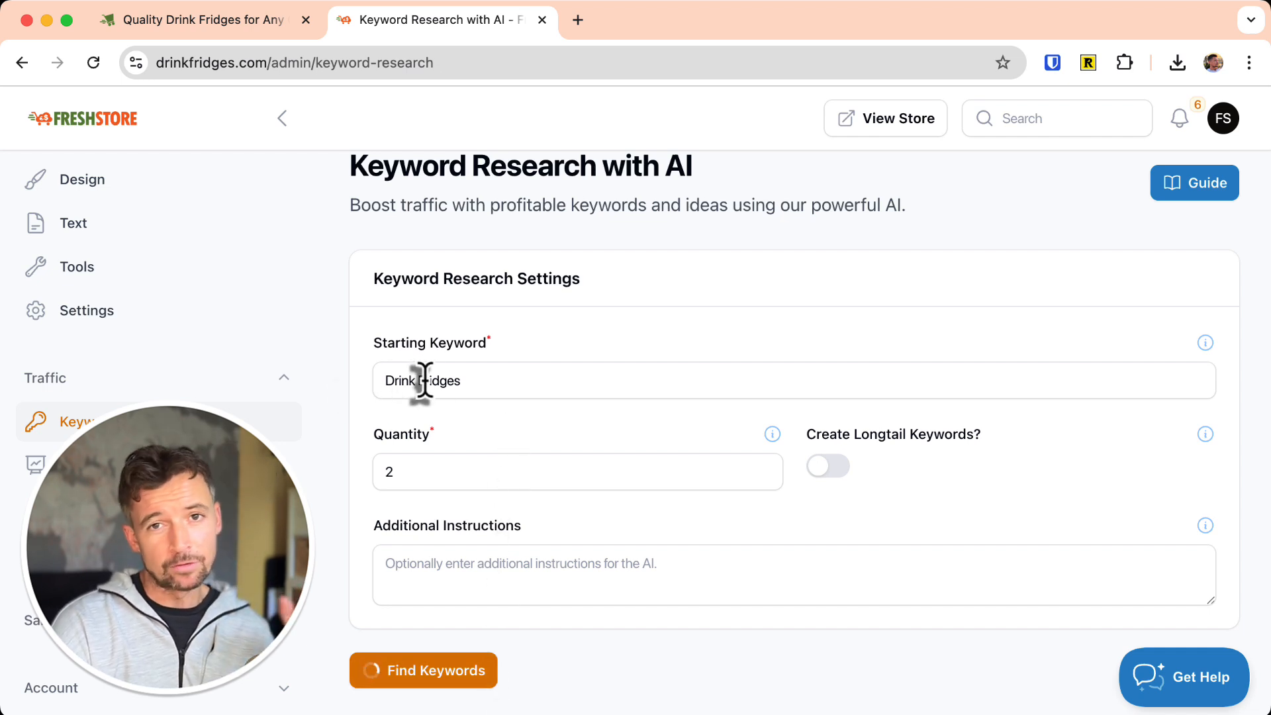
click(423, 670)
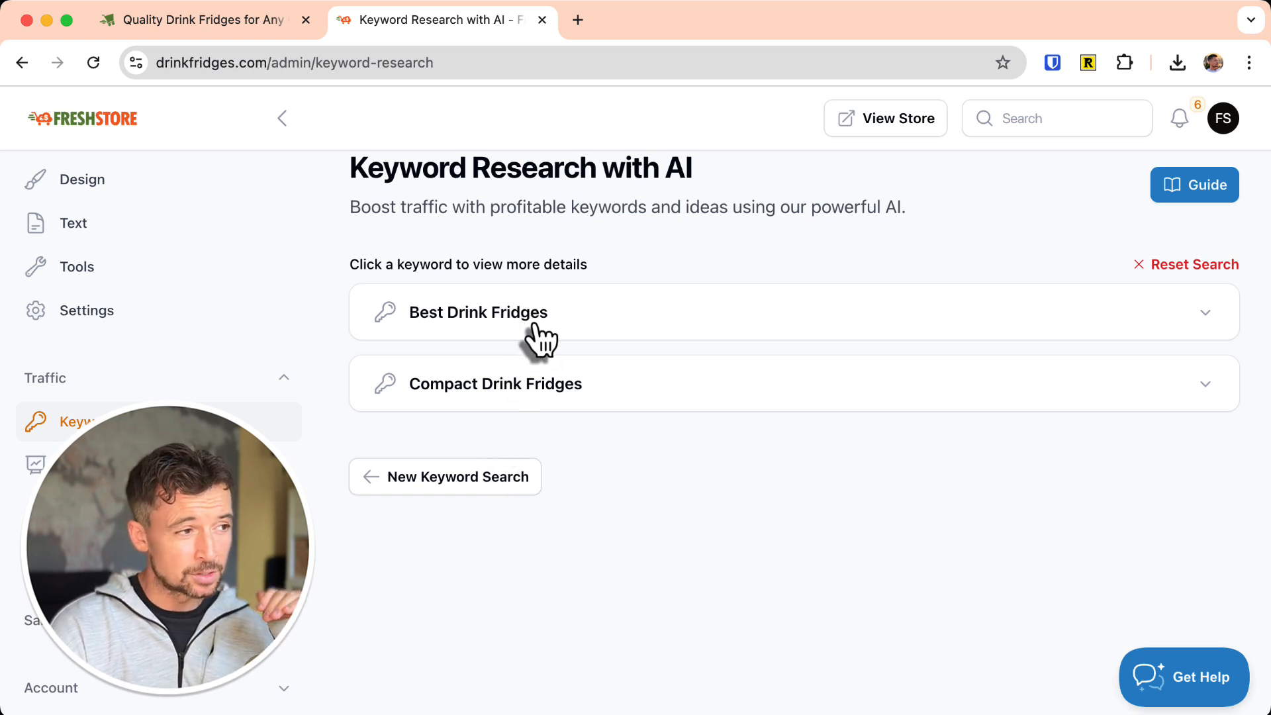
click(478, 312)
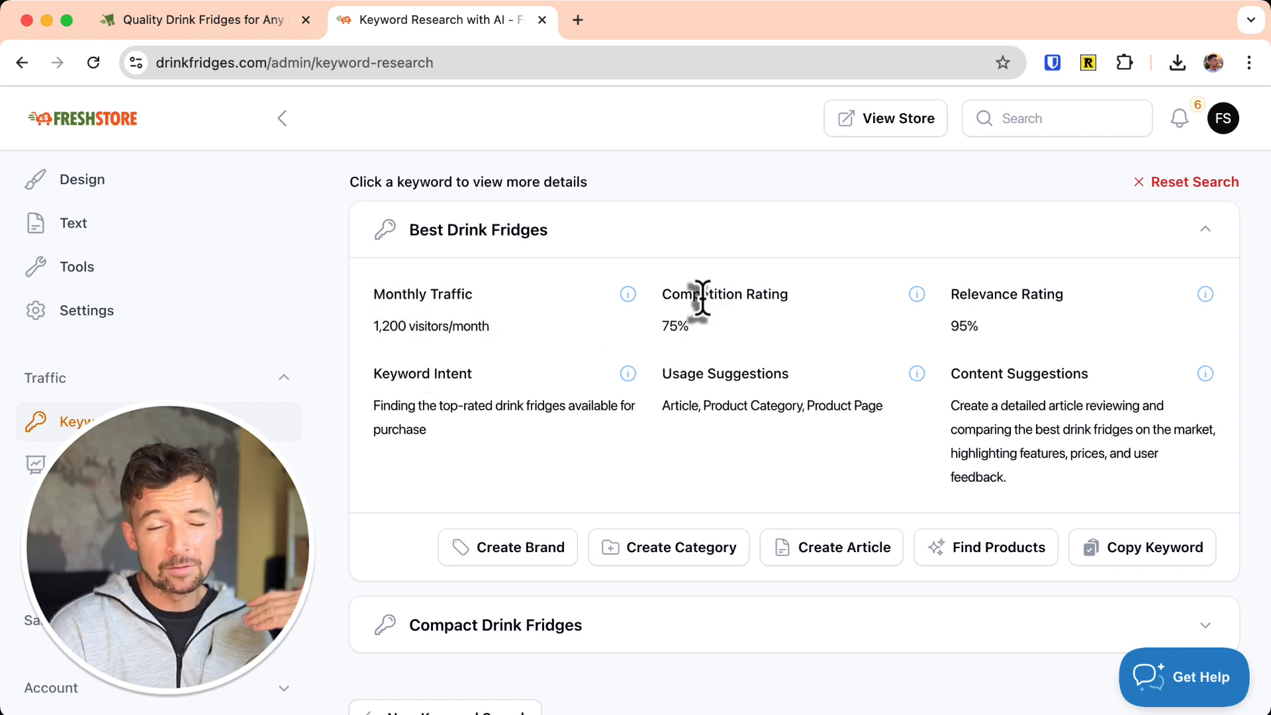
mouse_move(970, 379)
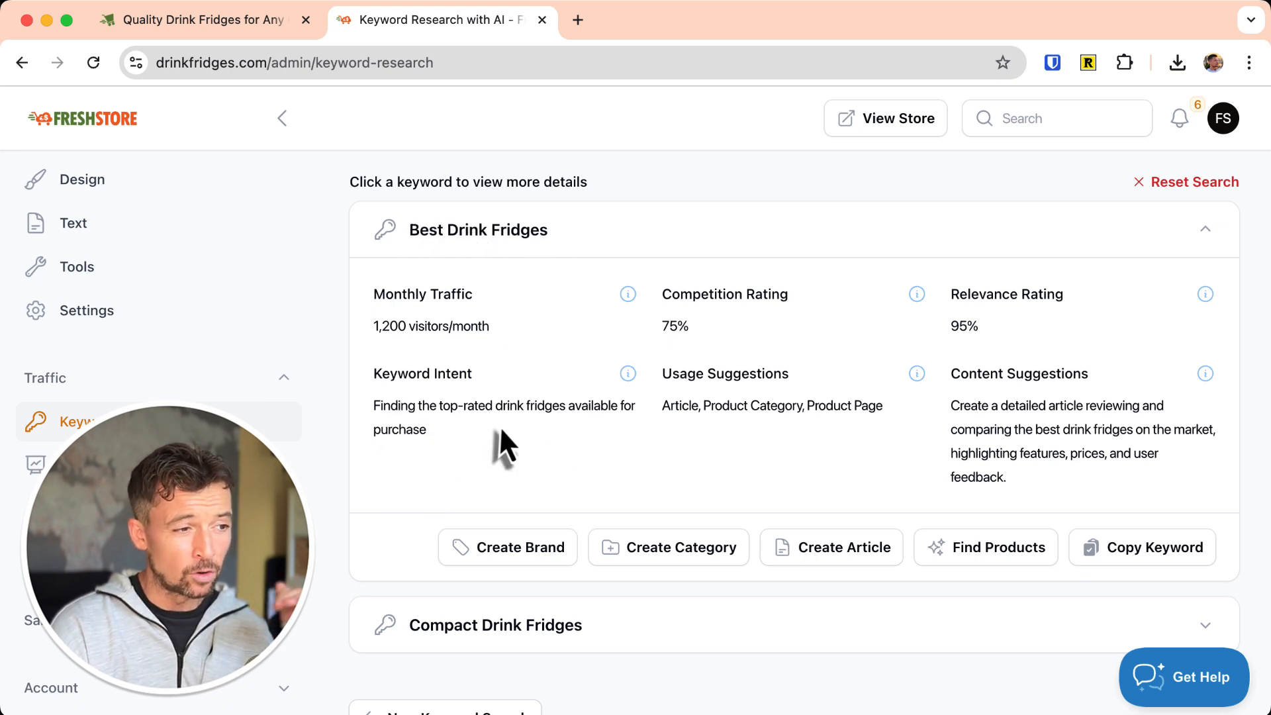
scroll(down, 3)
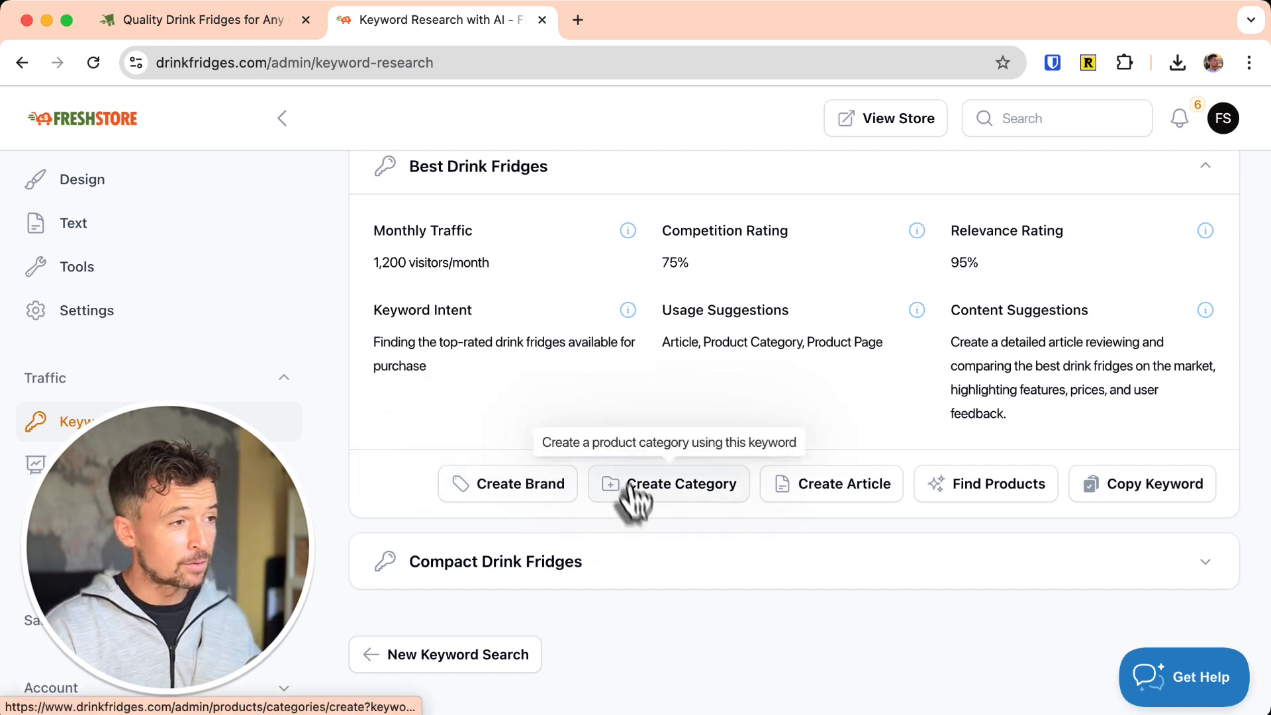
mouse_move(751, 447)
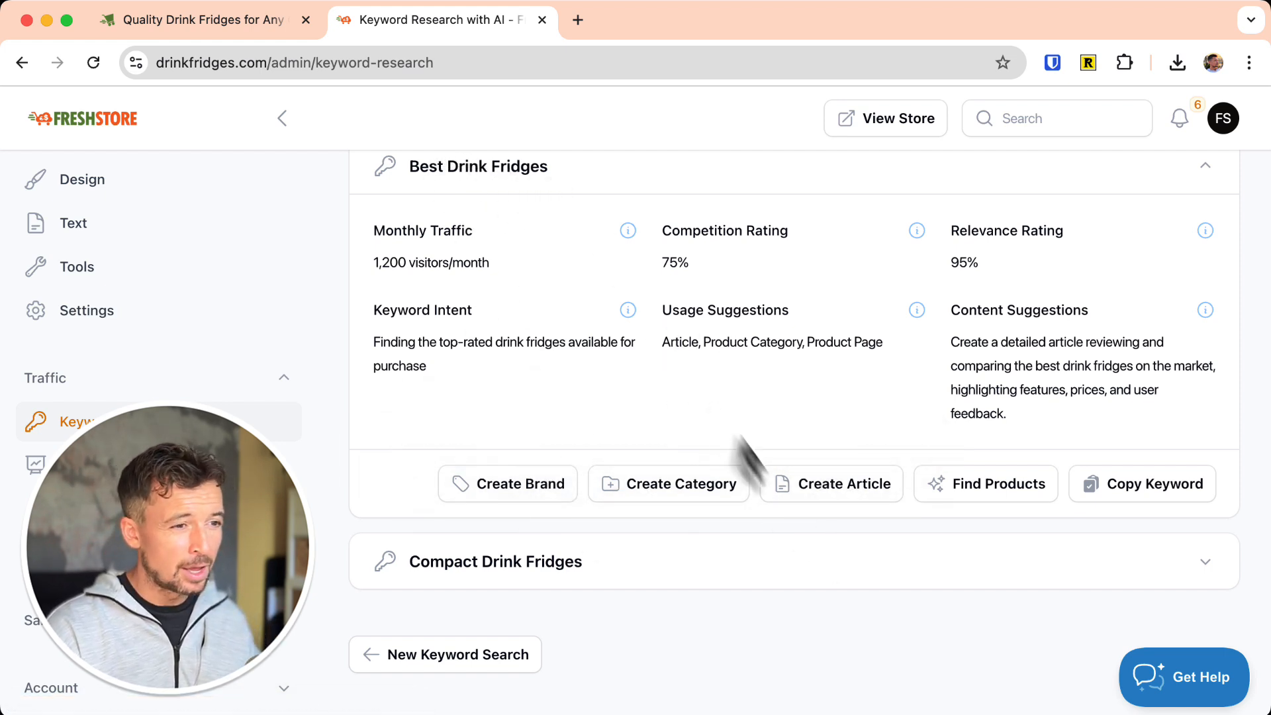
Start an article for Best Drink Fridges, then review Compact Drink Fridges details.
click(831, 484)
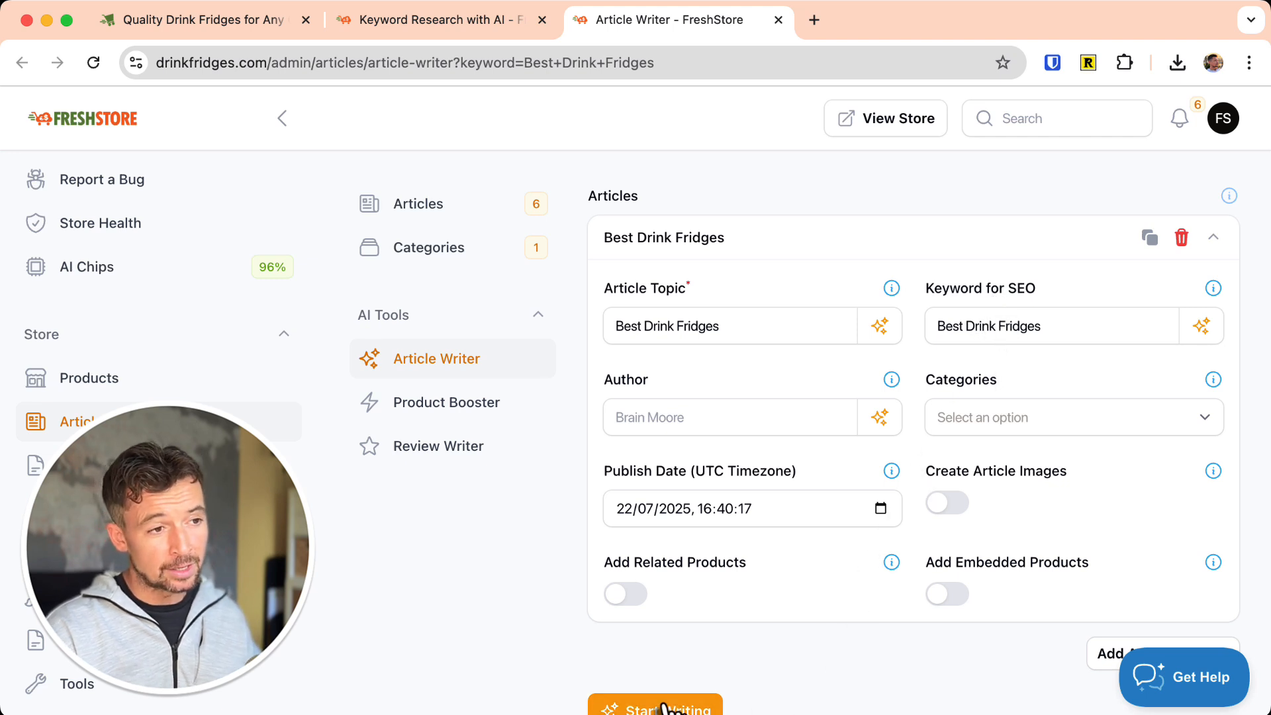
mouse_move(911, 193)
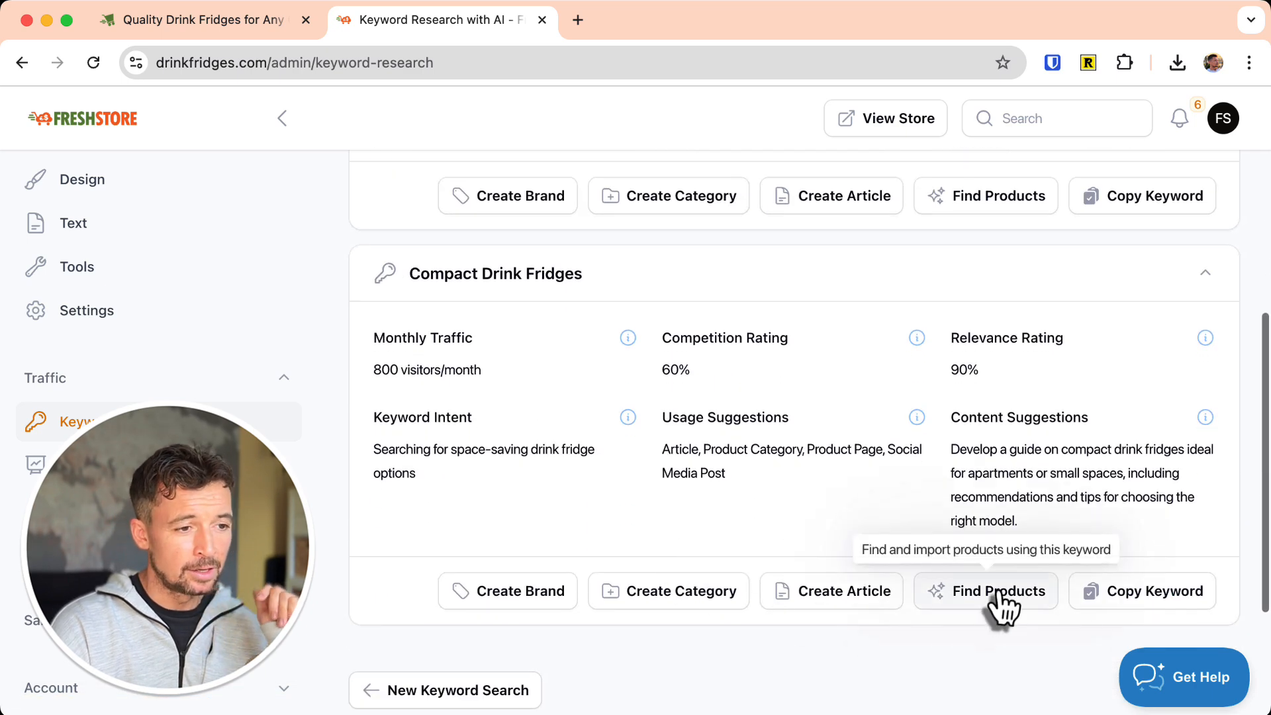
click(1000, 591)
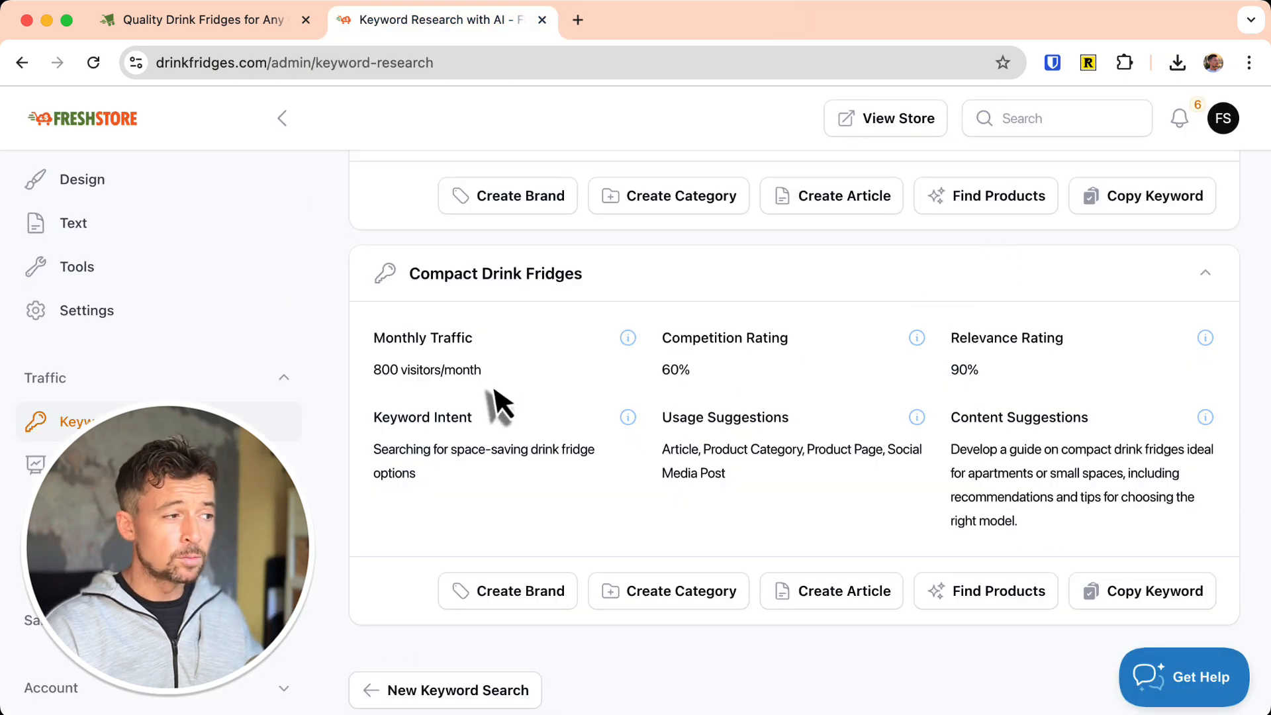
scroll(down, 3)
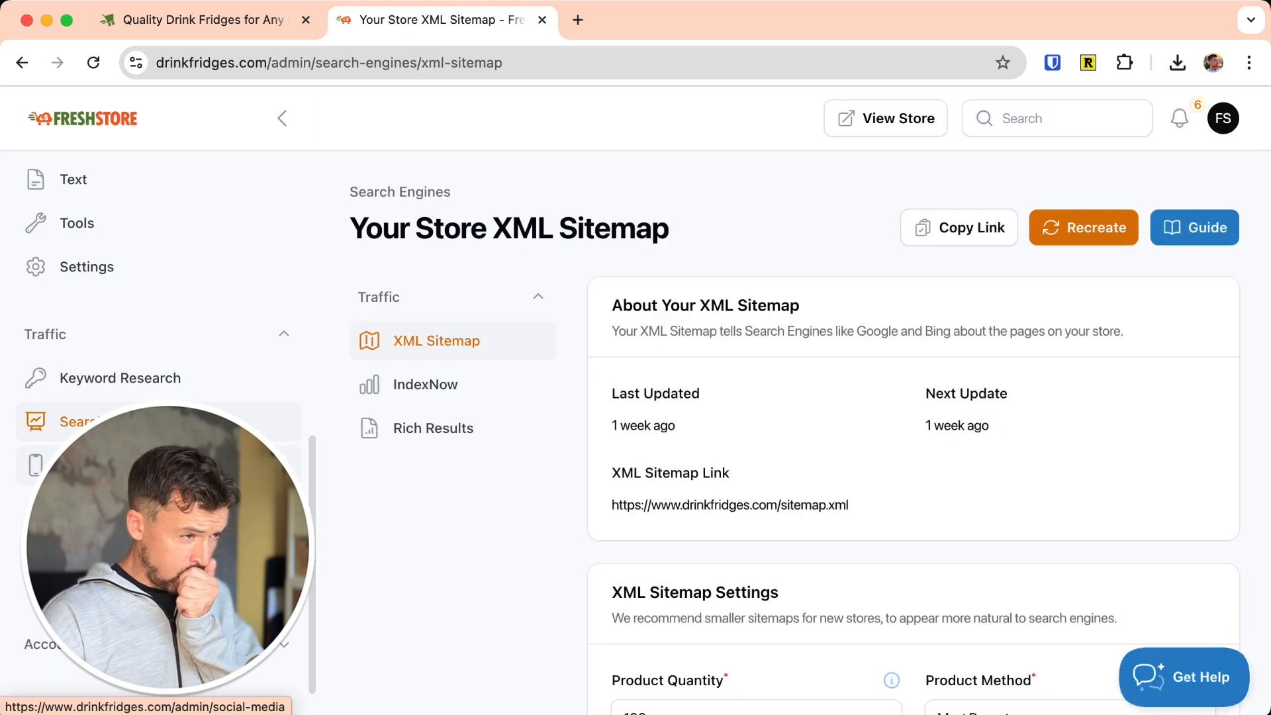
Go from the XML Sitemap page to Rich Results to check schema status.
scroll(down, 3)
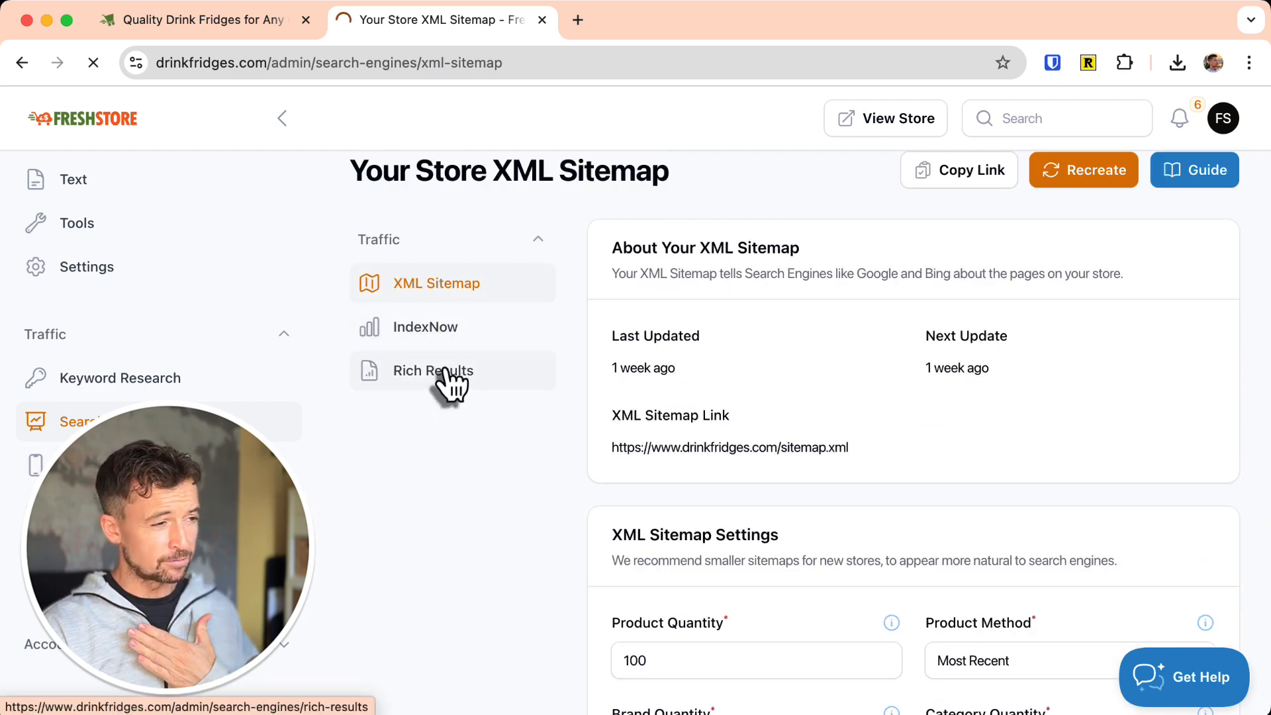
click(433, 371)
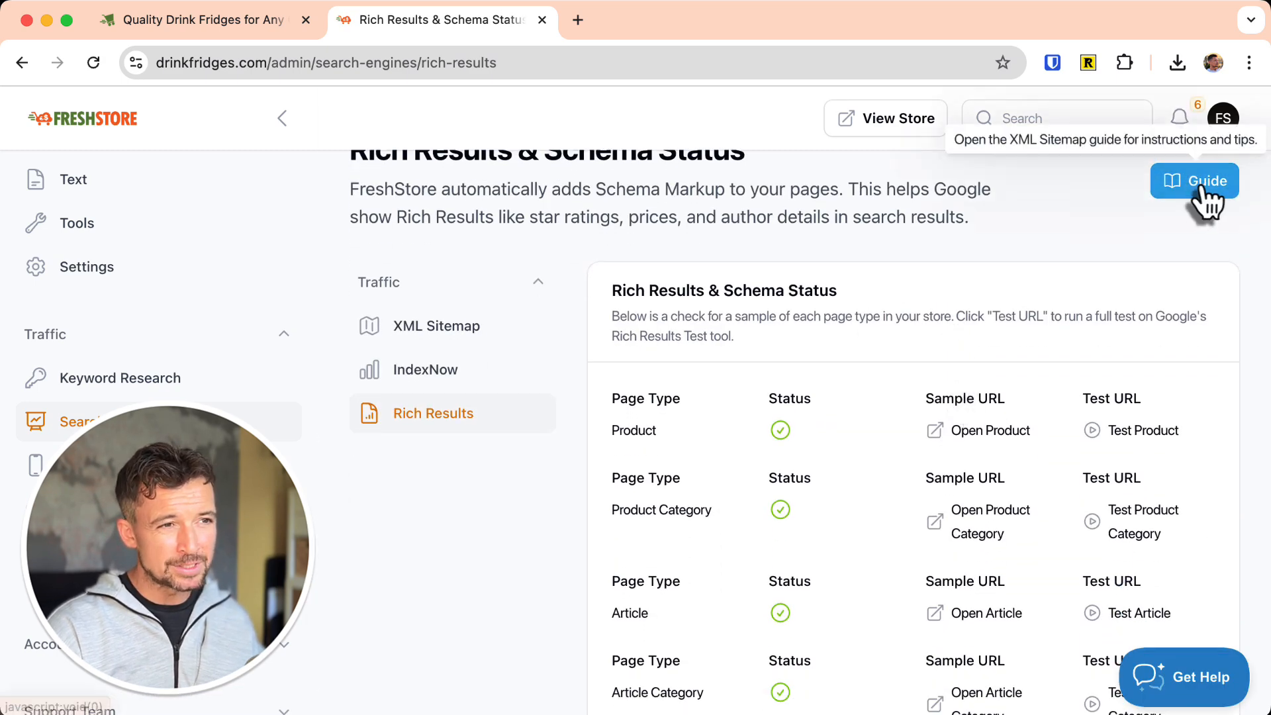
scroll(down, 3)
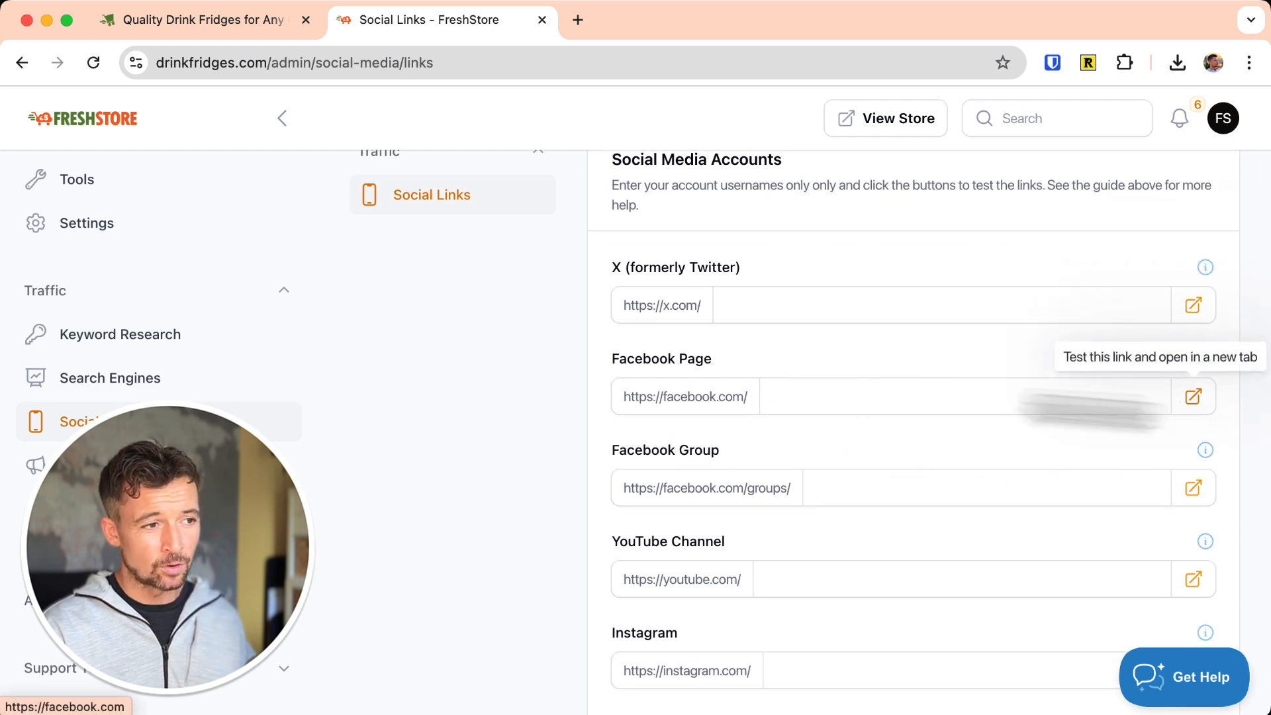
click(966, 397)
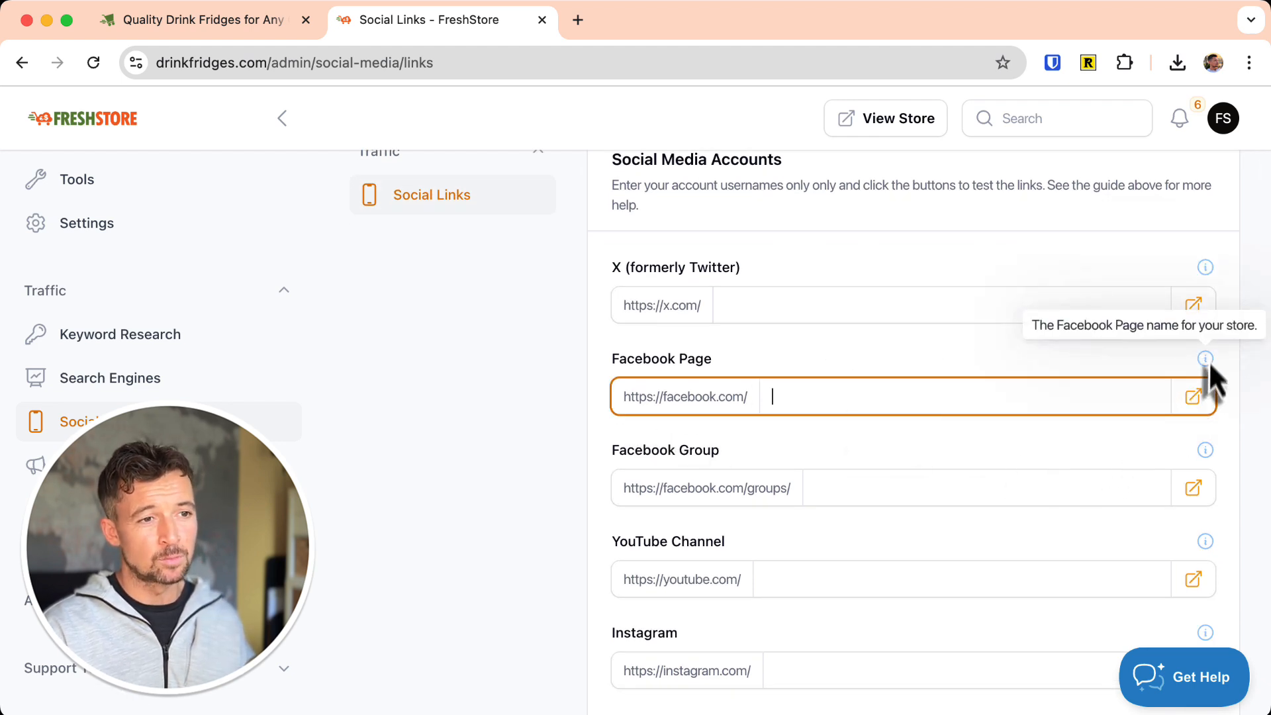
mouse_move(1137, 312)
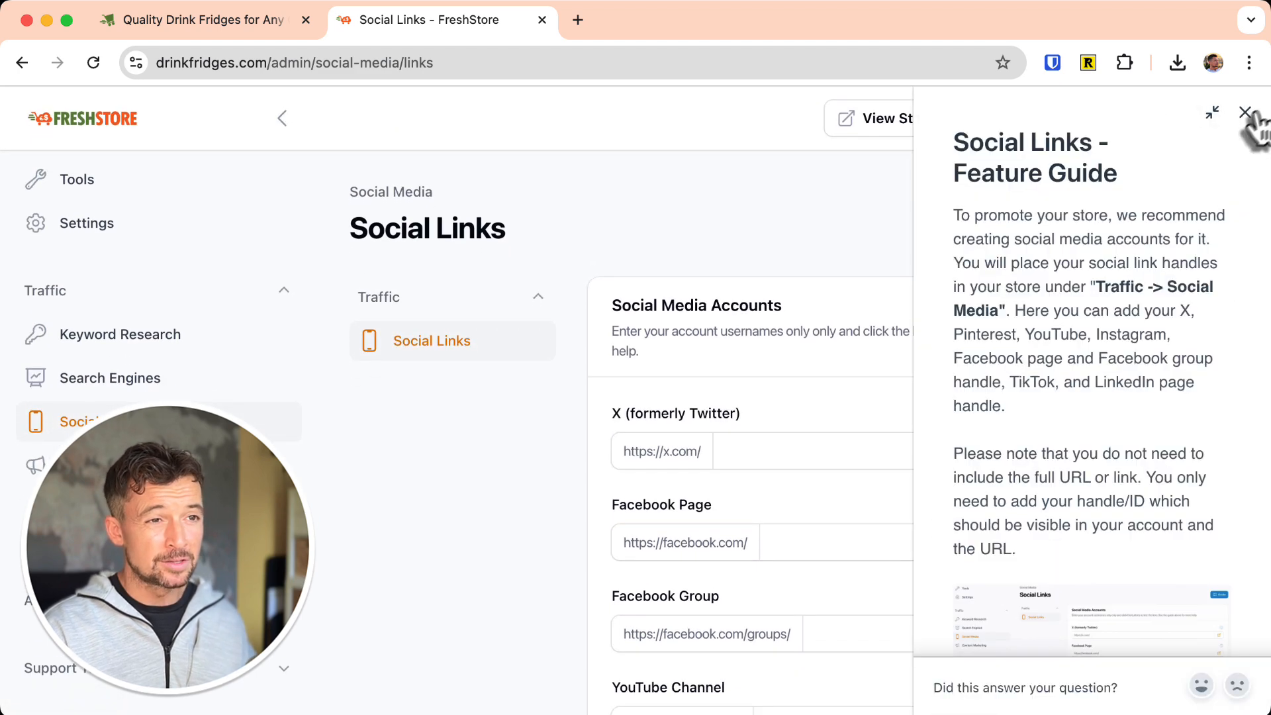
click(1243, 111)
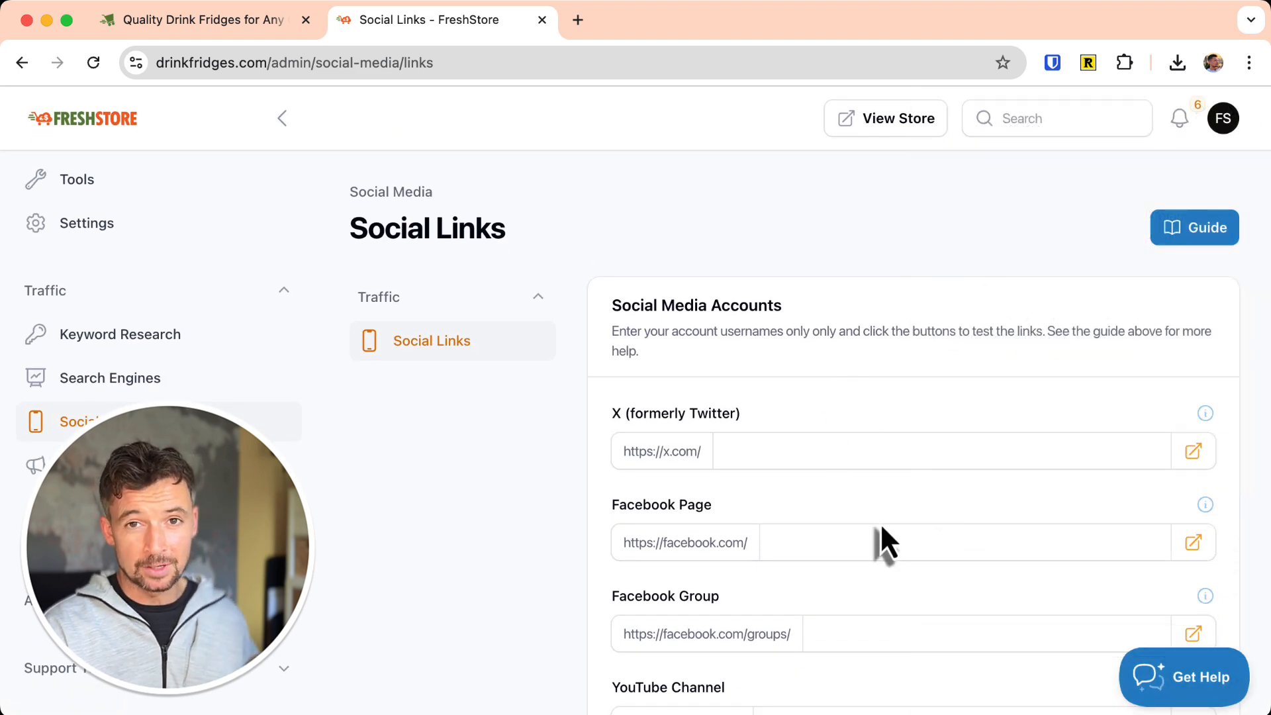
scroll(down, 3)
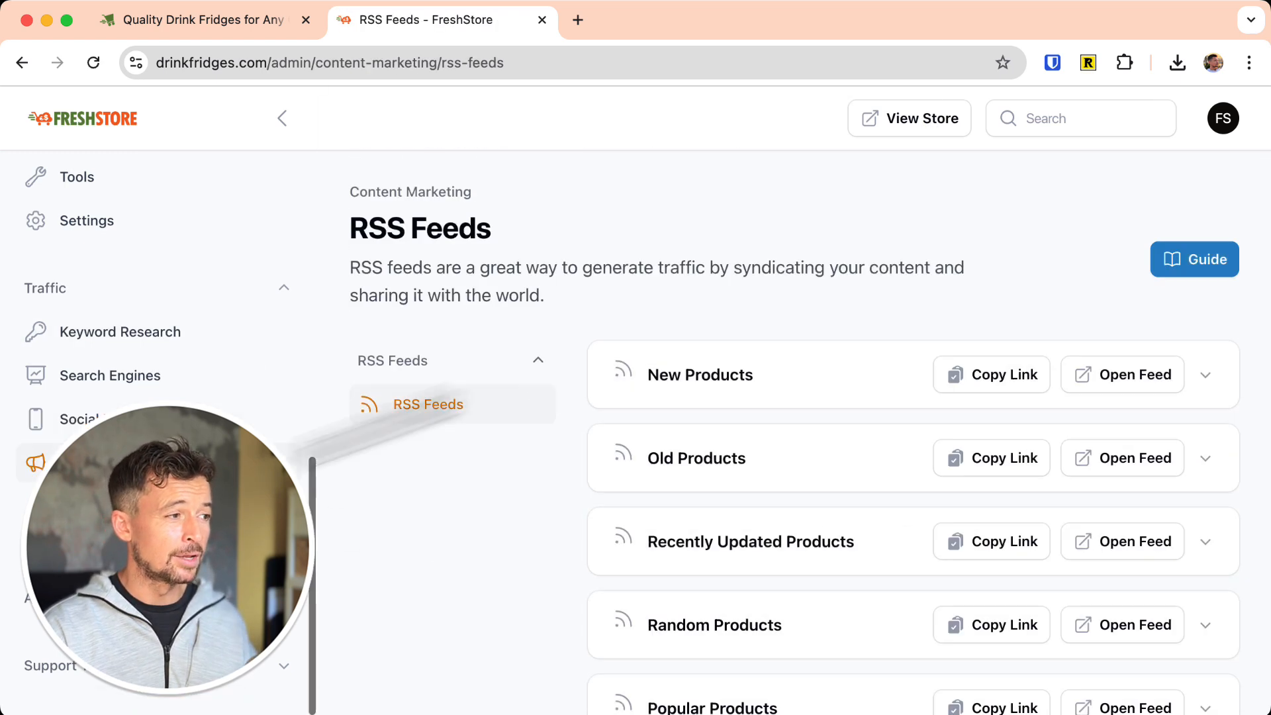
Scroll the RSS Feeds page down to the Dynamic RSS Feeds section.
scroll(down, 3)
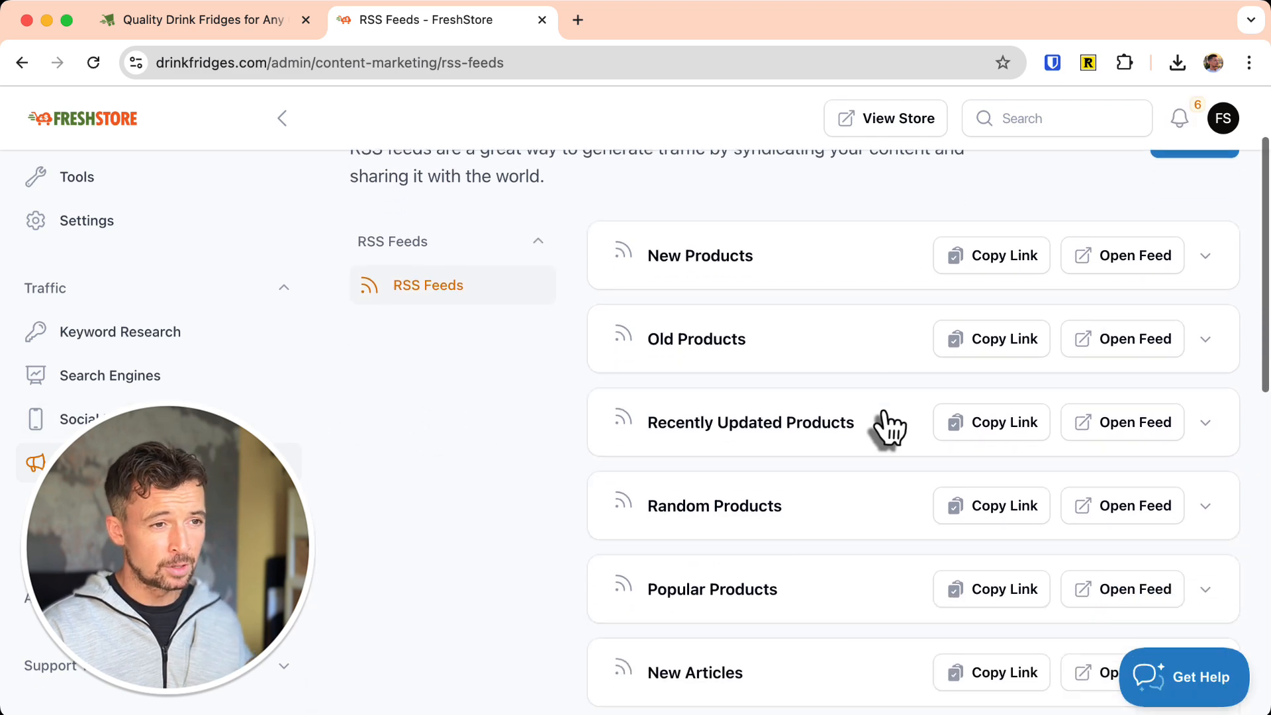
mouse_move(1207, 255)
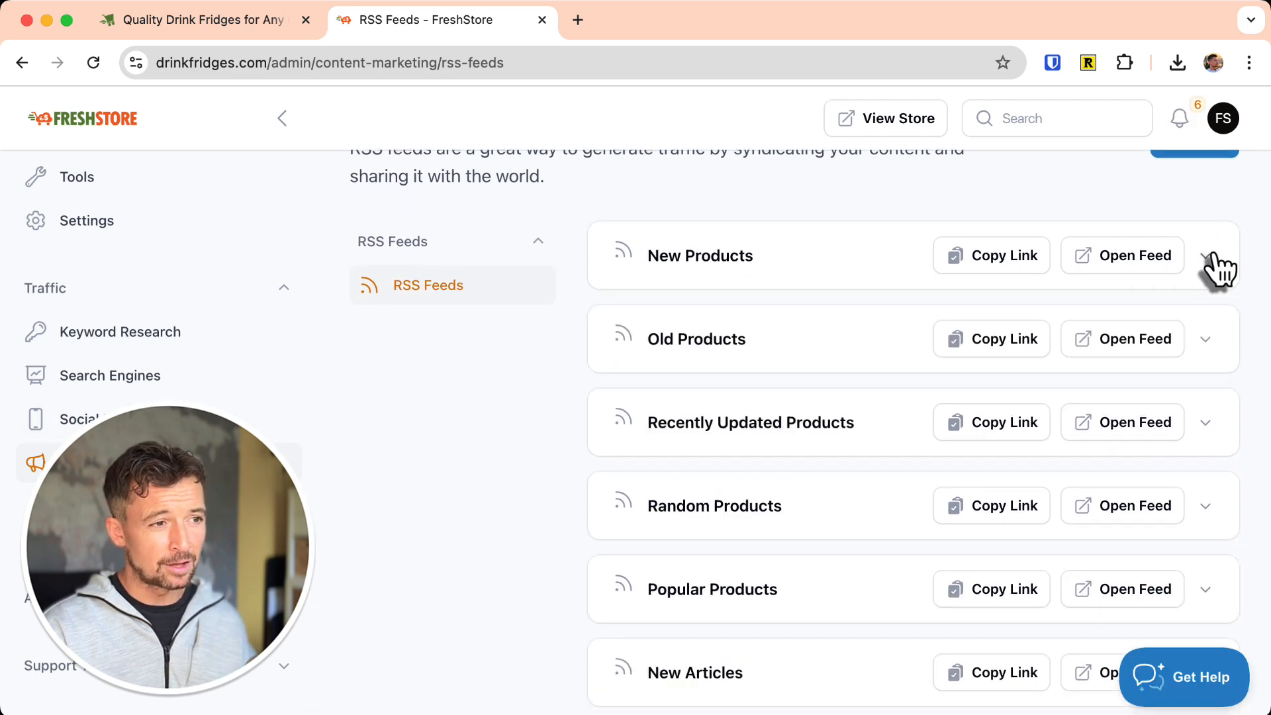
scroll(down, 3)
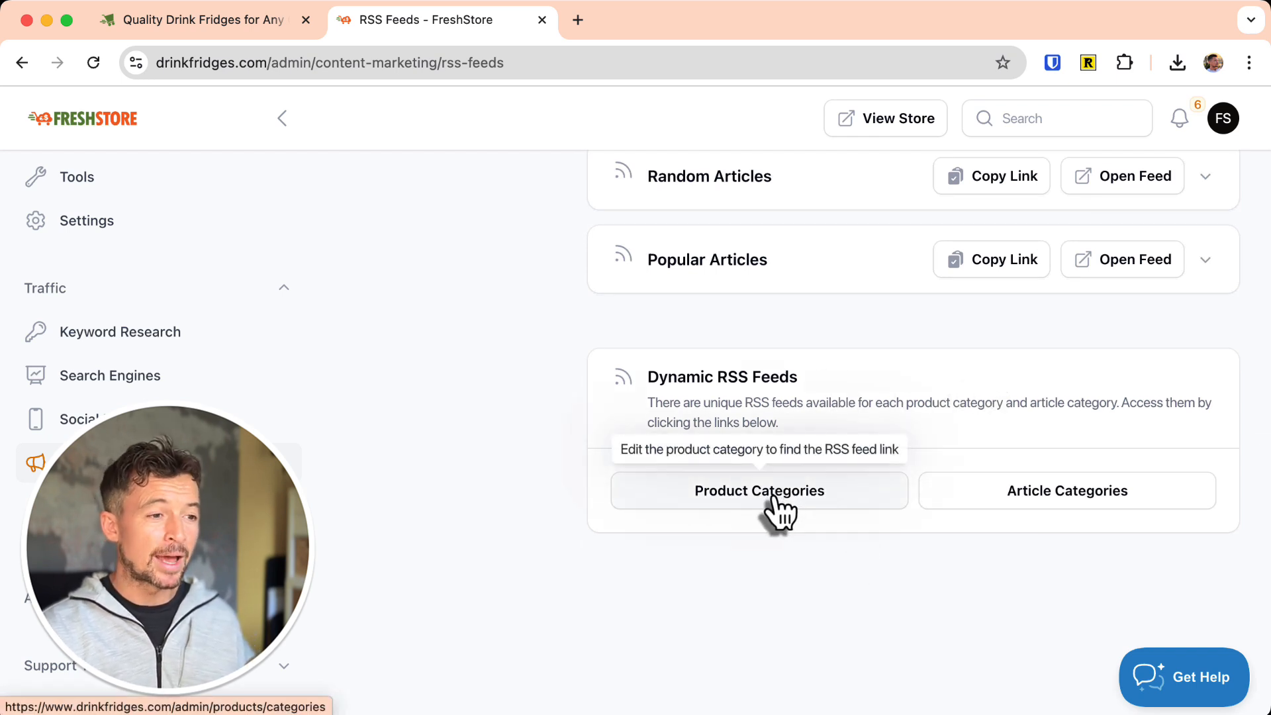
mouse_move(1045, 500)
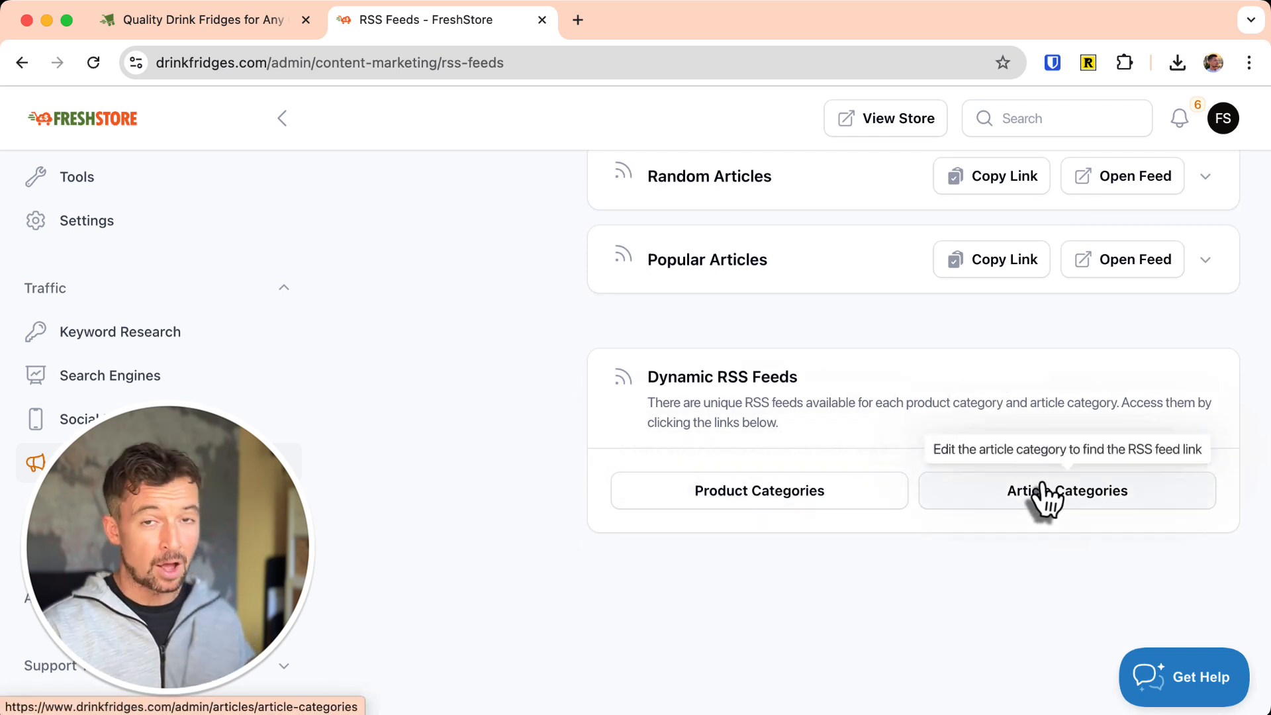
mouse_move(1045, 502)
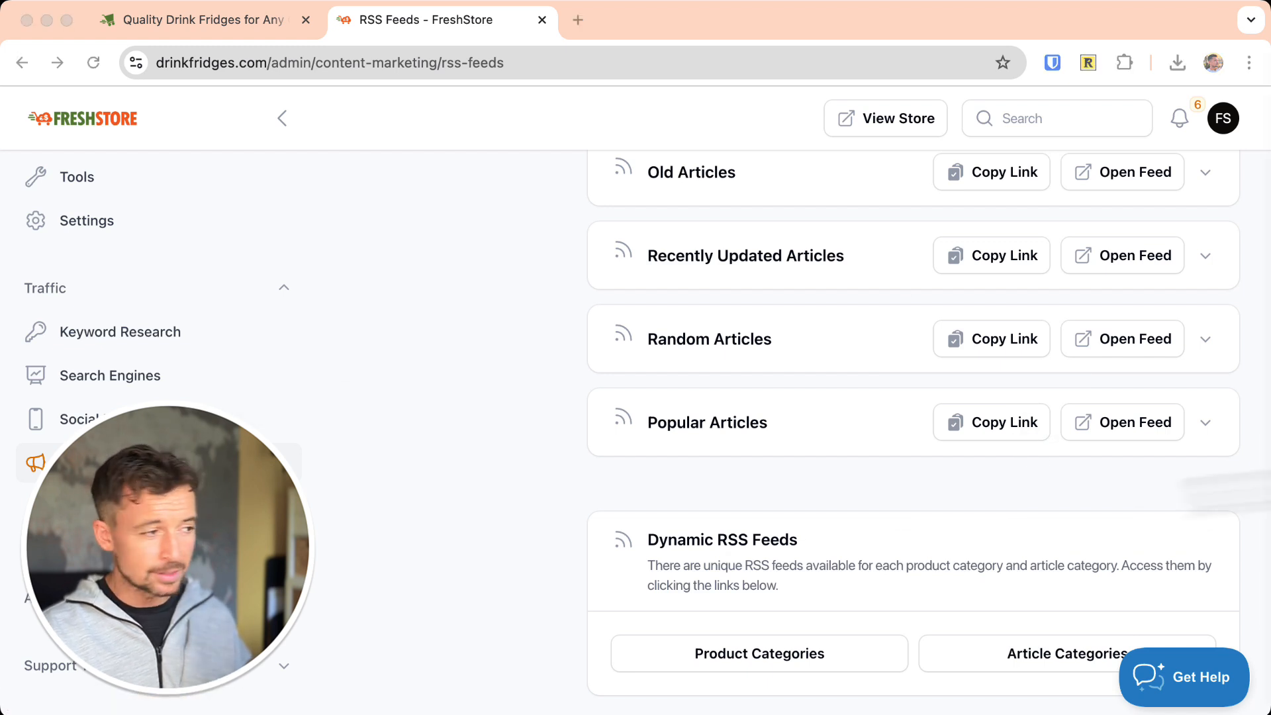
scroll(down, 3)
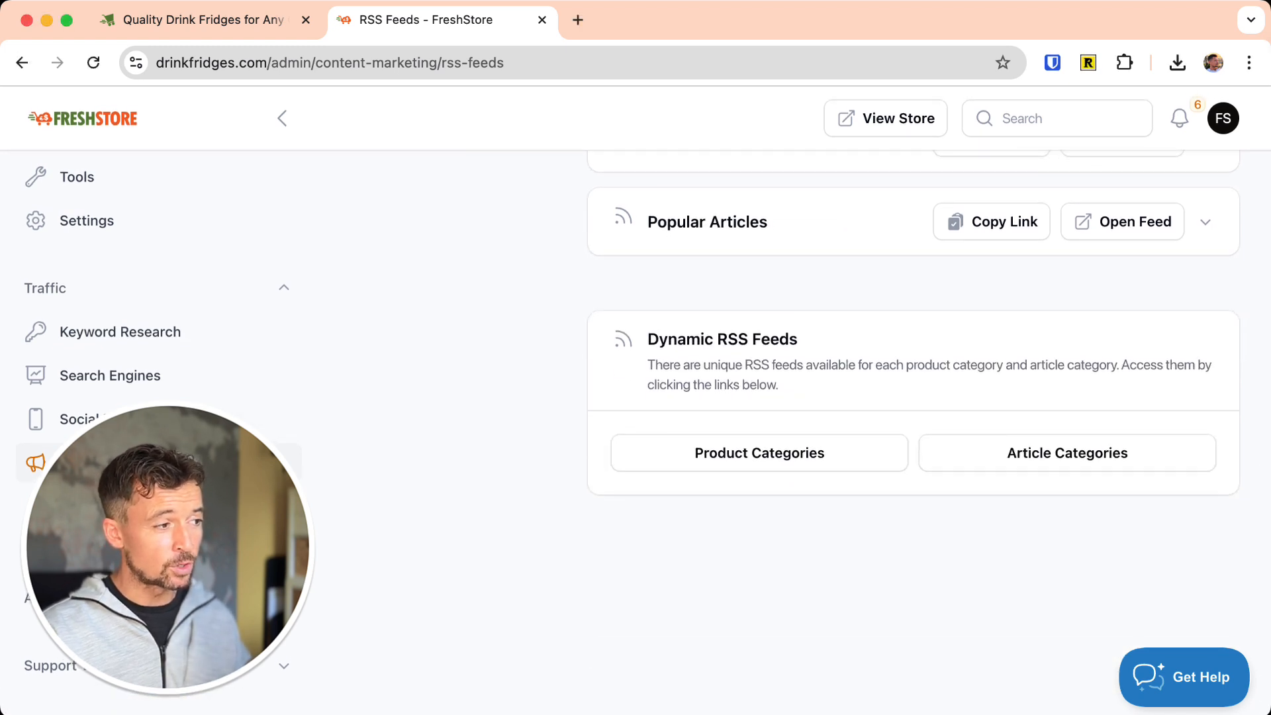
scroll(down, 3)
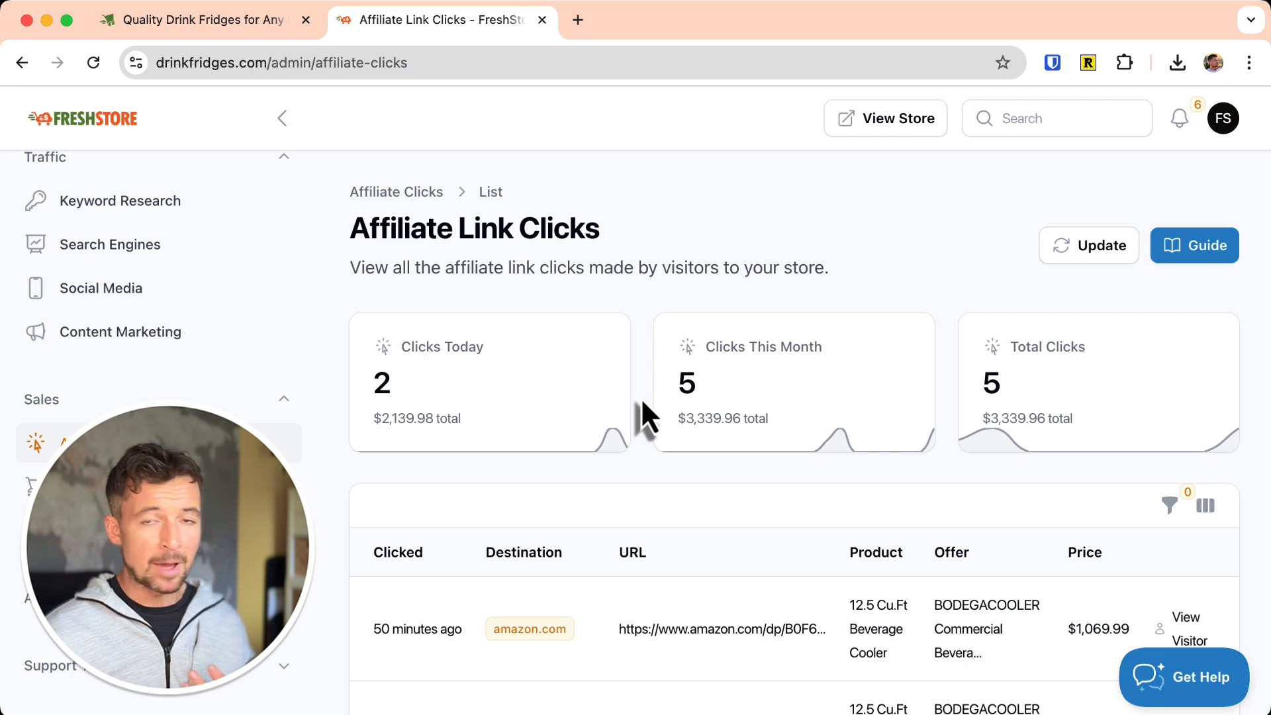
Scroll through the affiliate clicks table, then move on to Affiliate Commissions.
scroll(down, 3)
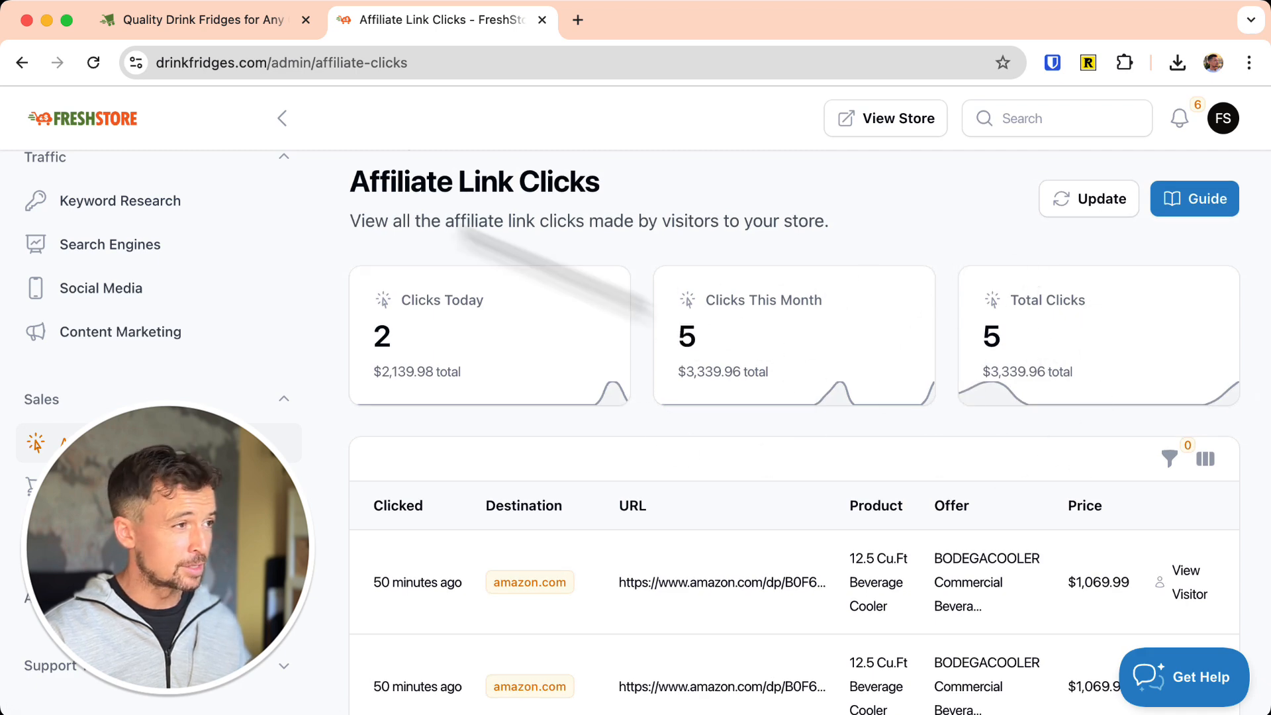
scroll(down, 3)
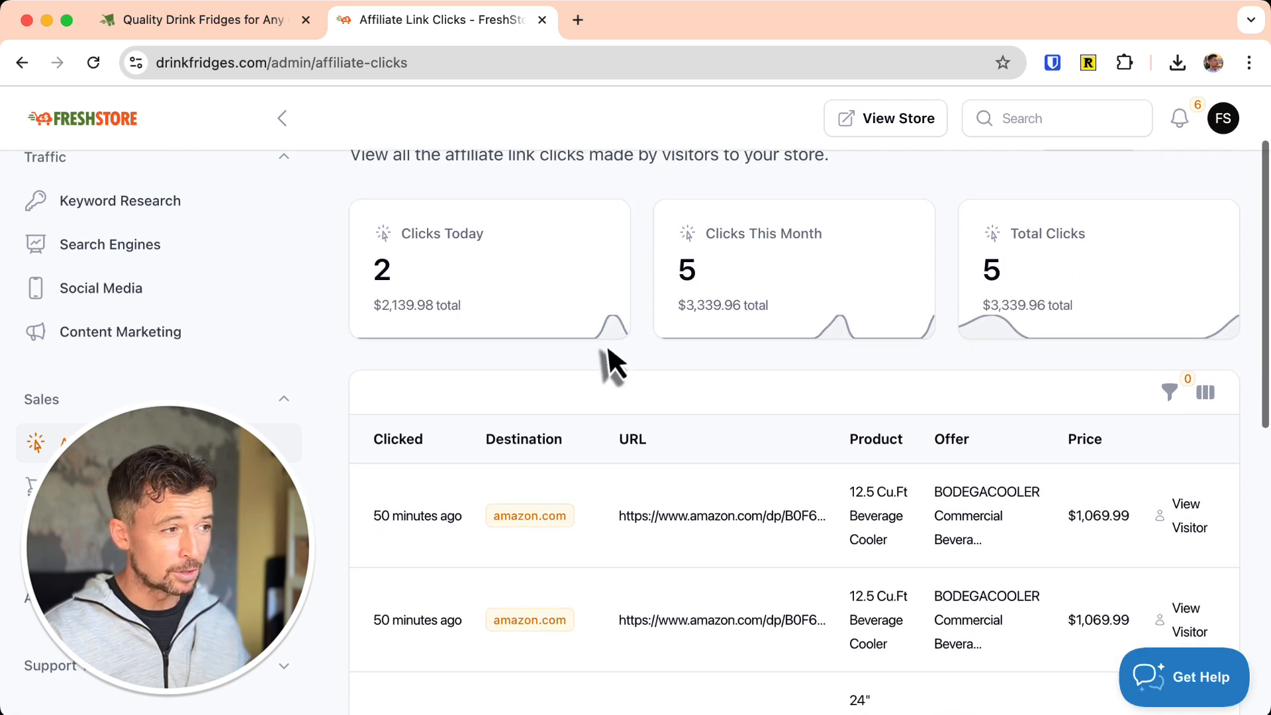
scroll(down, 3)
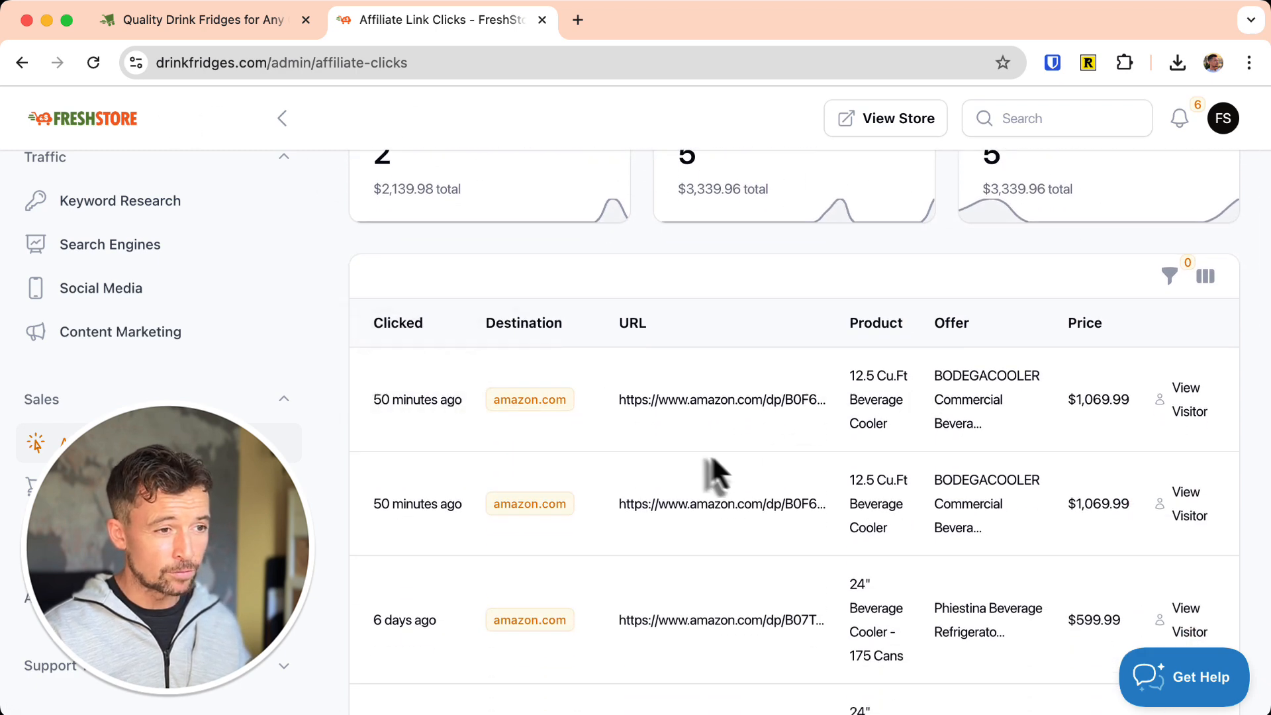
mouse_move(1087, 406)
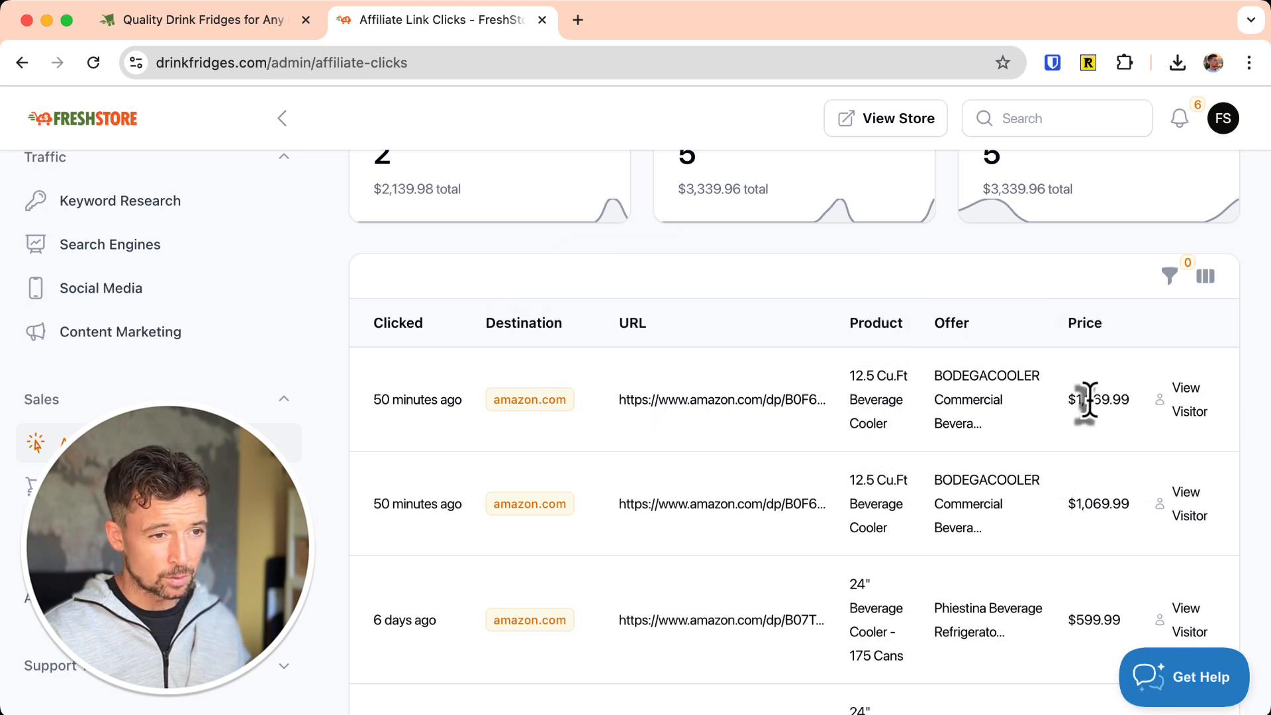
scroll(down, 3)
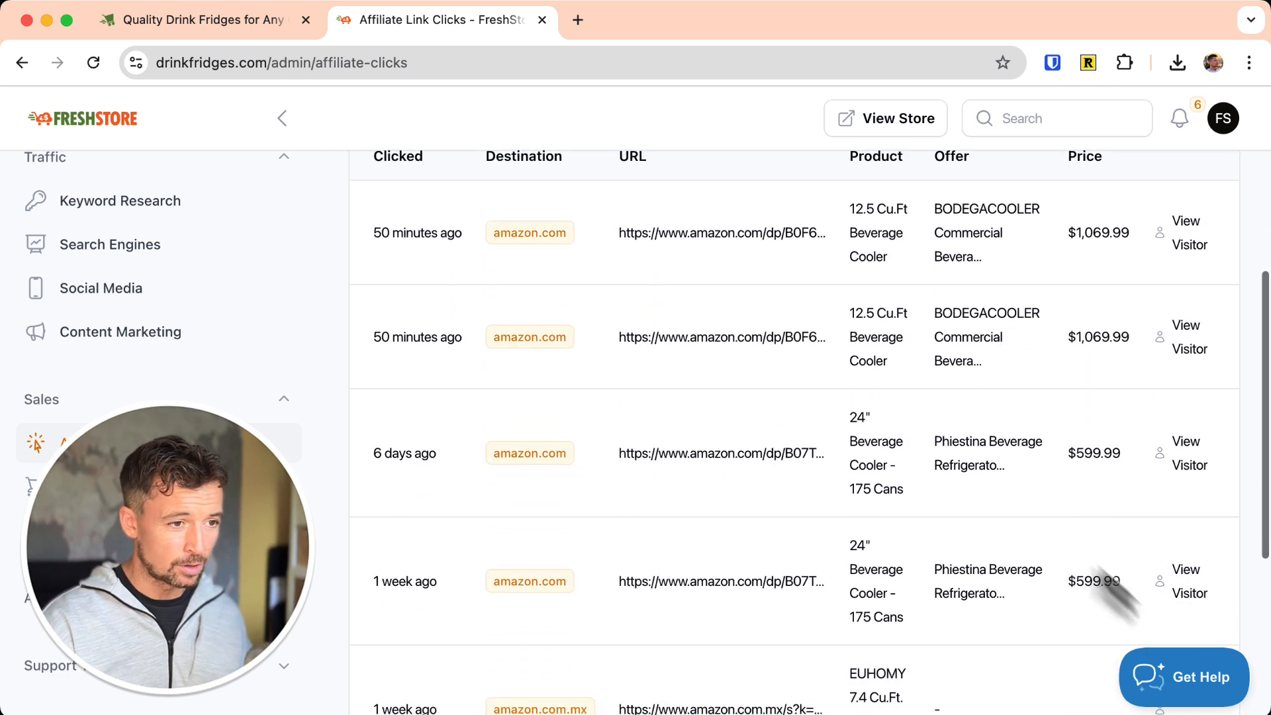
mouse_move(703, 454)
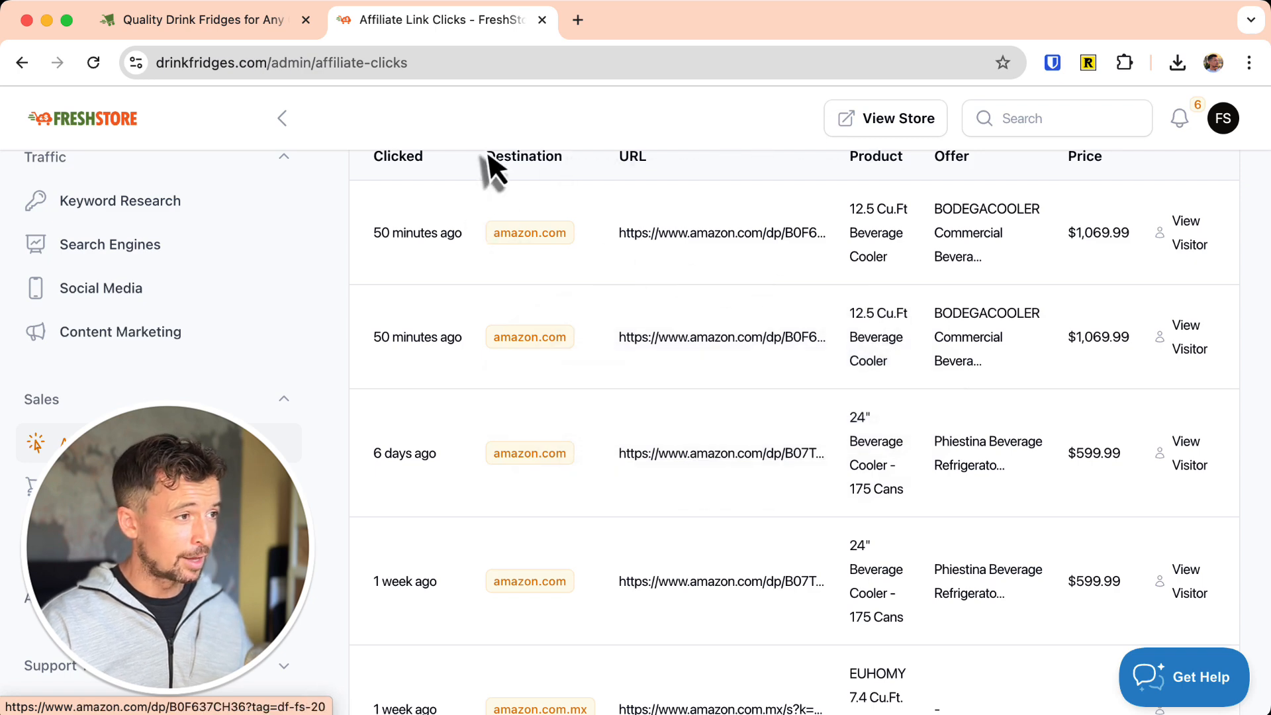
scroll(down, 3)
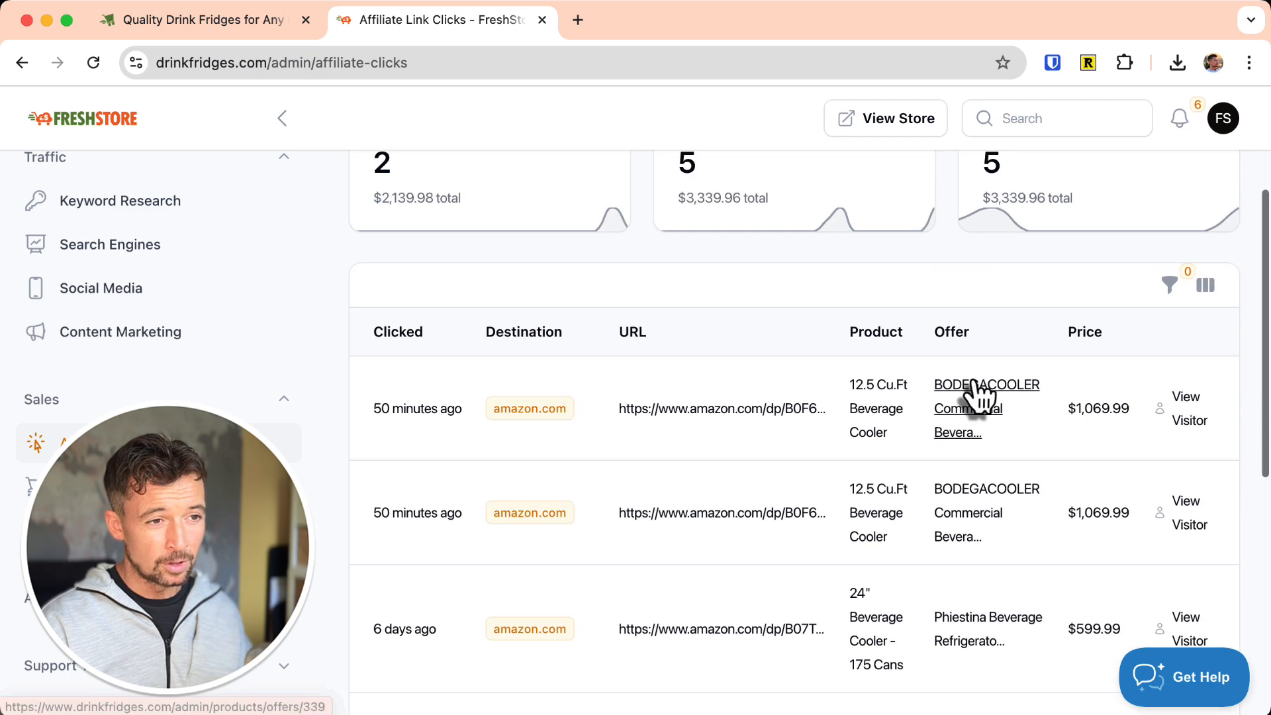
scroll(down, 3)
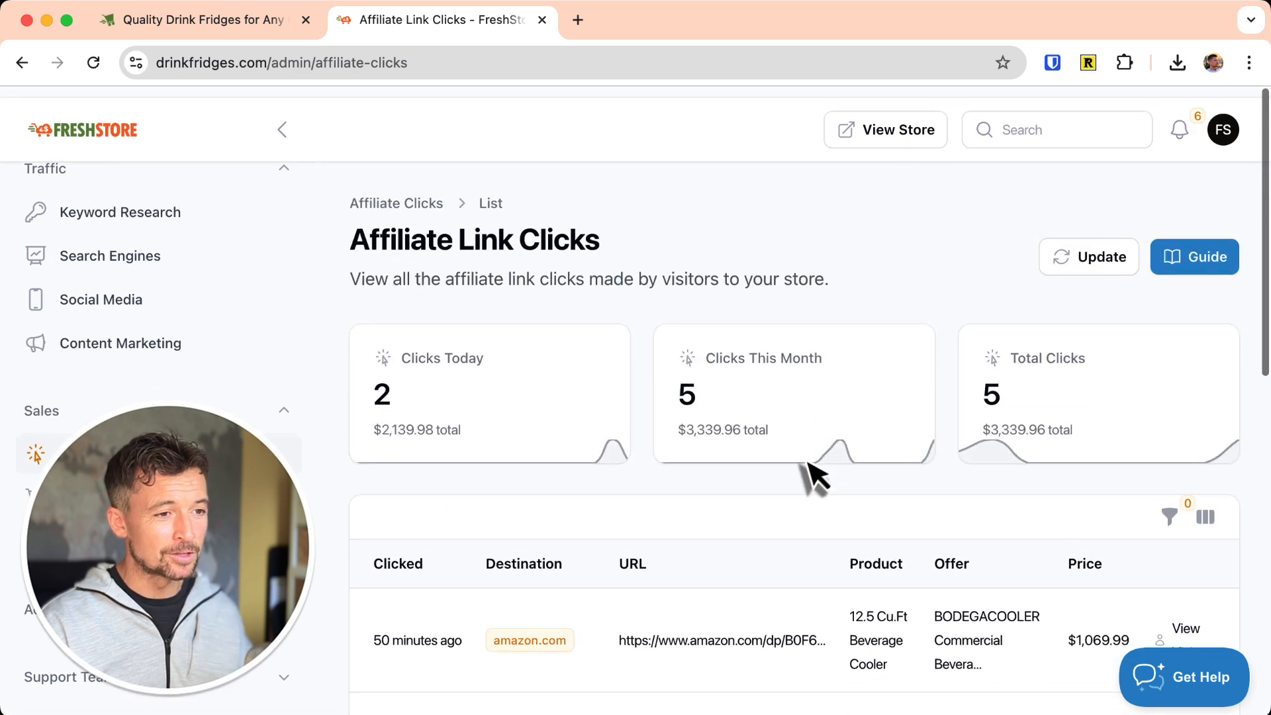
scroll(down, 3)
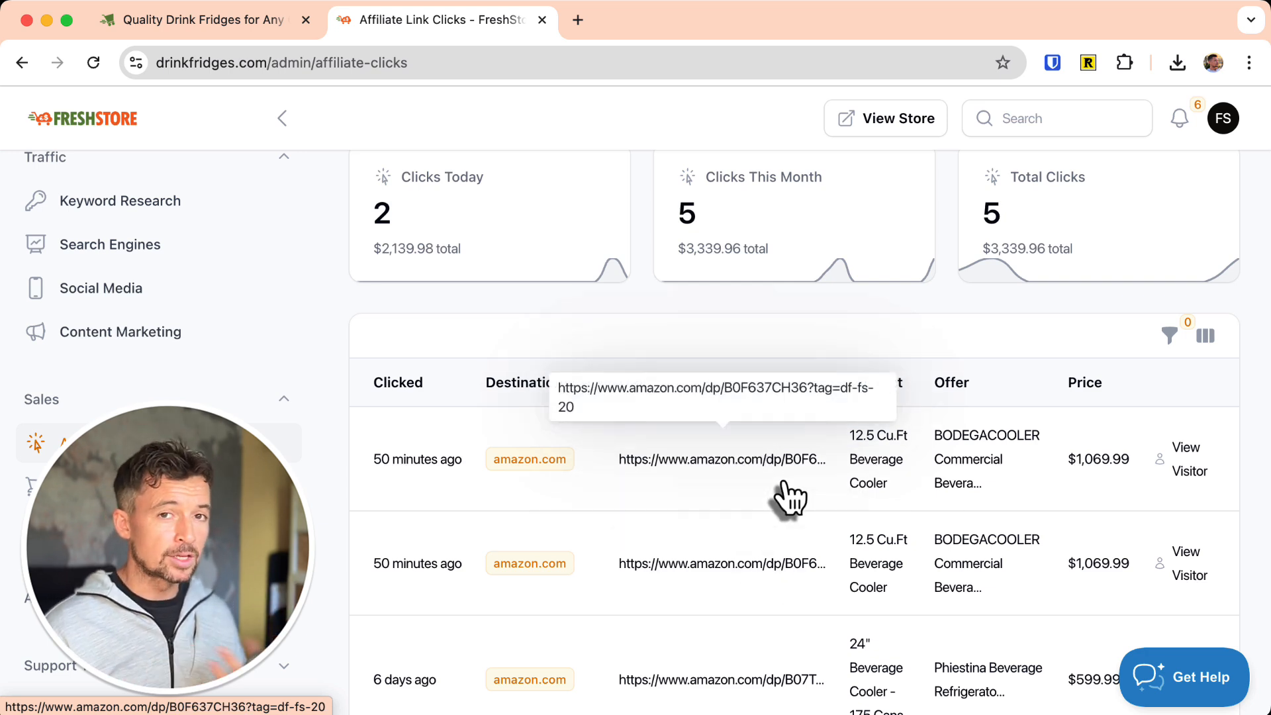
scroll(down, 3)
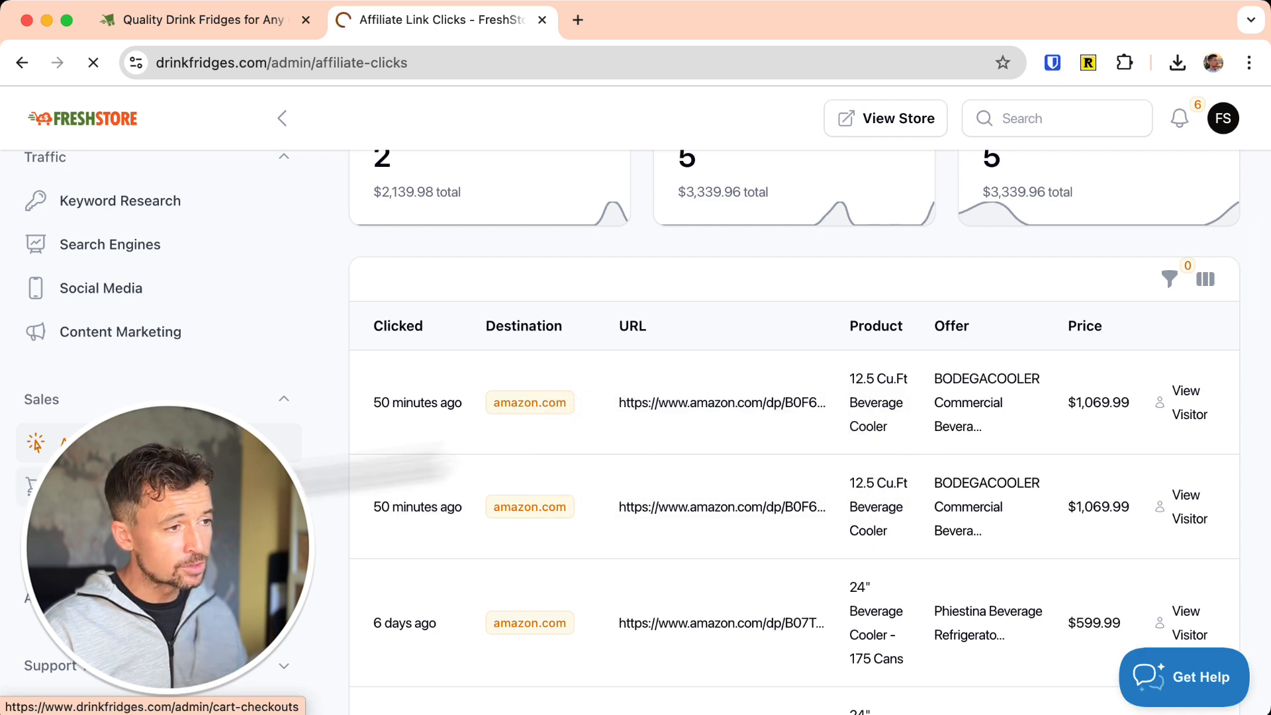
click(29, 484)
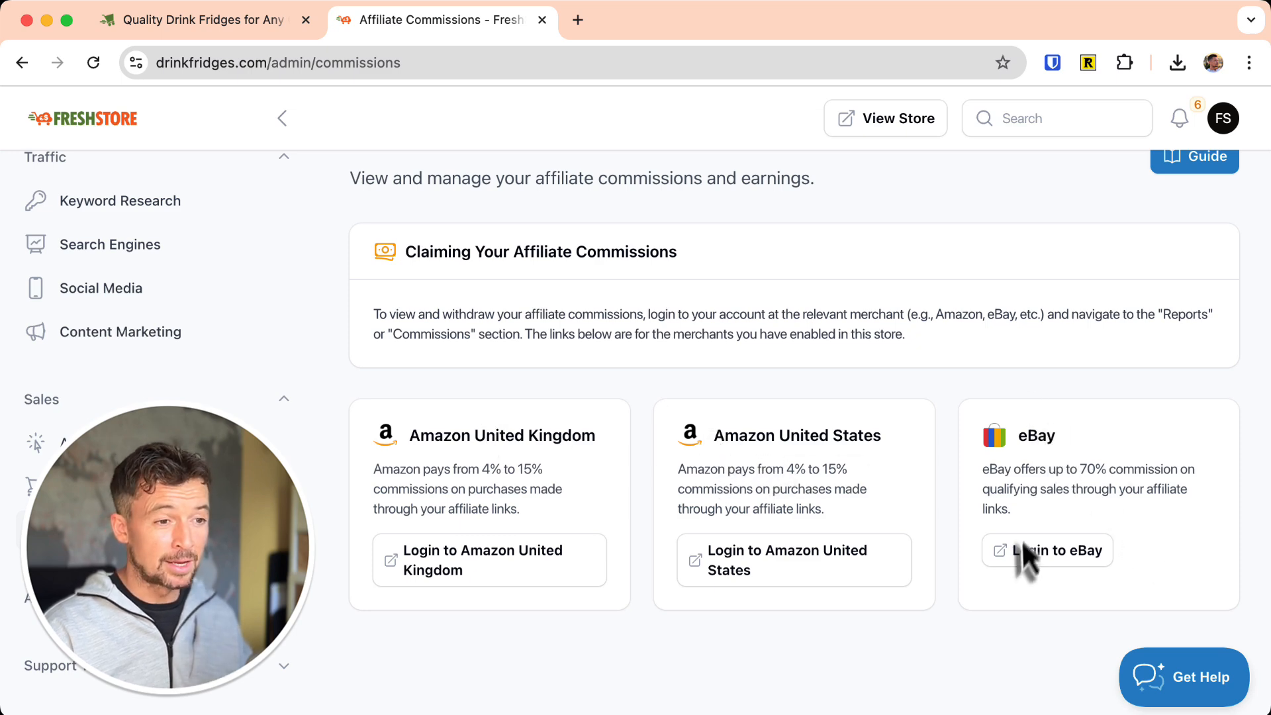
mouse_move(994, 205)
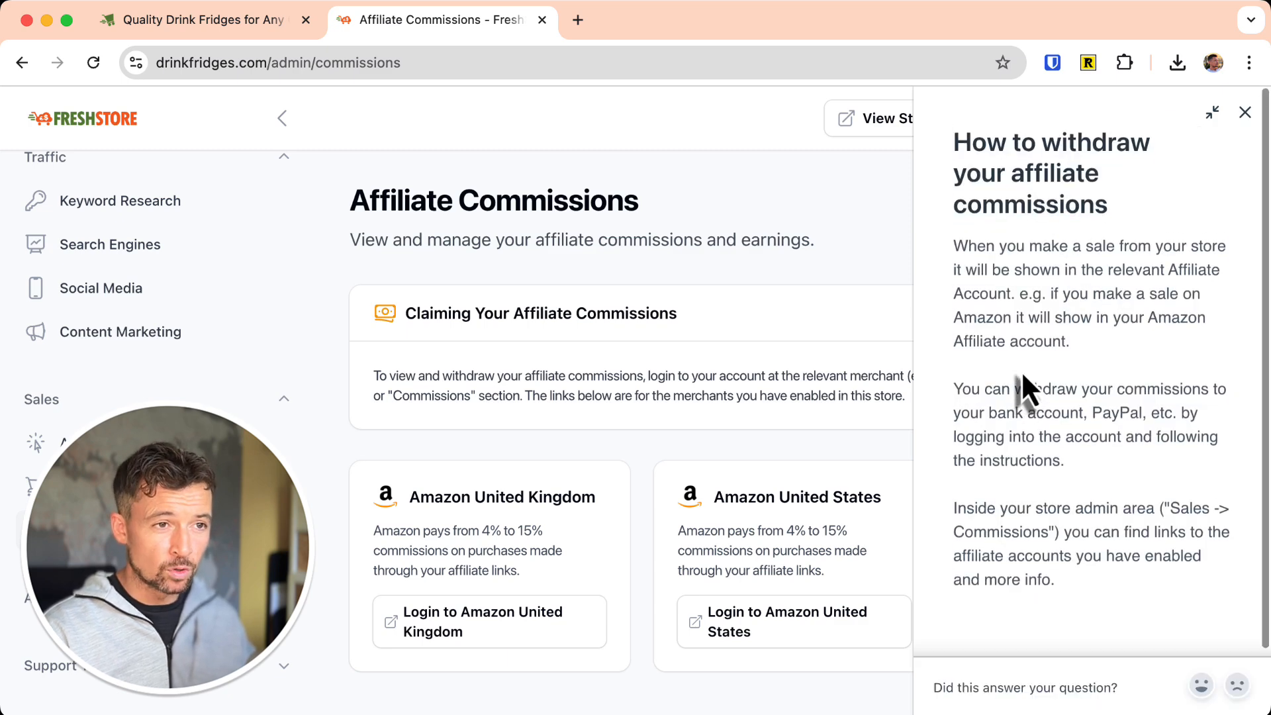
Close the withdrawing-commissions guide to reveal the merchant login links.
click(1246, 112)
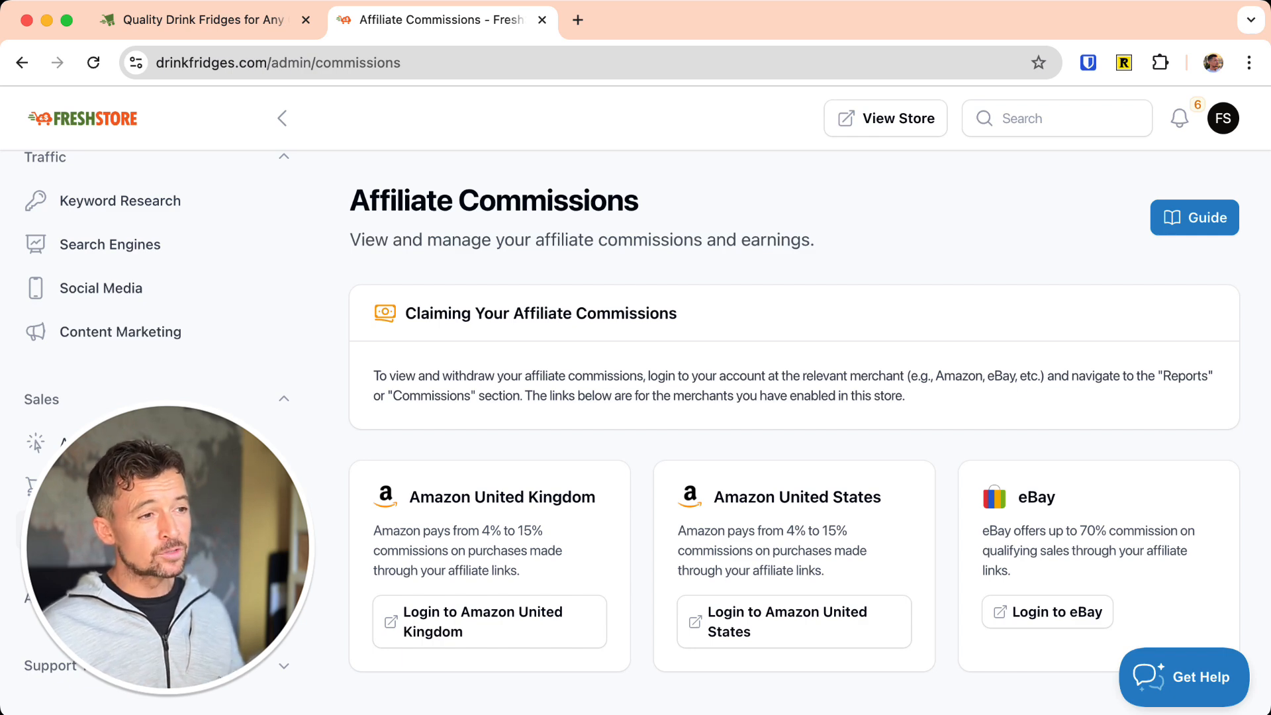
mouse_move(207, 131)
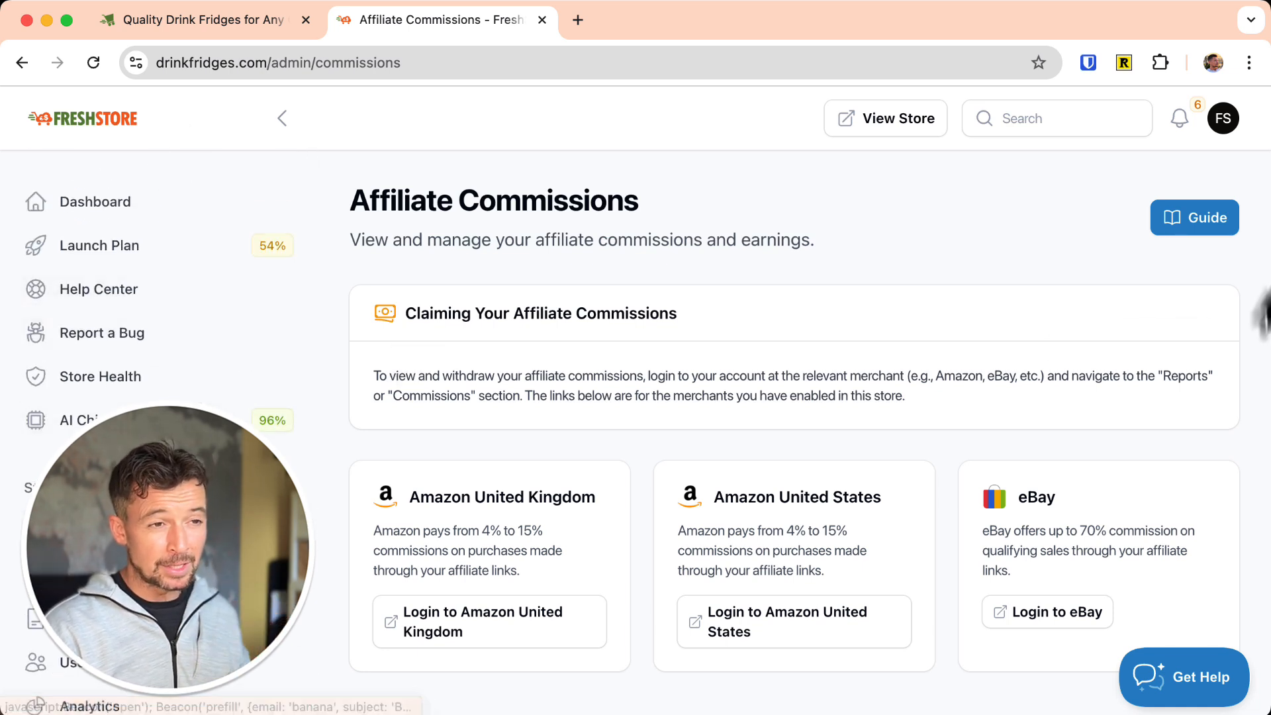
mouse_move(122, 289)
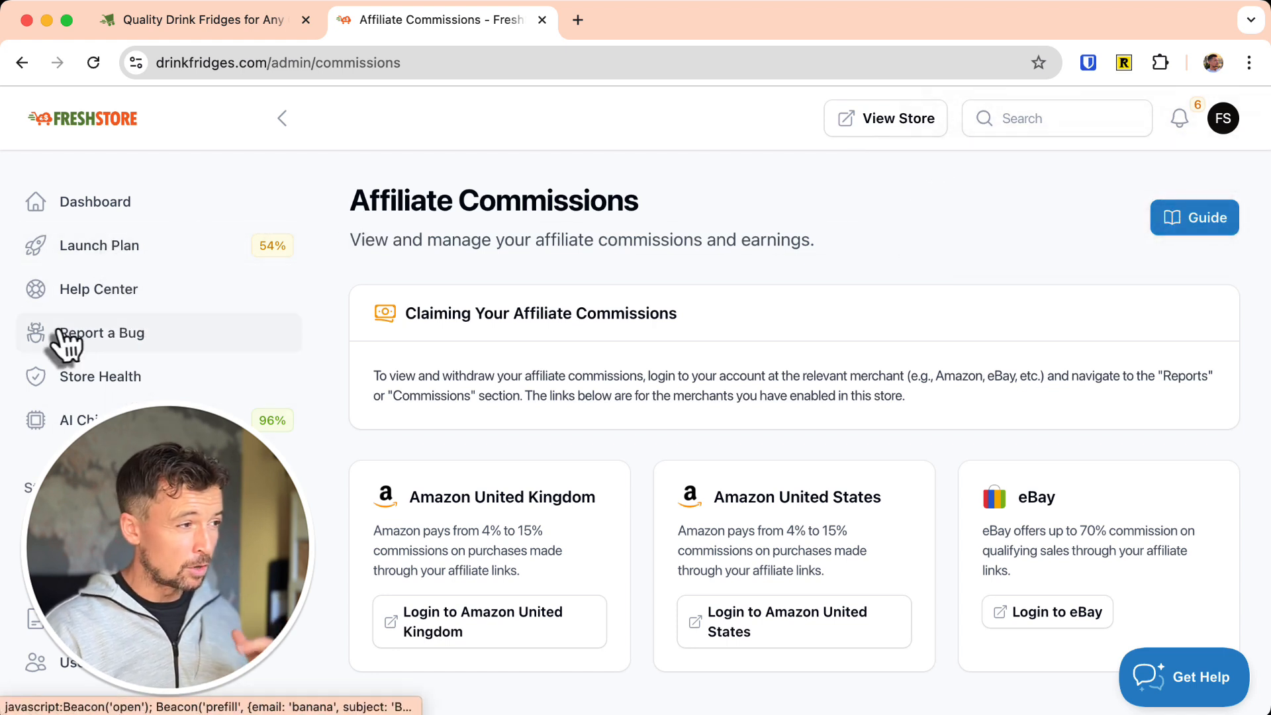
mouse_move(100, 246)
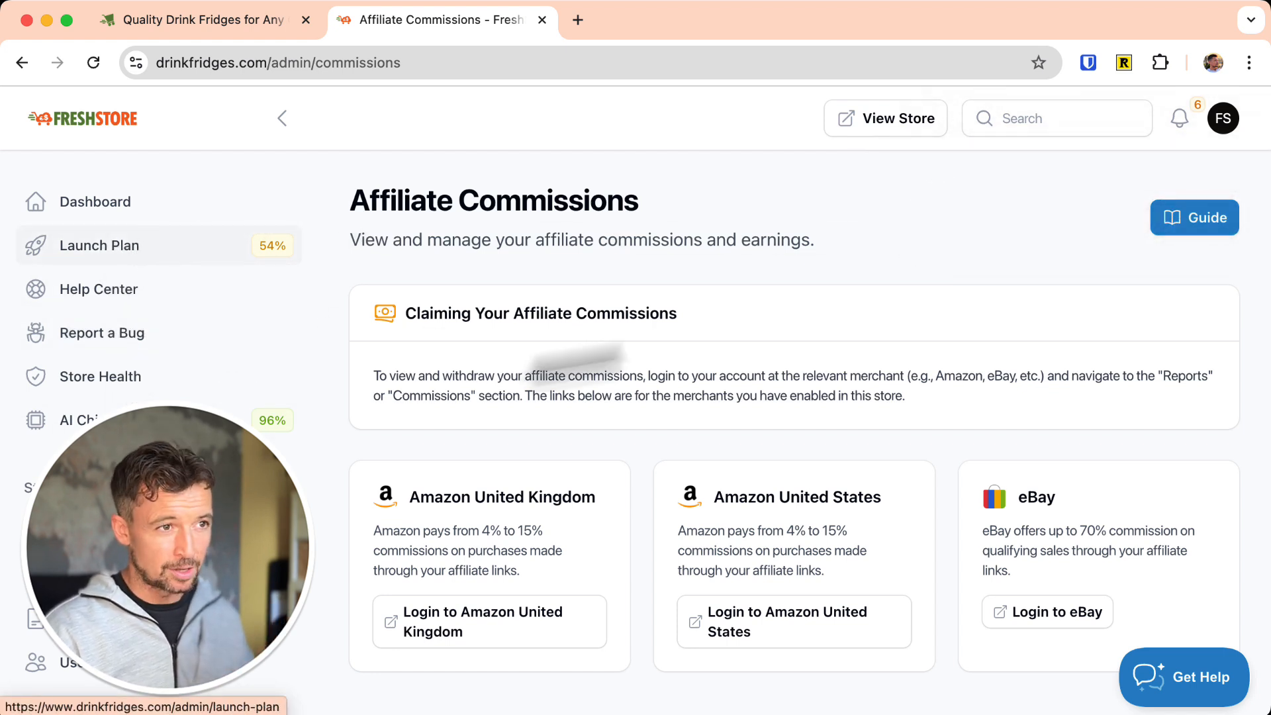